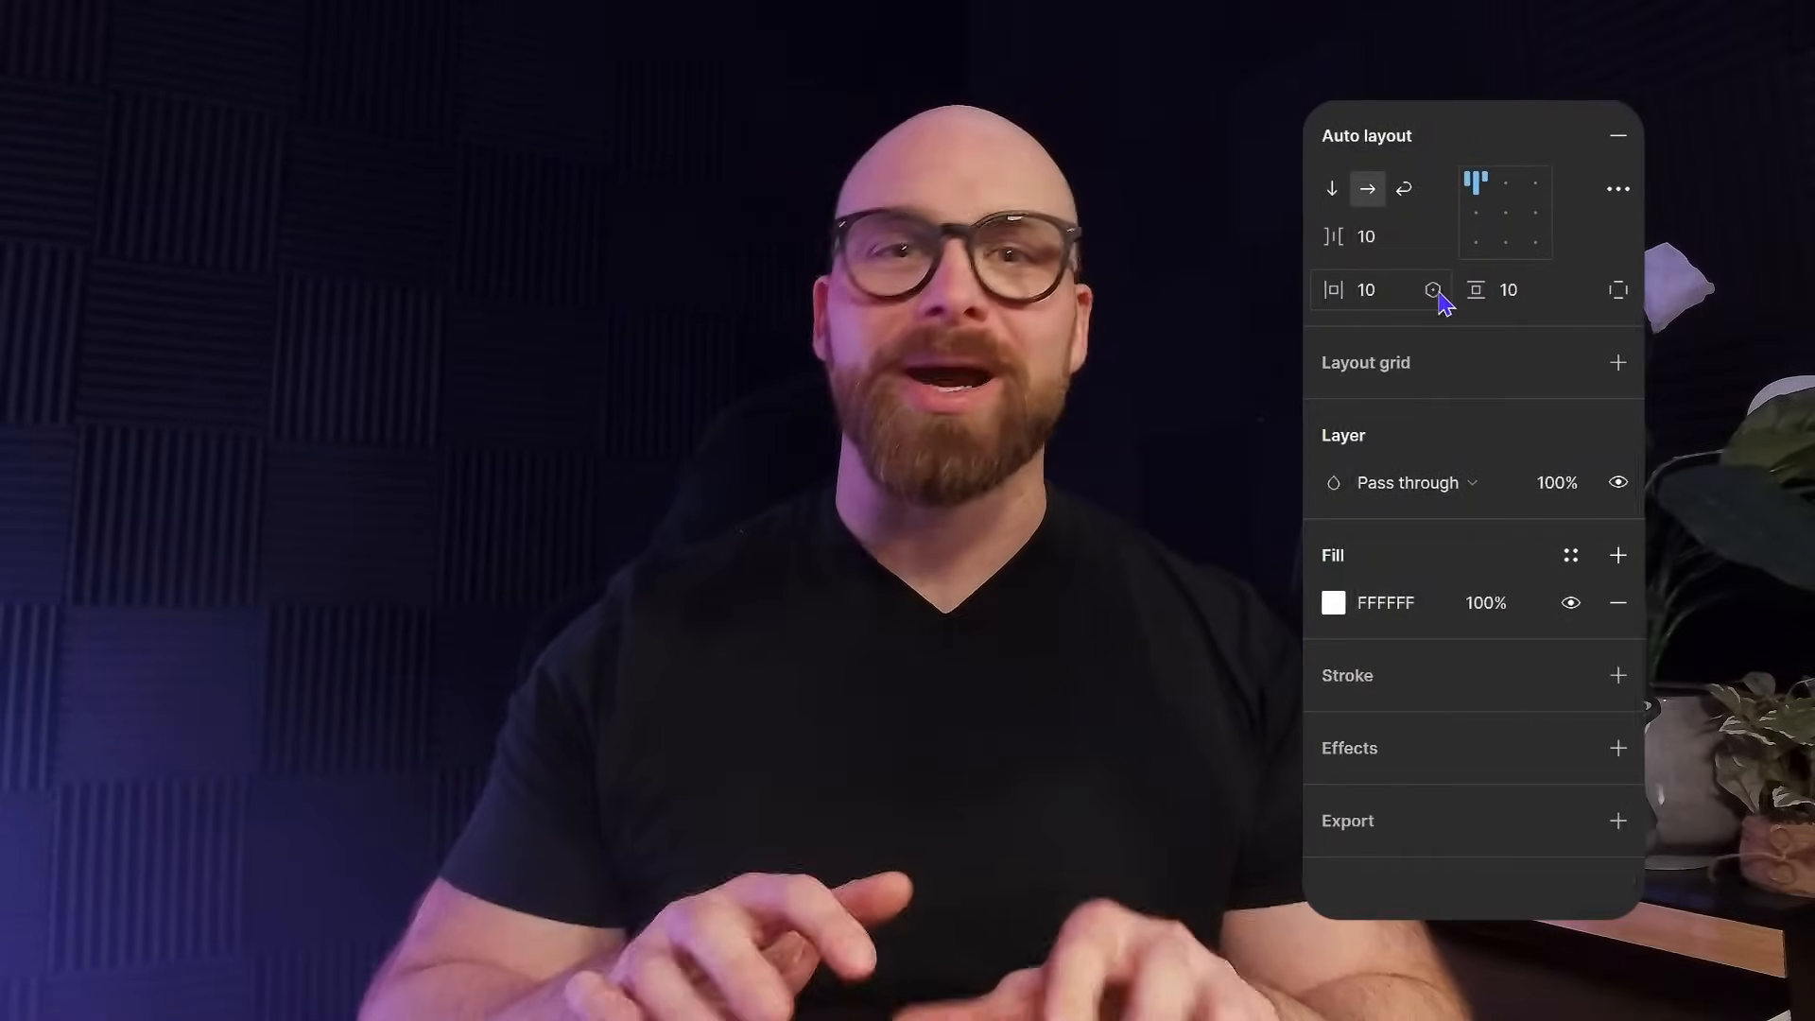
Search 'spacing' in the horizontal padding variables picker without changing the value
click(1432, 289)
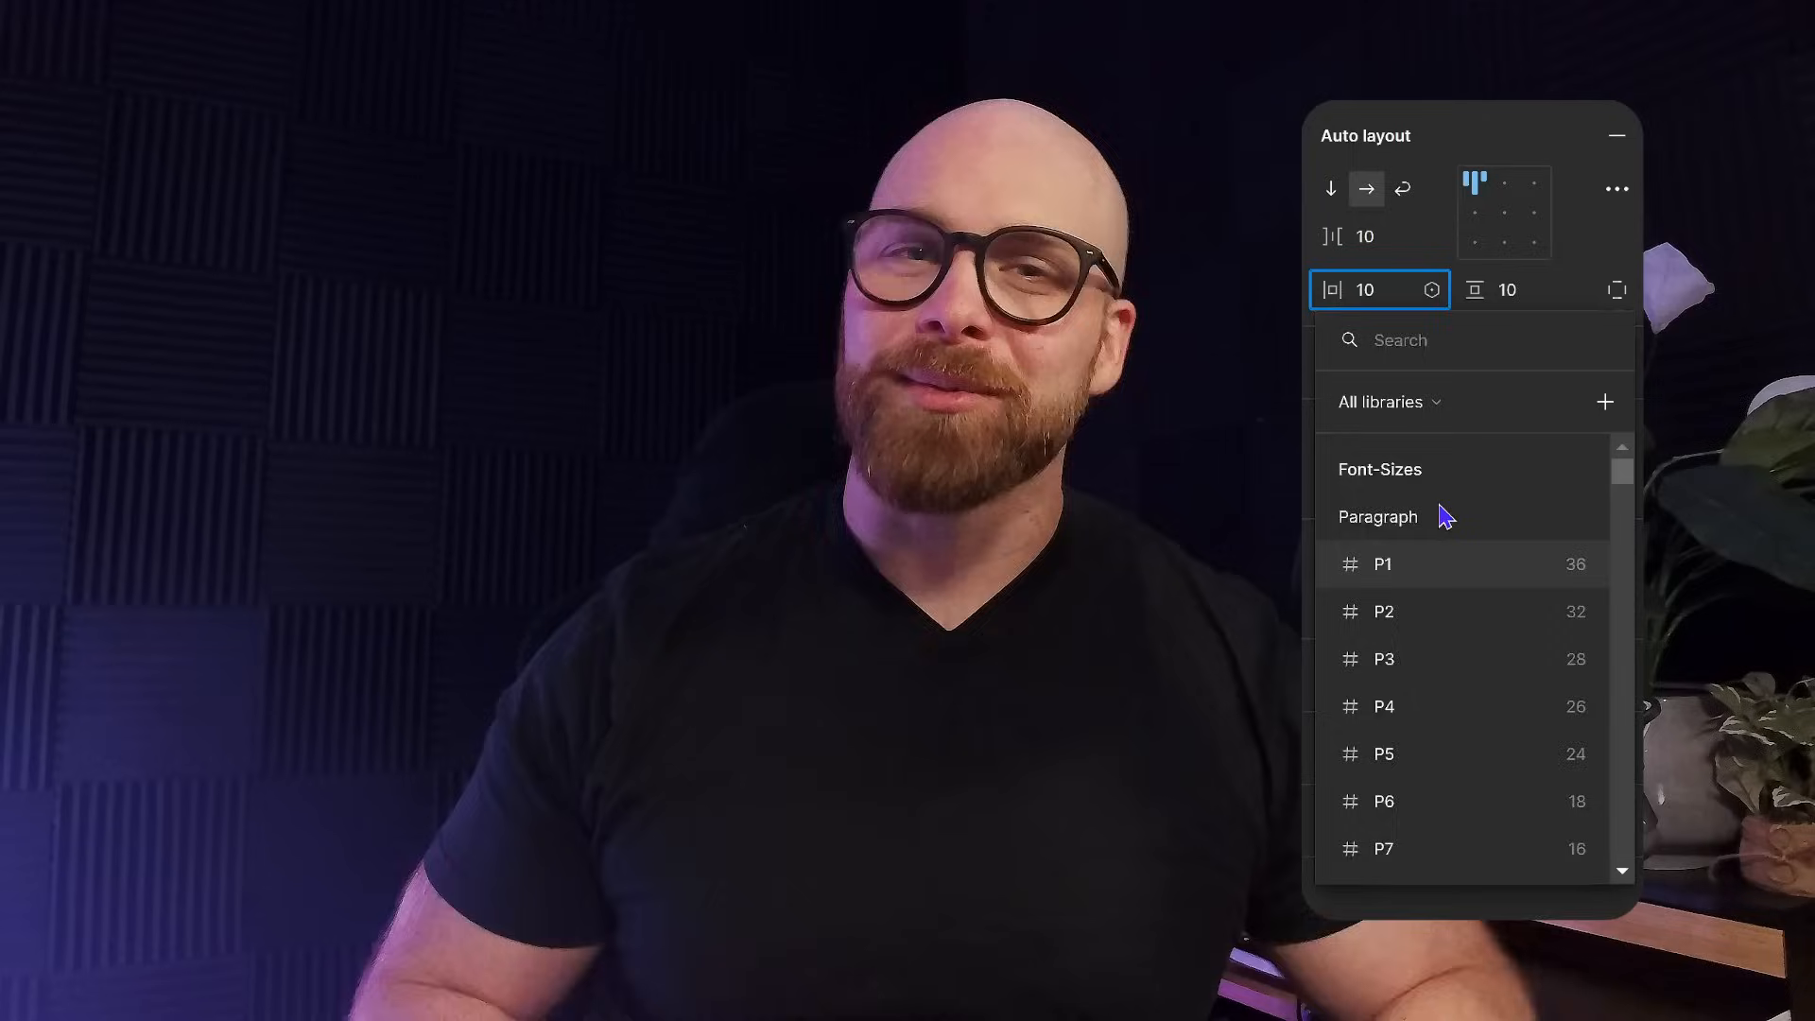
text(spaceing)
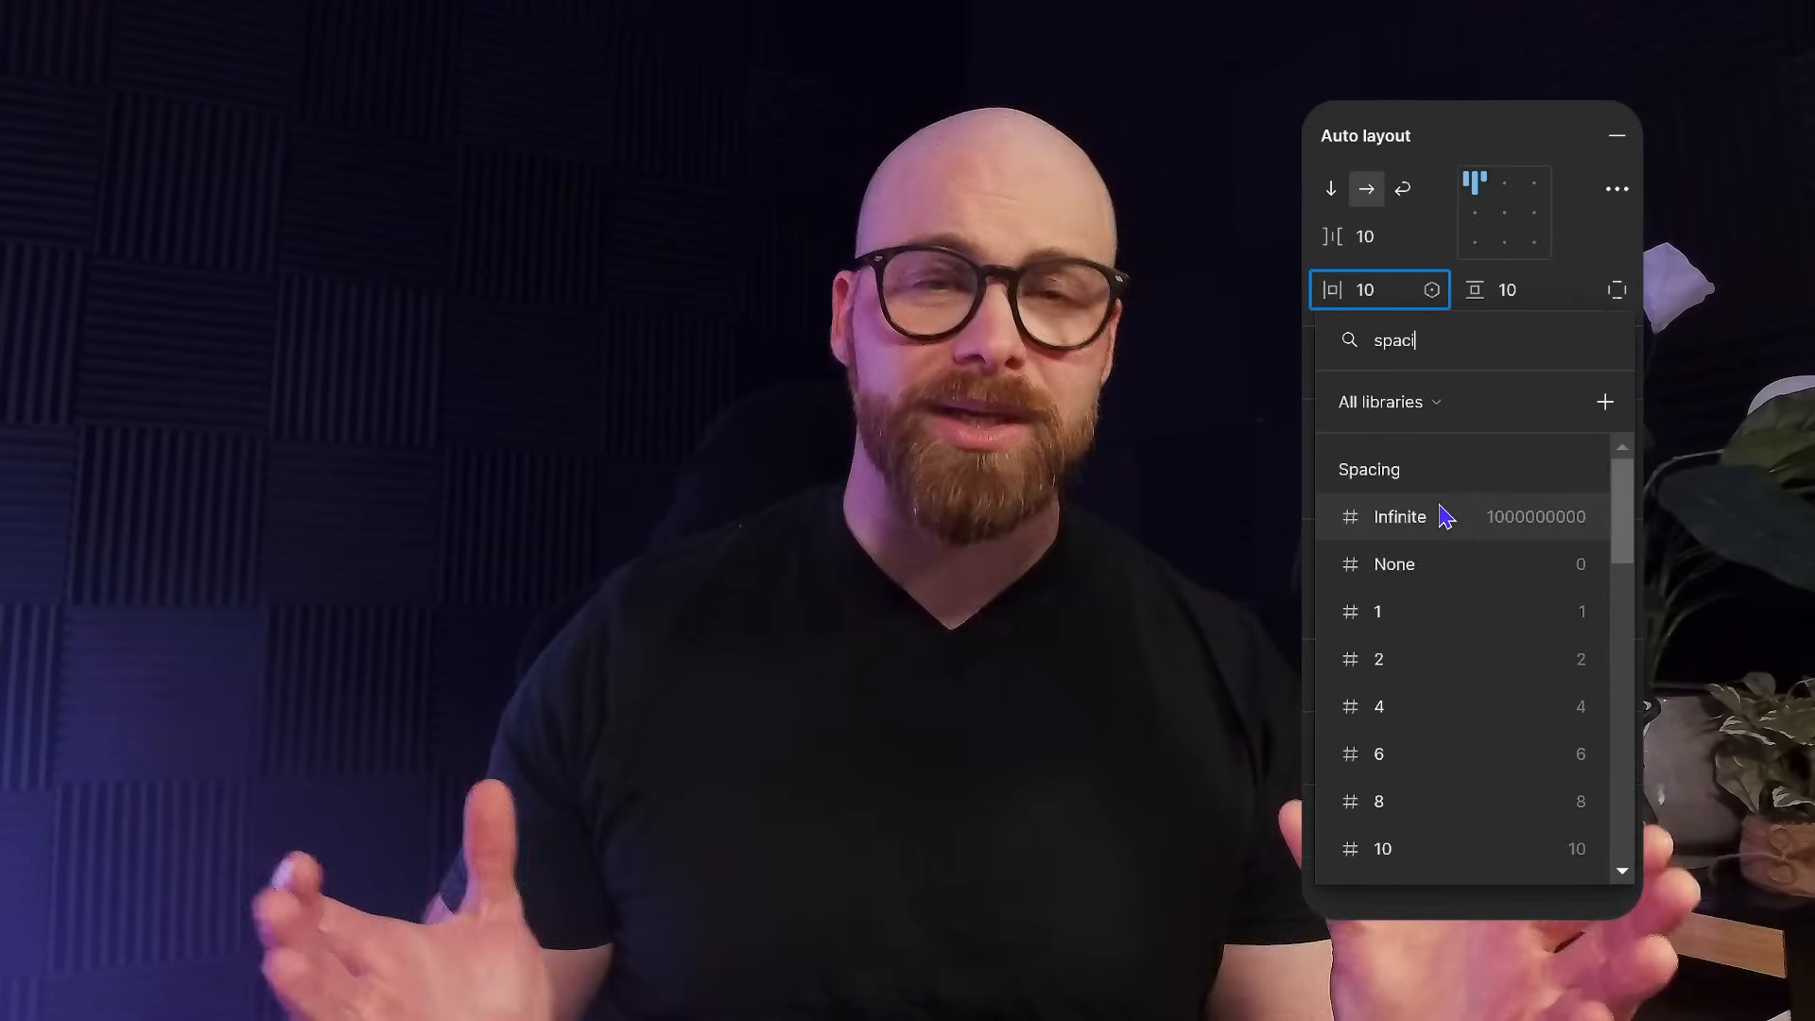
text(ng)
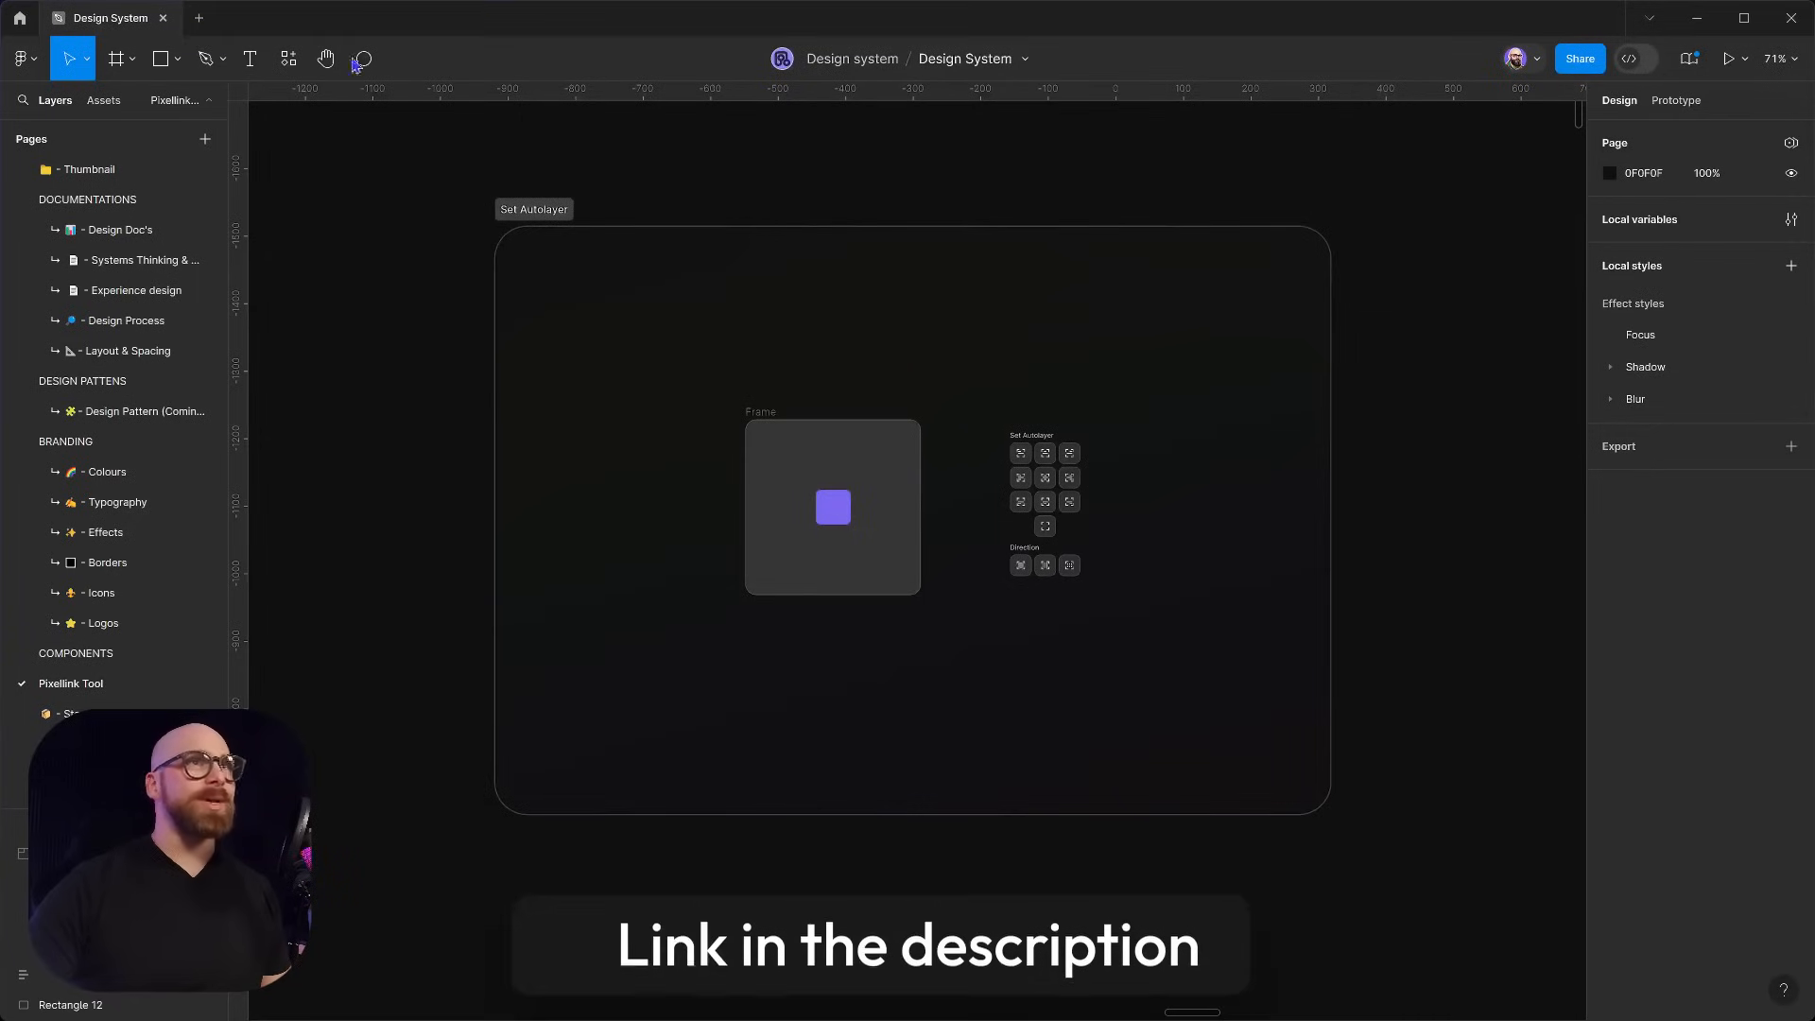
Run the Pixellink Variable Toolkit from the Plugins menu to show its local collections
click(289, 59)
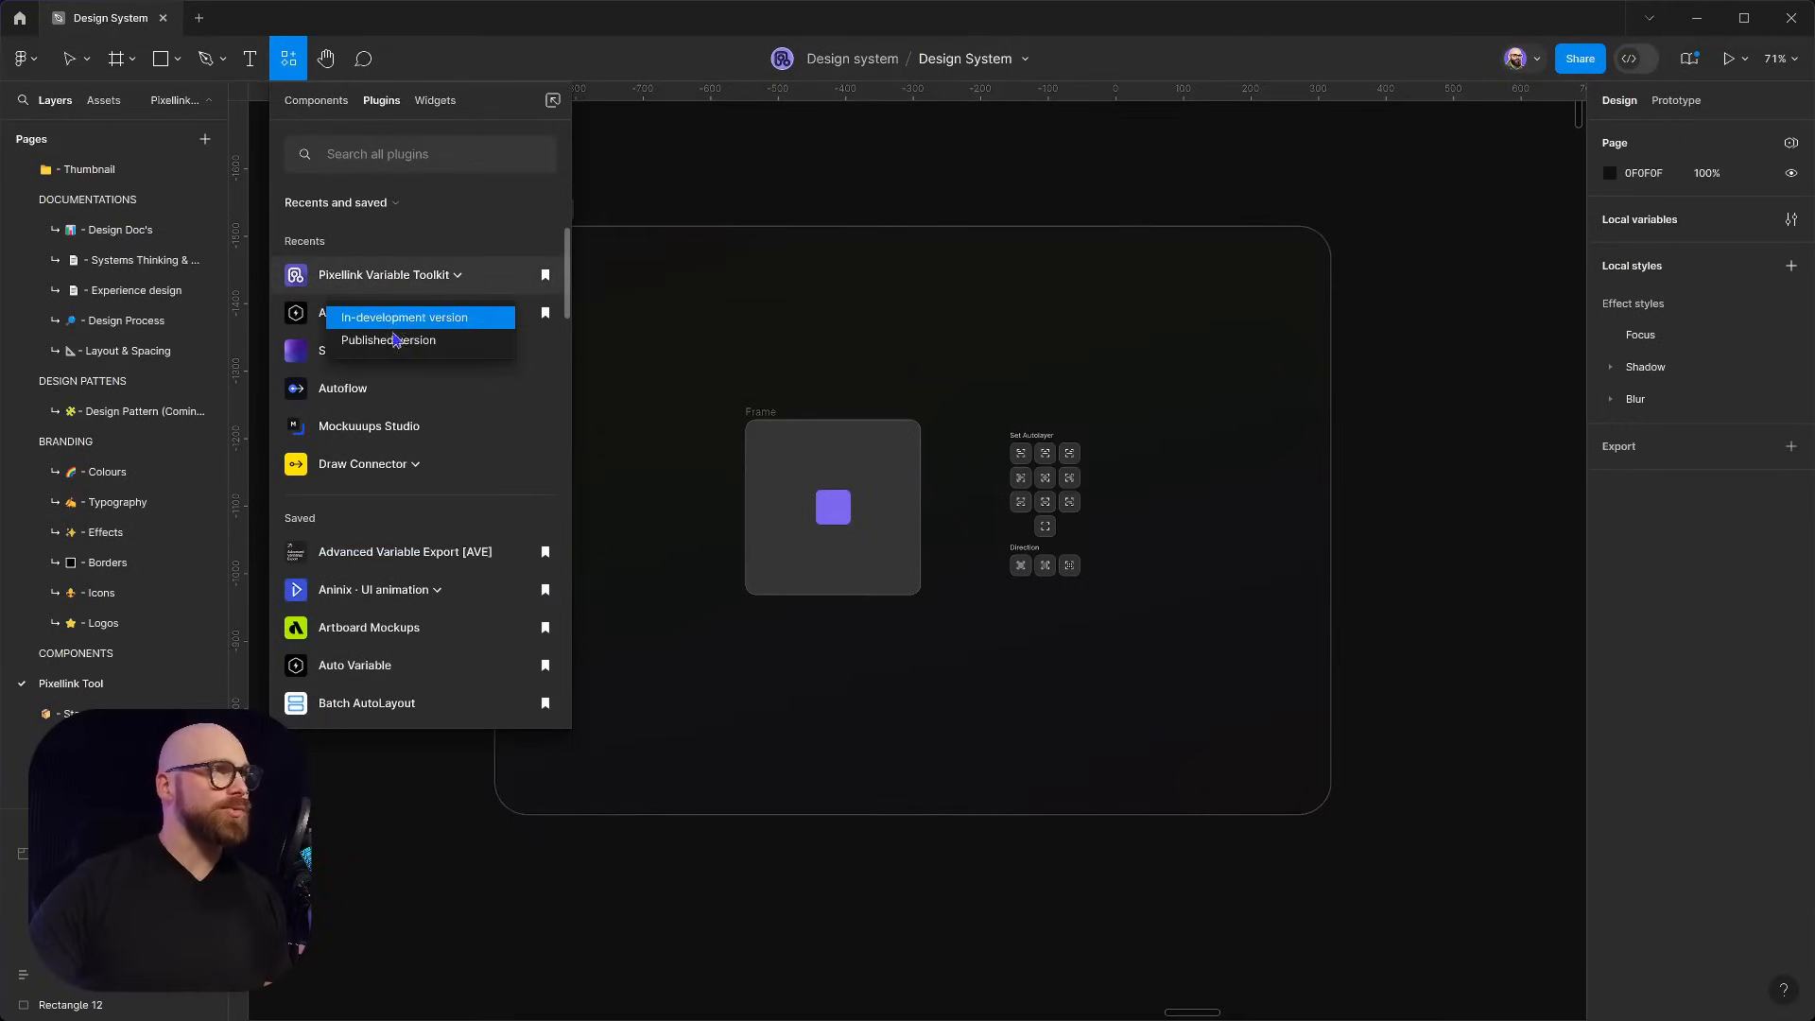
click(405, 317)
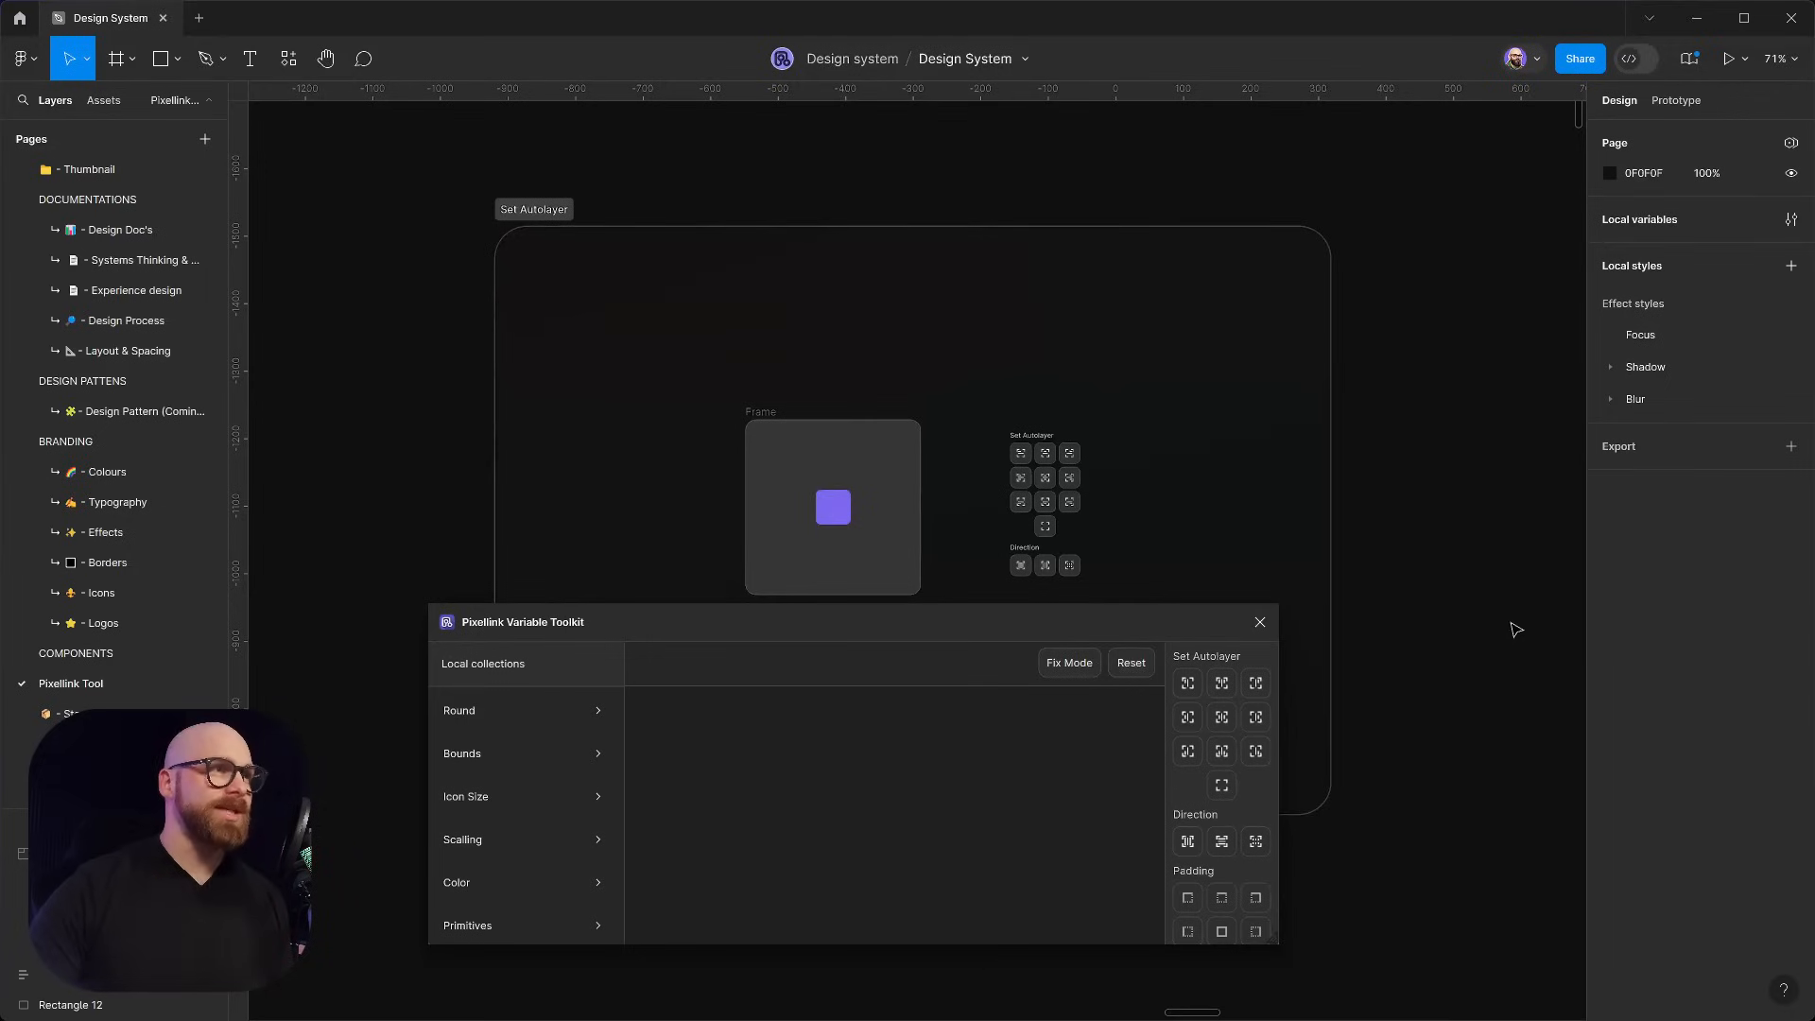
mouse_move(1494, 637)
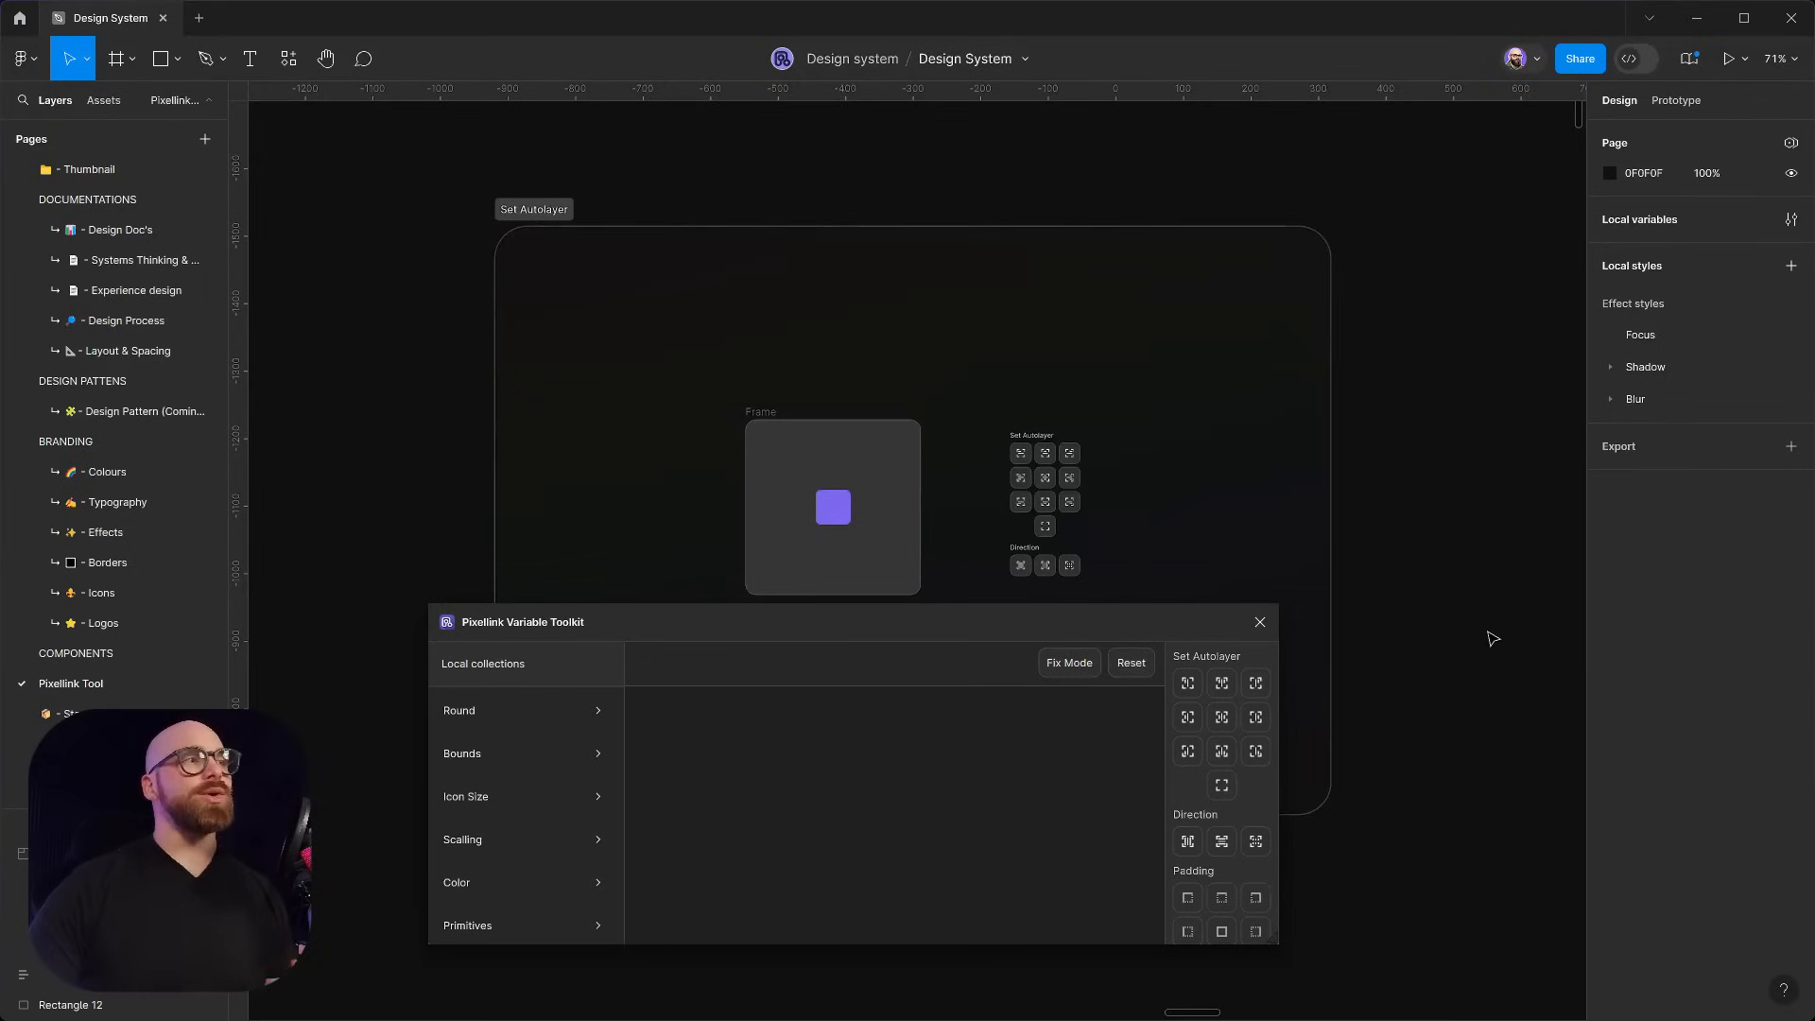
scroll(down, 3)
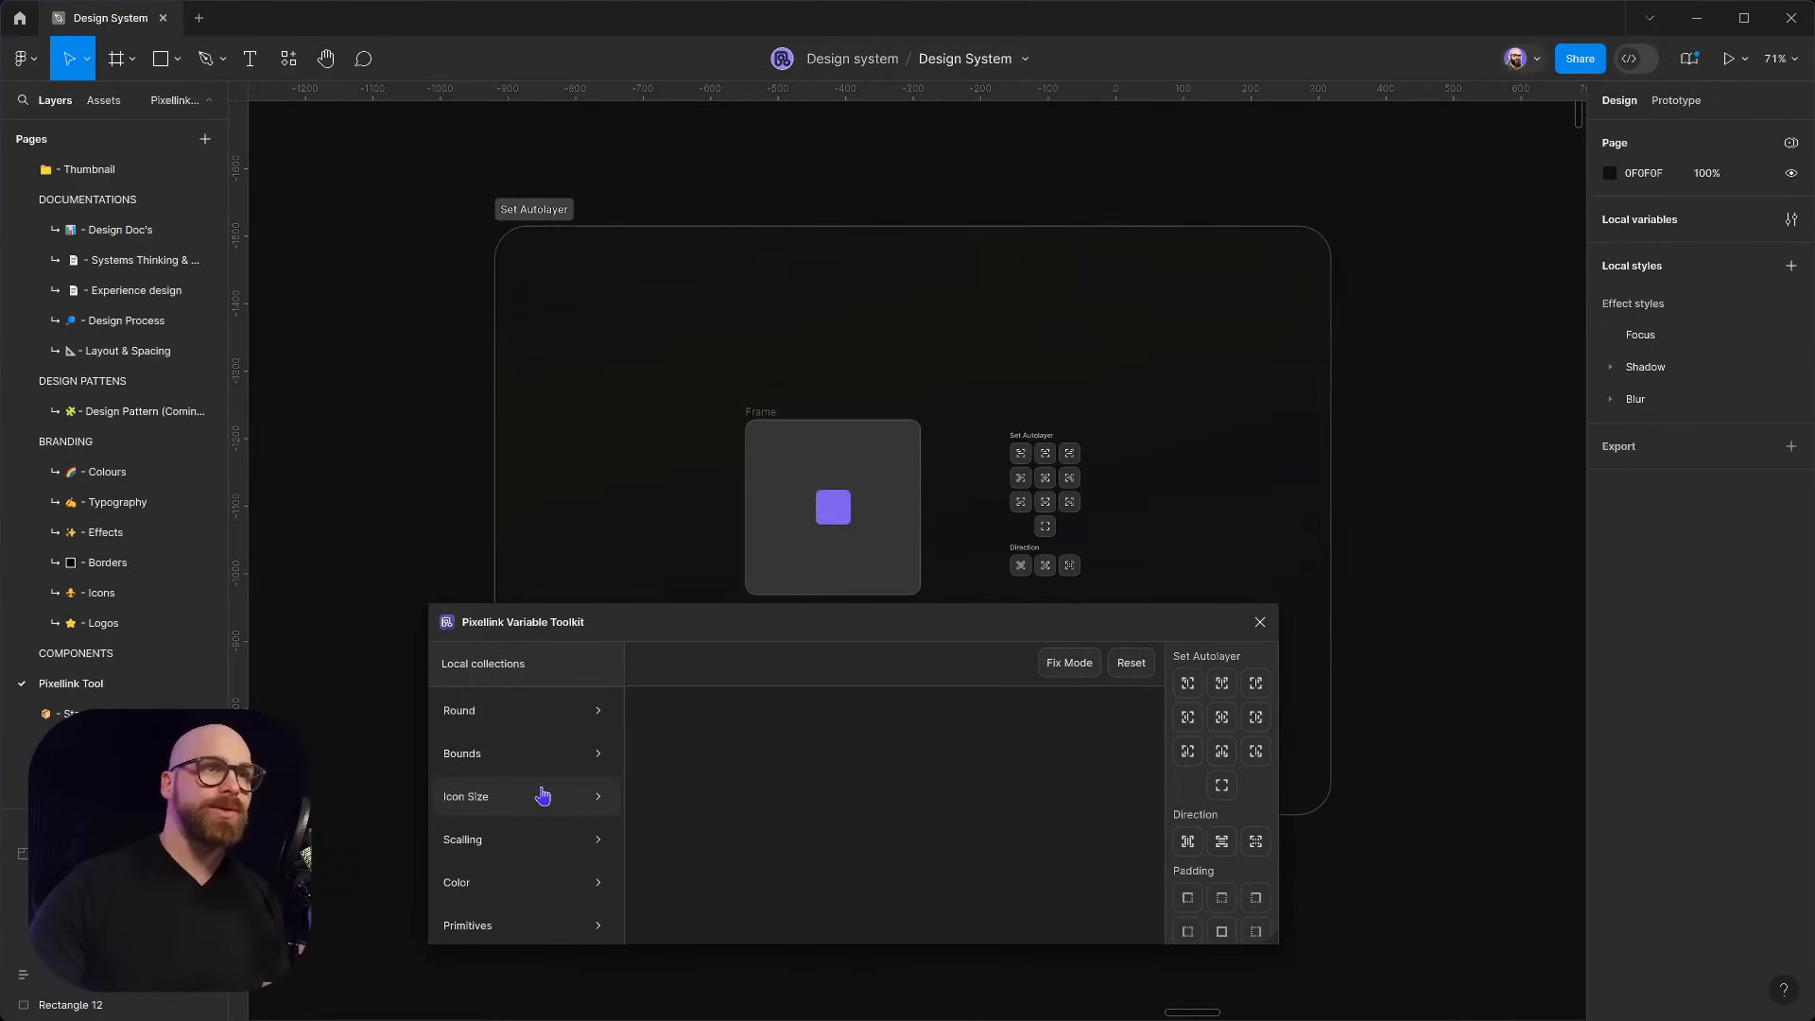
Browse the Color collection's Neutral Primary, Secondary and Tertiary swatches
click(455, 883)
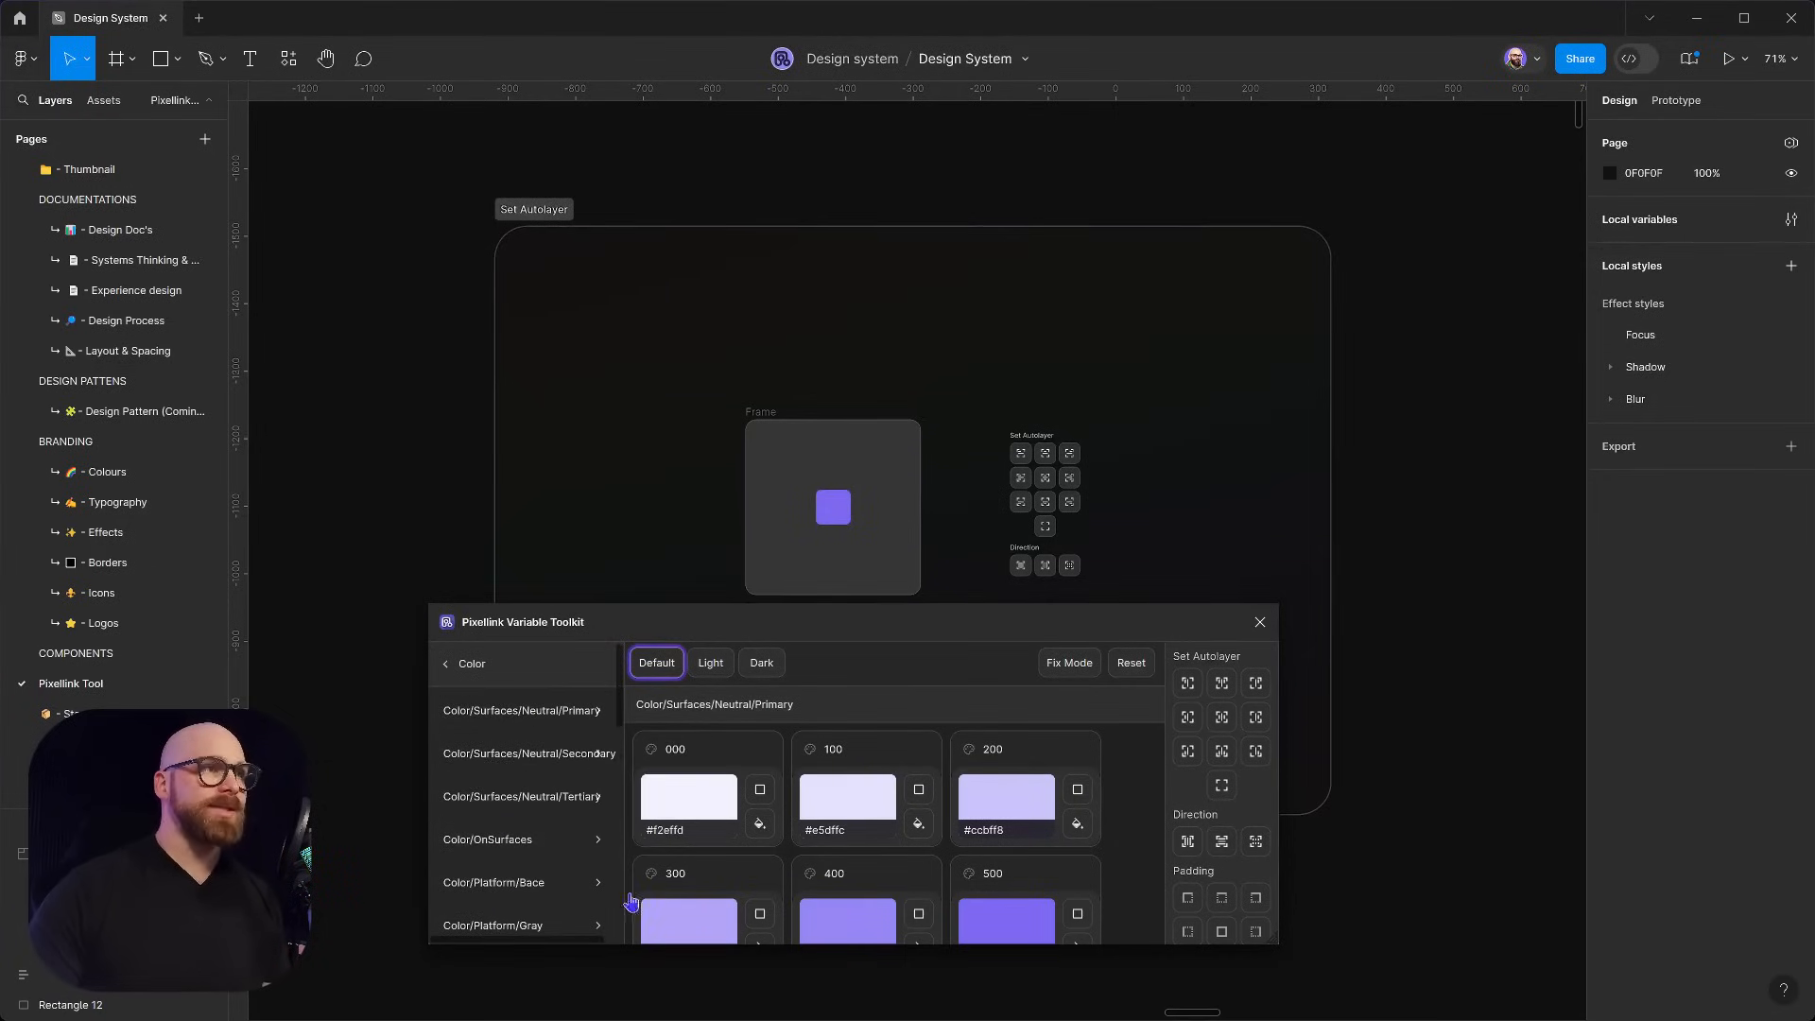
click(527, 754)
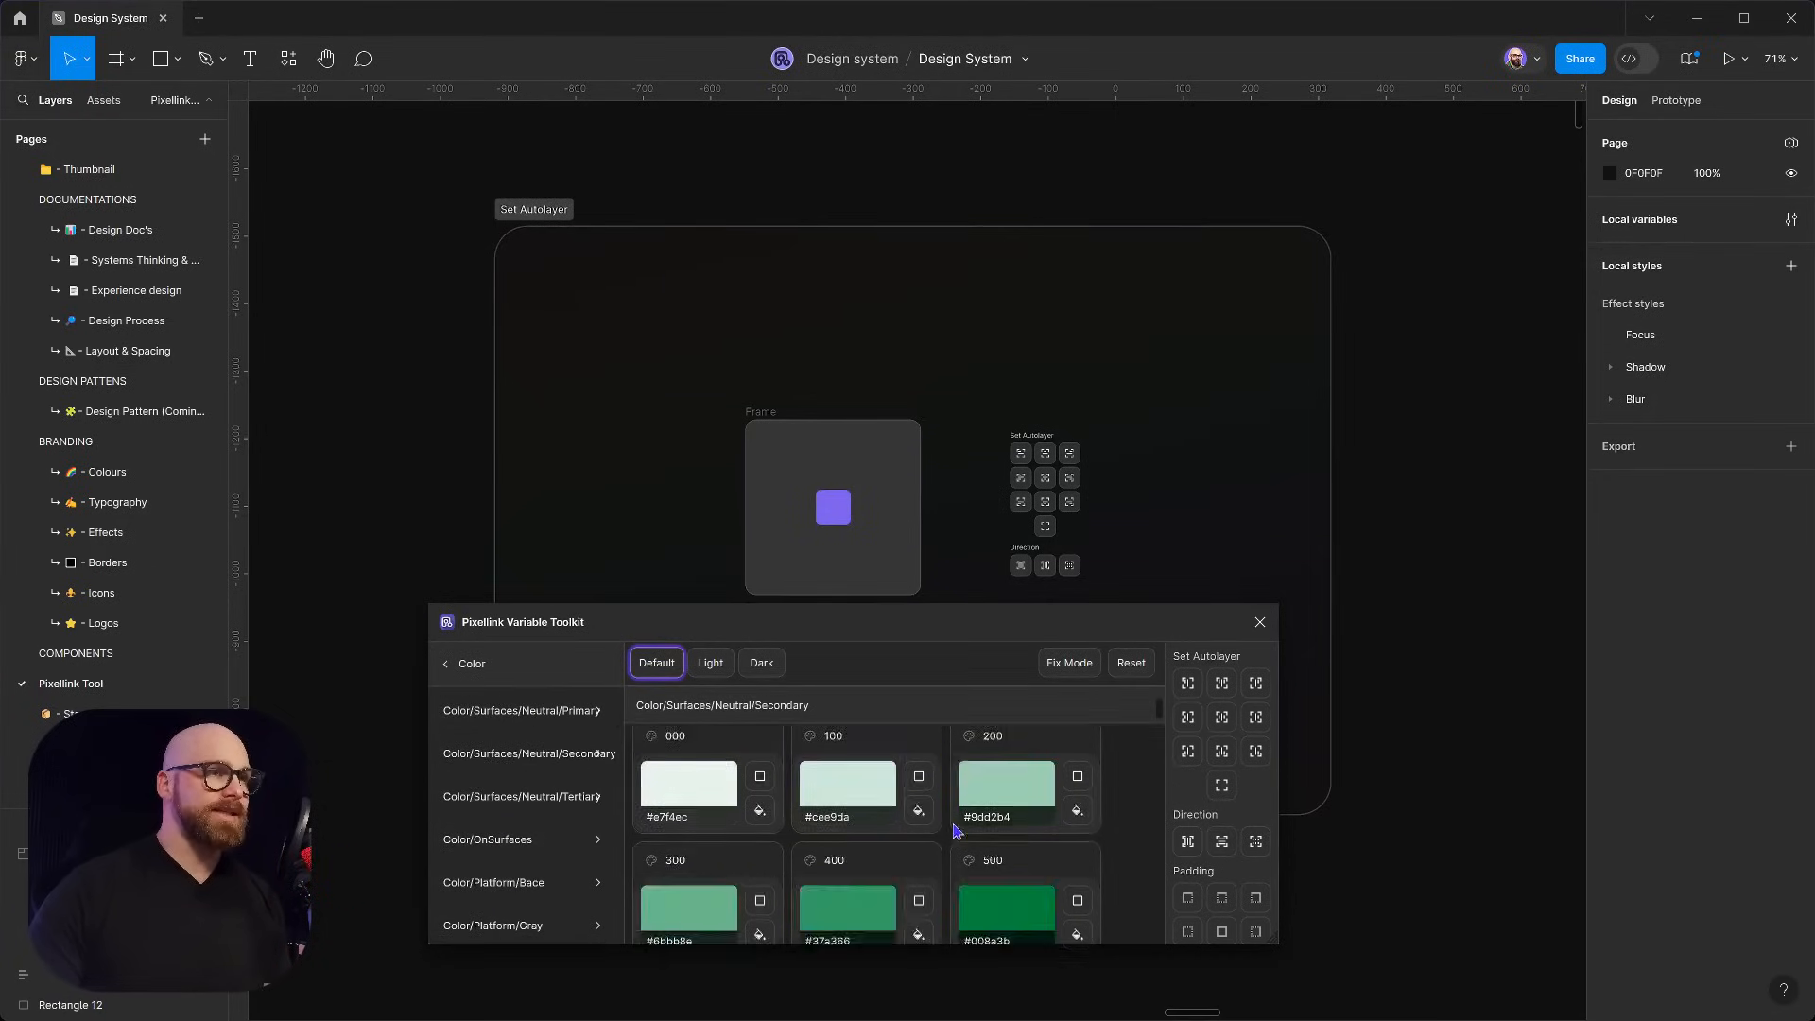
click(520, 796)
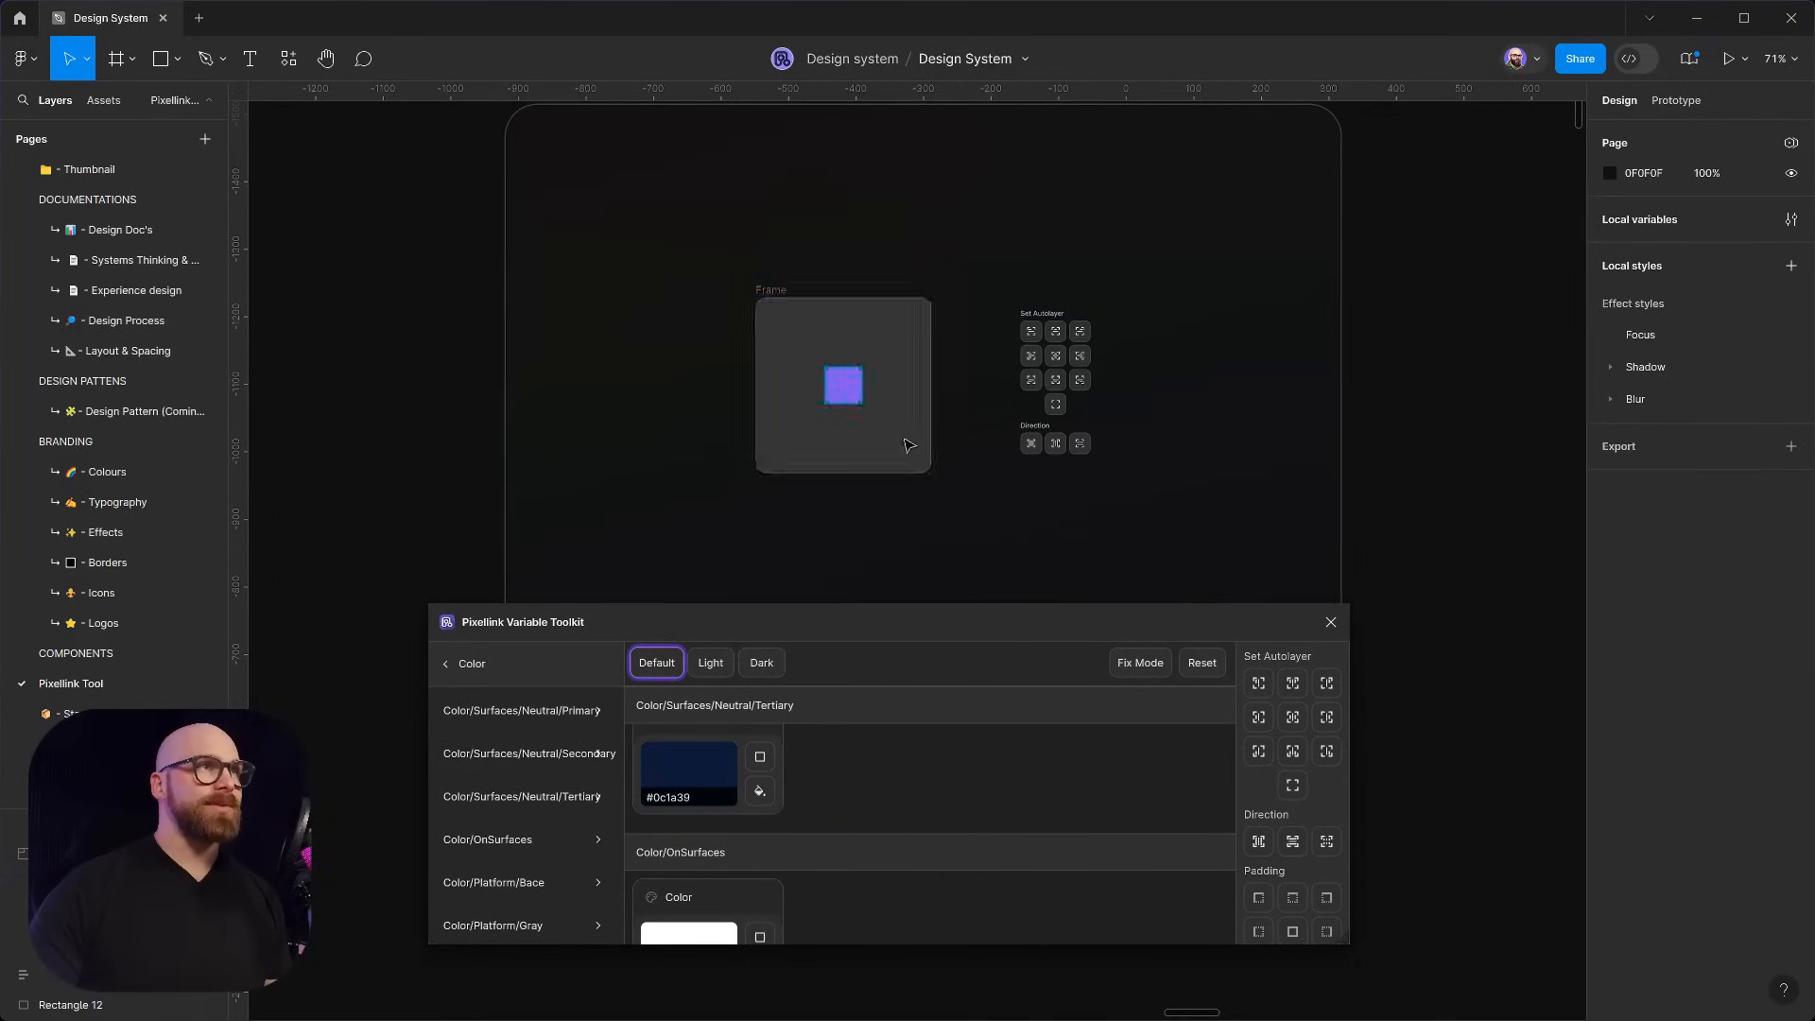
Recolour the purple square with a Neutral Primary colour variable
click(843, 386)
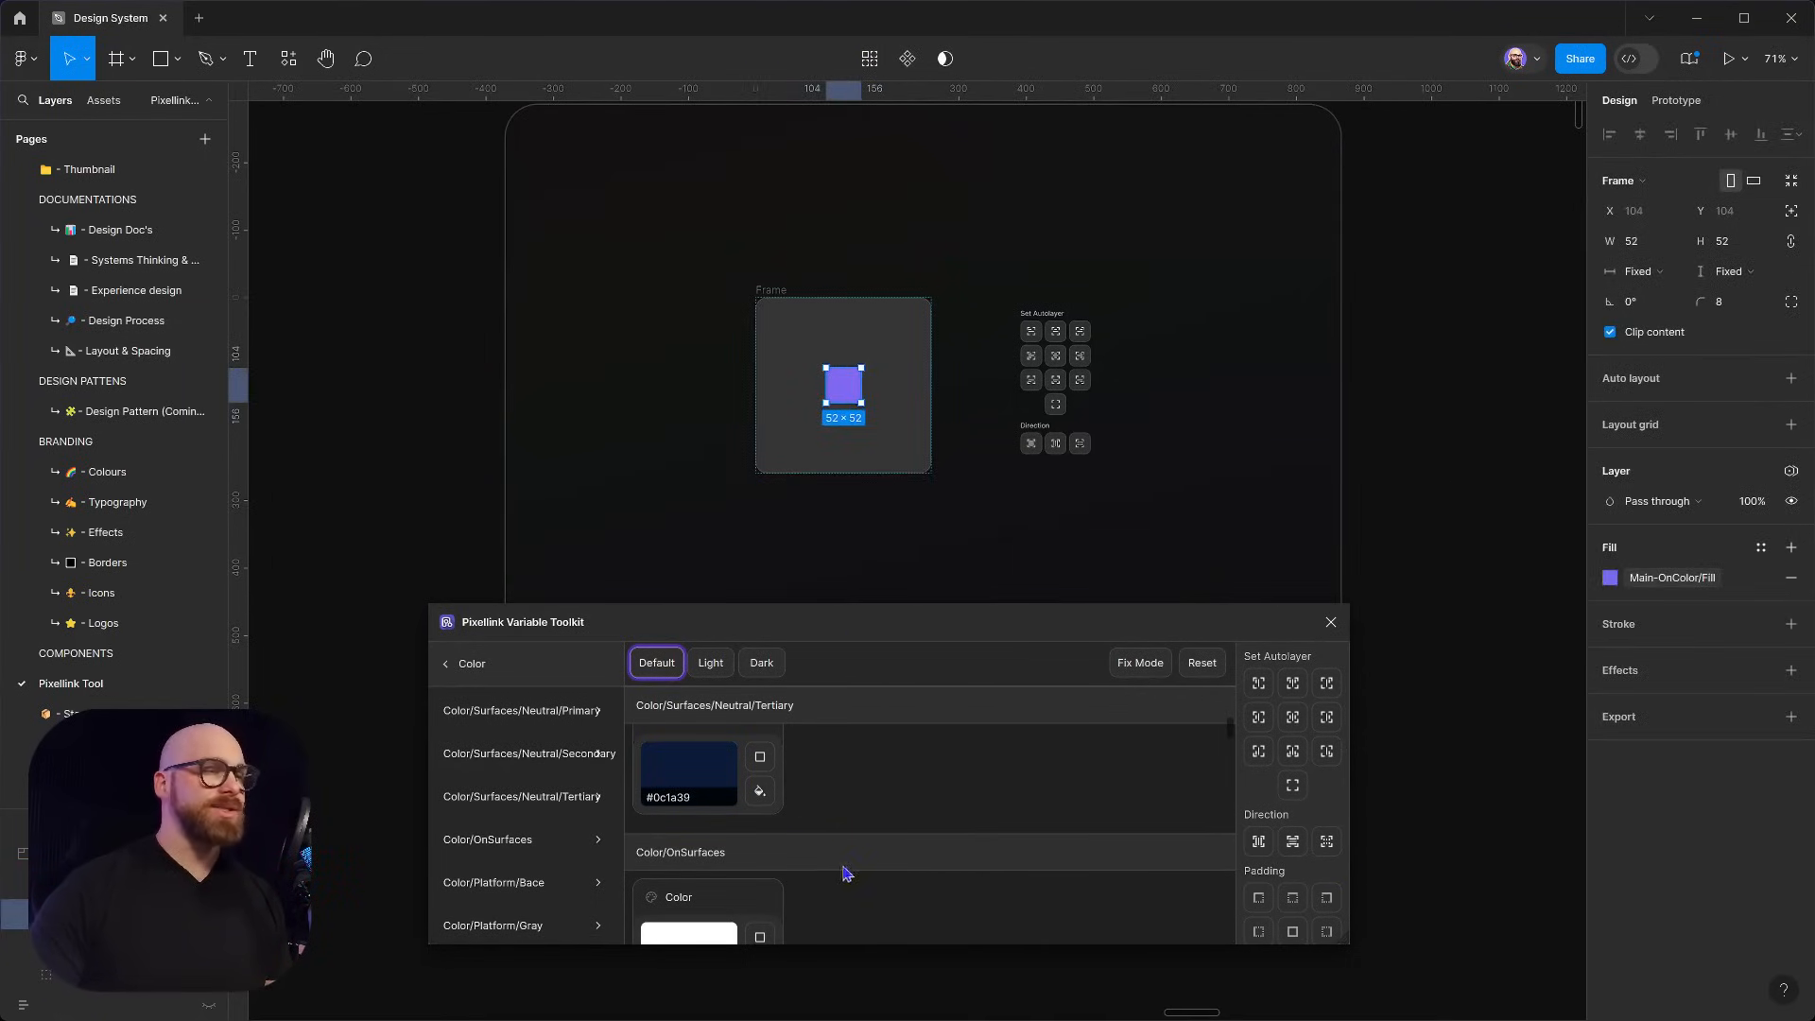
click(523, 708)
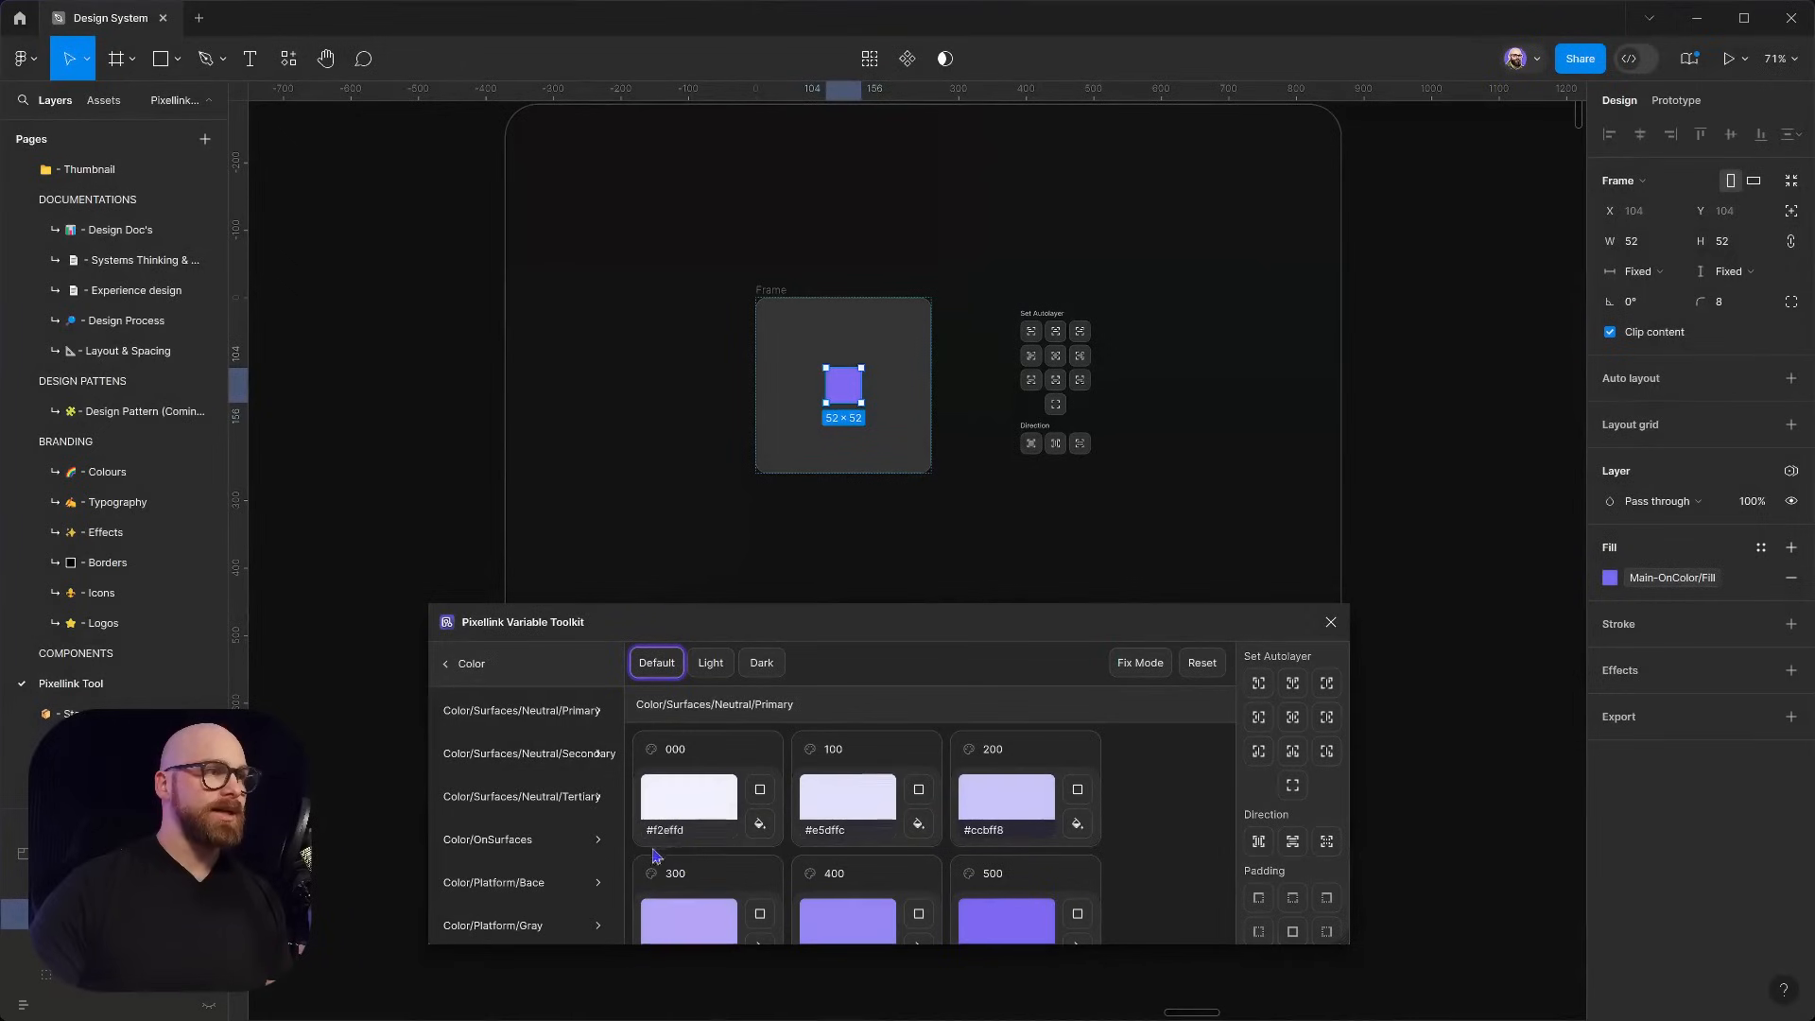
click(445, 663)
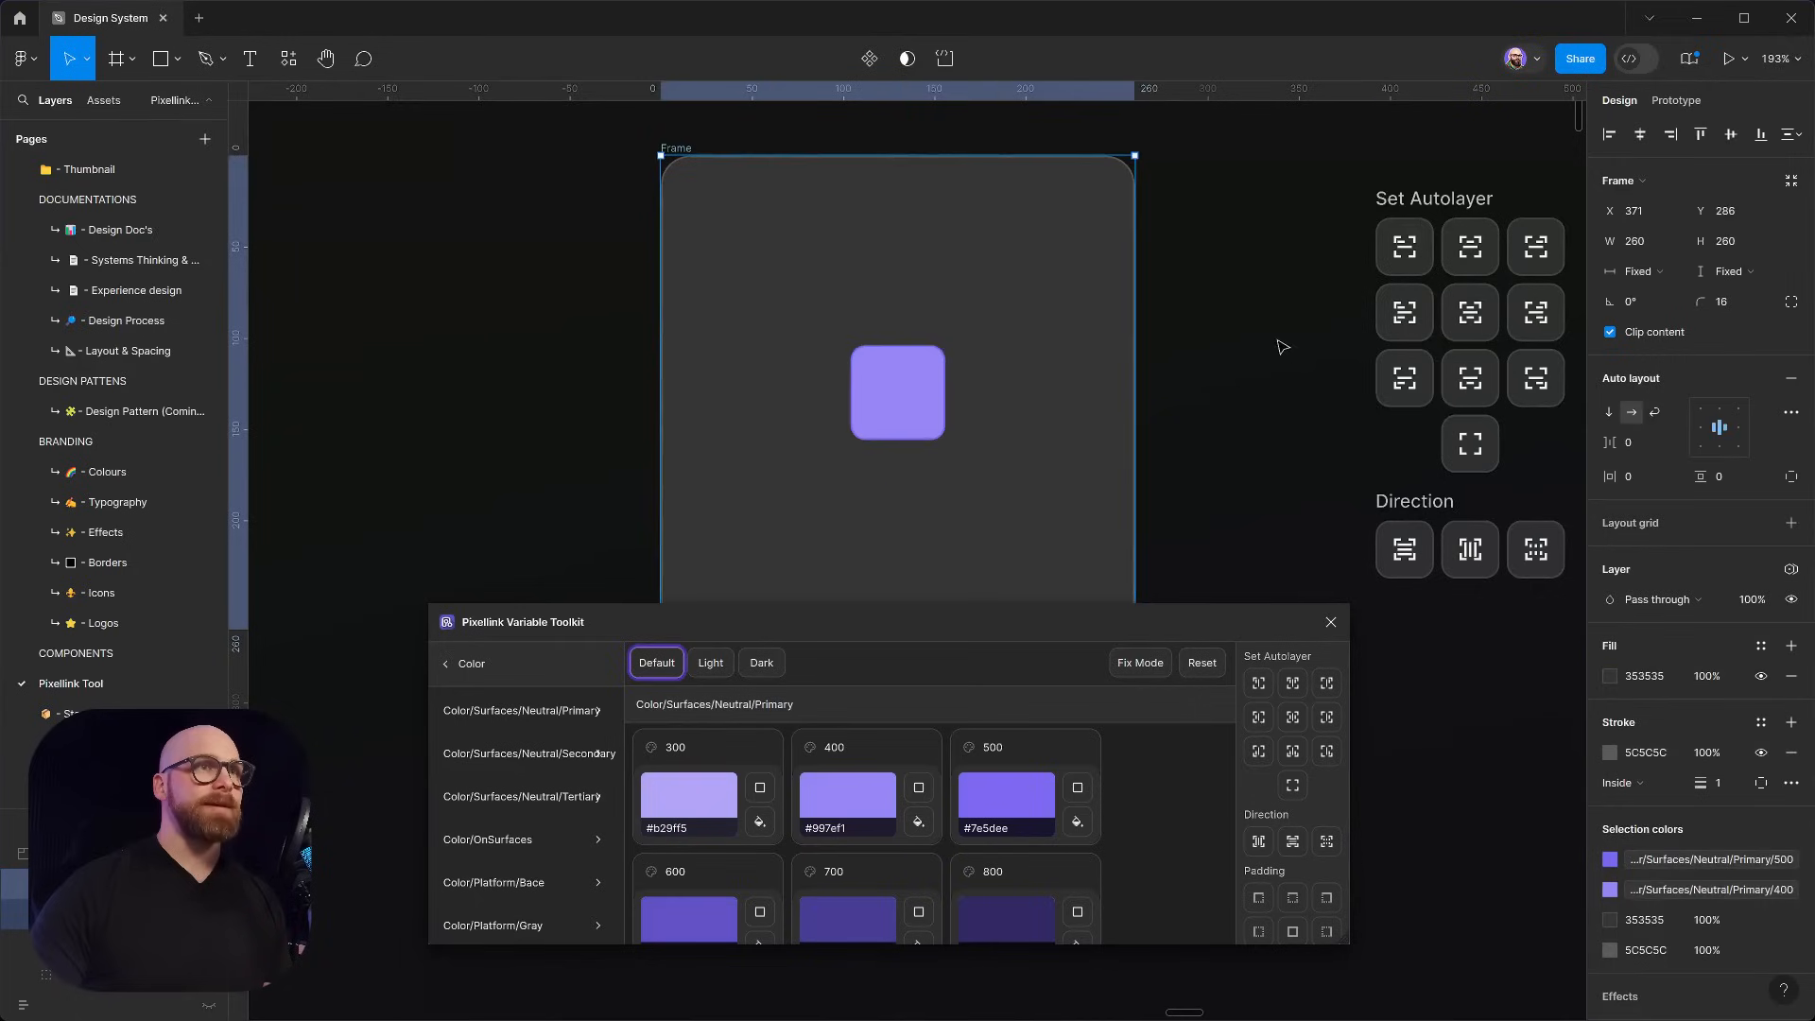
scroll(down, 3)
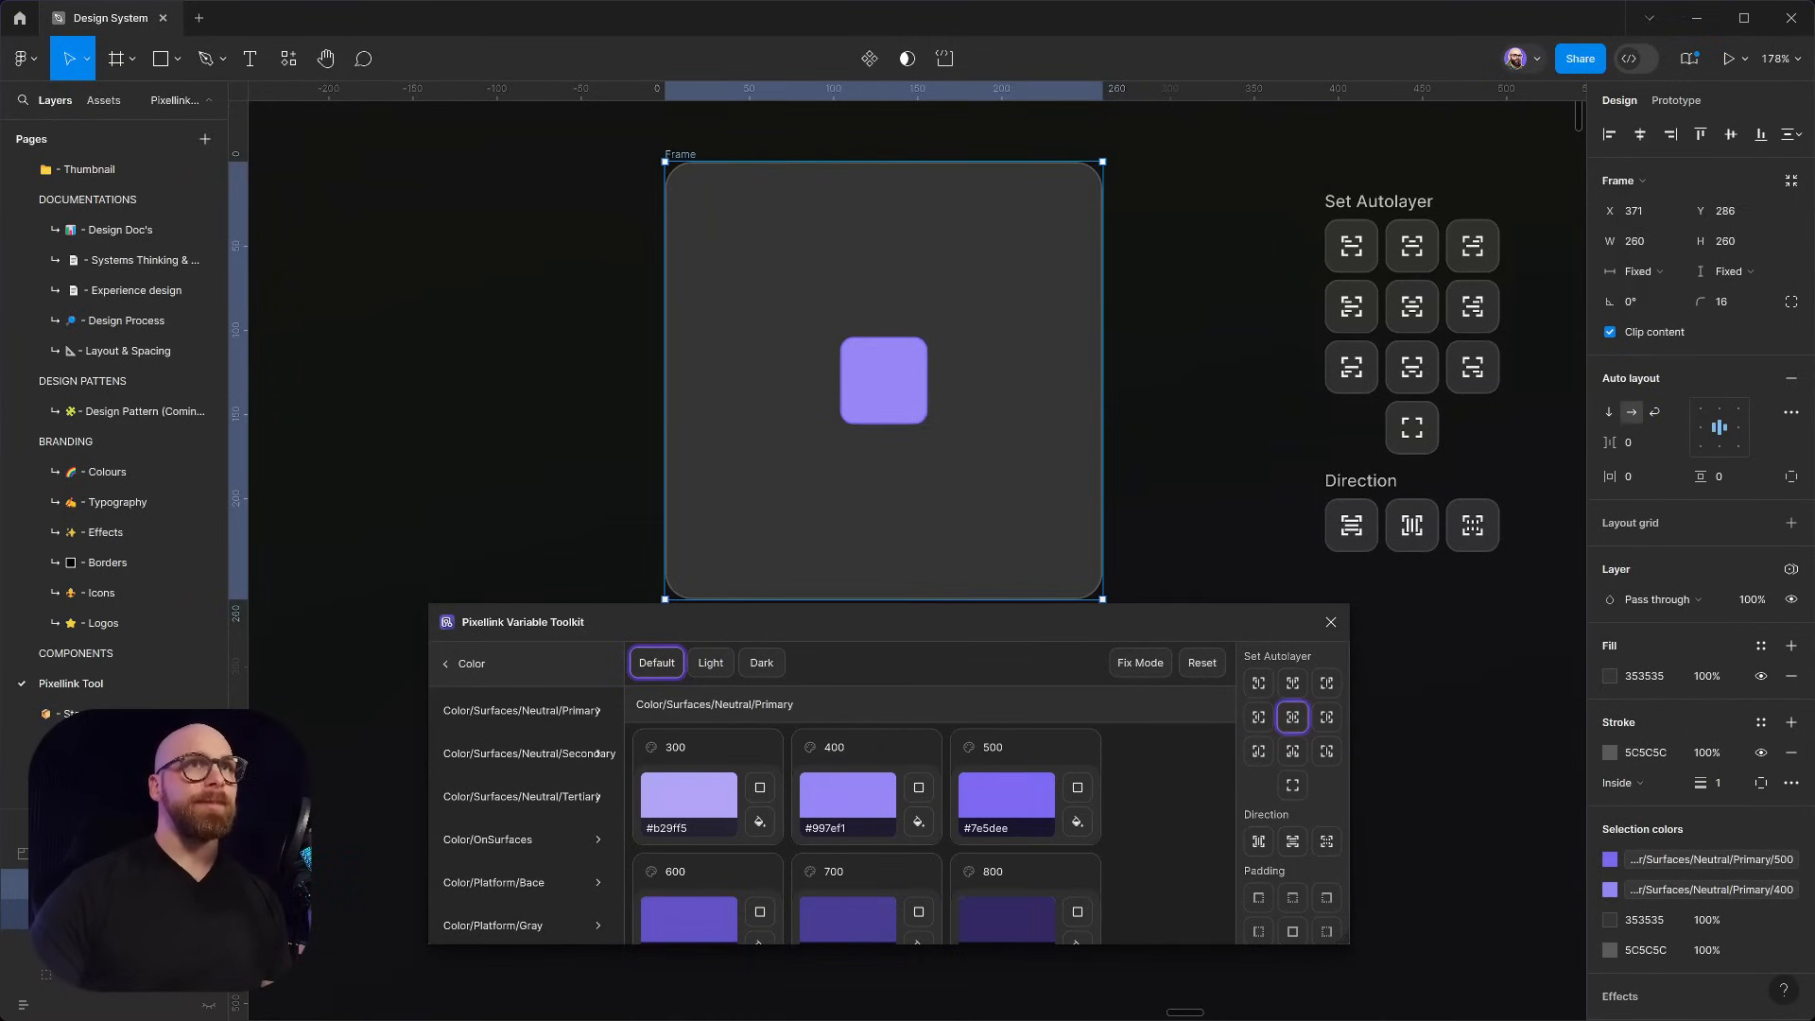
click(1791, 379)
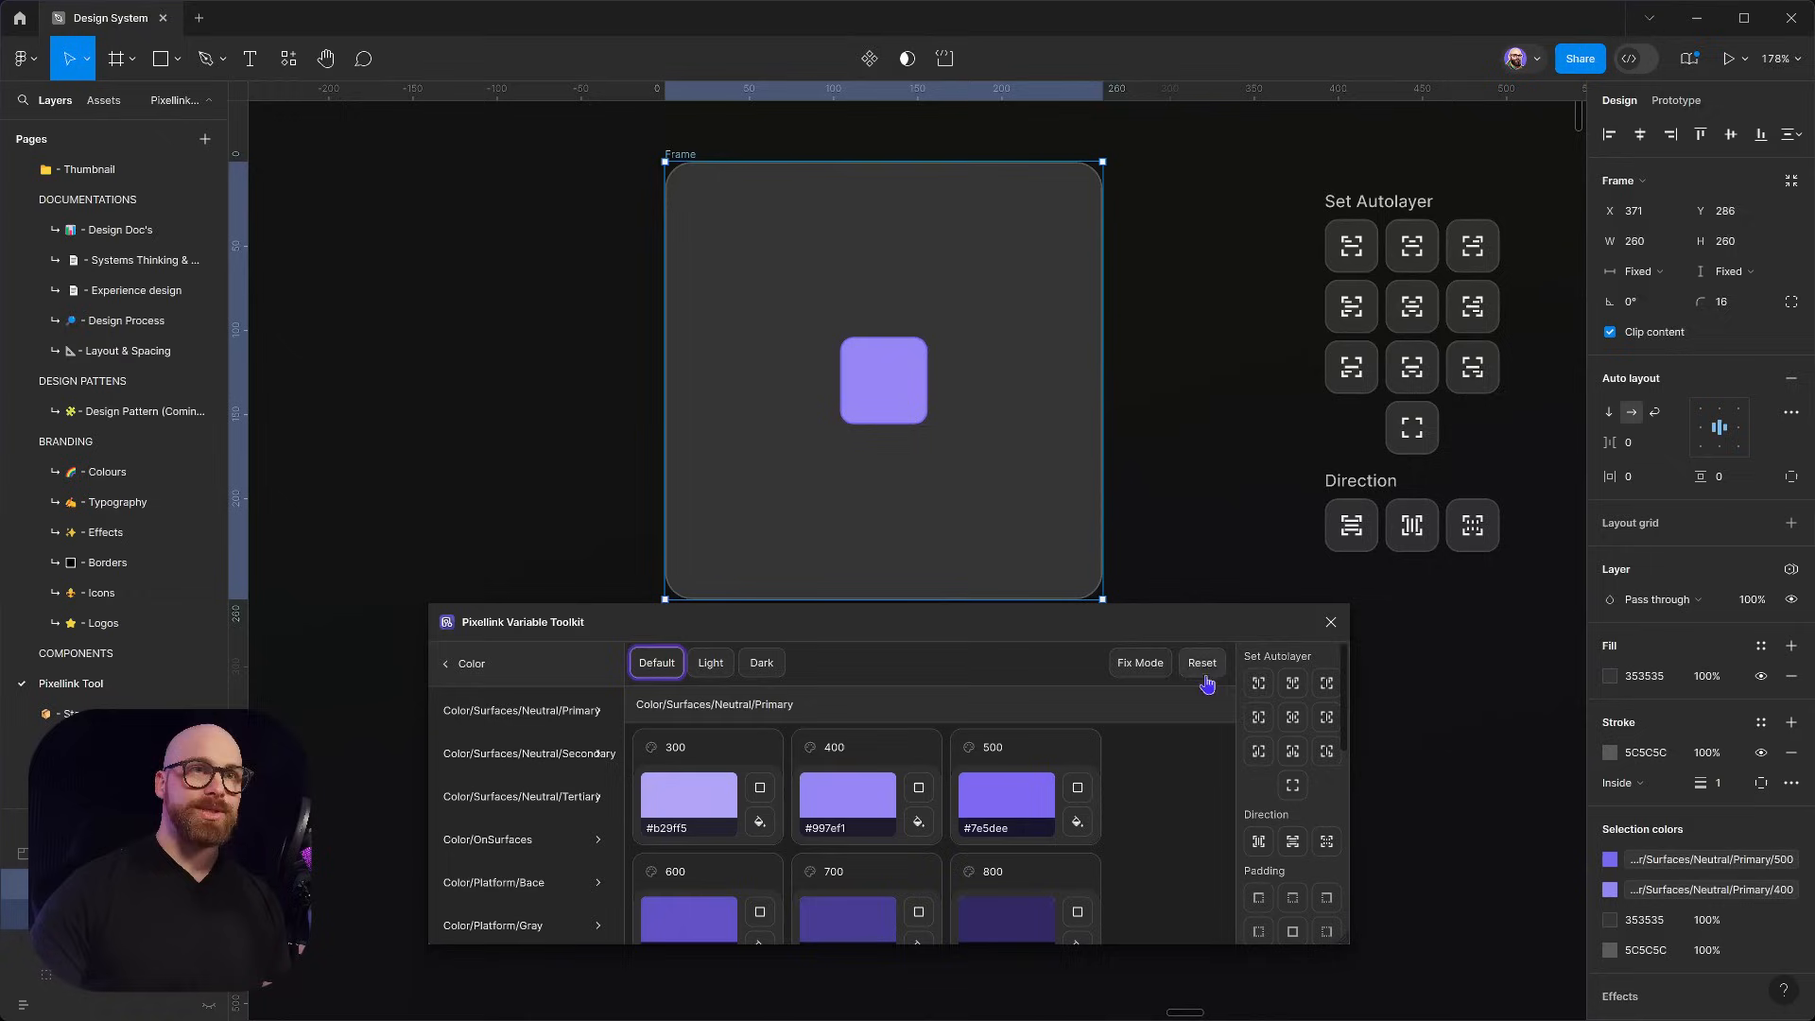
click(1325, 752)
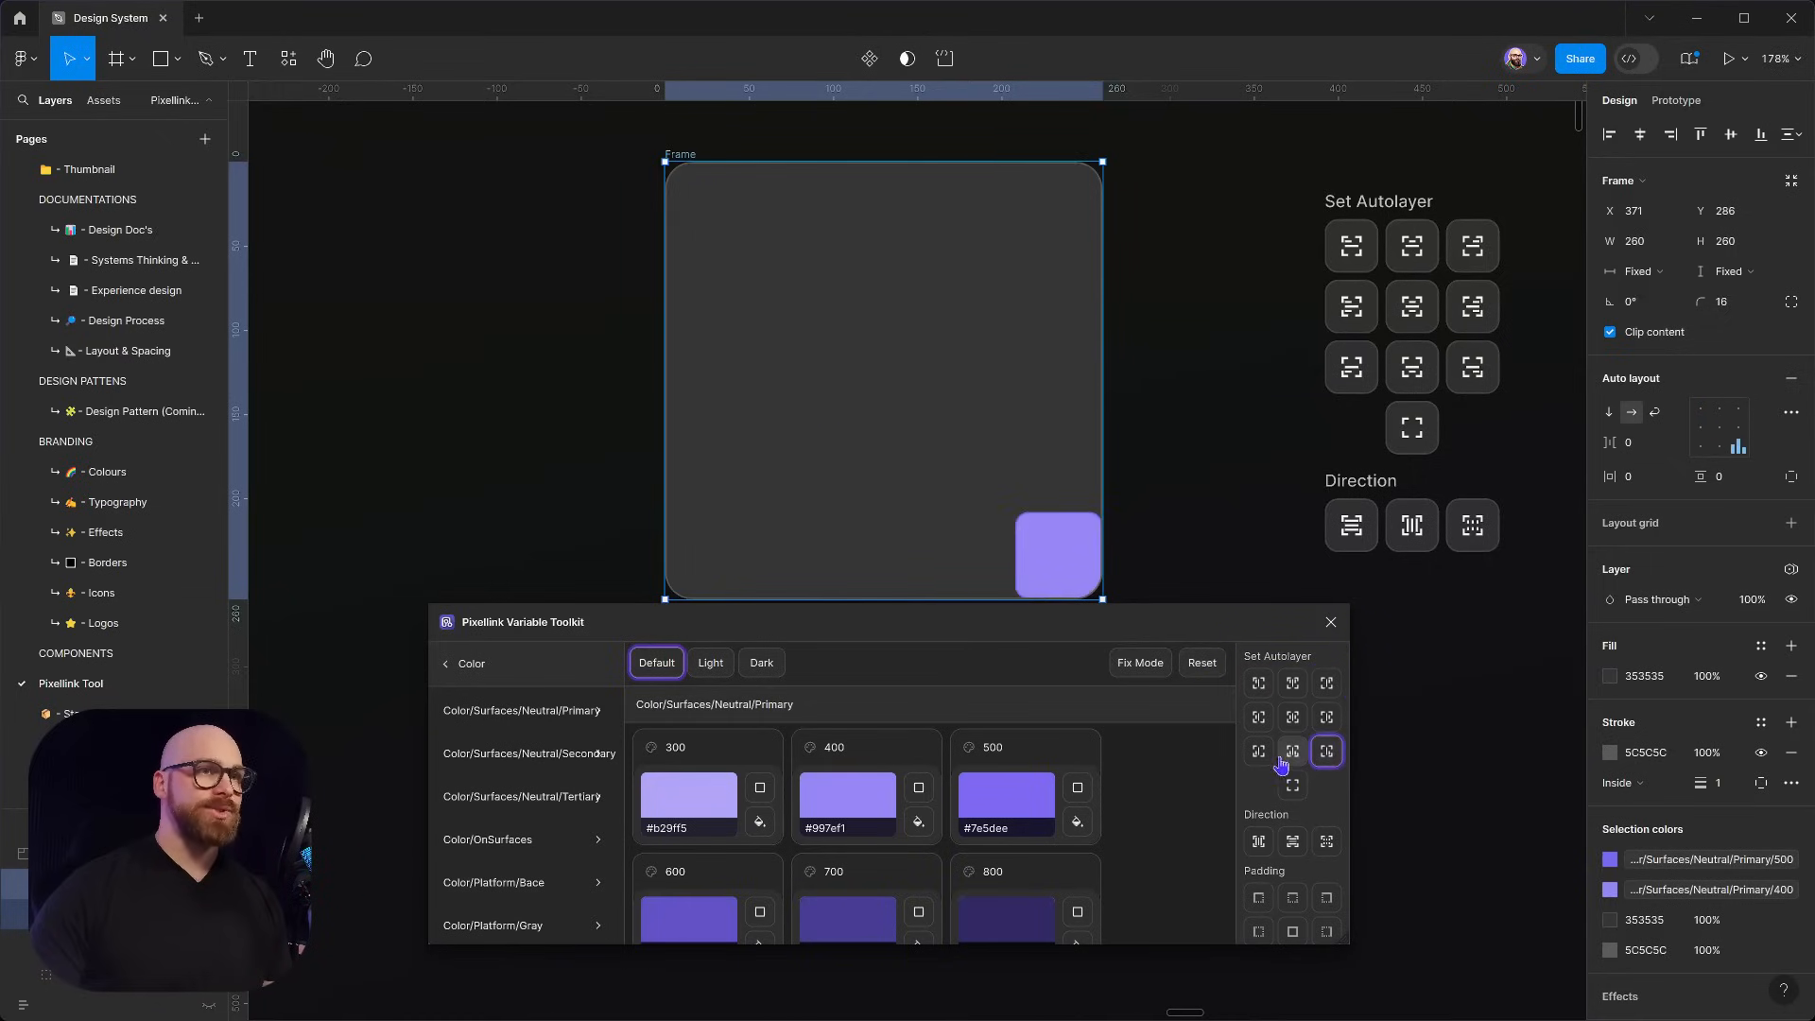
click(1293, 717)
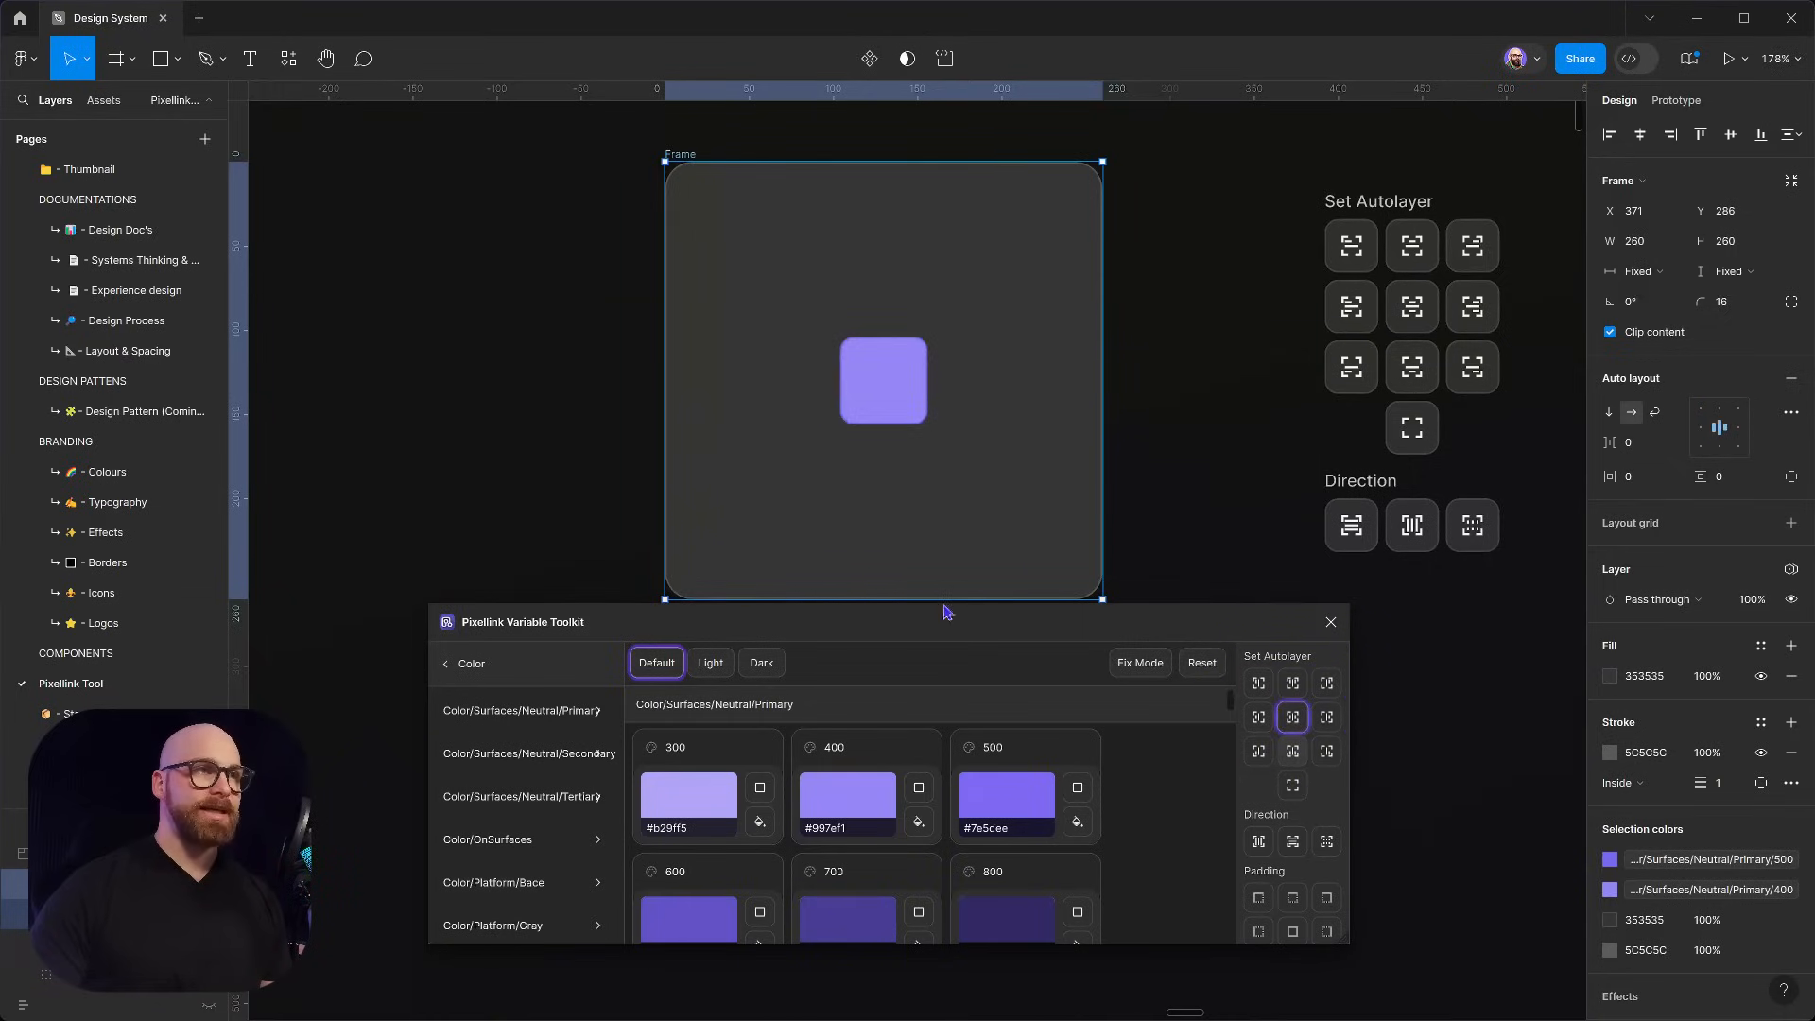
mouse_move(1140, 308)
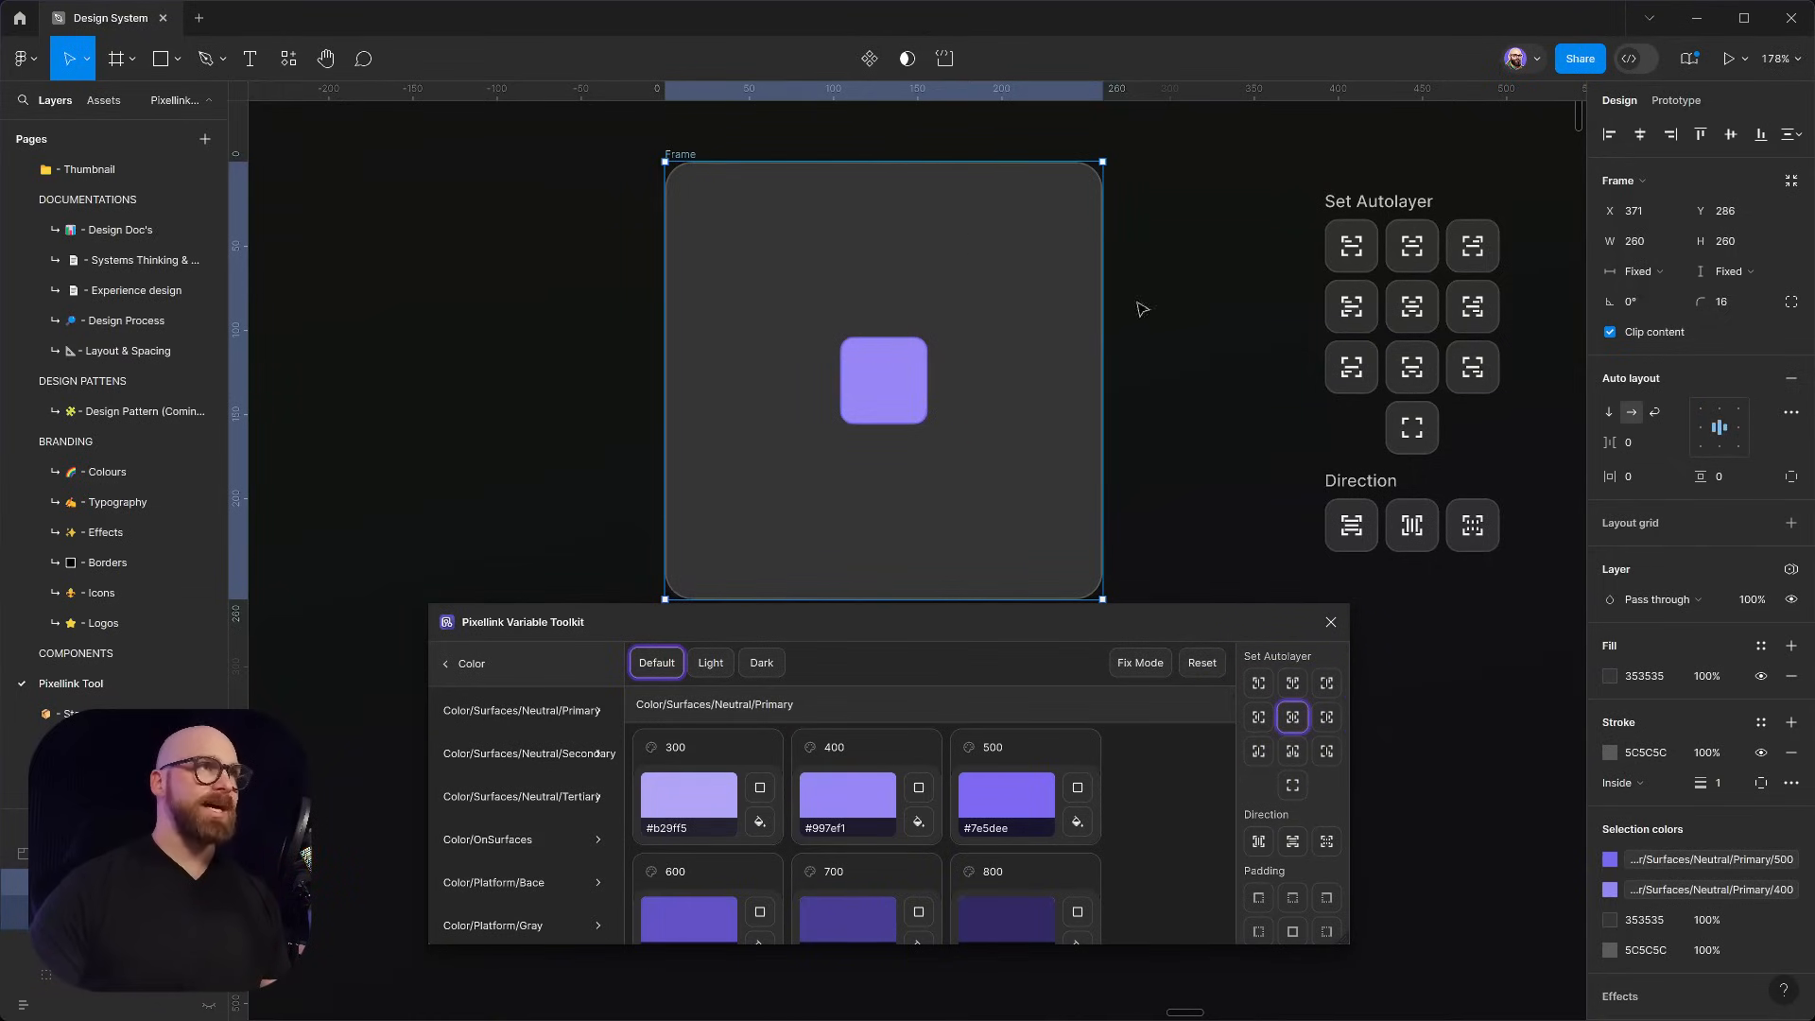
scroll(down, 3)
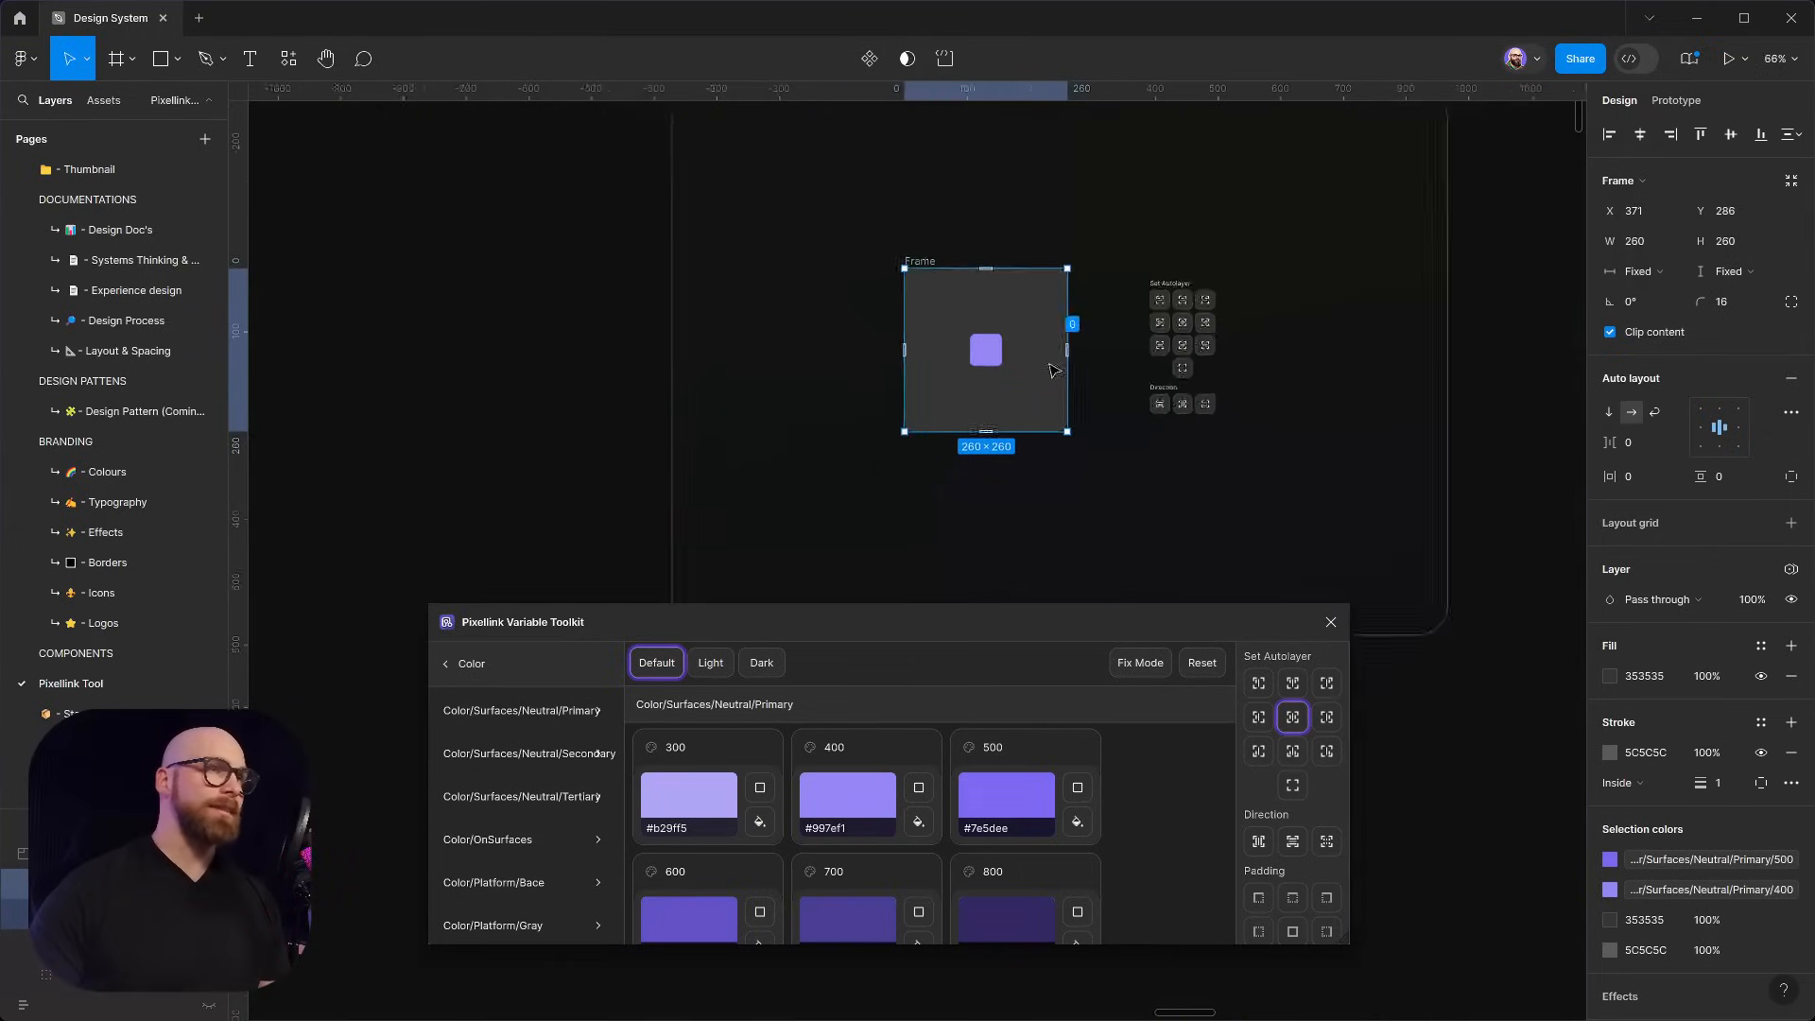
scroll(down, 3)
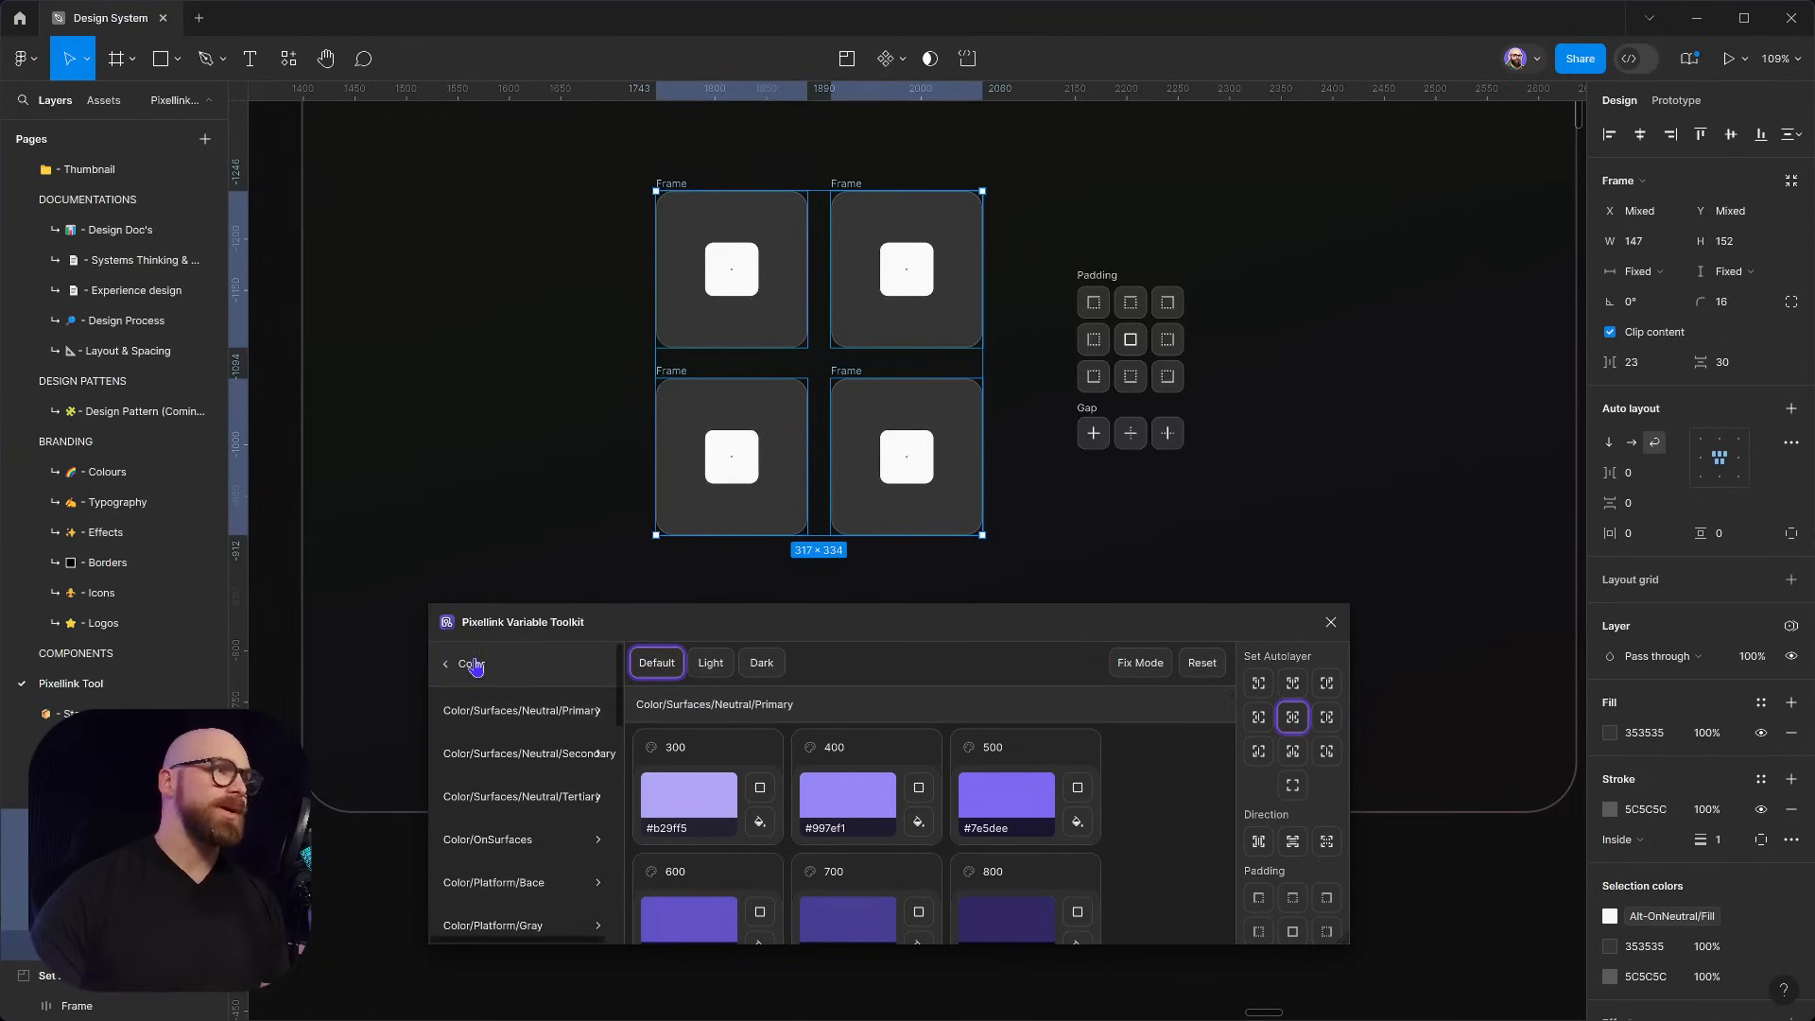
Apply Spacing tokens as padding to the square frames, 24 on some sides and 16 on others
click(444, 664)
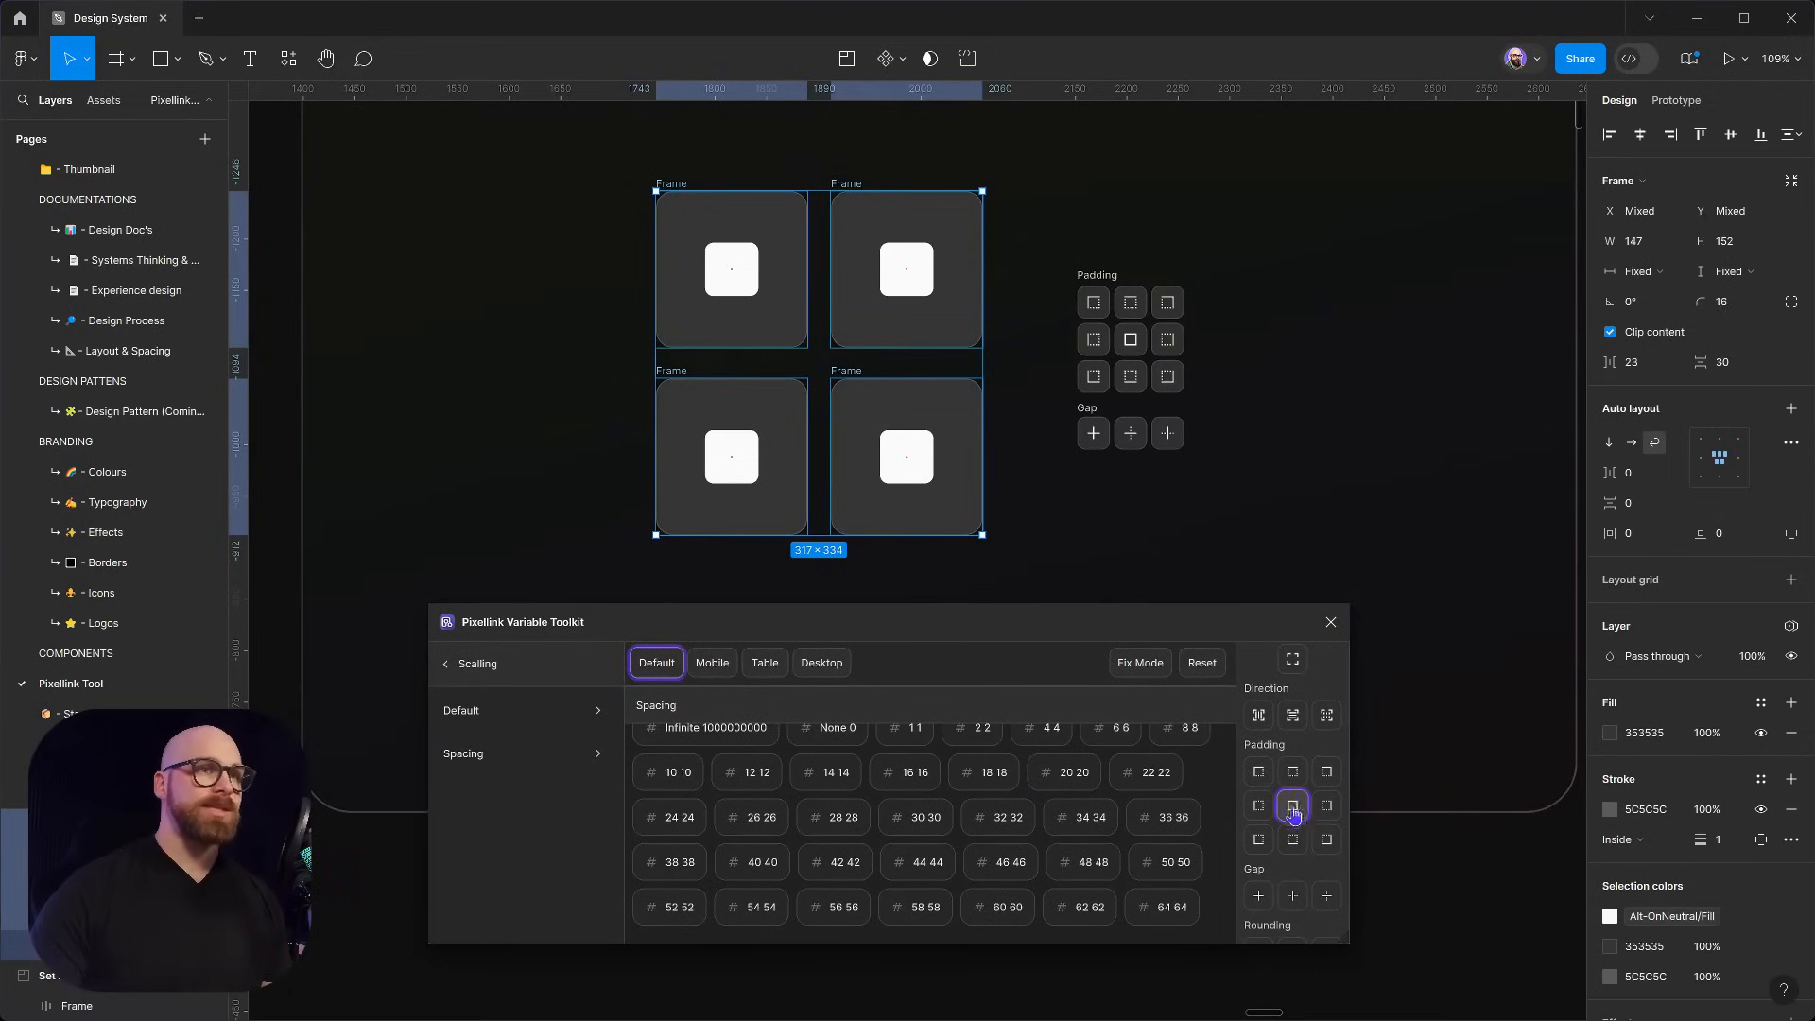
click(914, 771)
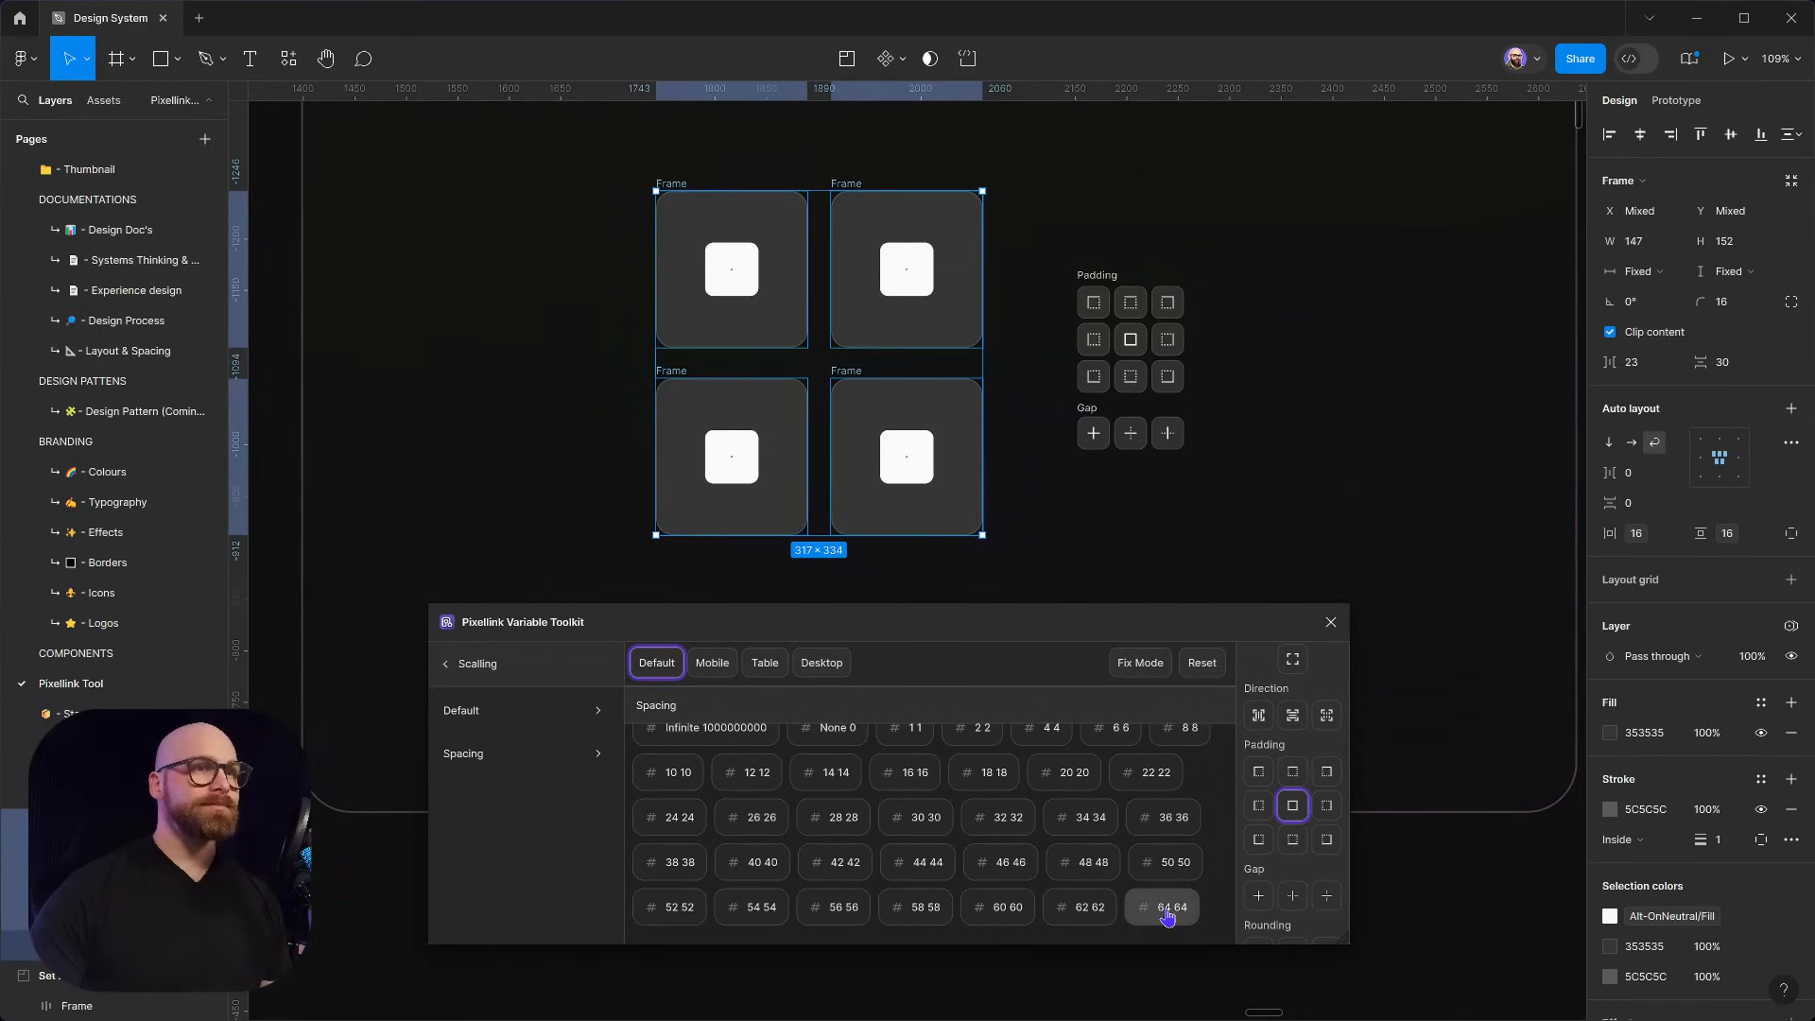
mouse_move(1068, 828)
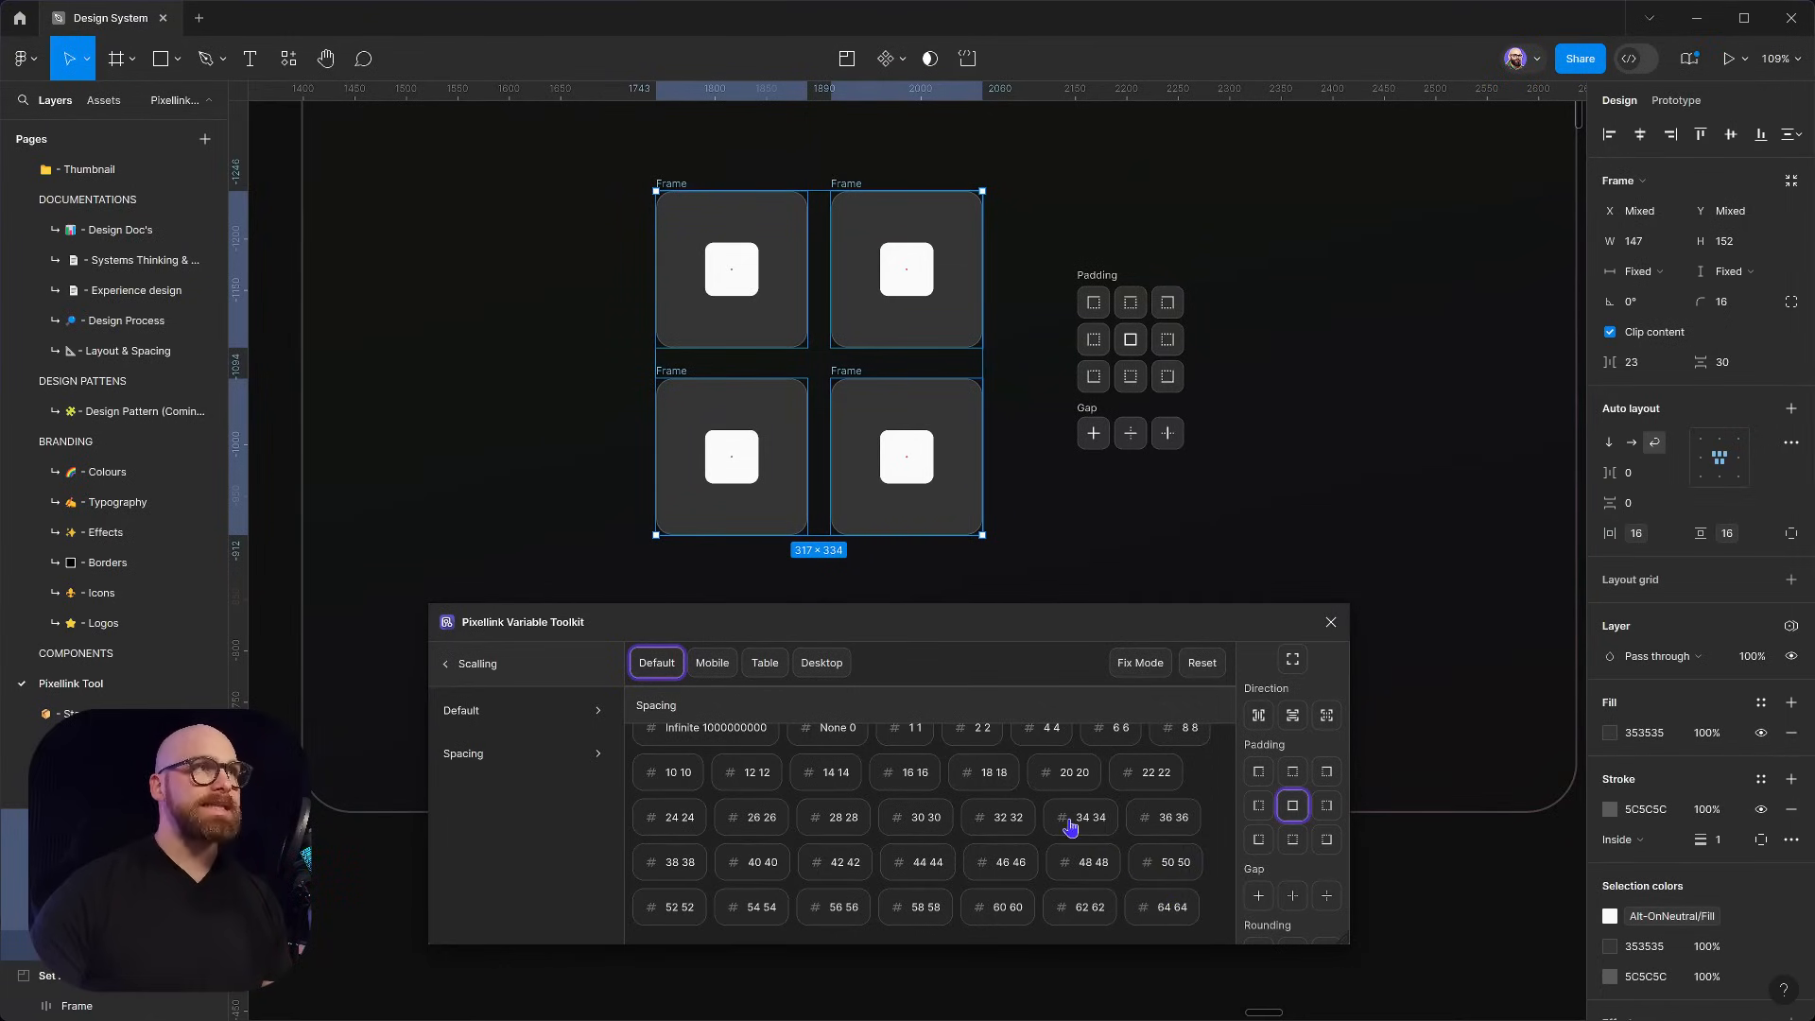
click(1257, 838)
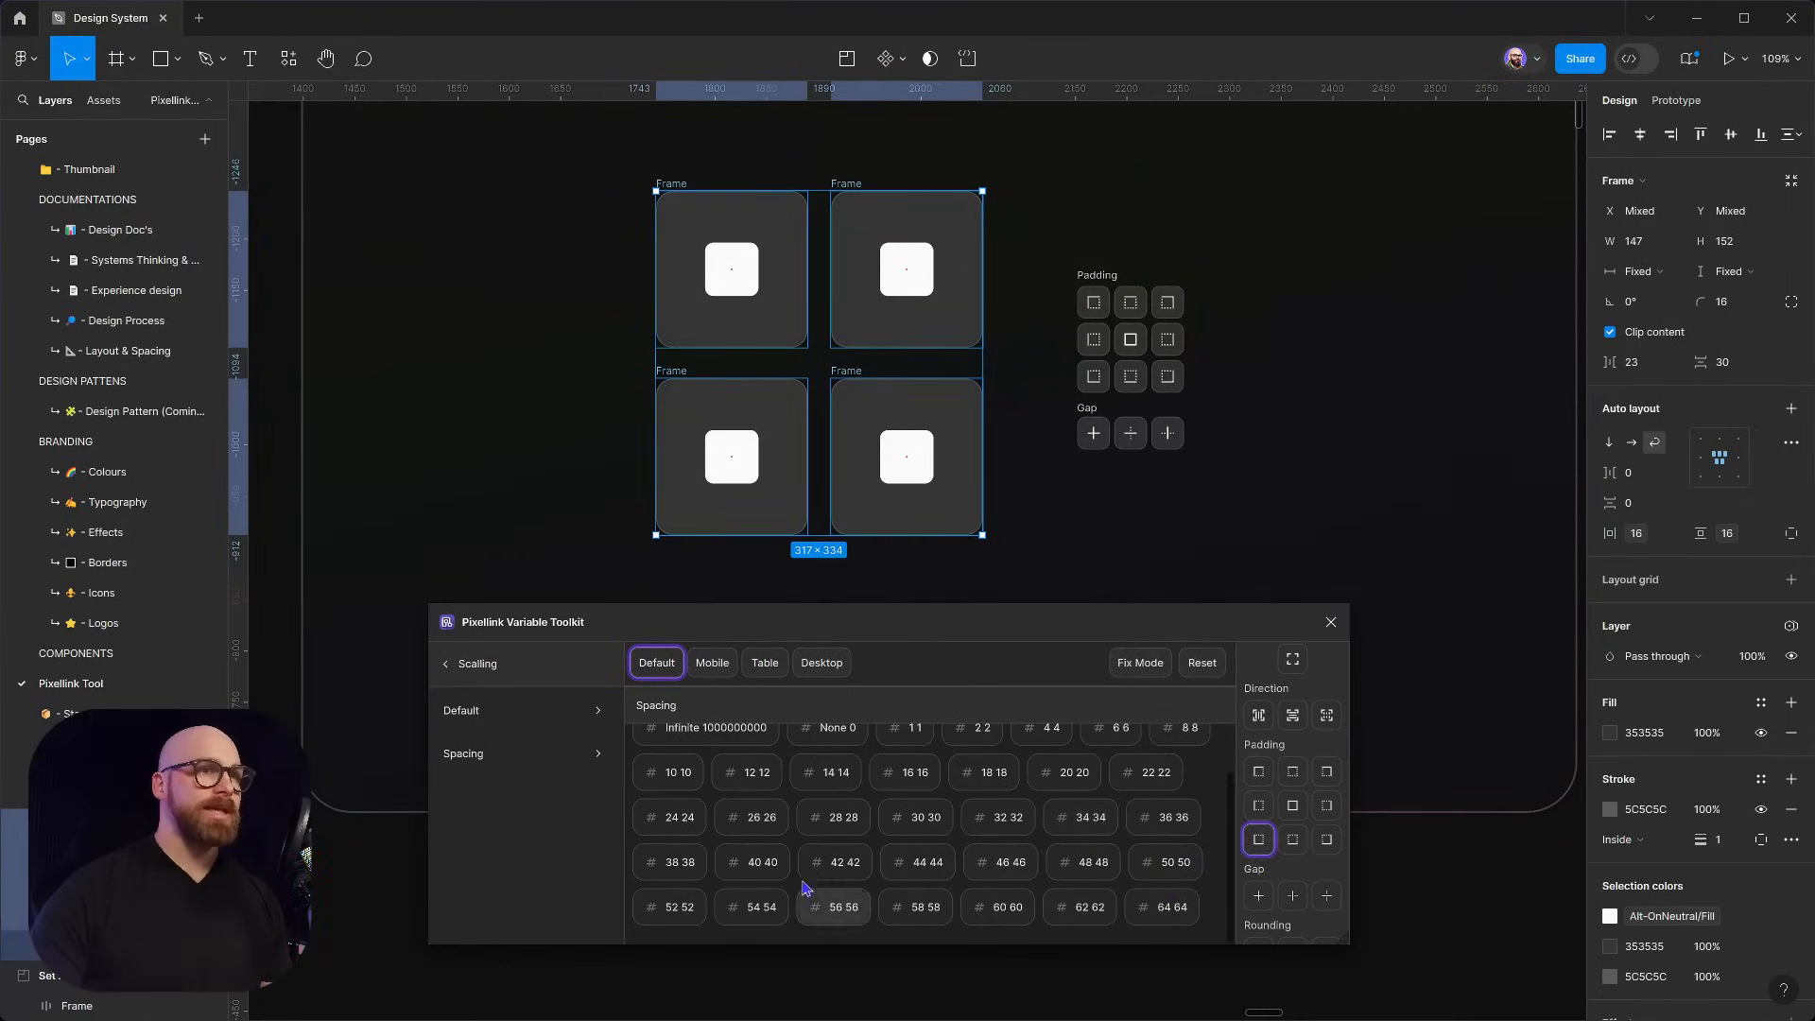
click(679, 817)
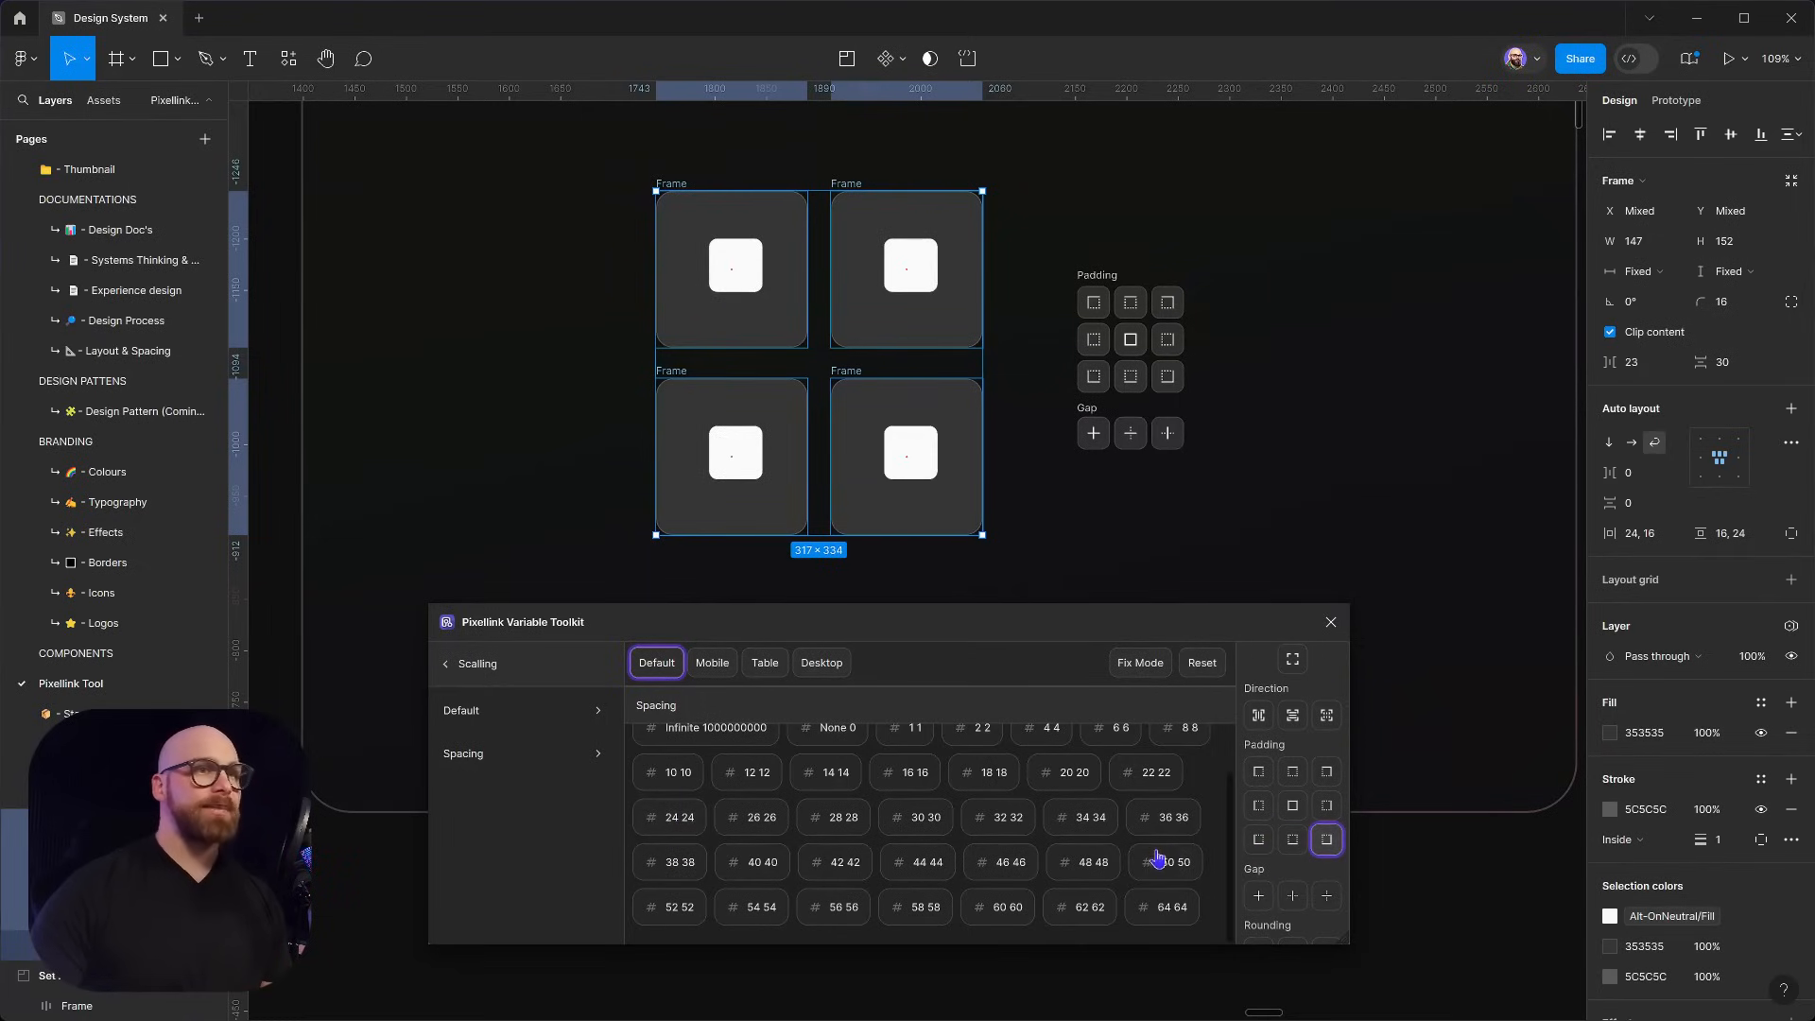
click(998, 817)
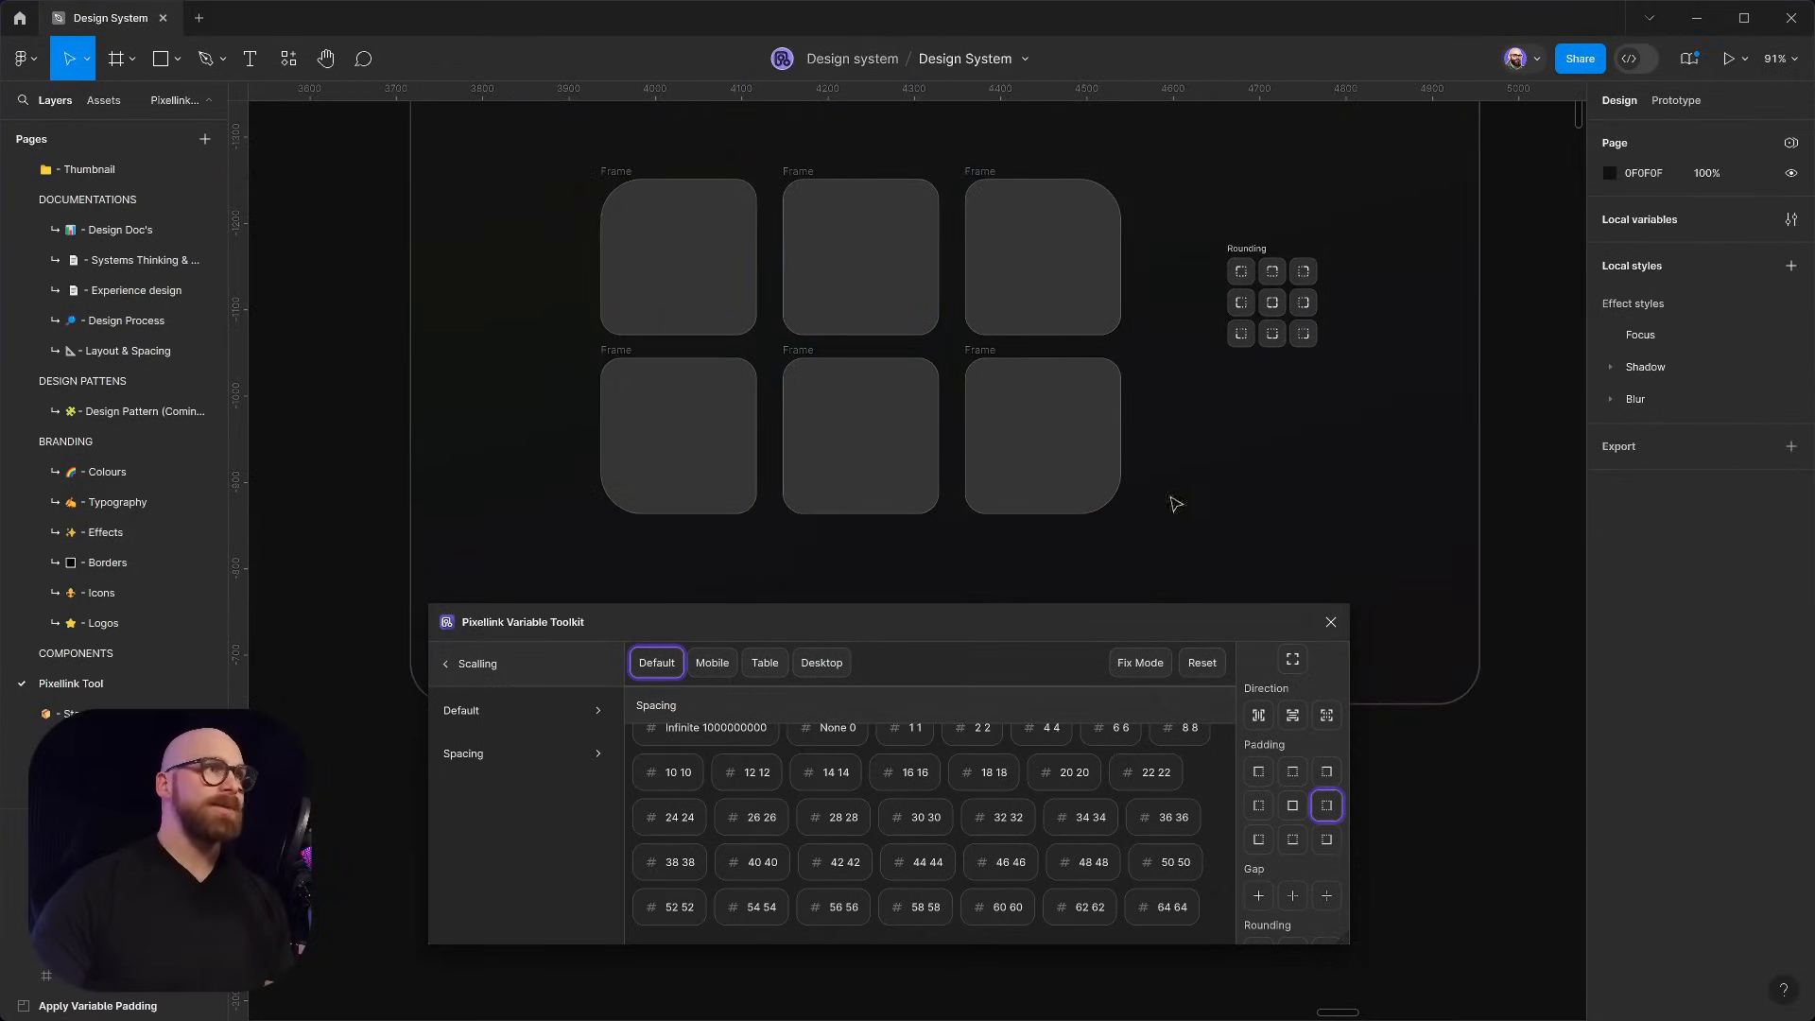
mouse_move(752, 181)
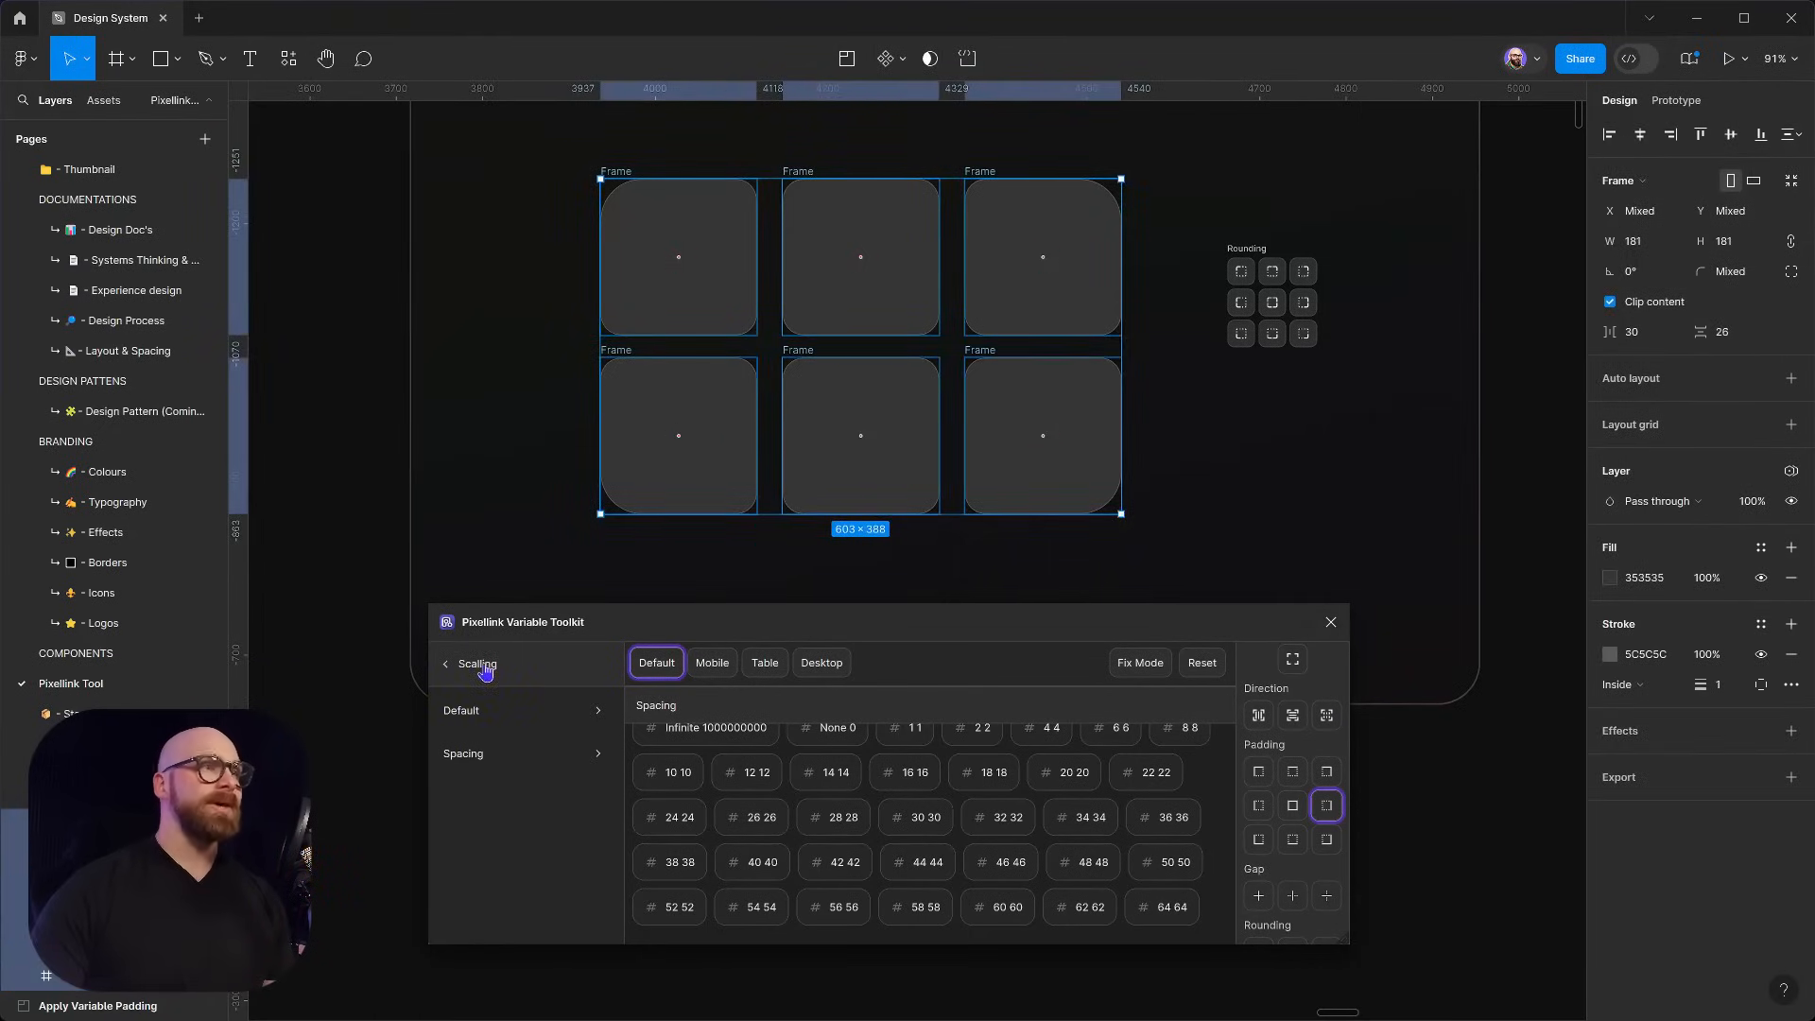
Bring up the Round collection and select the six square frames
click(444, 663)
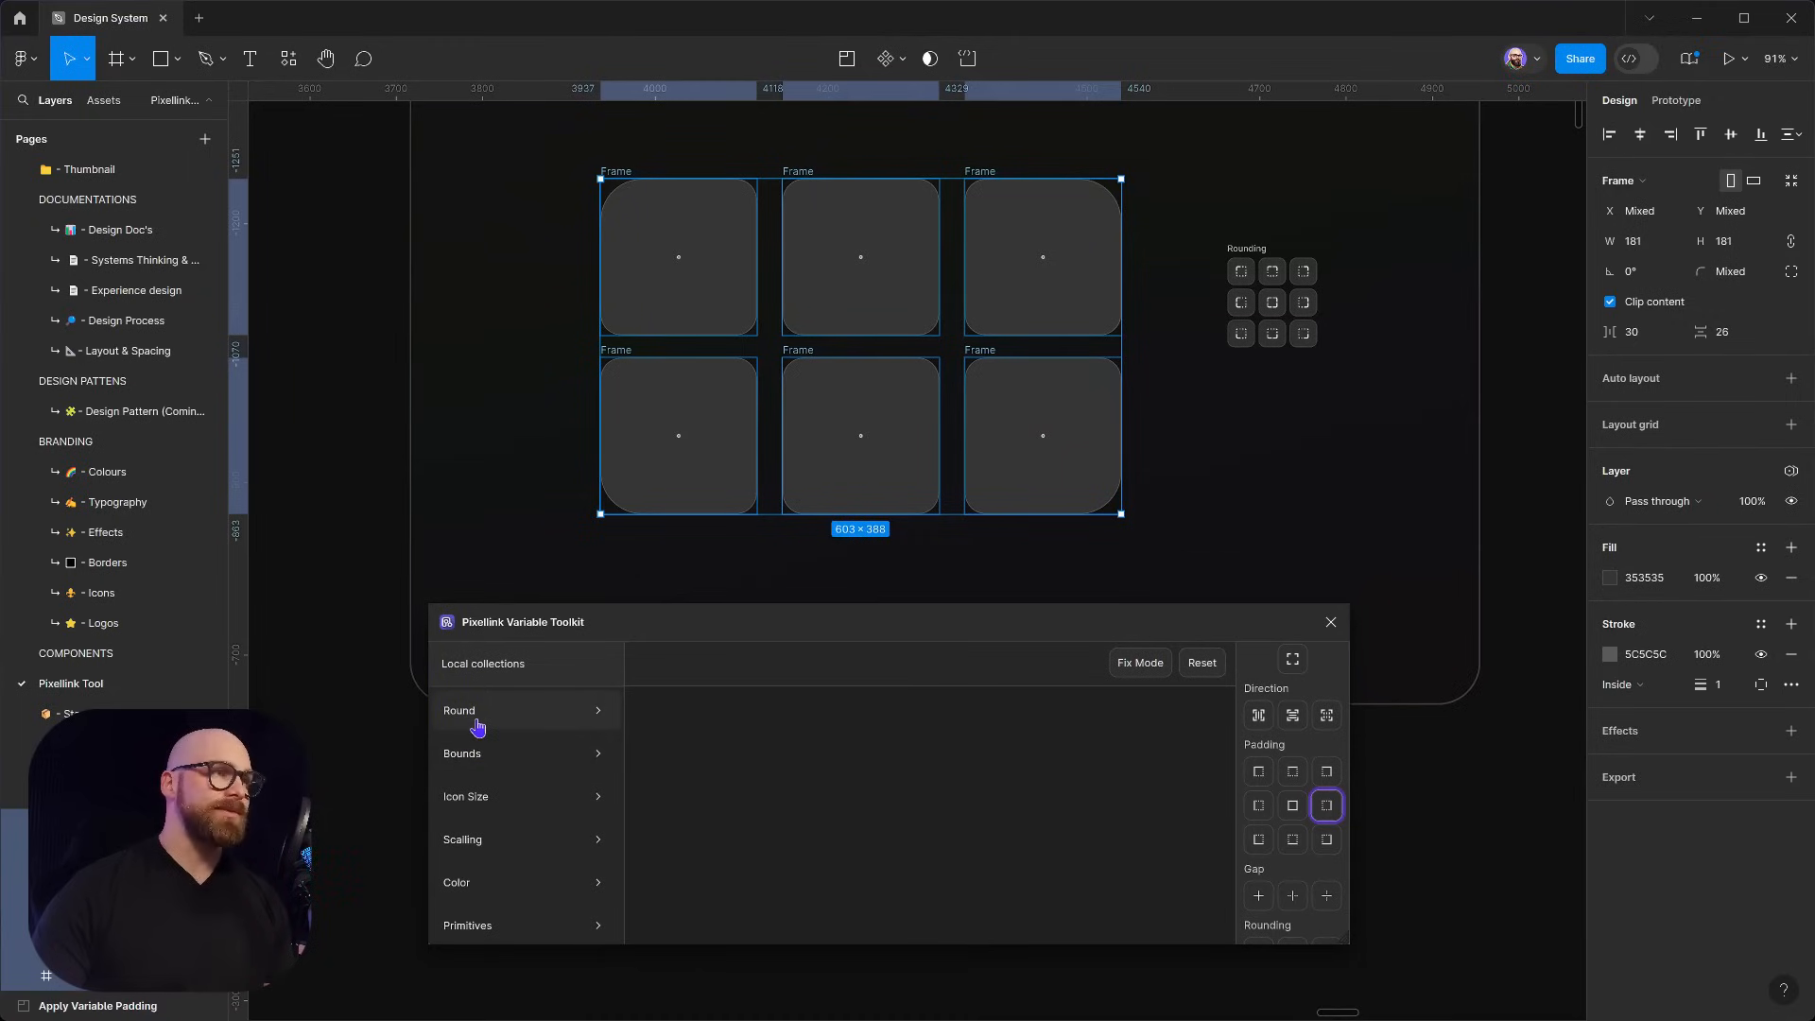
click(475, 709)
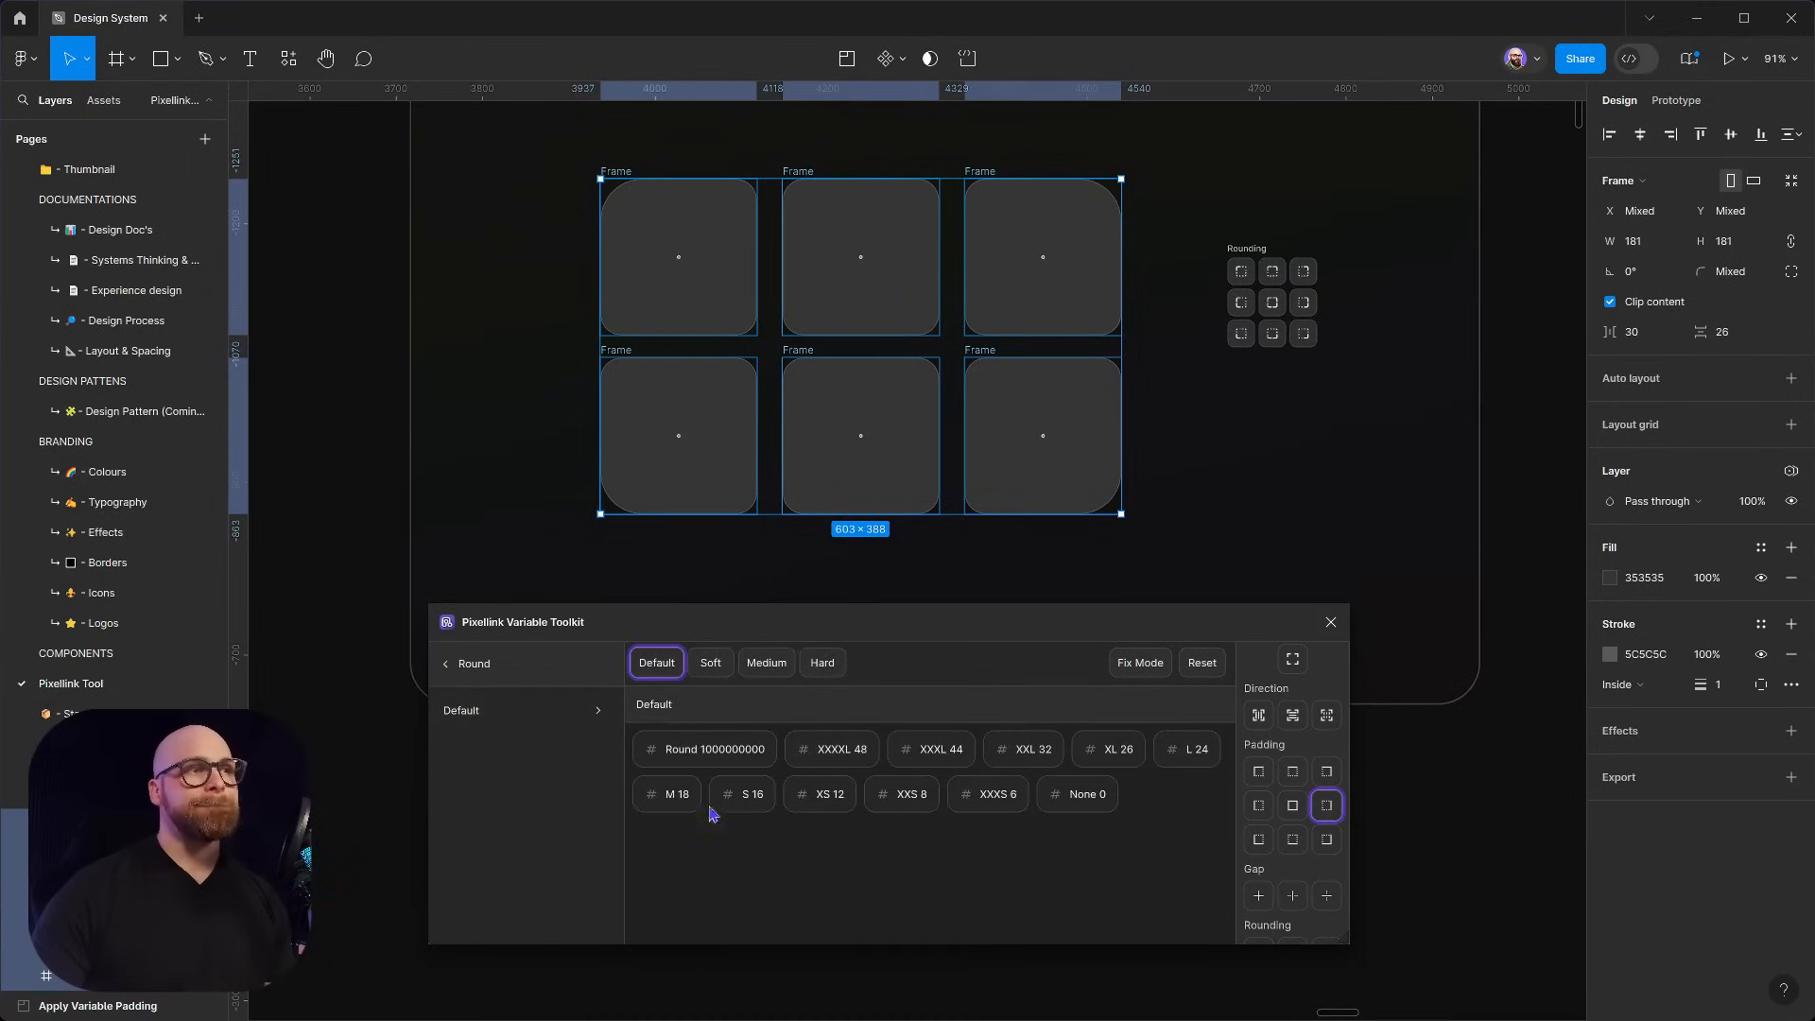
scroll(down, 3)
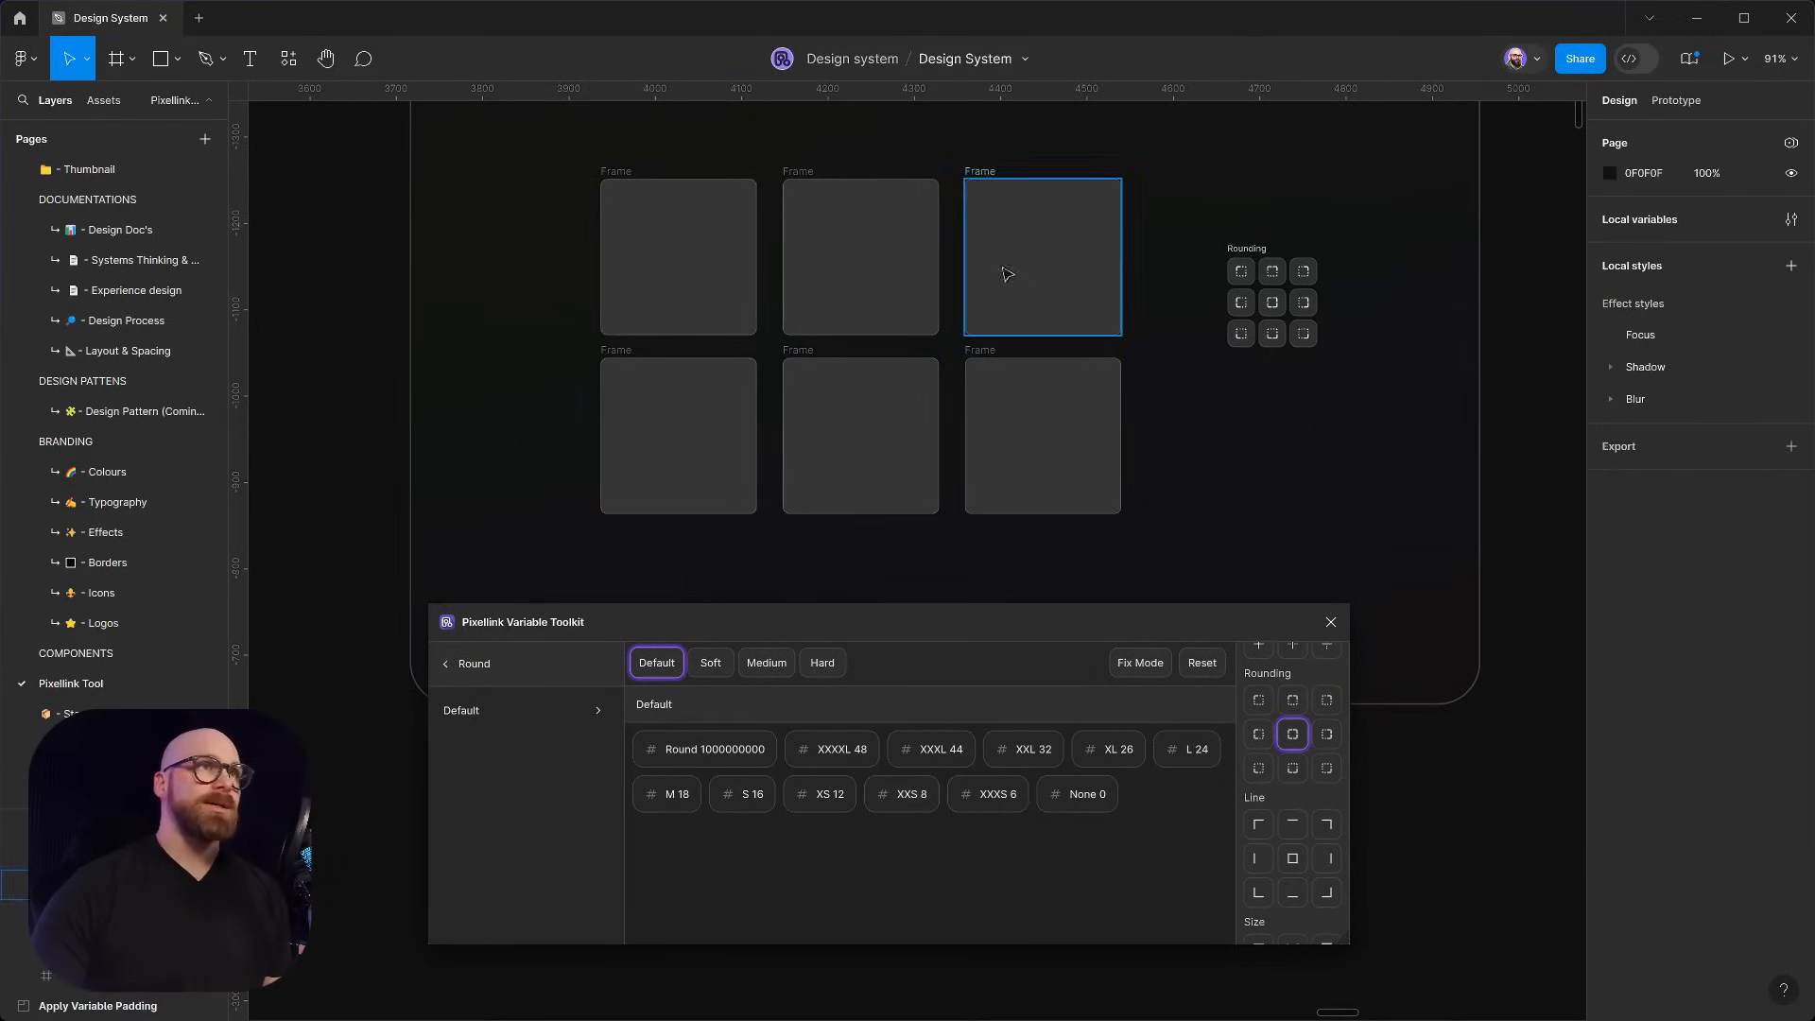
click(677, 255)
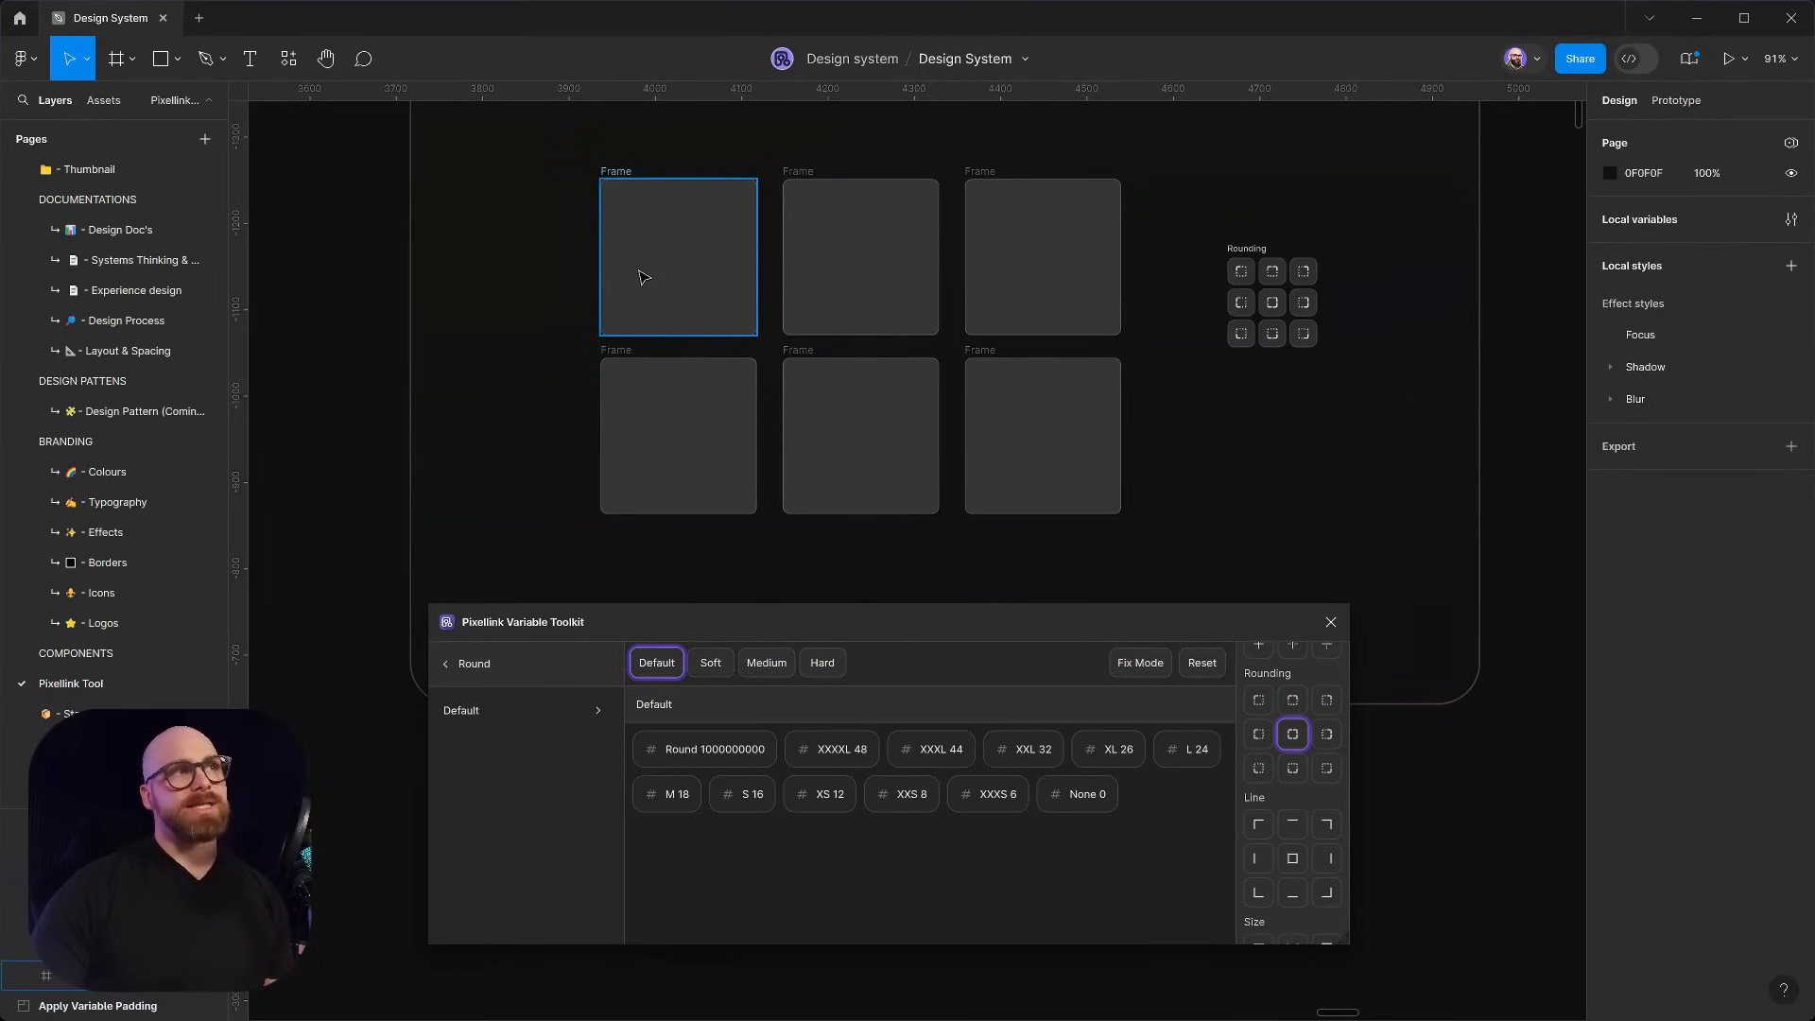
click(1039, 255)
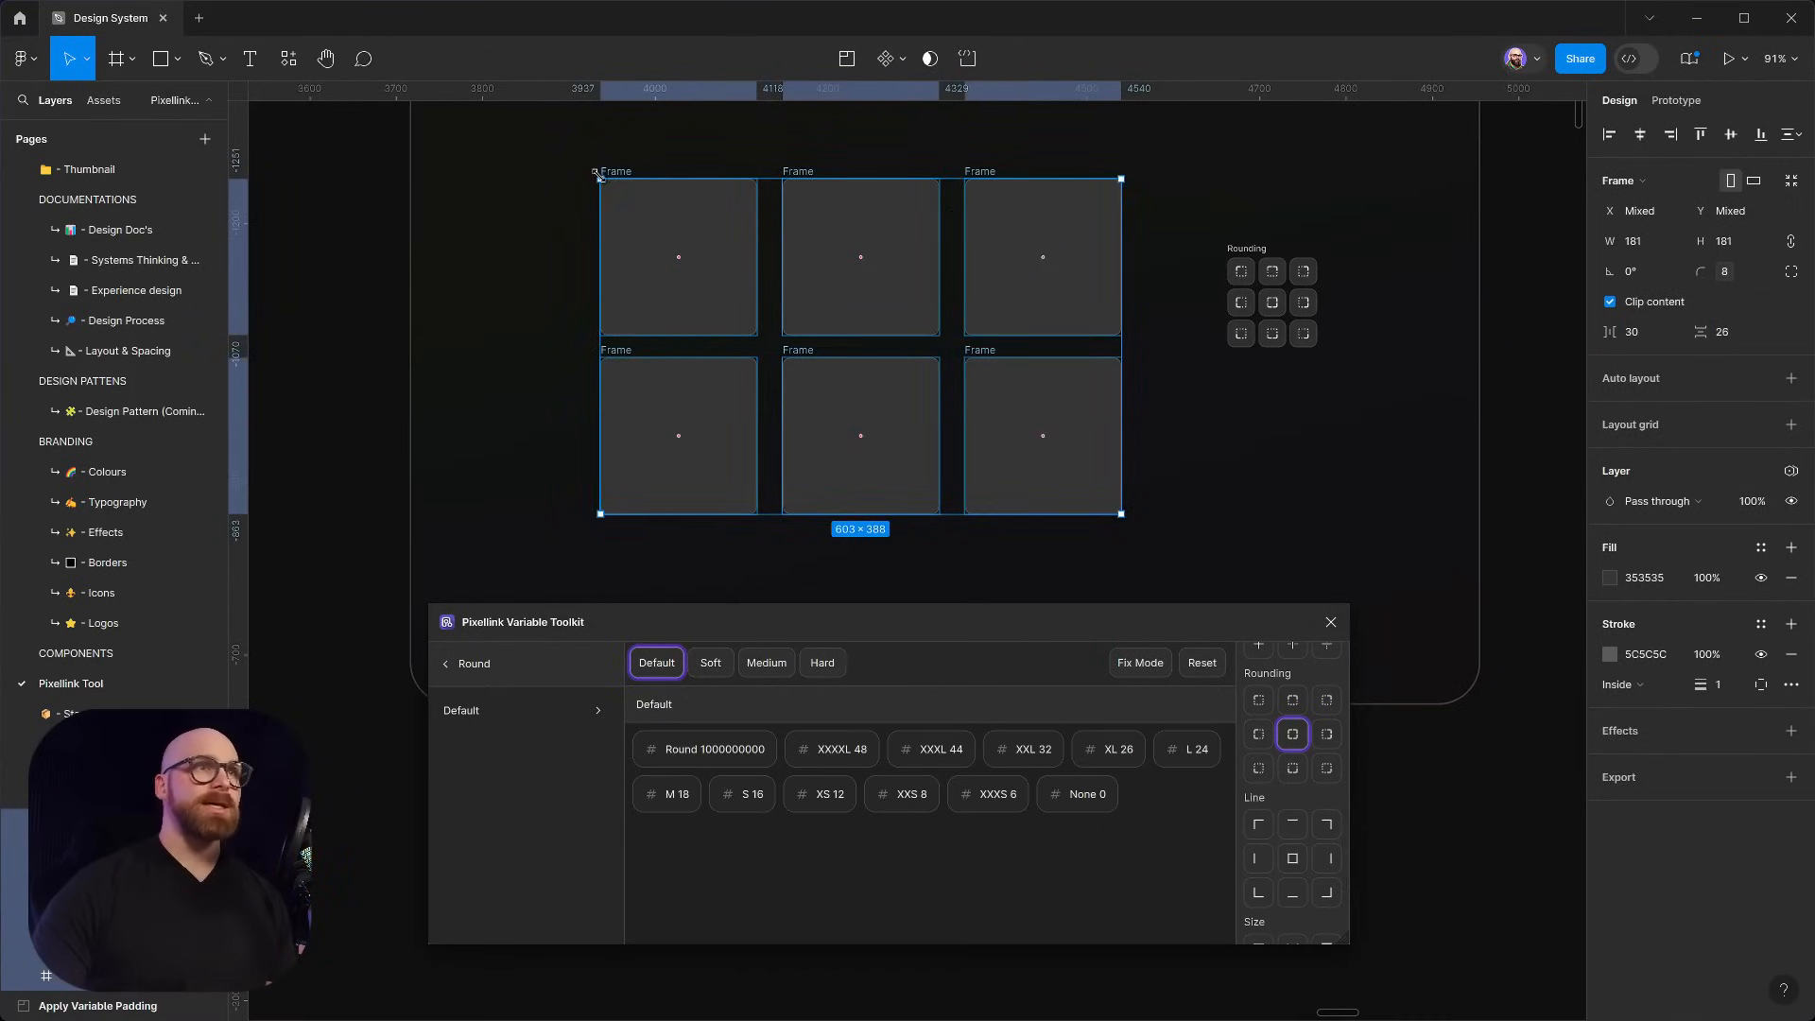
click(679, 255)
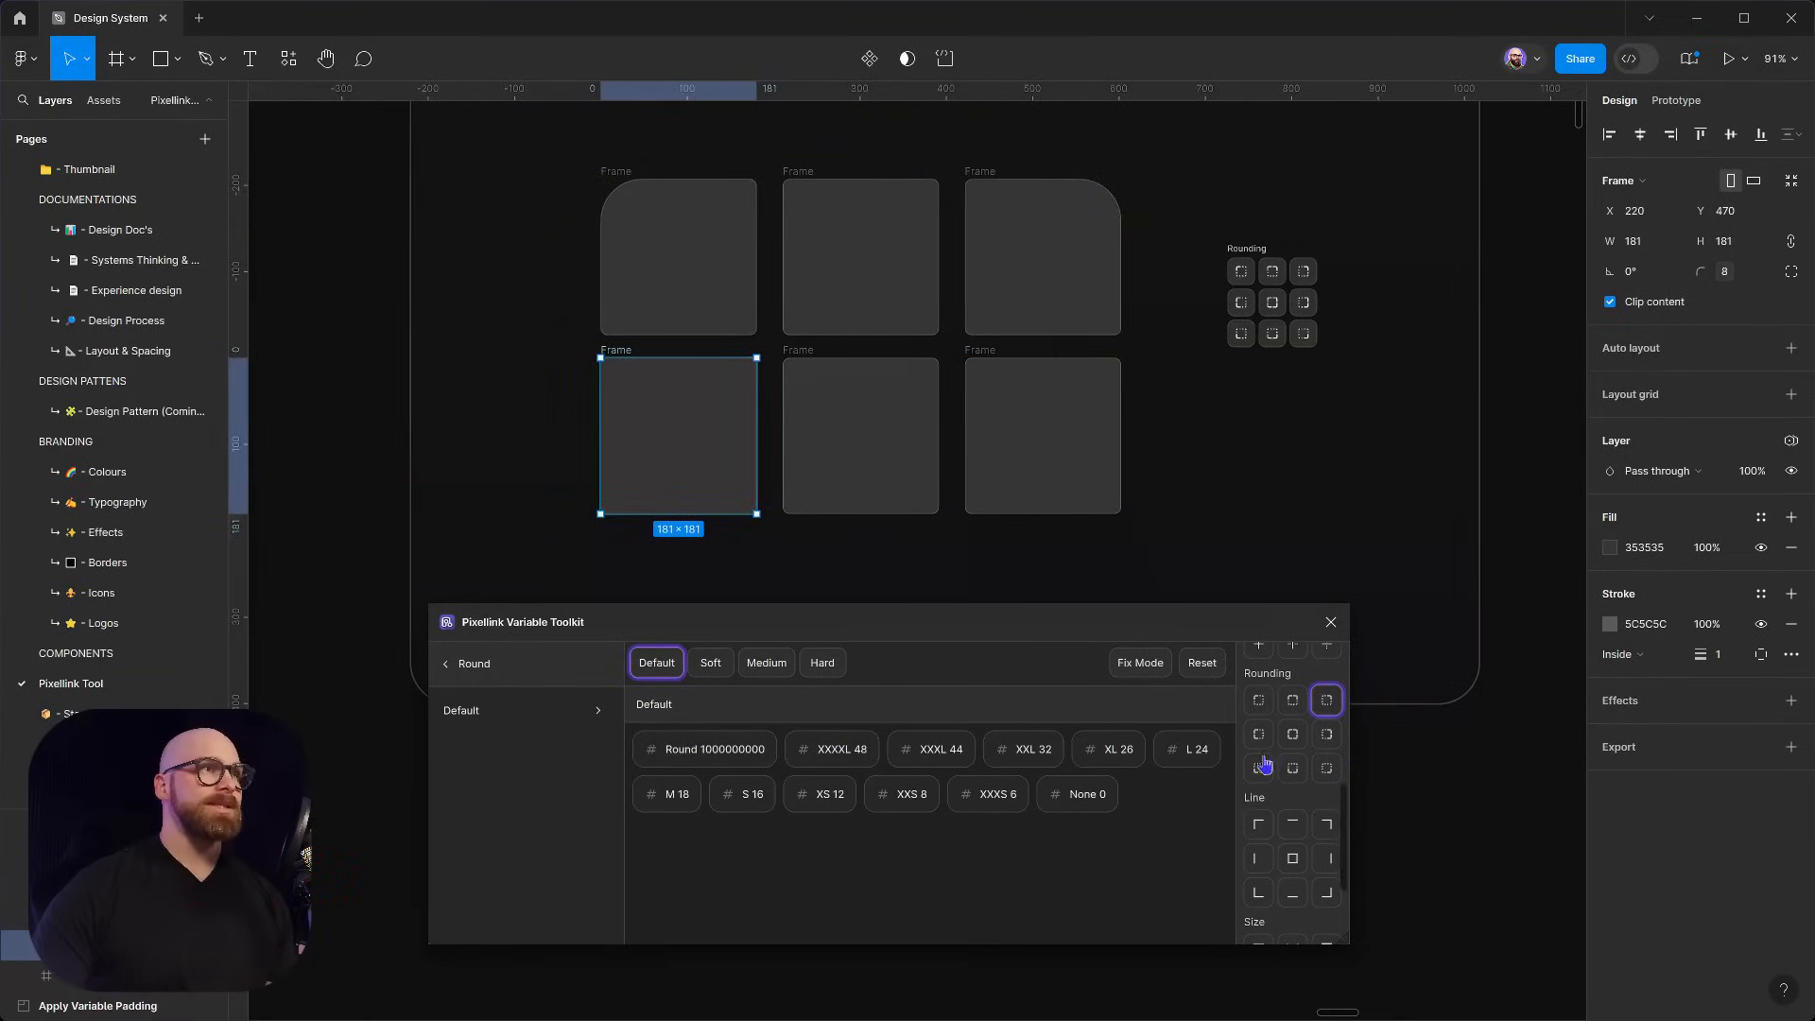
Round the outer corner of the bottom-left and bottom-right frames, then scroll to the Line examples
click(1257, 768)
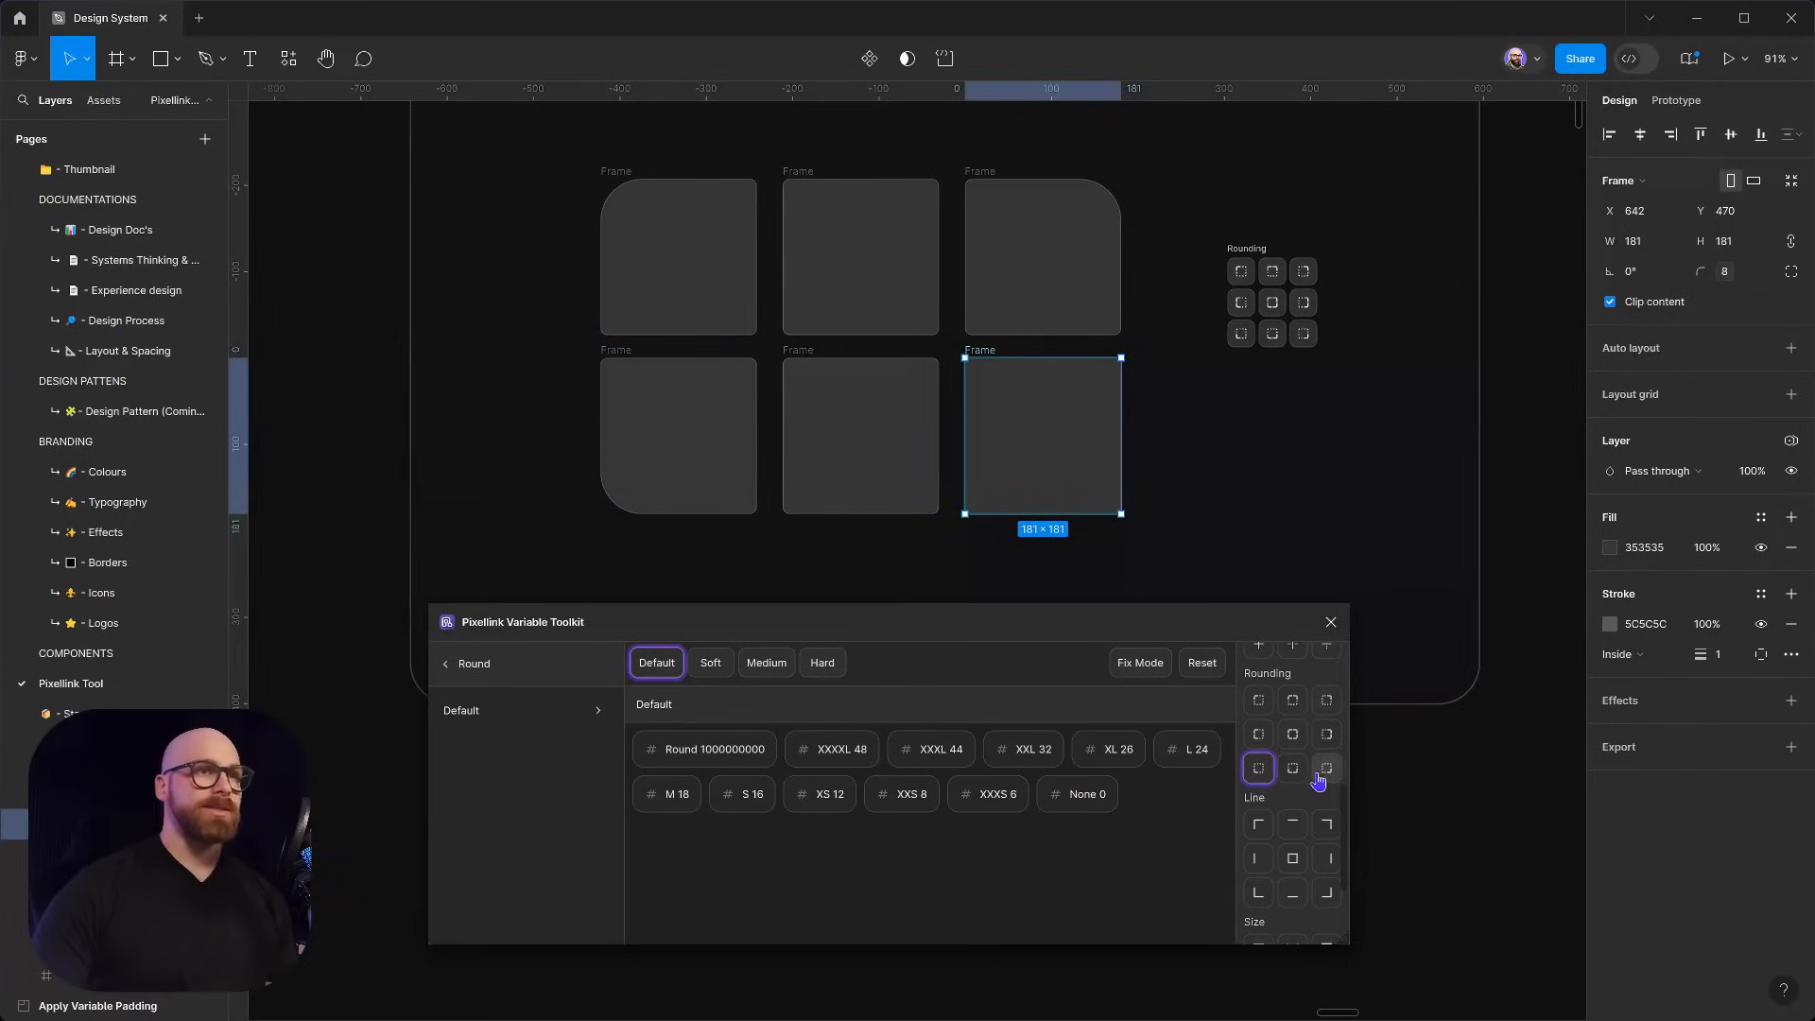
click(1327, 767)
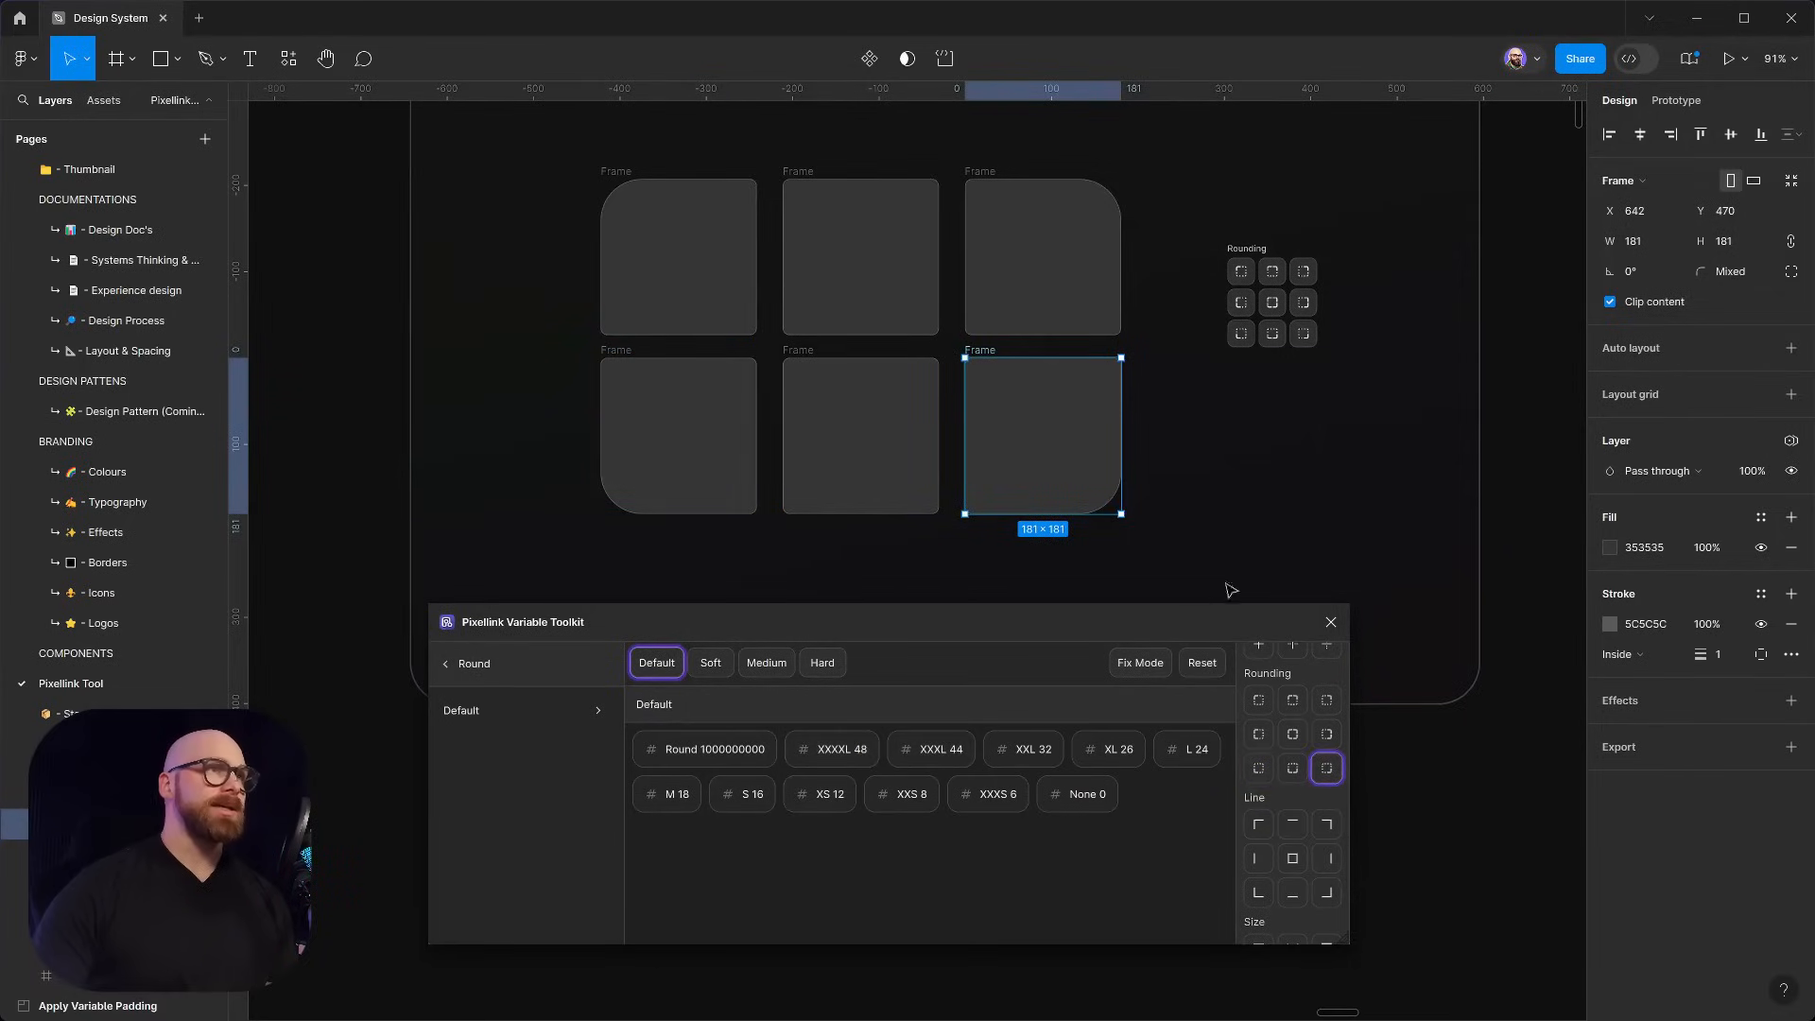
click(1494, 421)
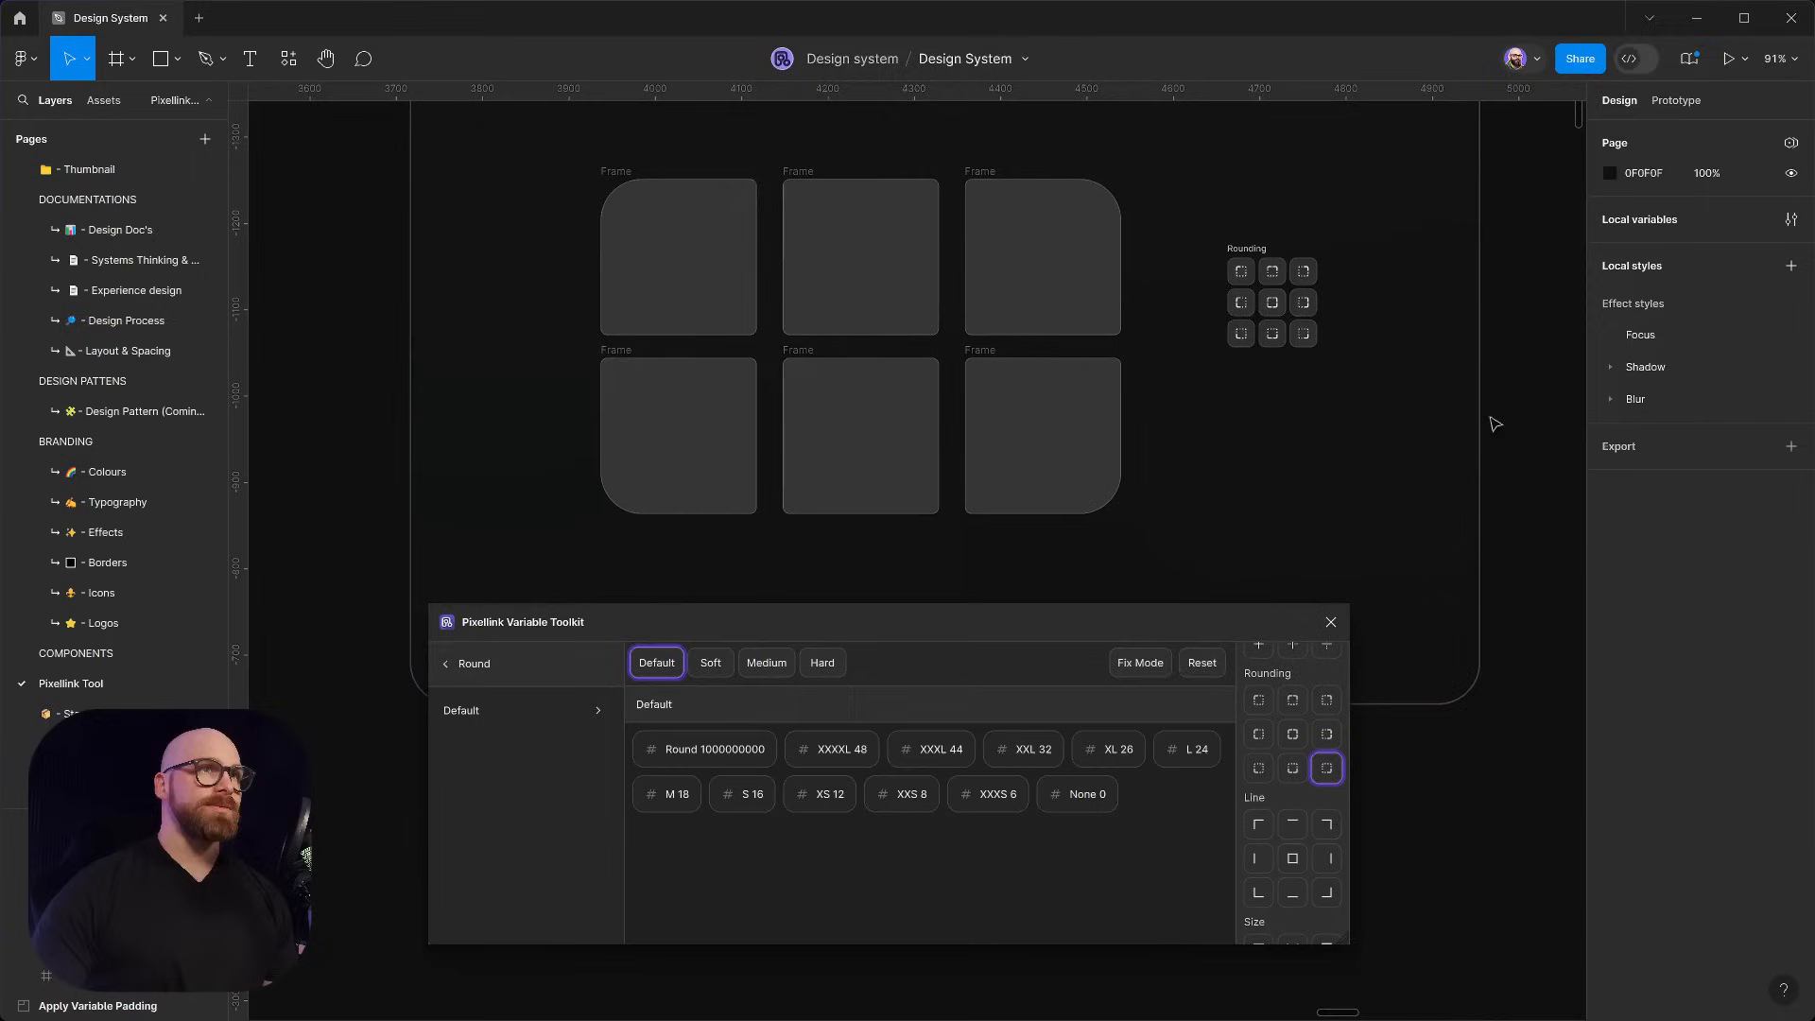
mouse_move(1166, 359)
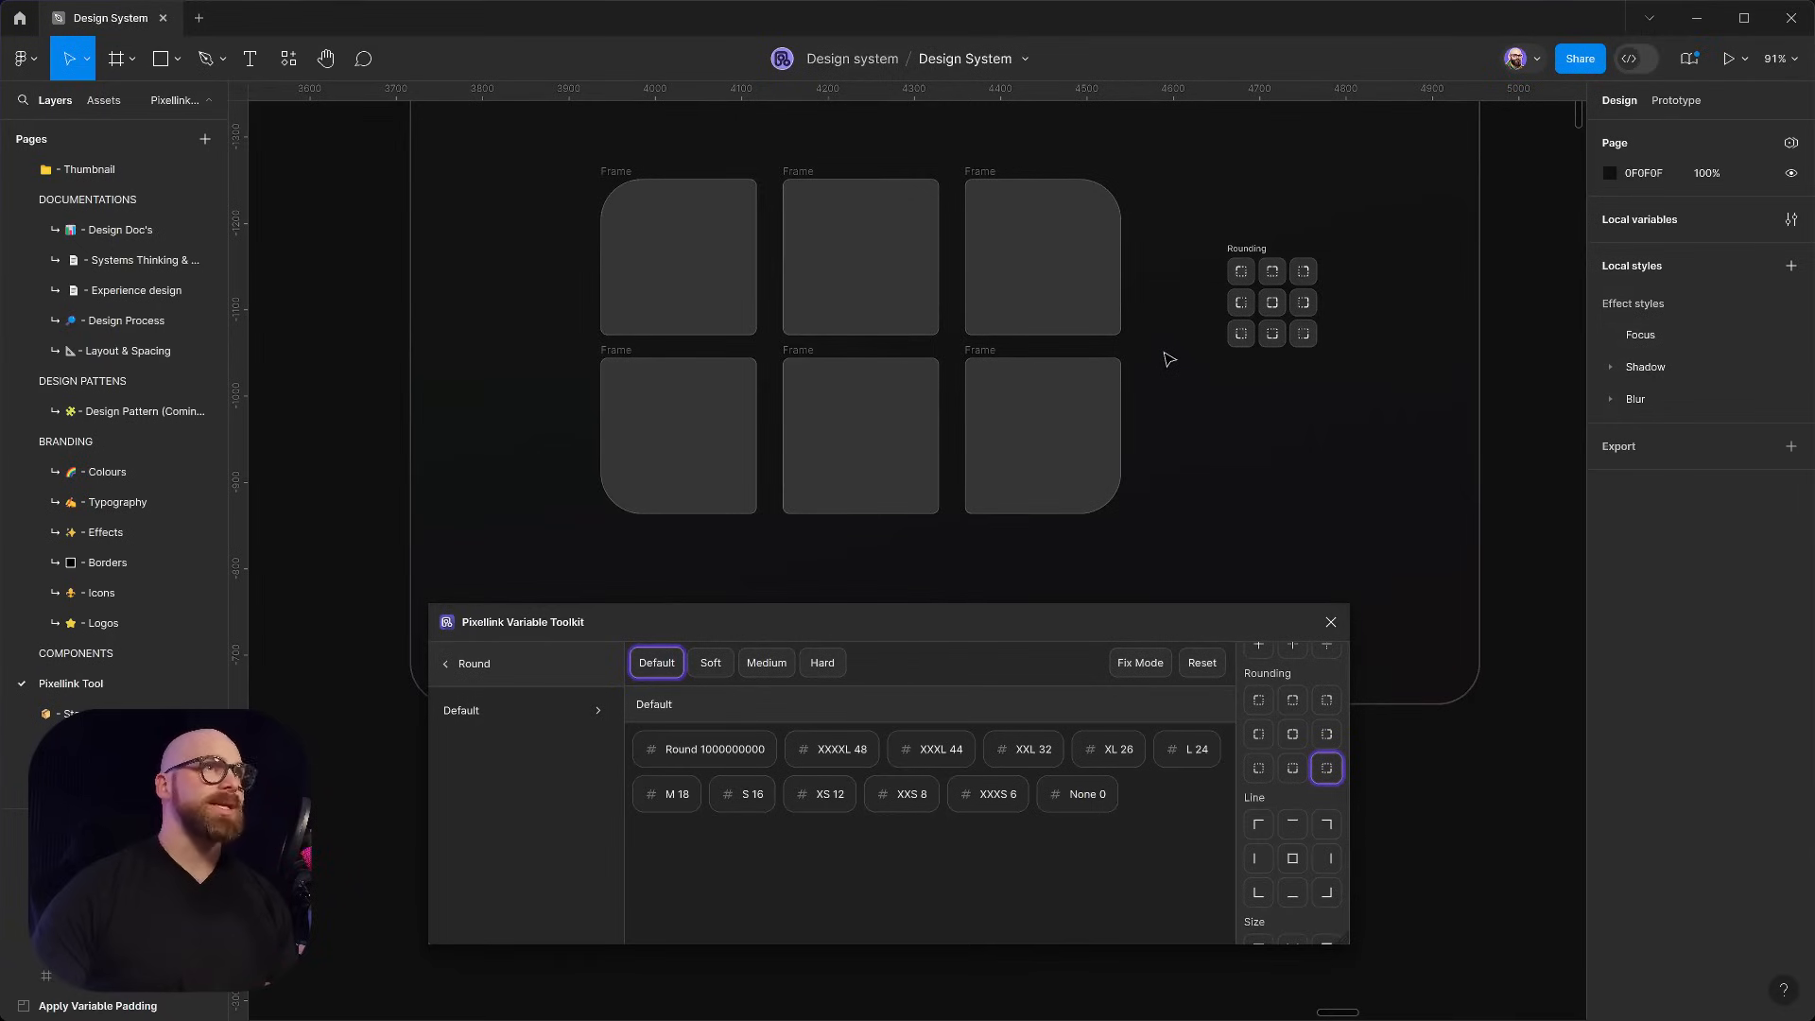
mouse_move(1348, 371)
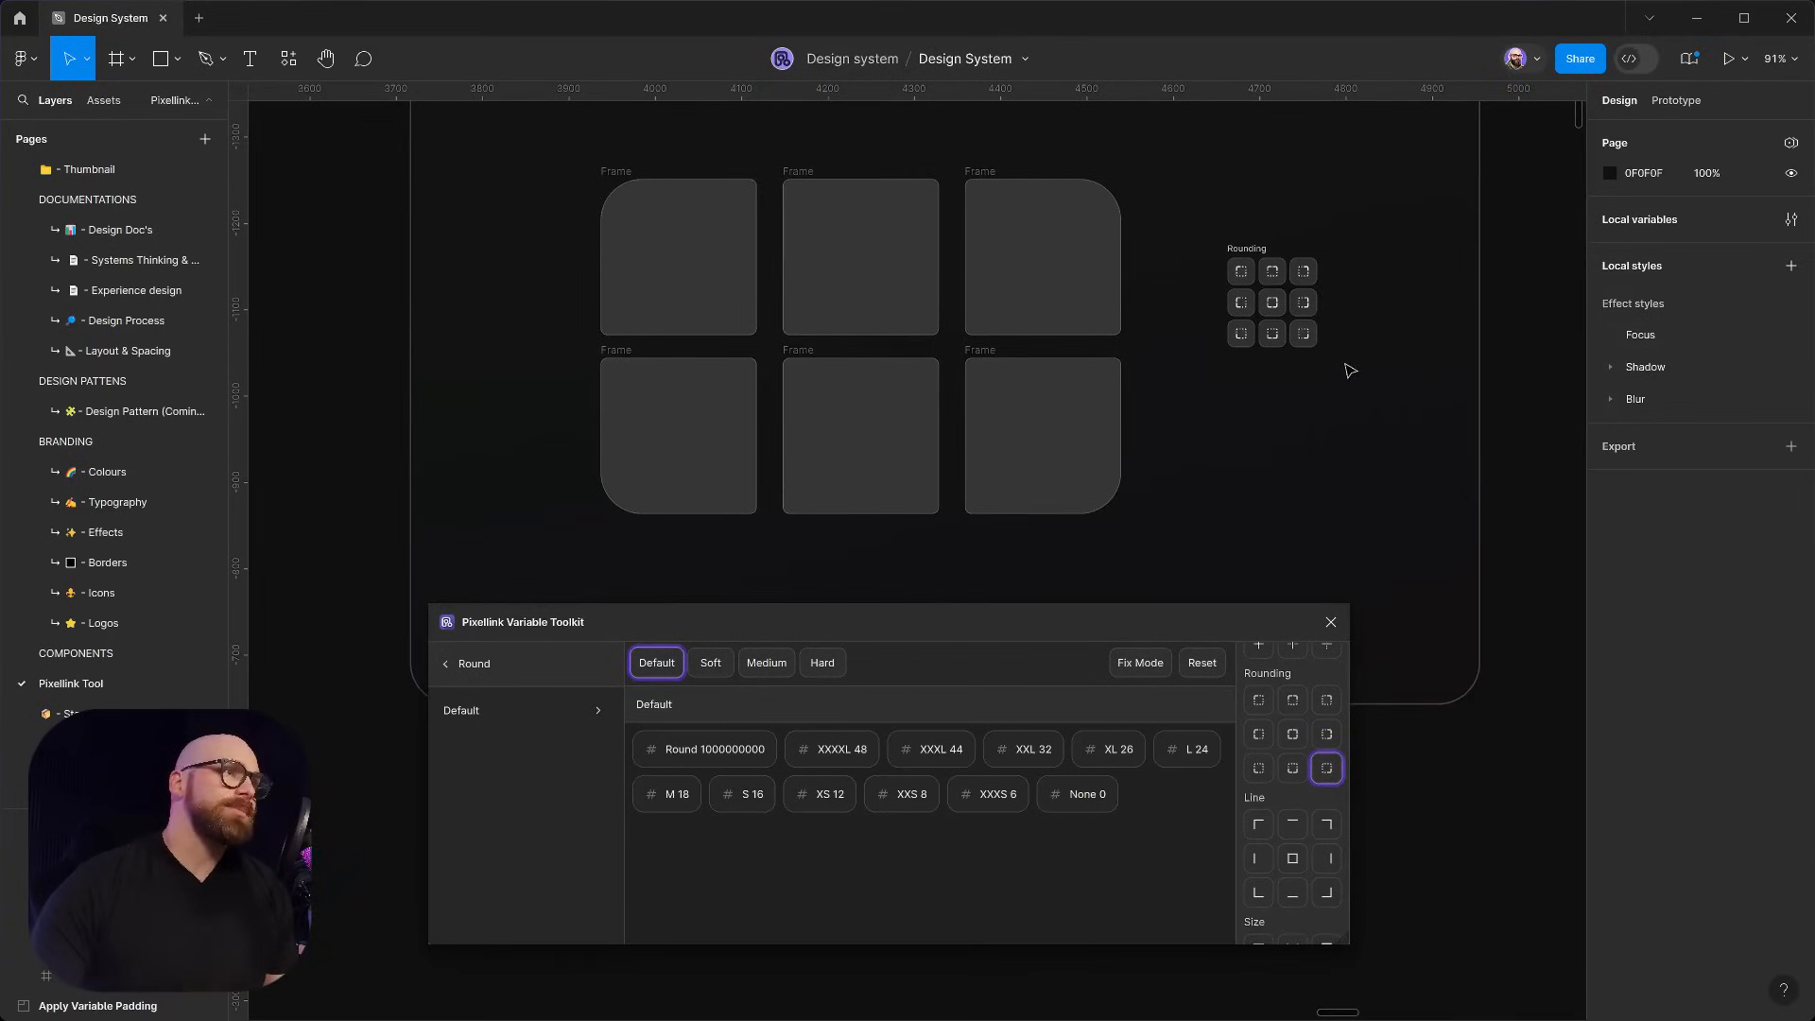
scroll(down, 3)
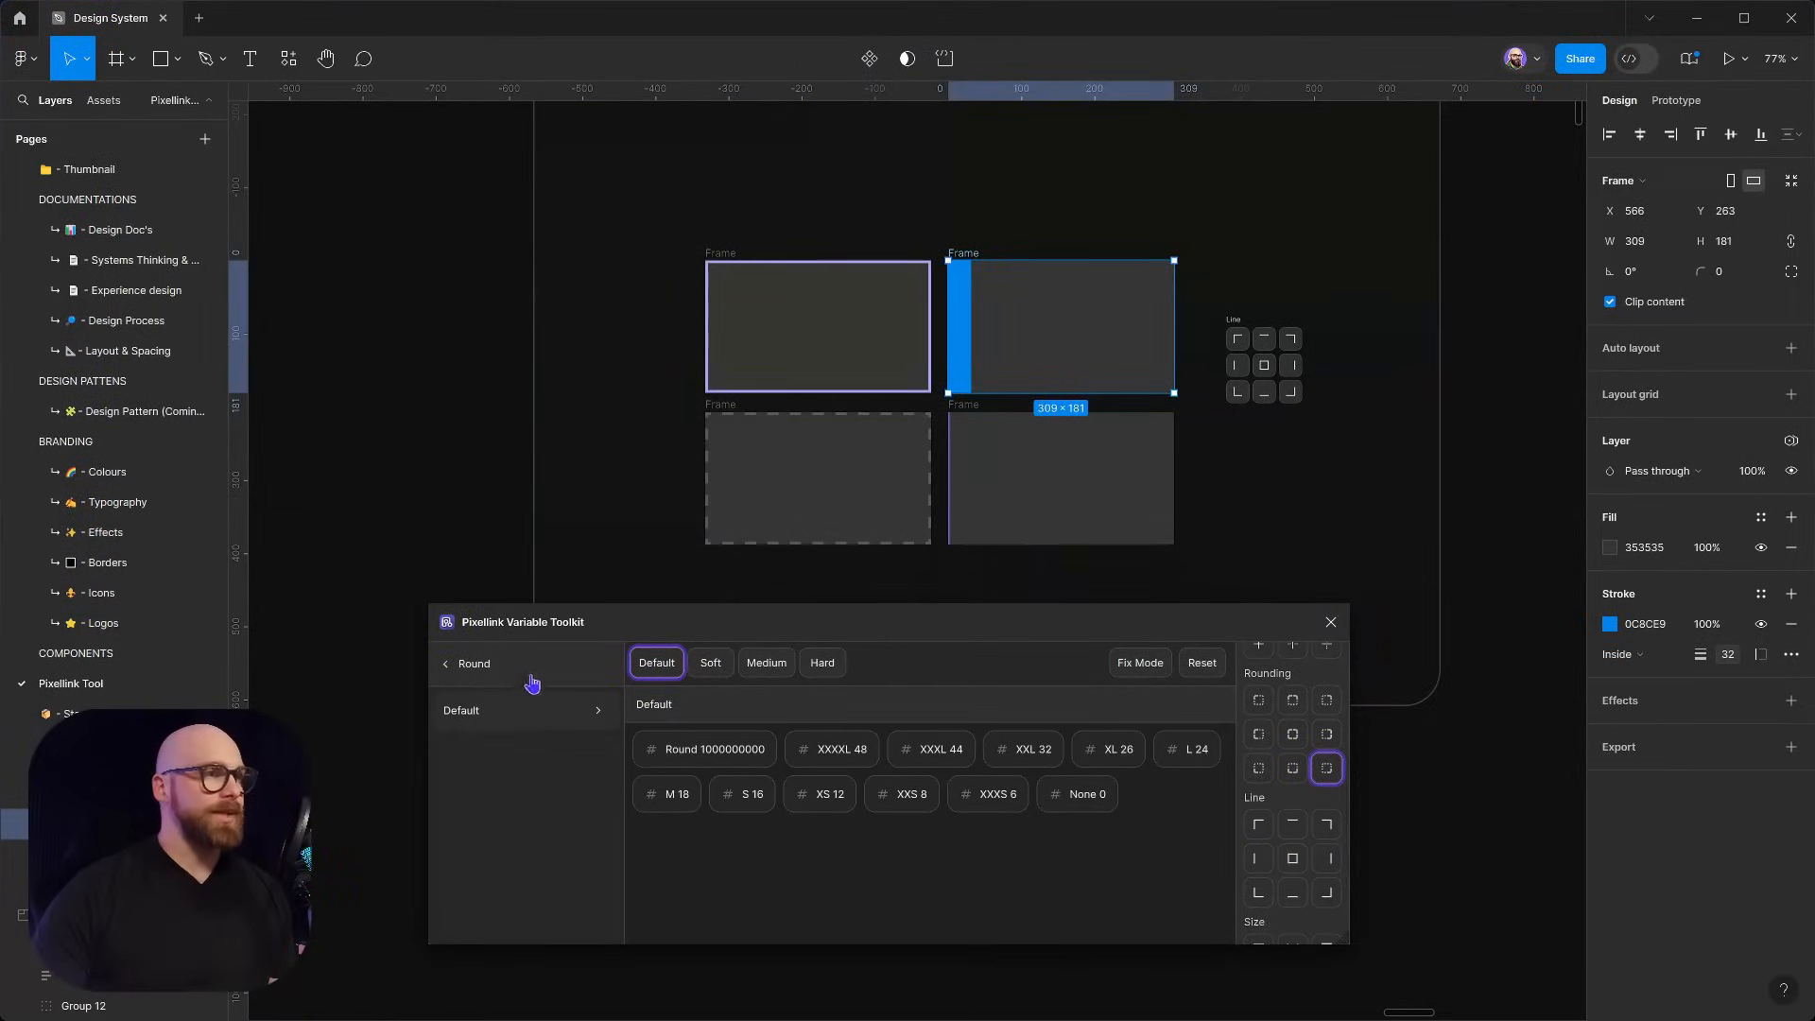
Widen the blue left stroke to 22 using spacing tokens and add a matching right stroke
click(446, 663)
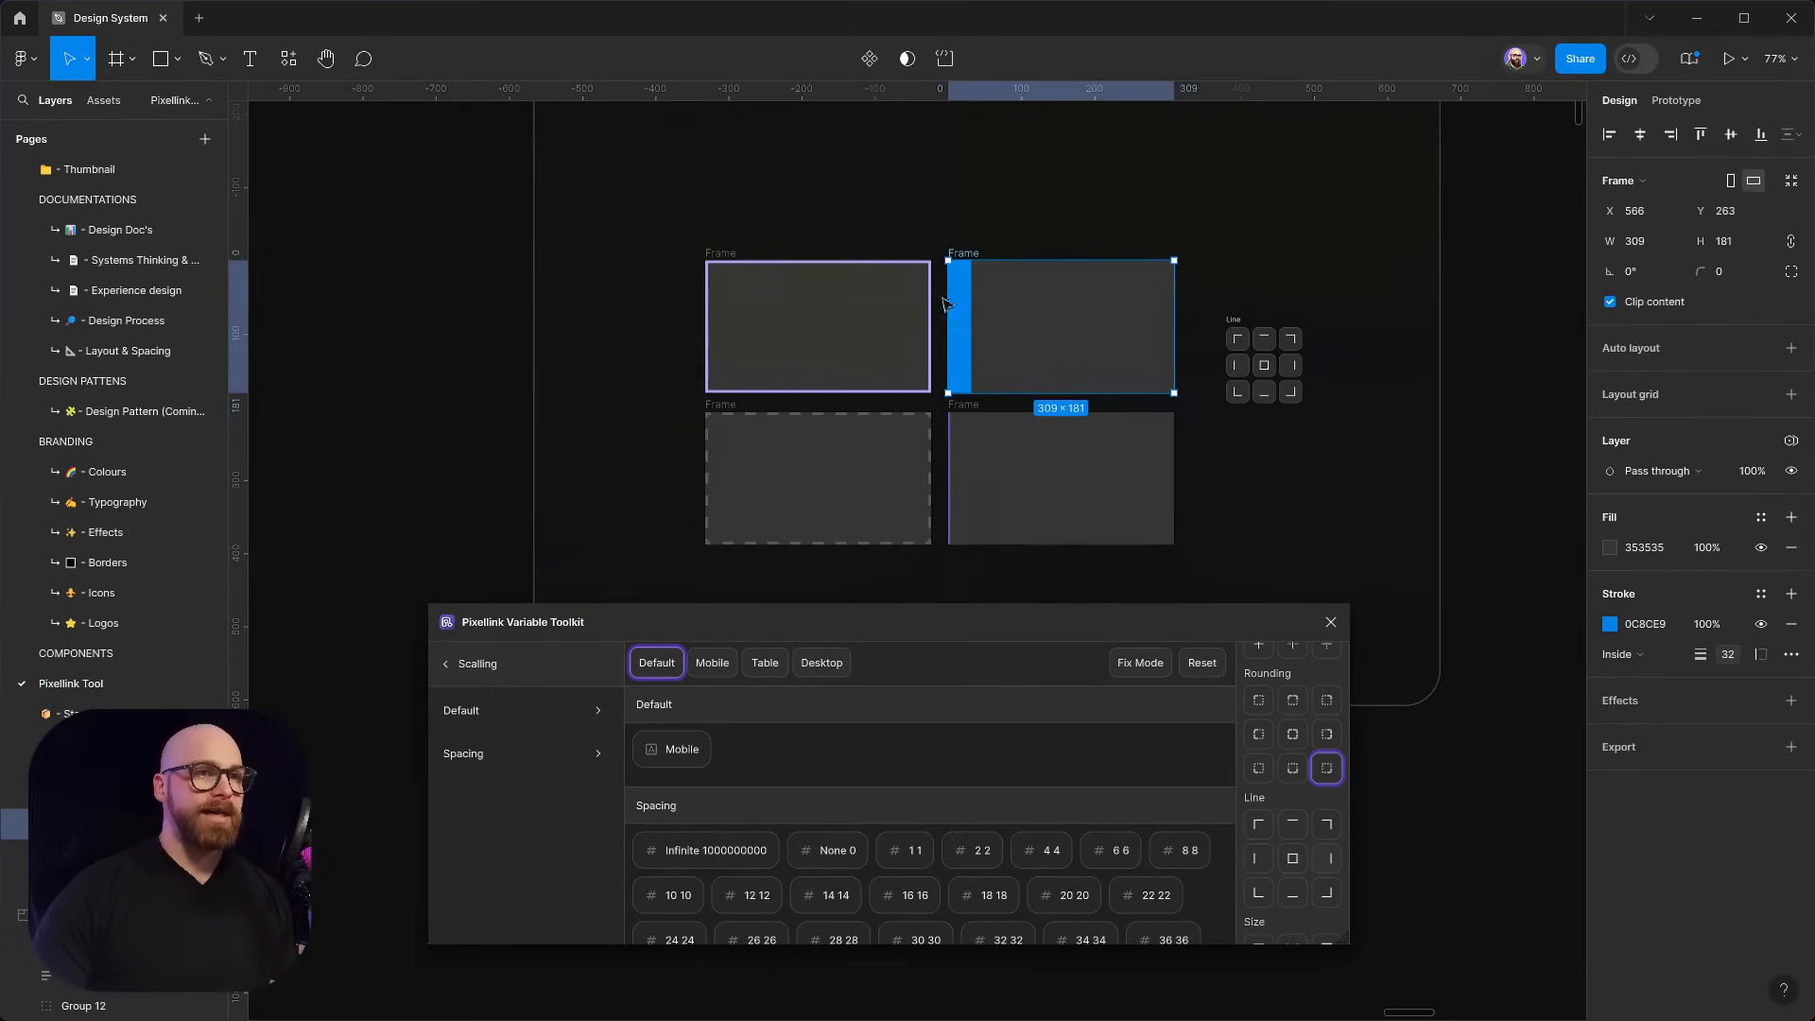
mouse_move(1053, 353)
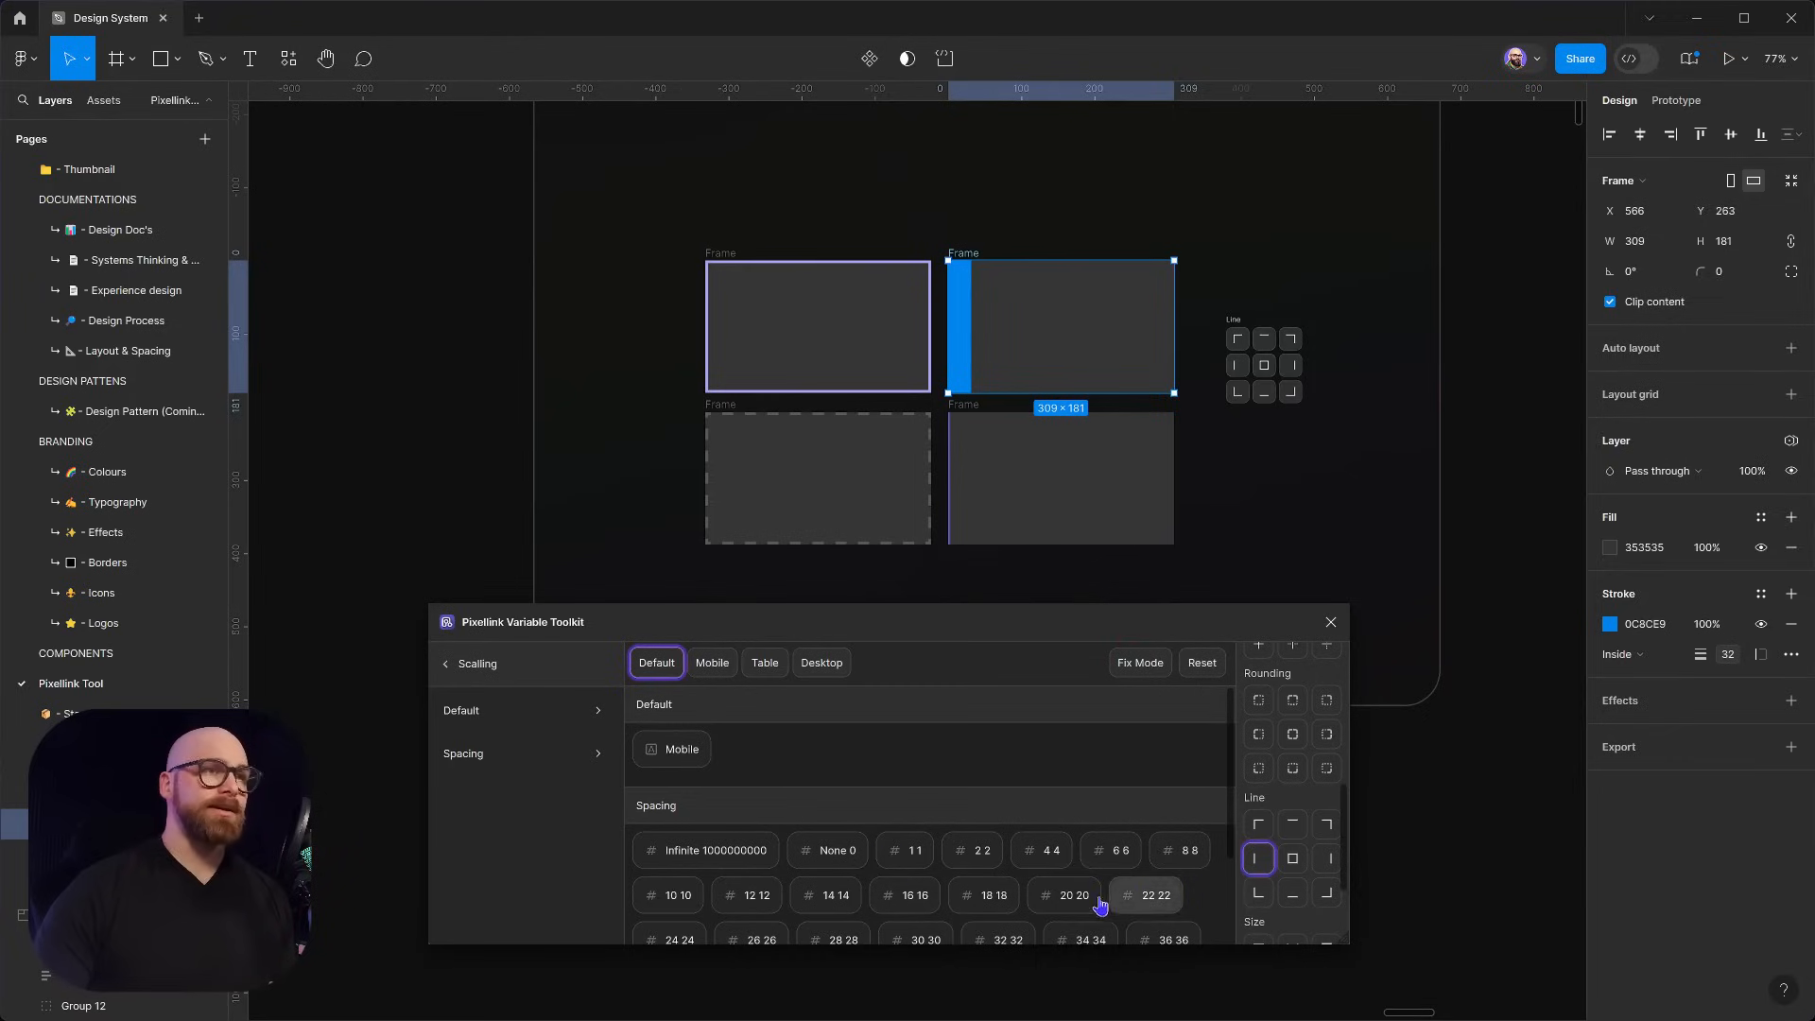
click(1150, 894)
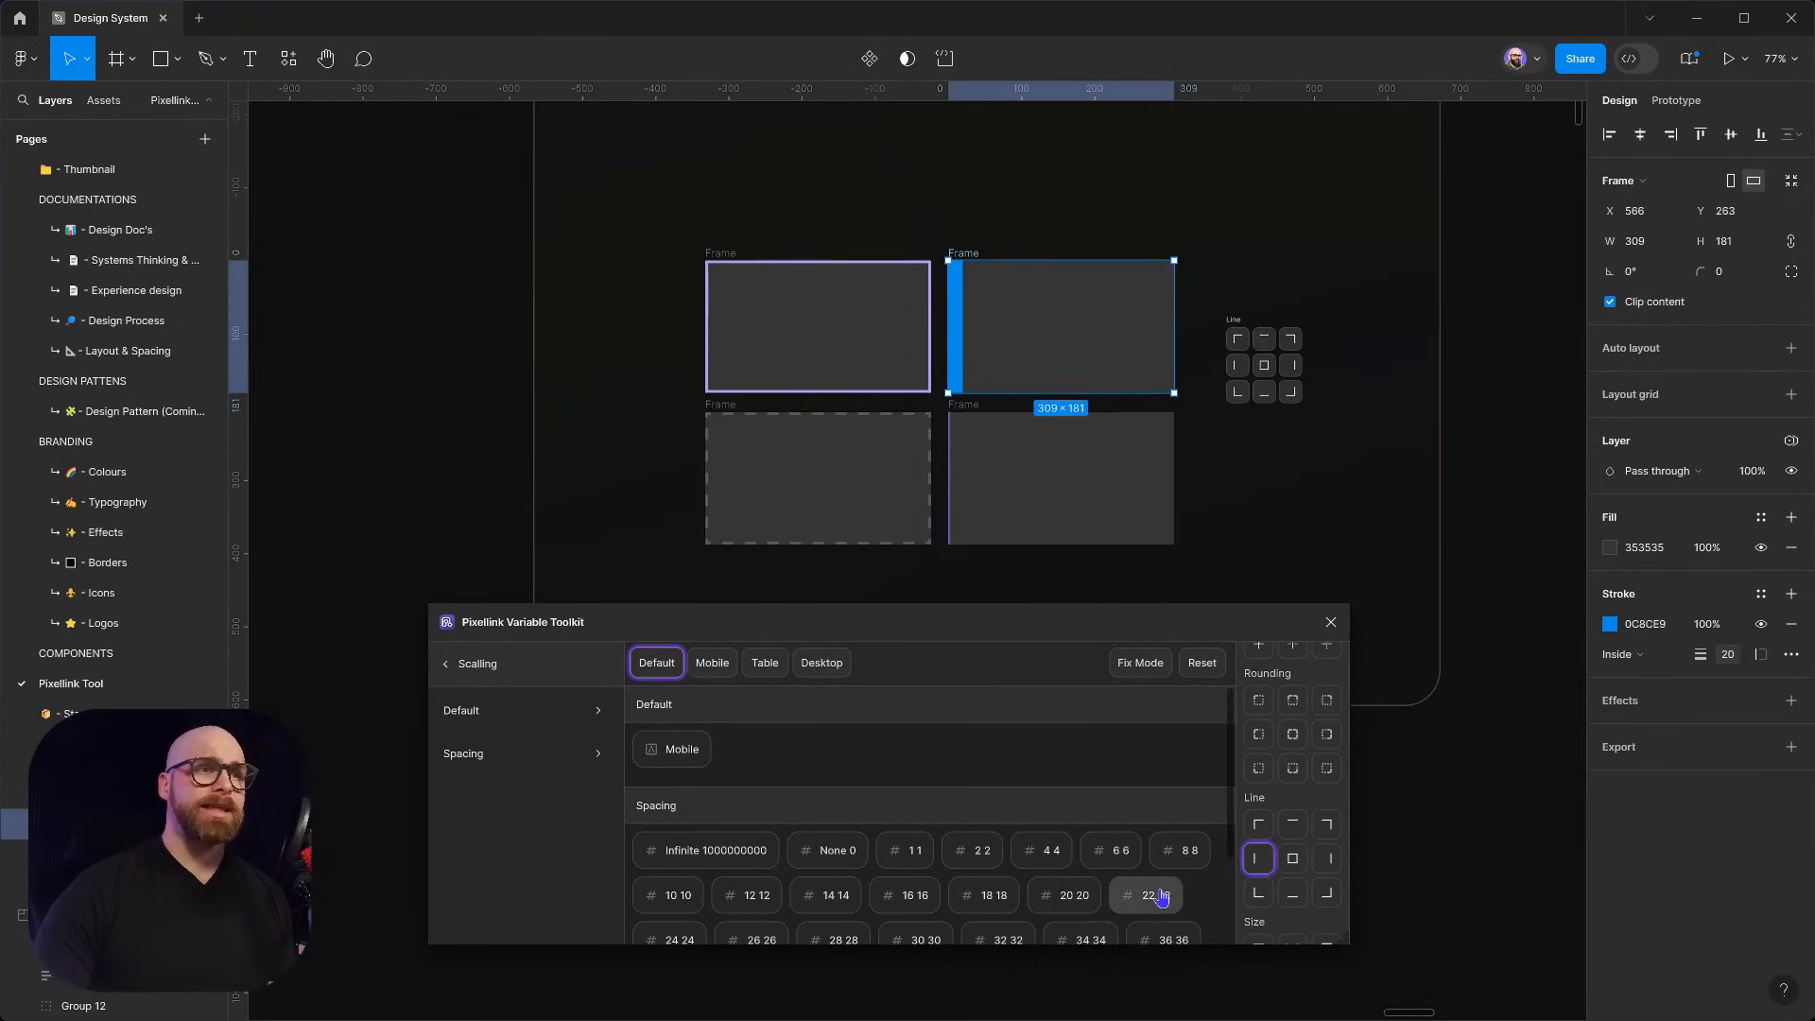
click(1145, 894)
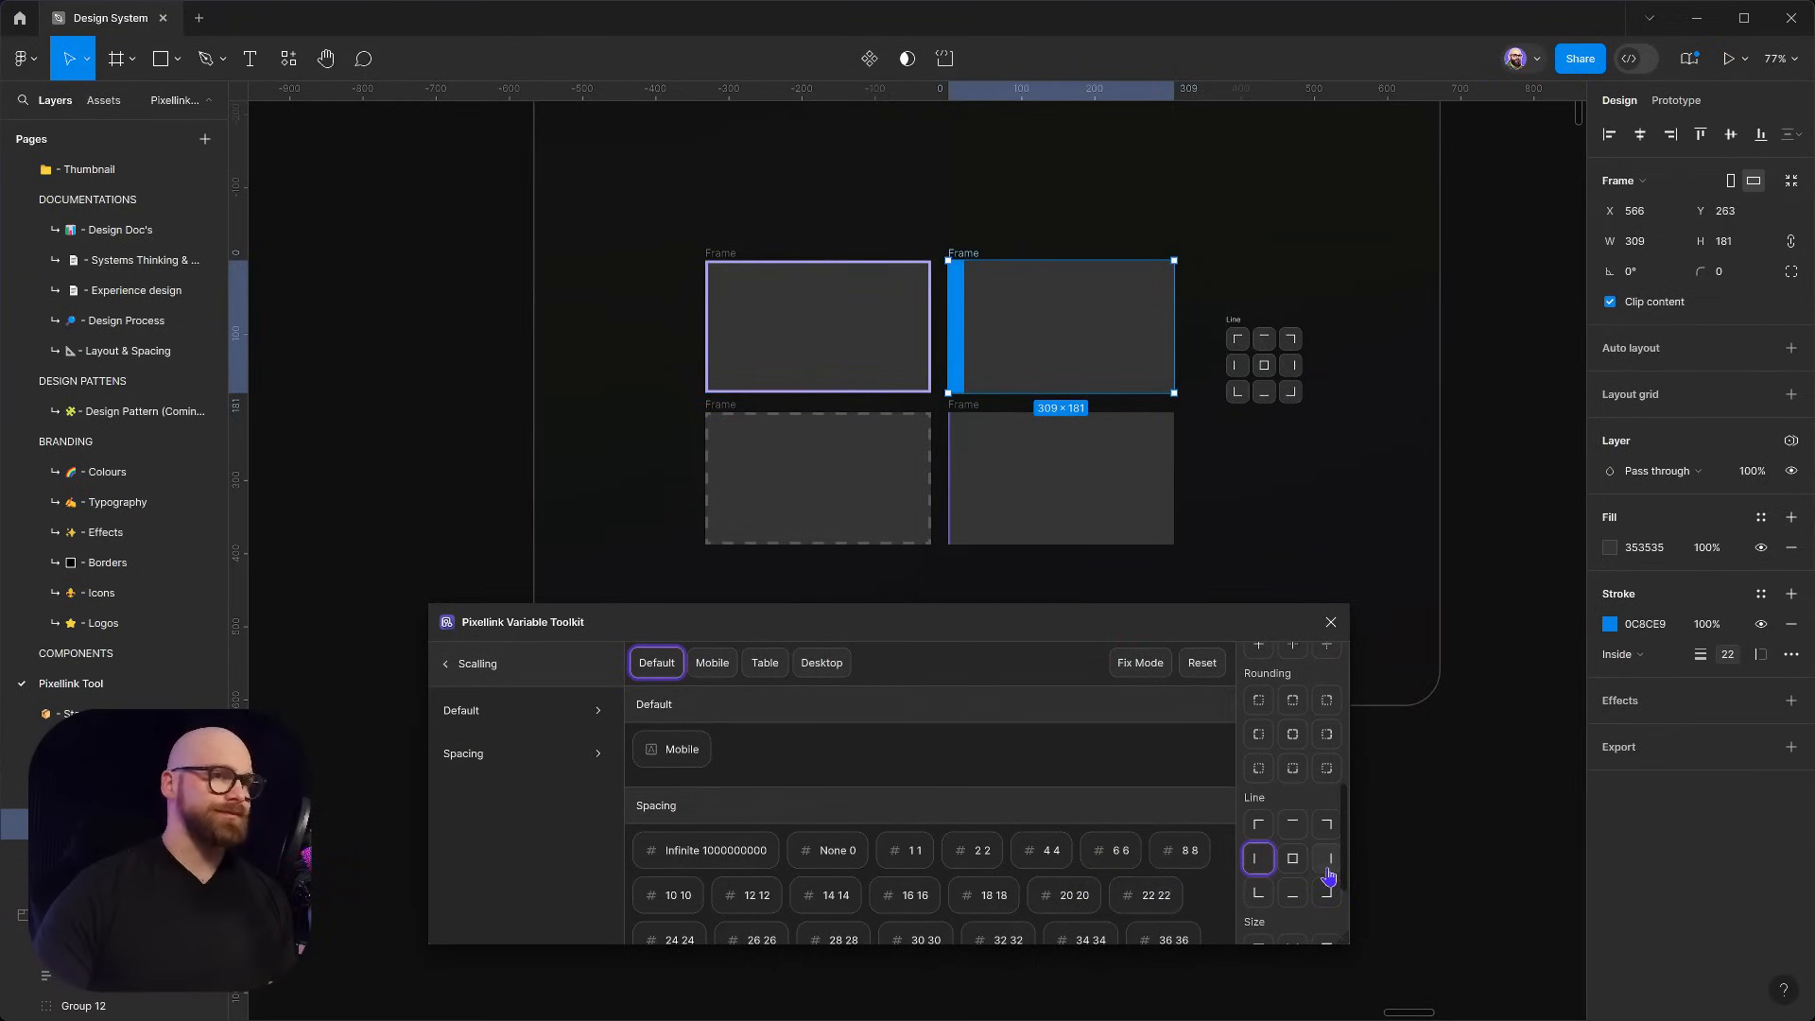
click(1327, 858)
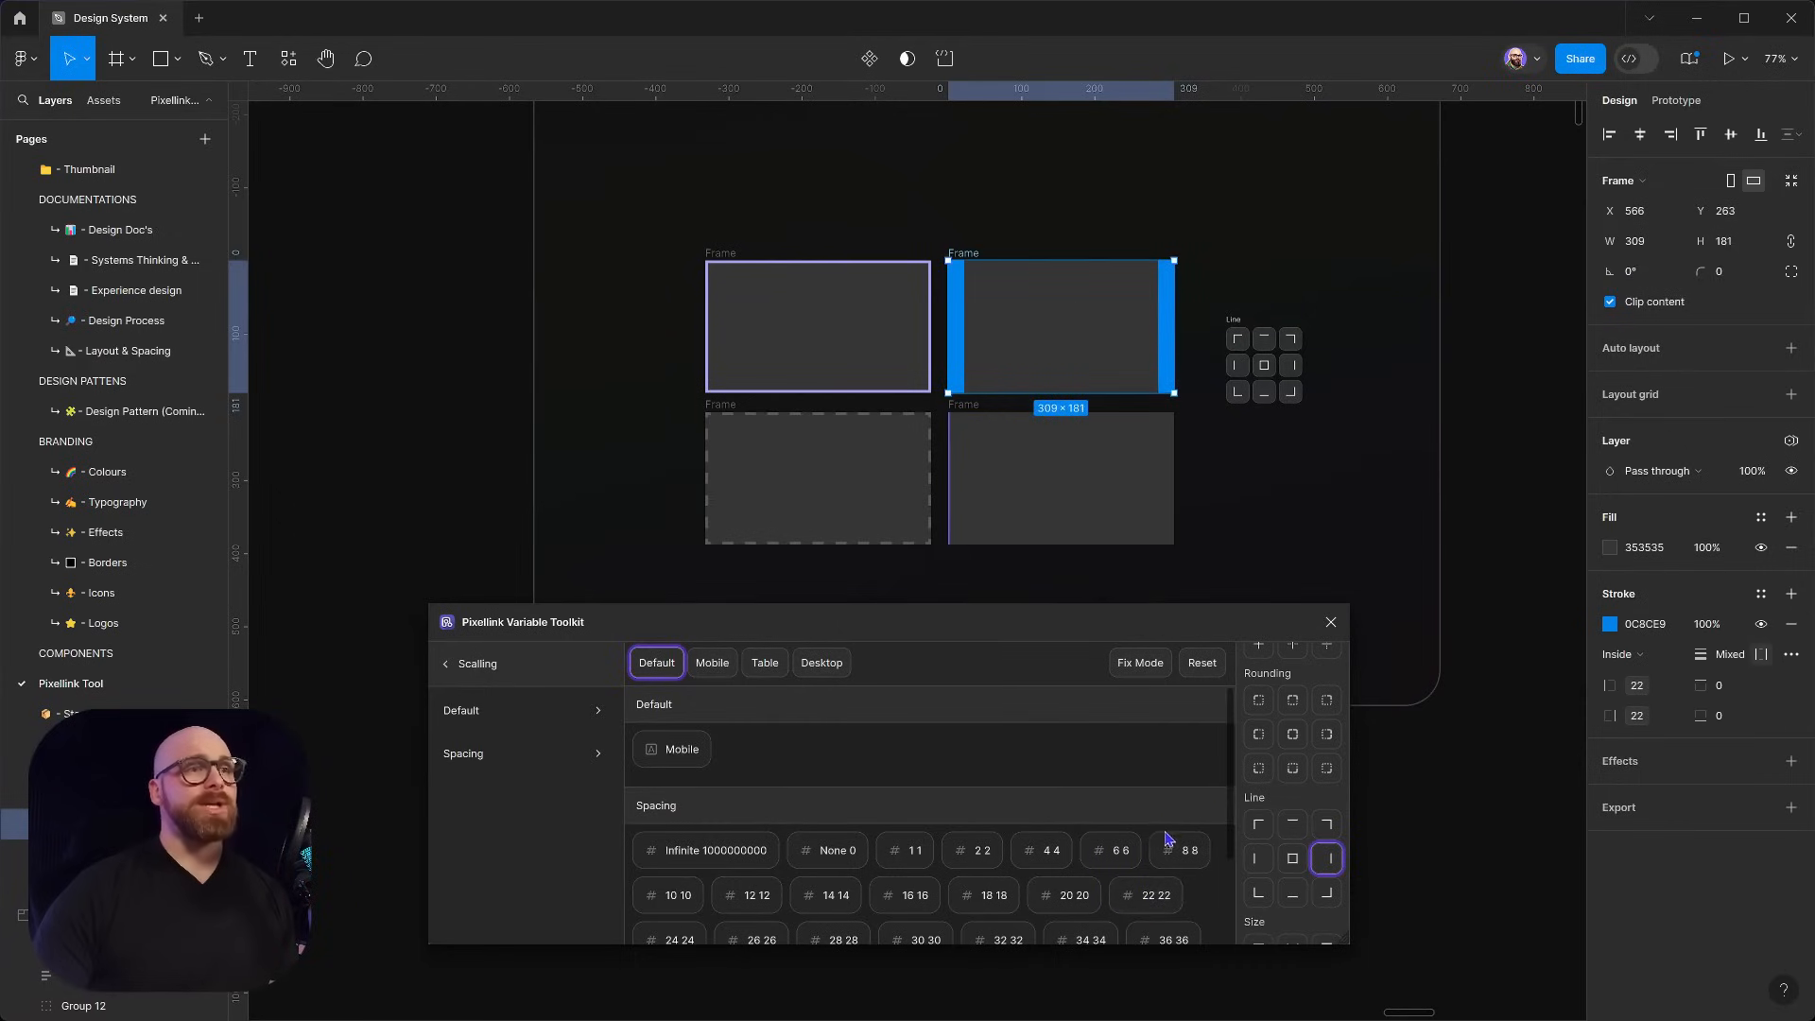
click(826, 849)
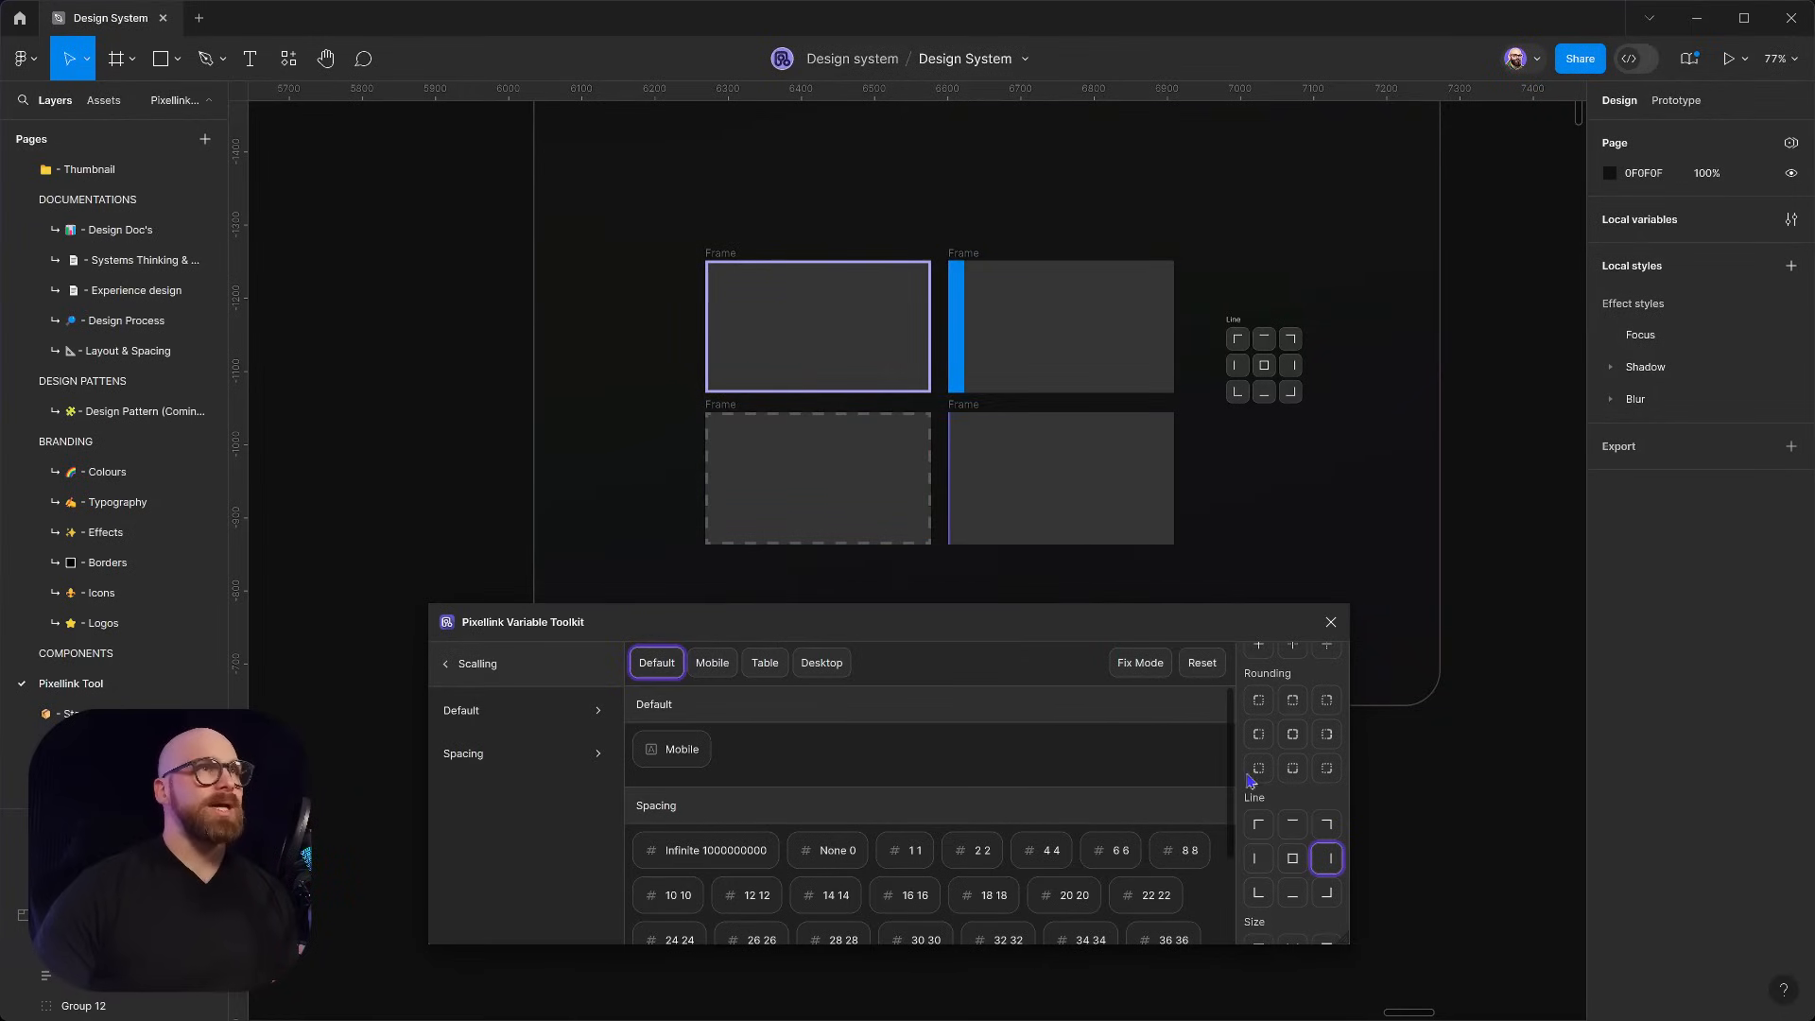
mouse_move(1323, 813)
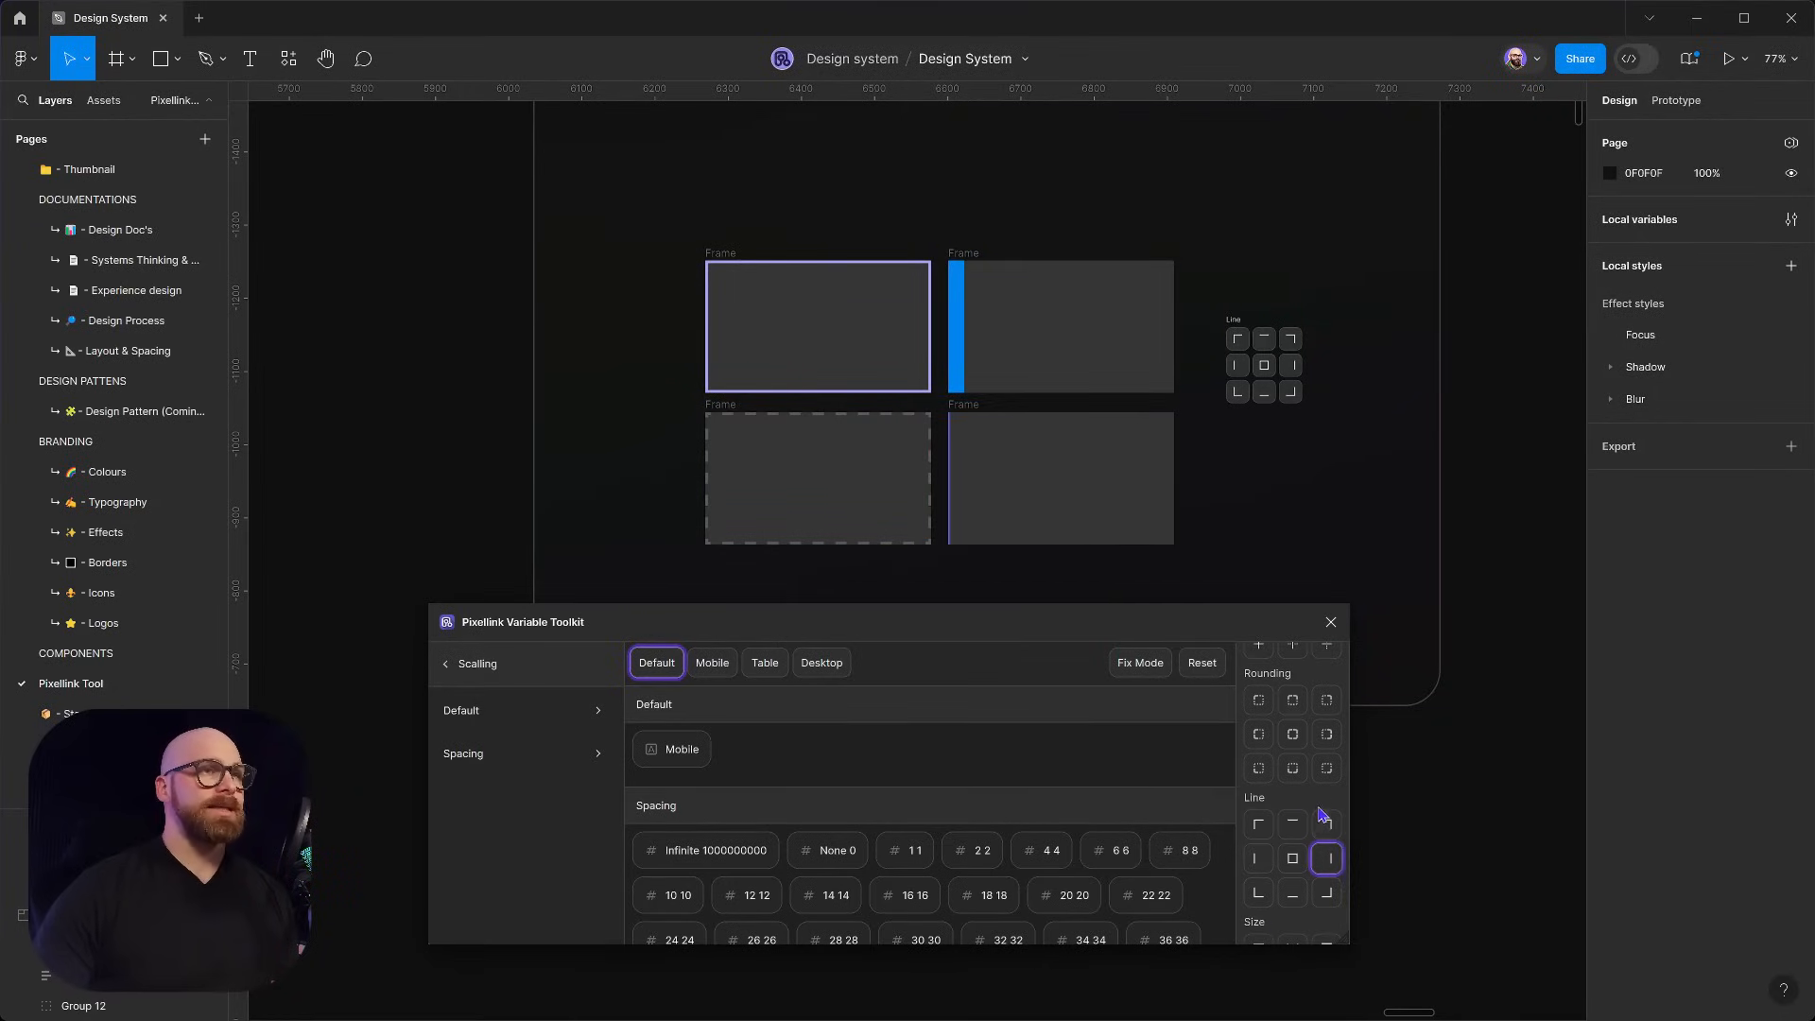
Give the top-left frame a 16-wide purple border on its left, top and bottom edges
click(817, 325)
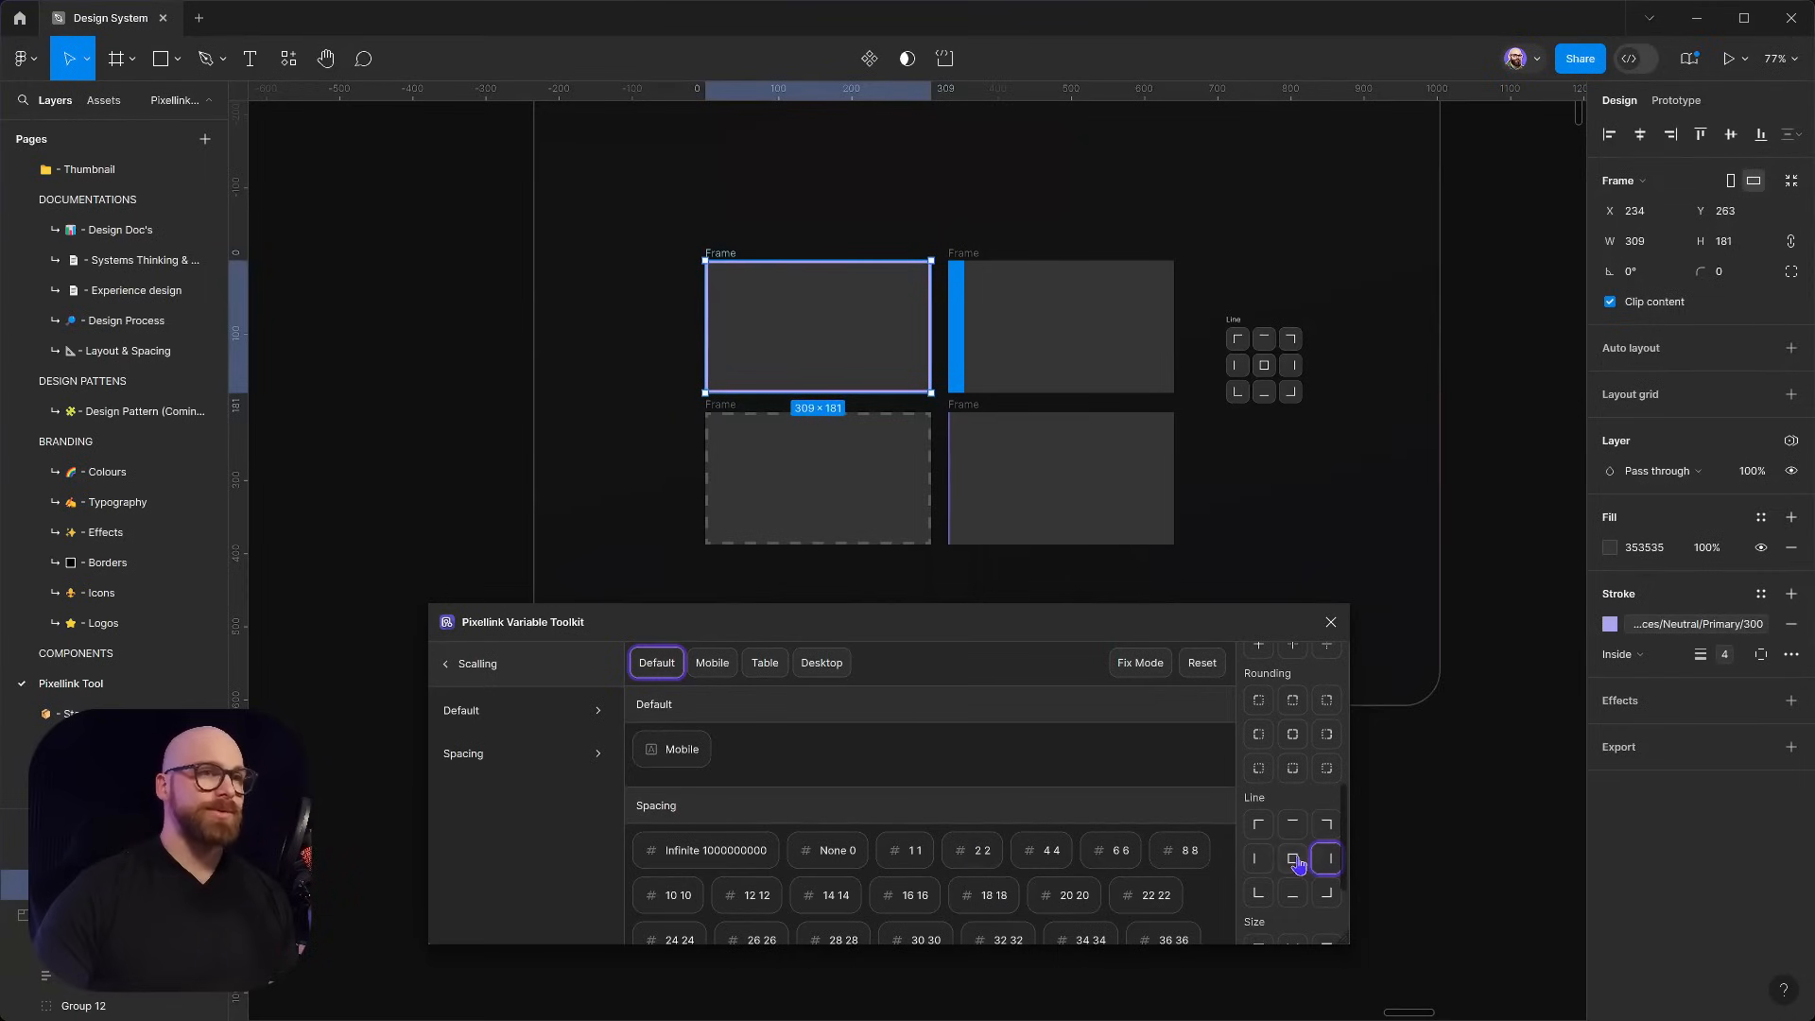
click(1293, 858)
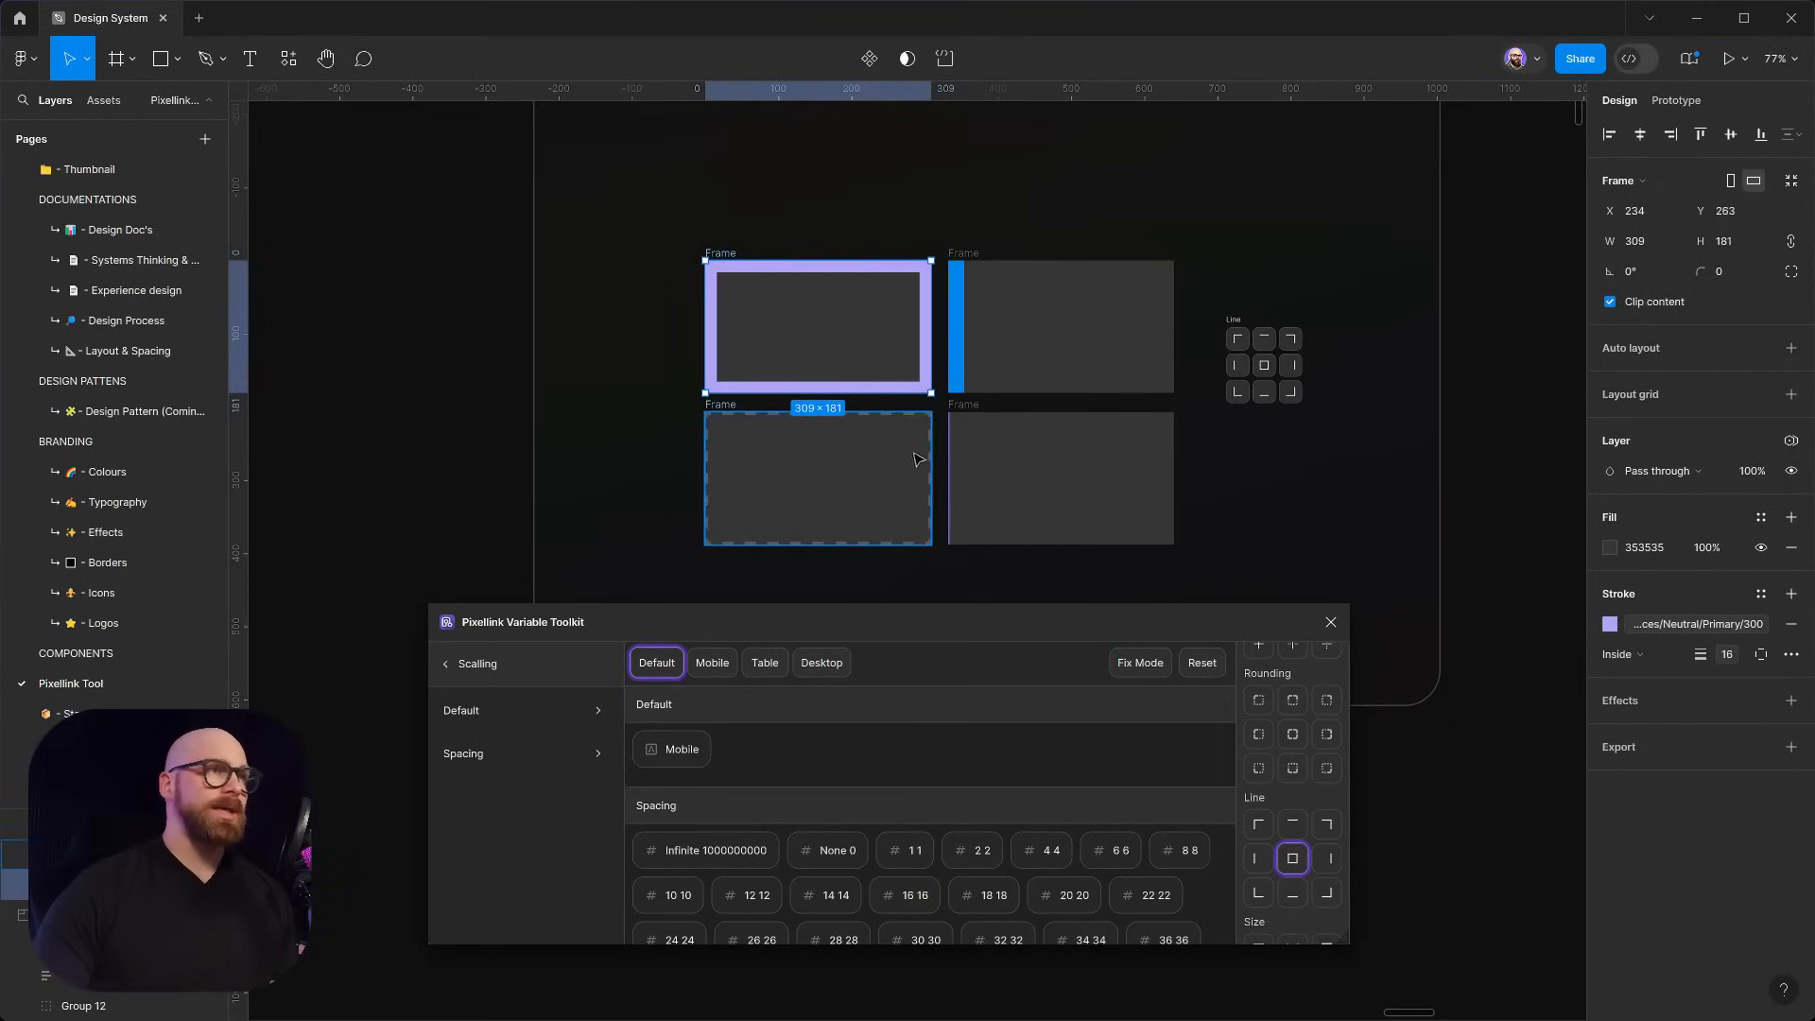
click(1327, 858)
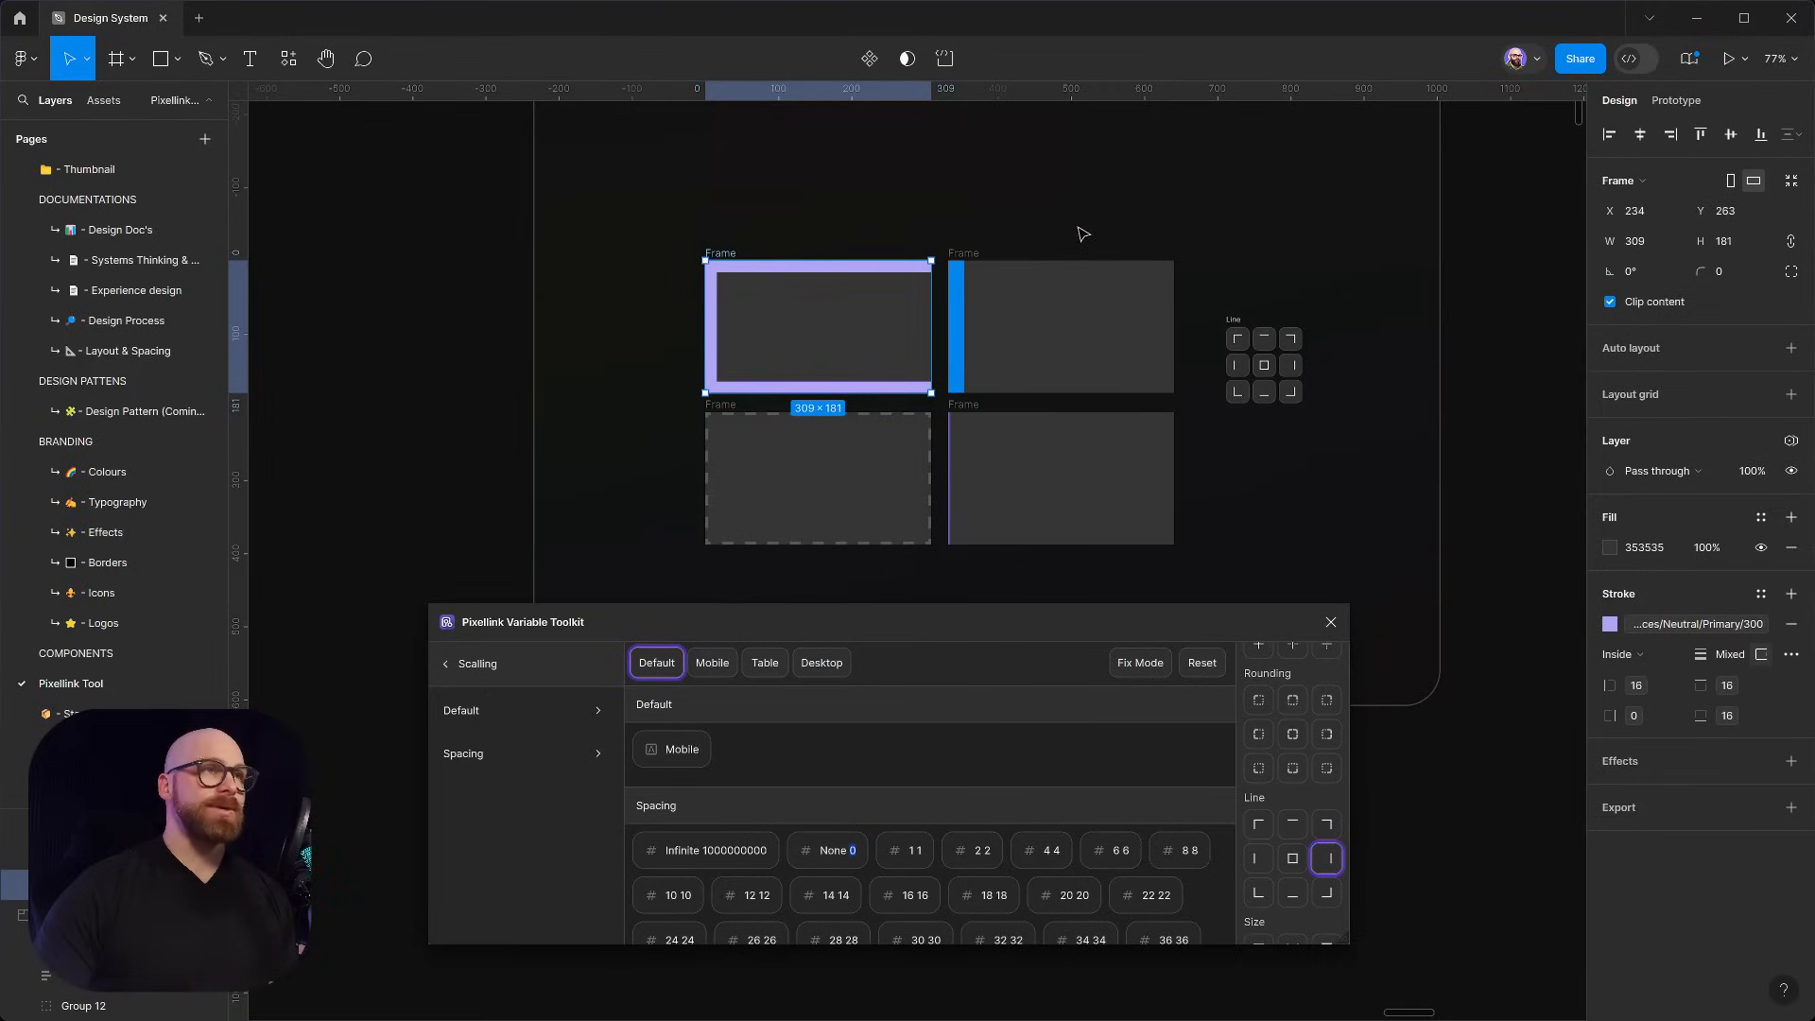
click(1265, 497)
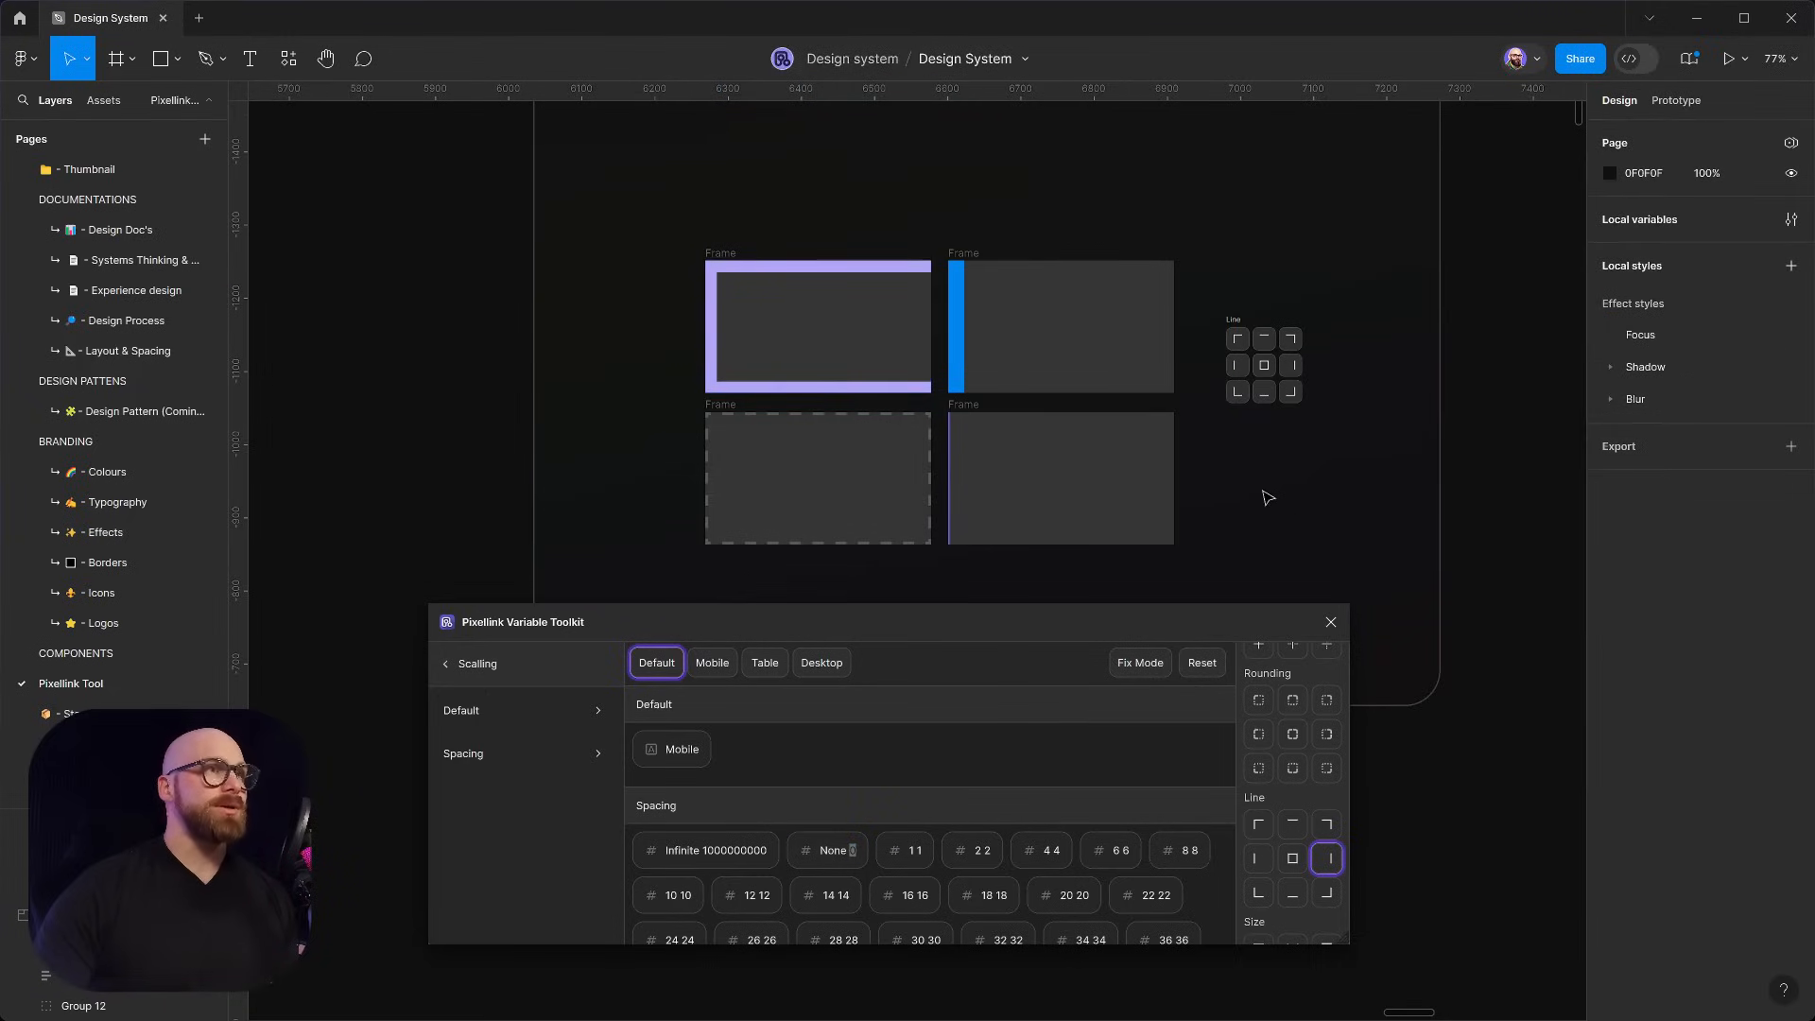
mouse_move(1187, 312)
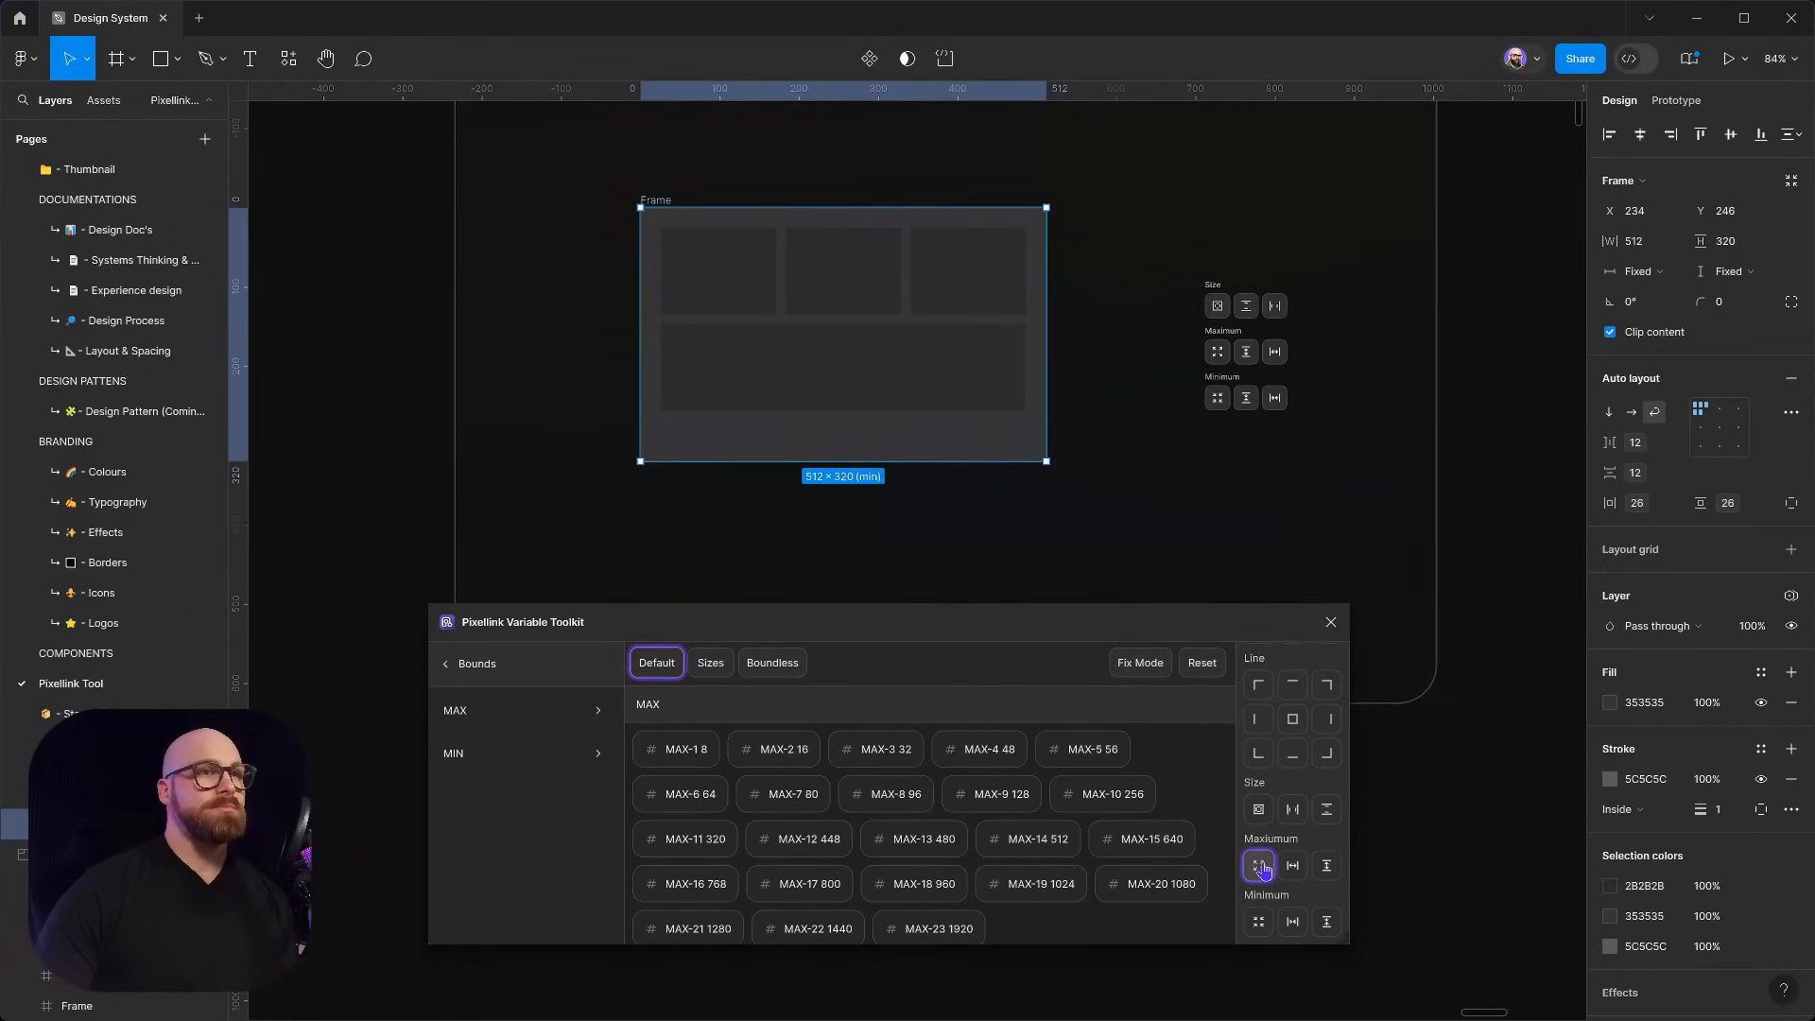
Bound the card frame's width to 448 minimum and 960 maximum and browse the MIN width variables
click(1257, 864)
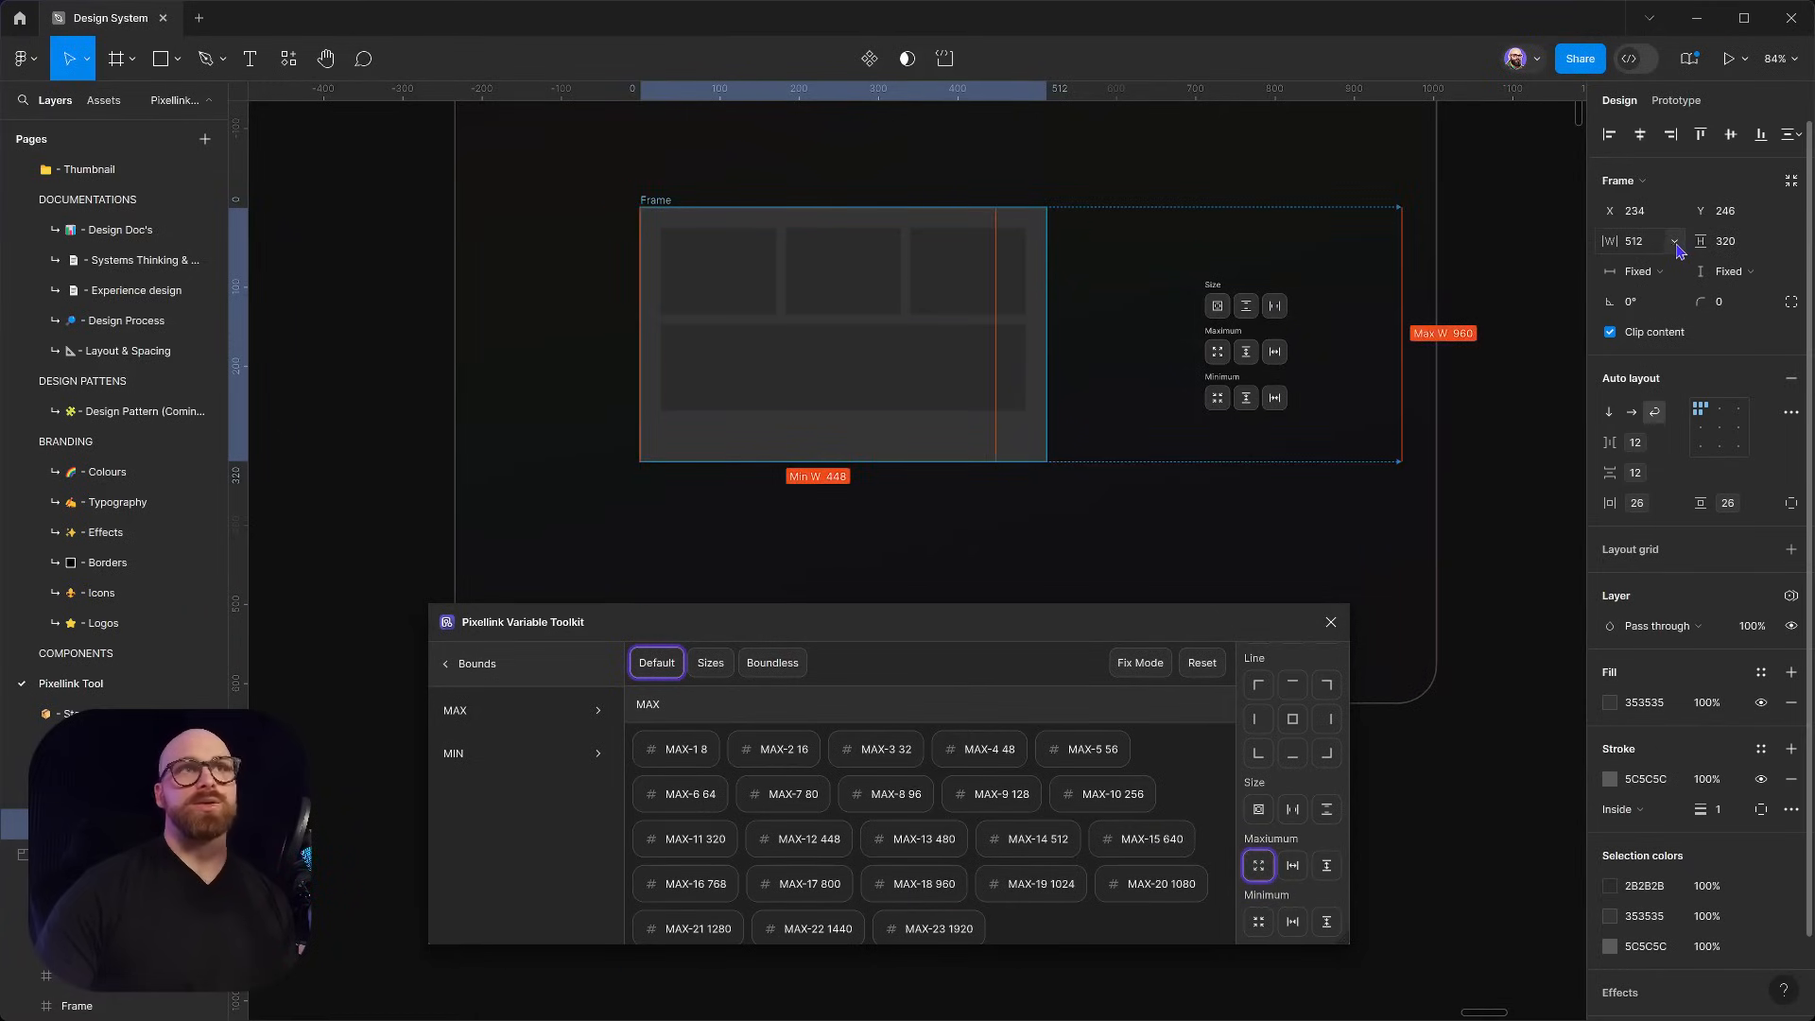
click(1675, 240)
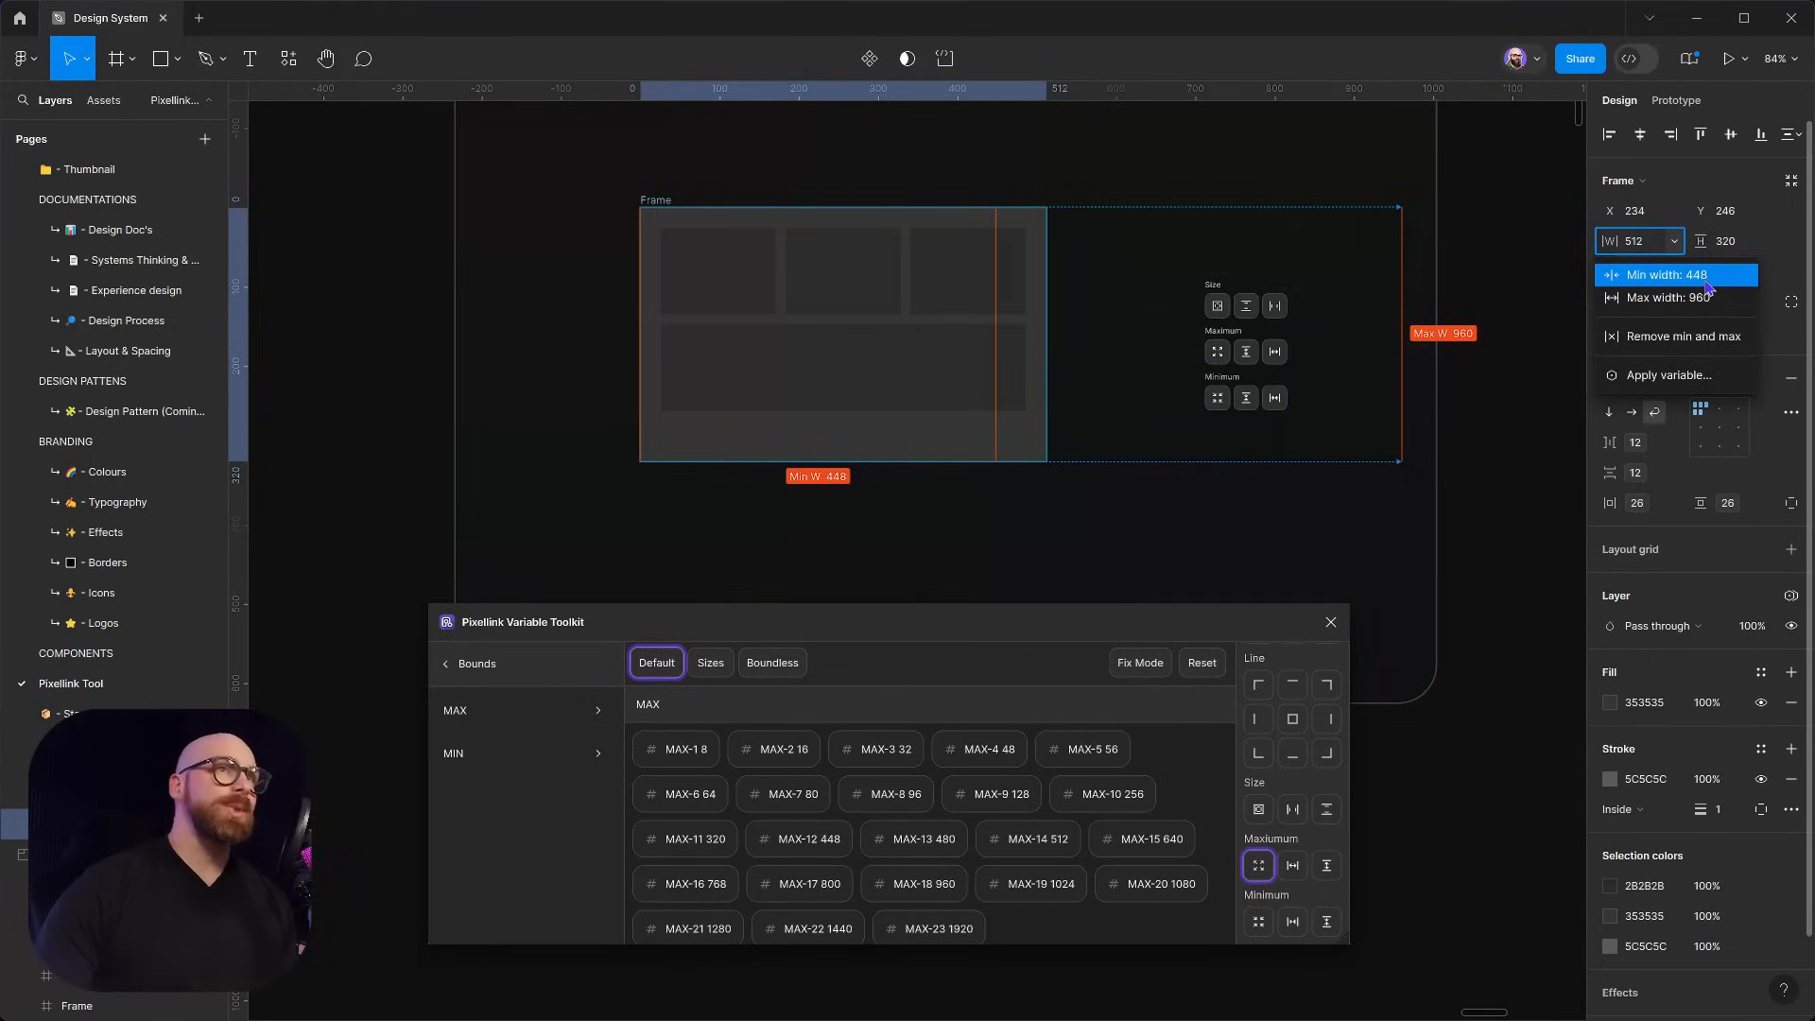
mouse_move(1678, 283)
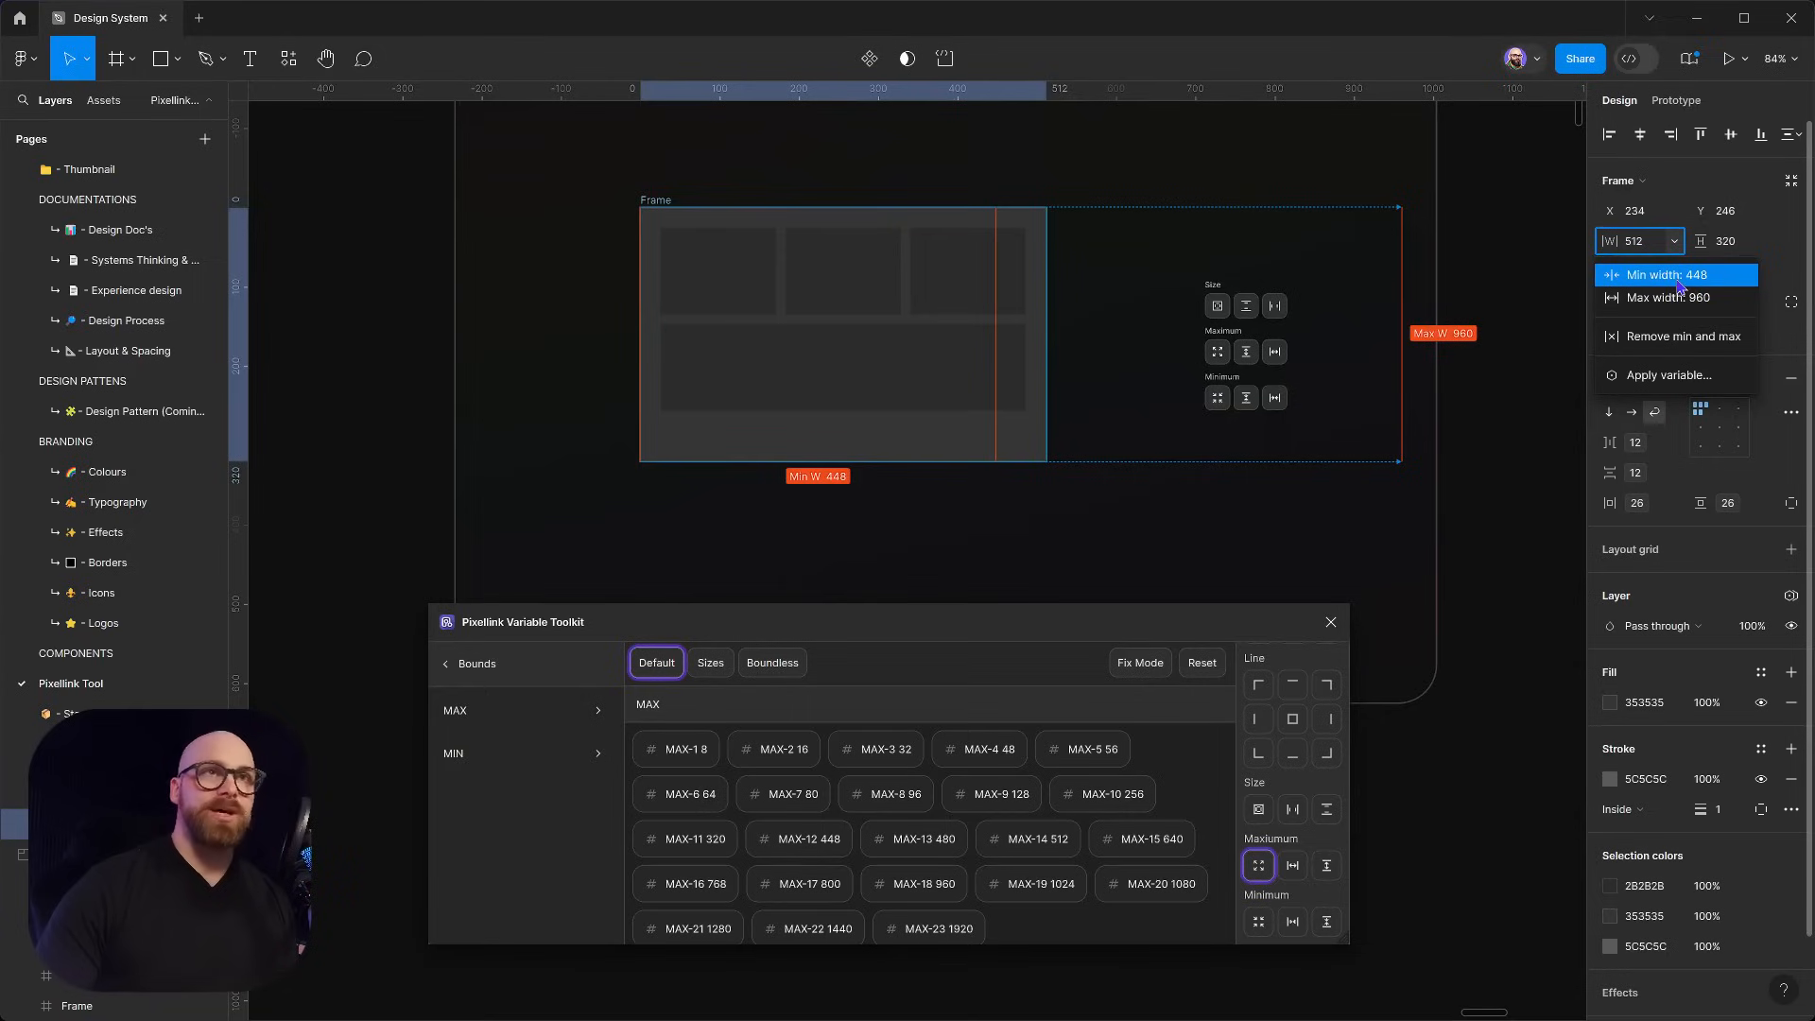
click(1671, 274)
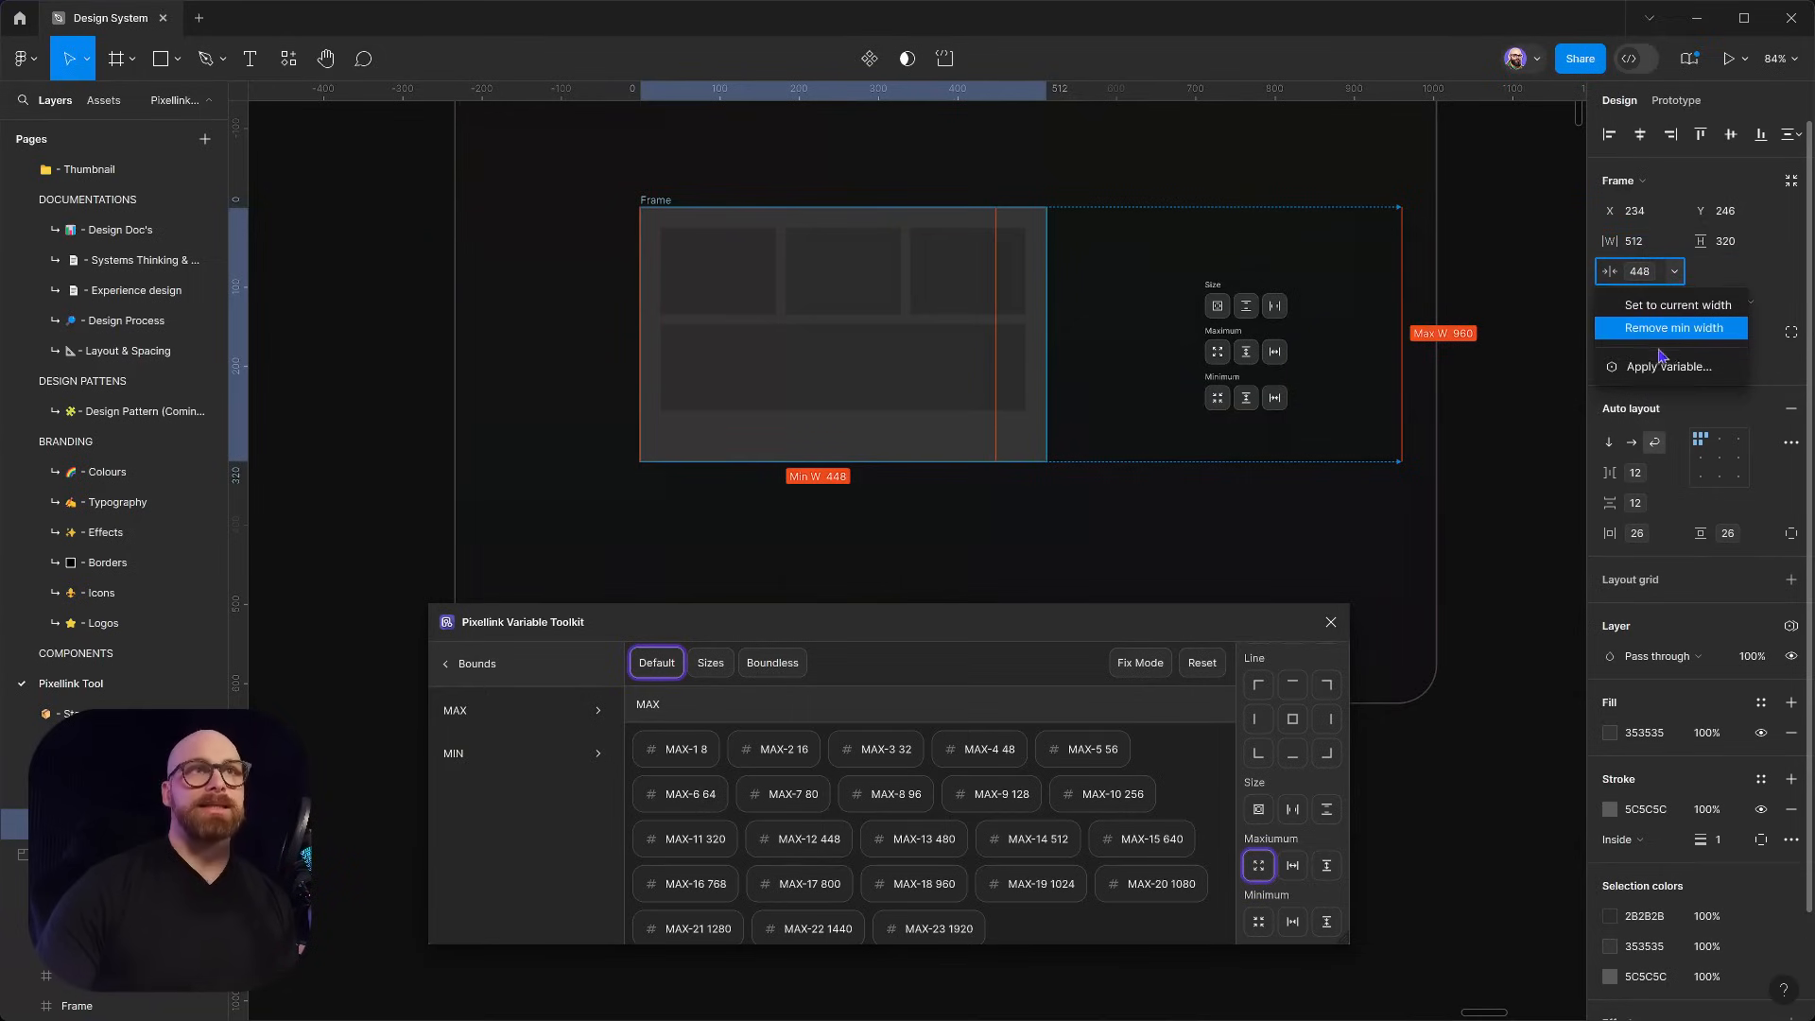
click(1669, 365)
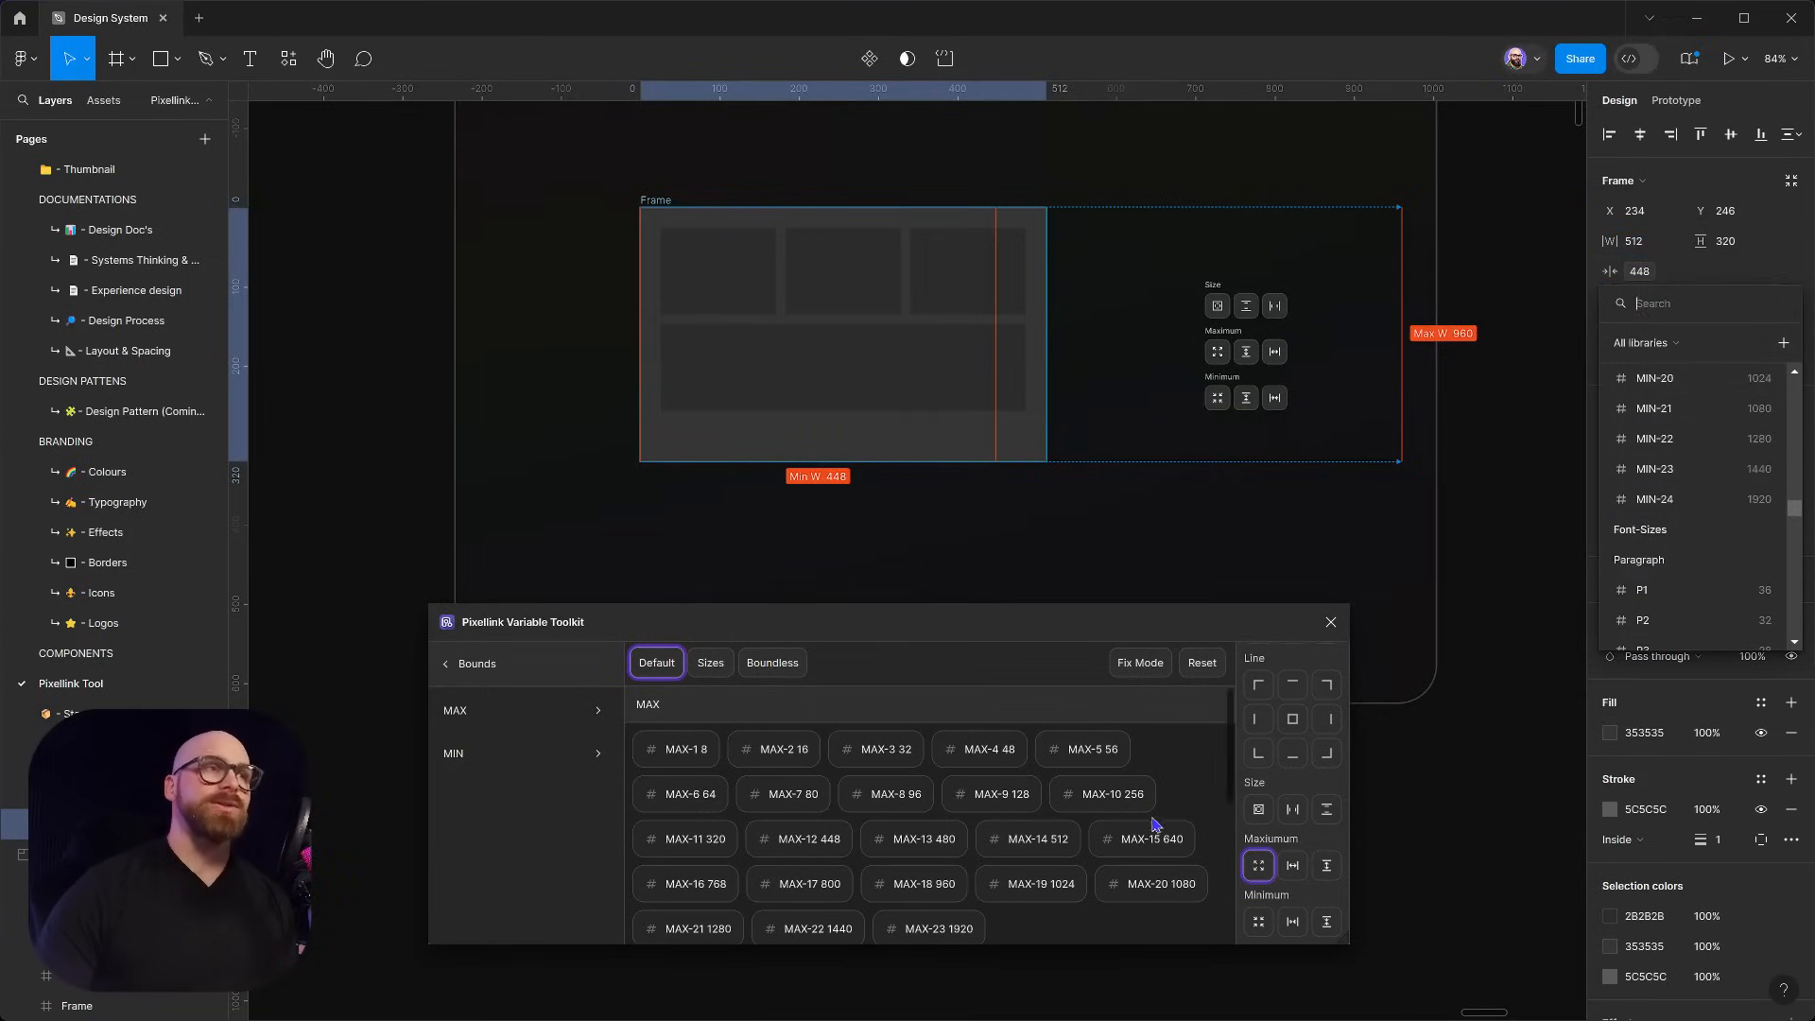
mouse_move(1193, 850)
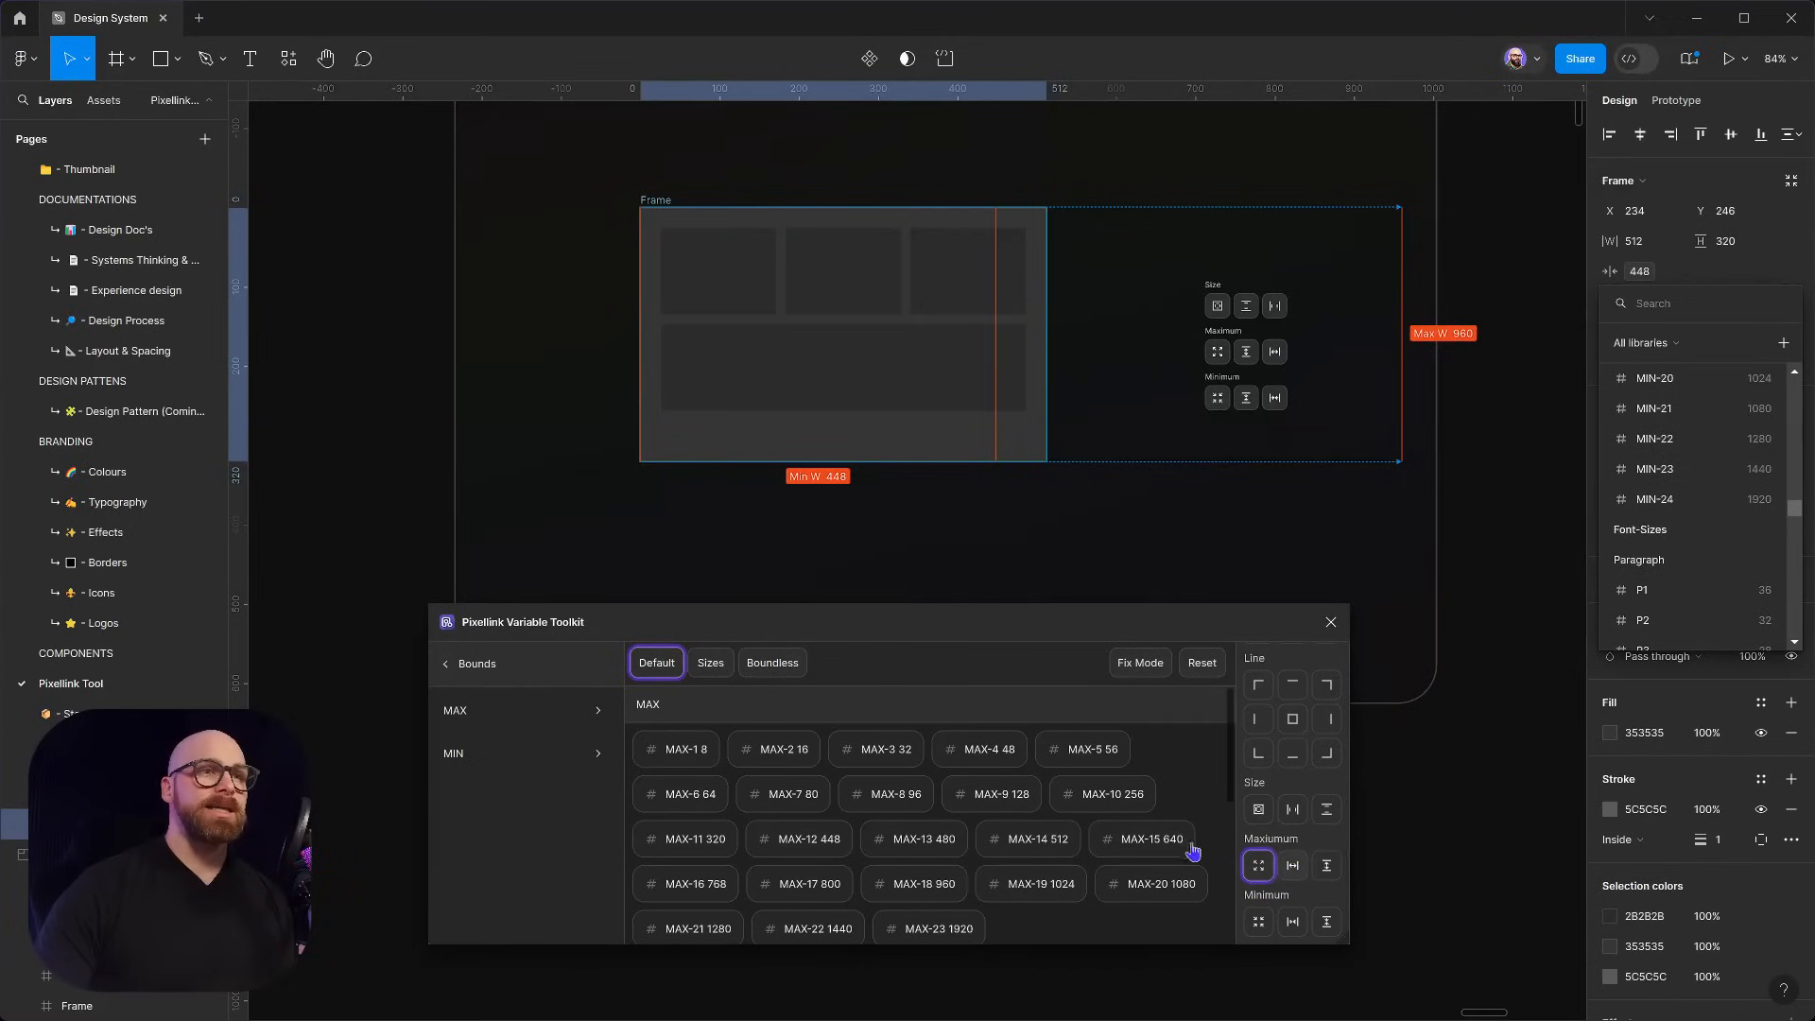
mouse_move(683, 395)
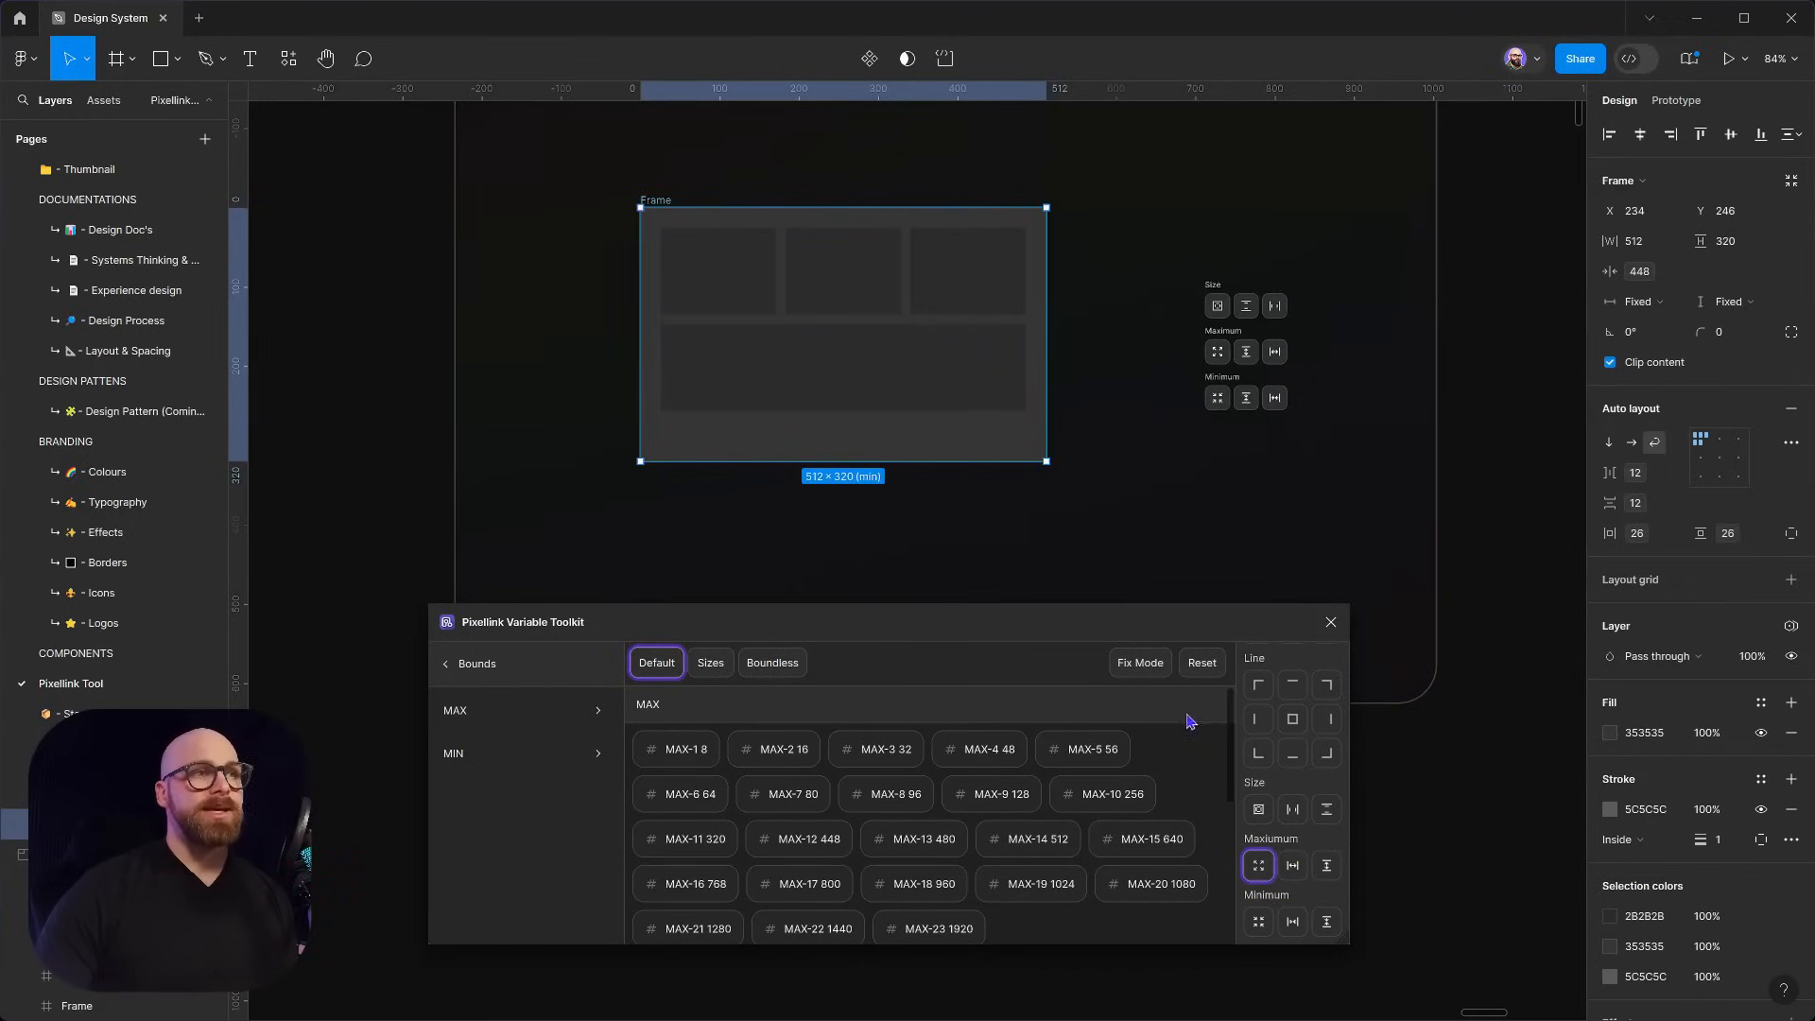
mouse_move(1228, 442)
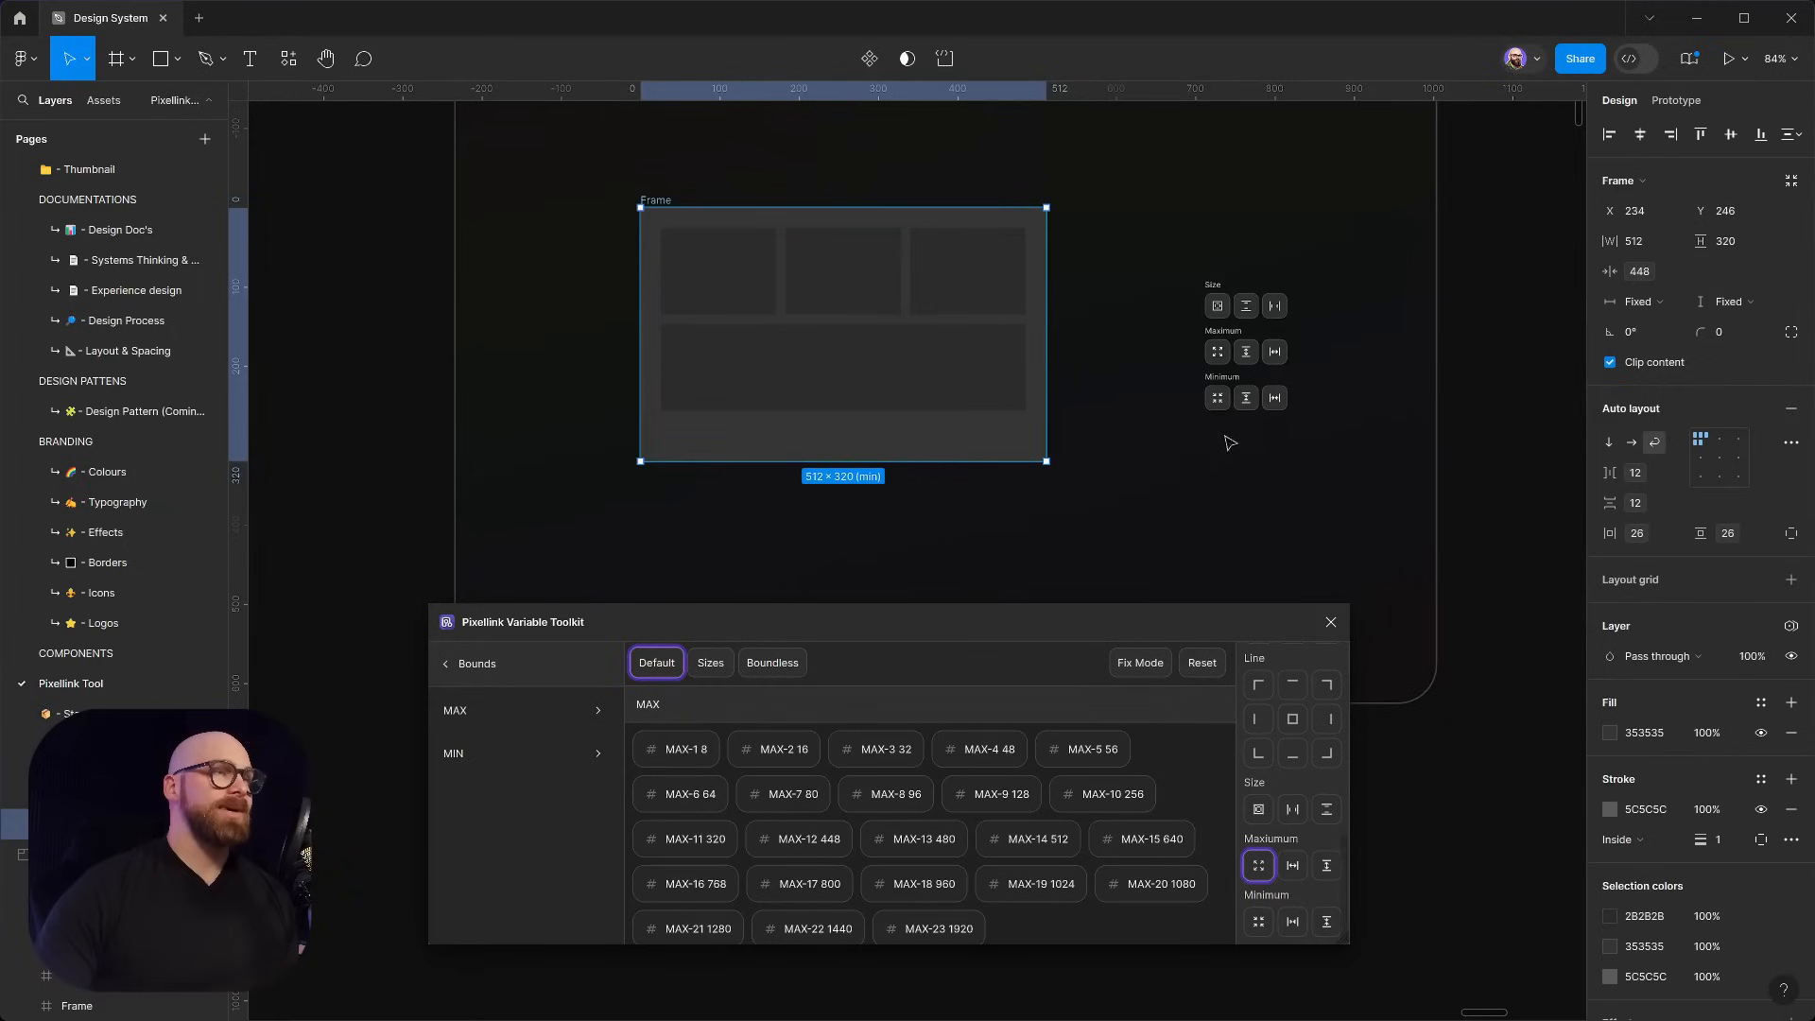
mouse_move(1281, 817)
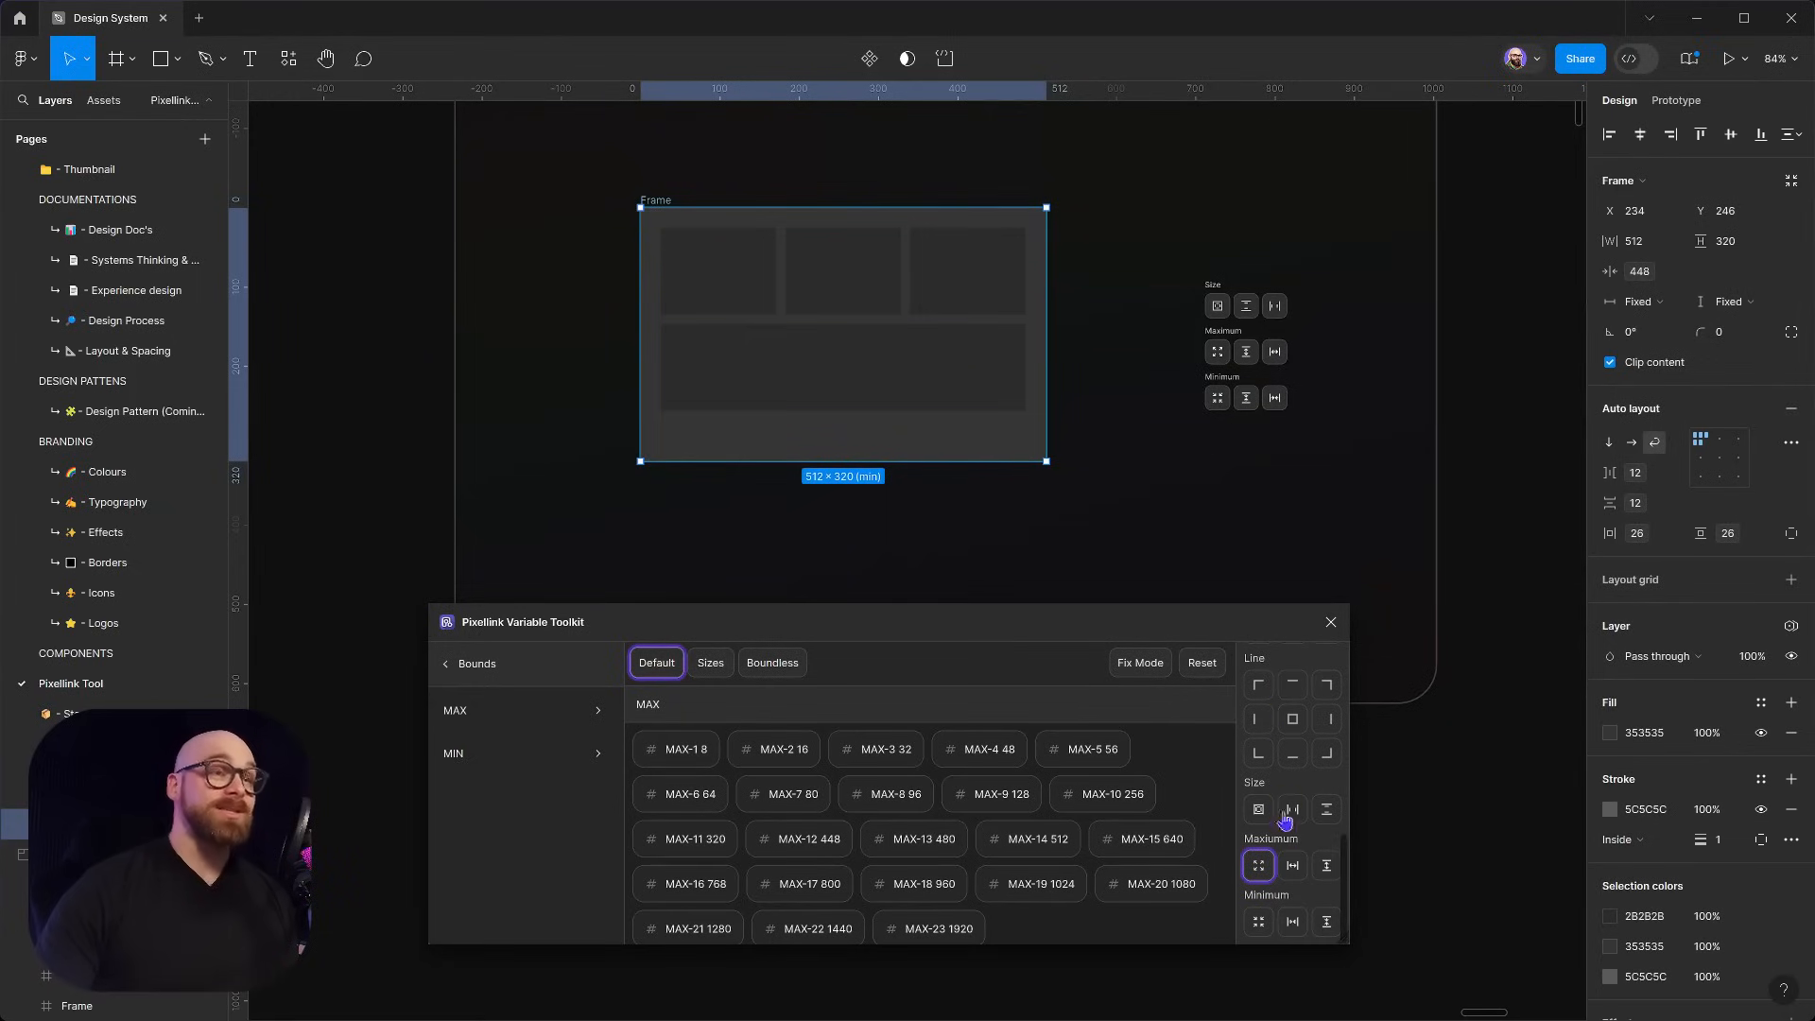
mouse_move(1308, 408)
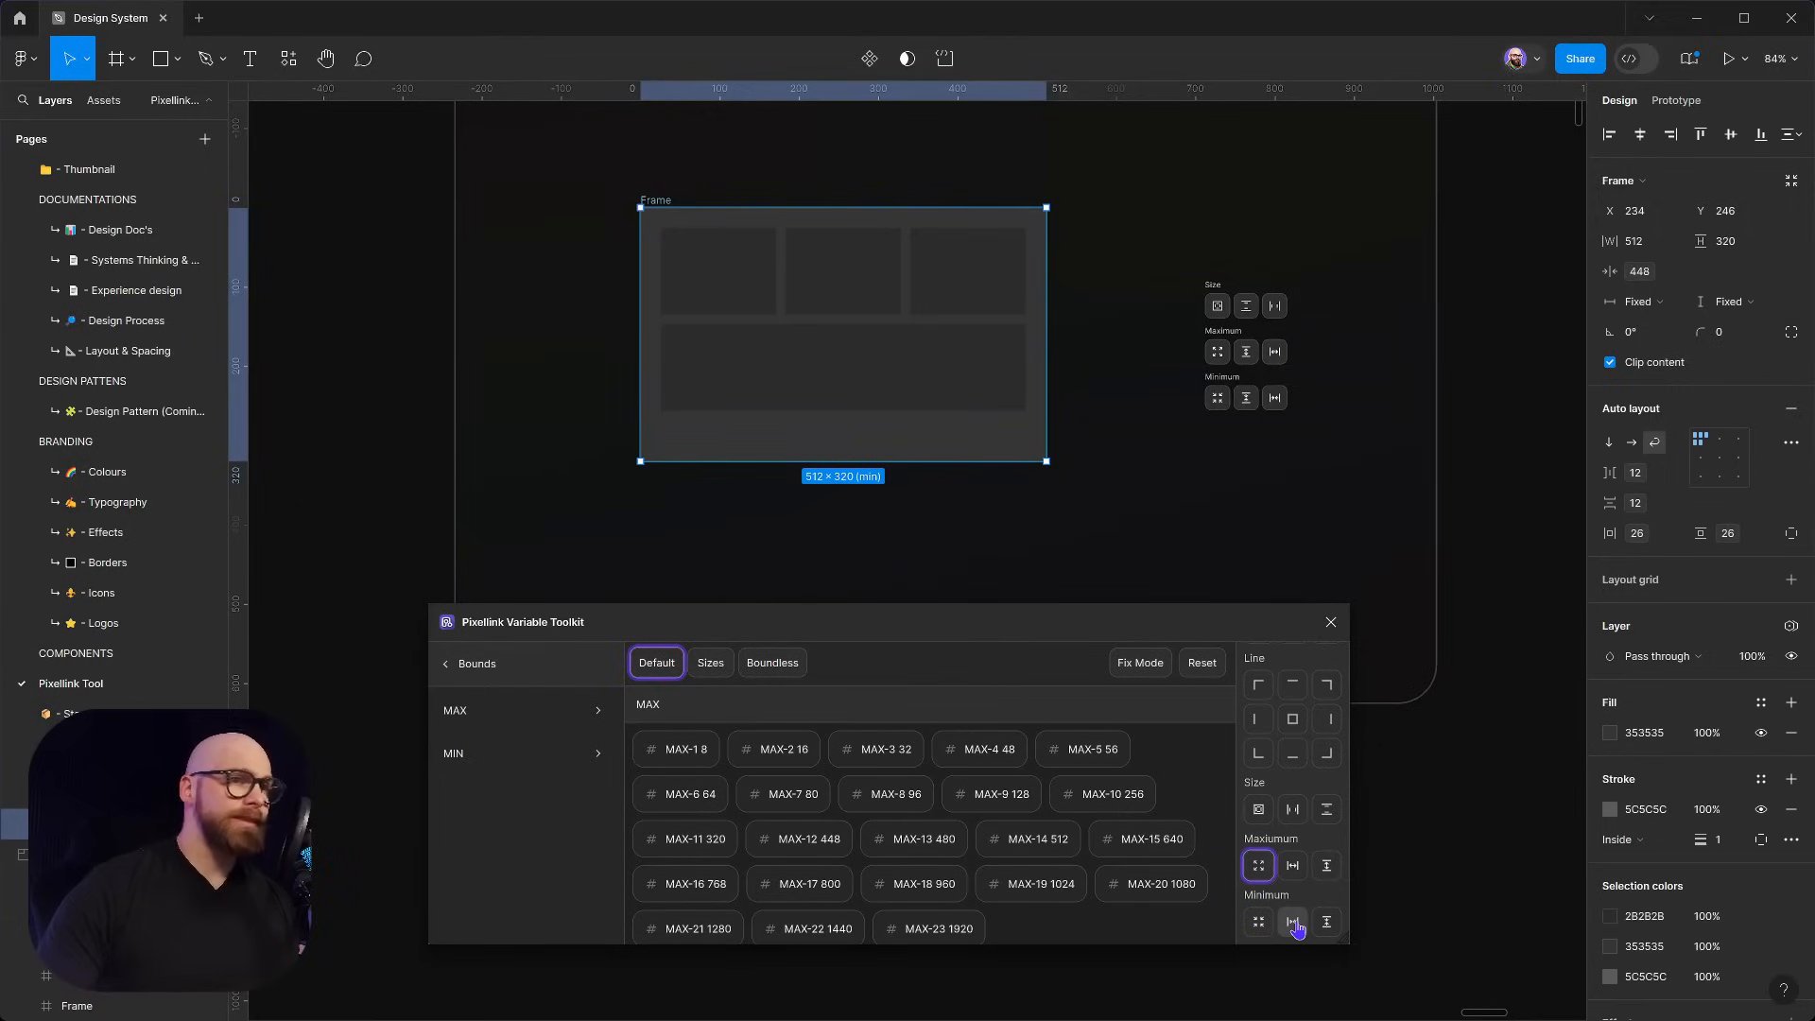
mouse_move(1325, 921)
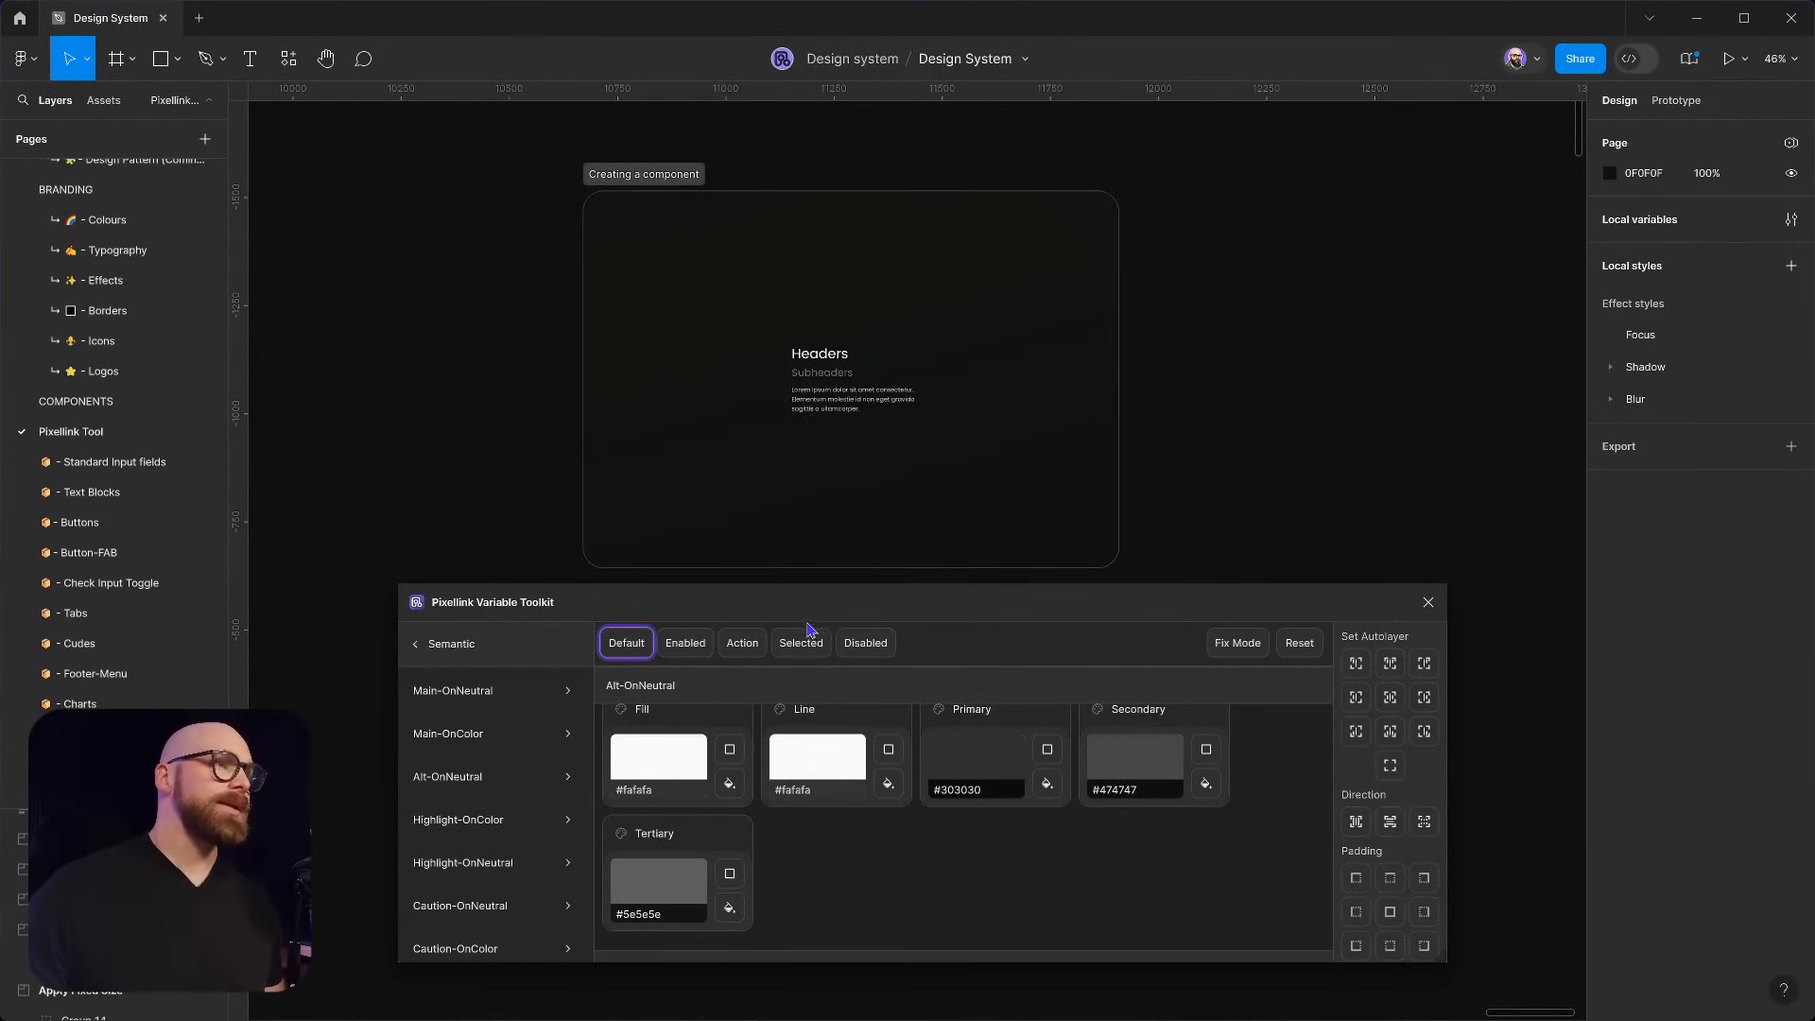
click(856, 380)
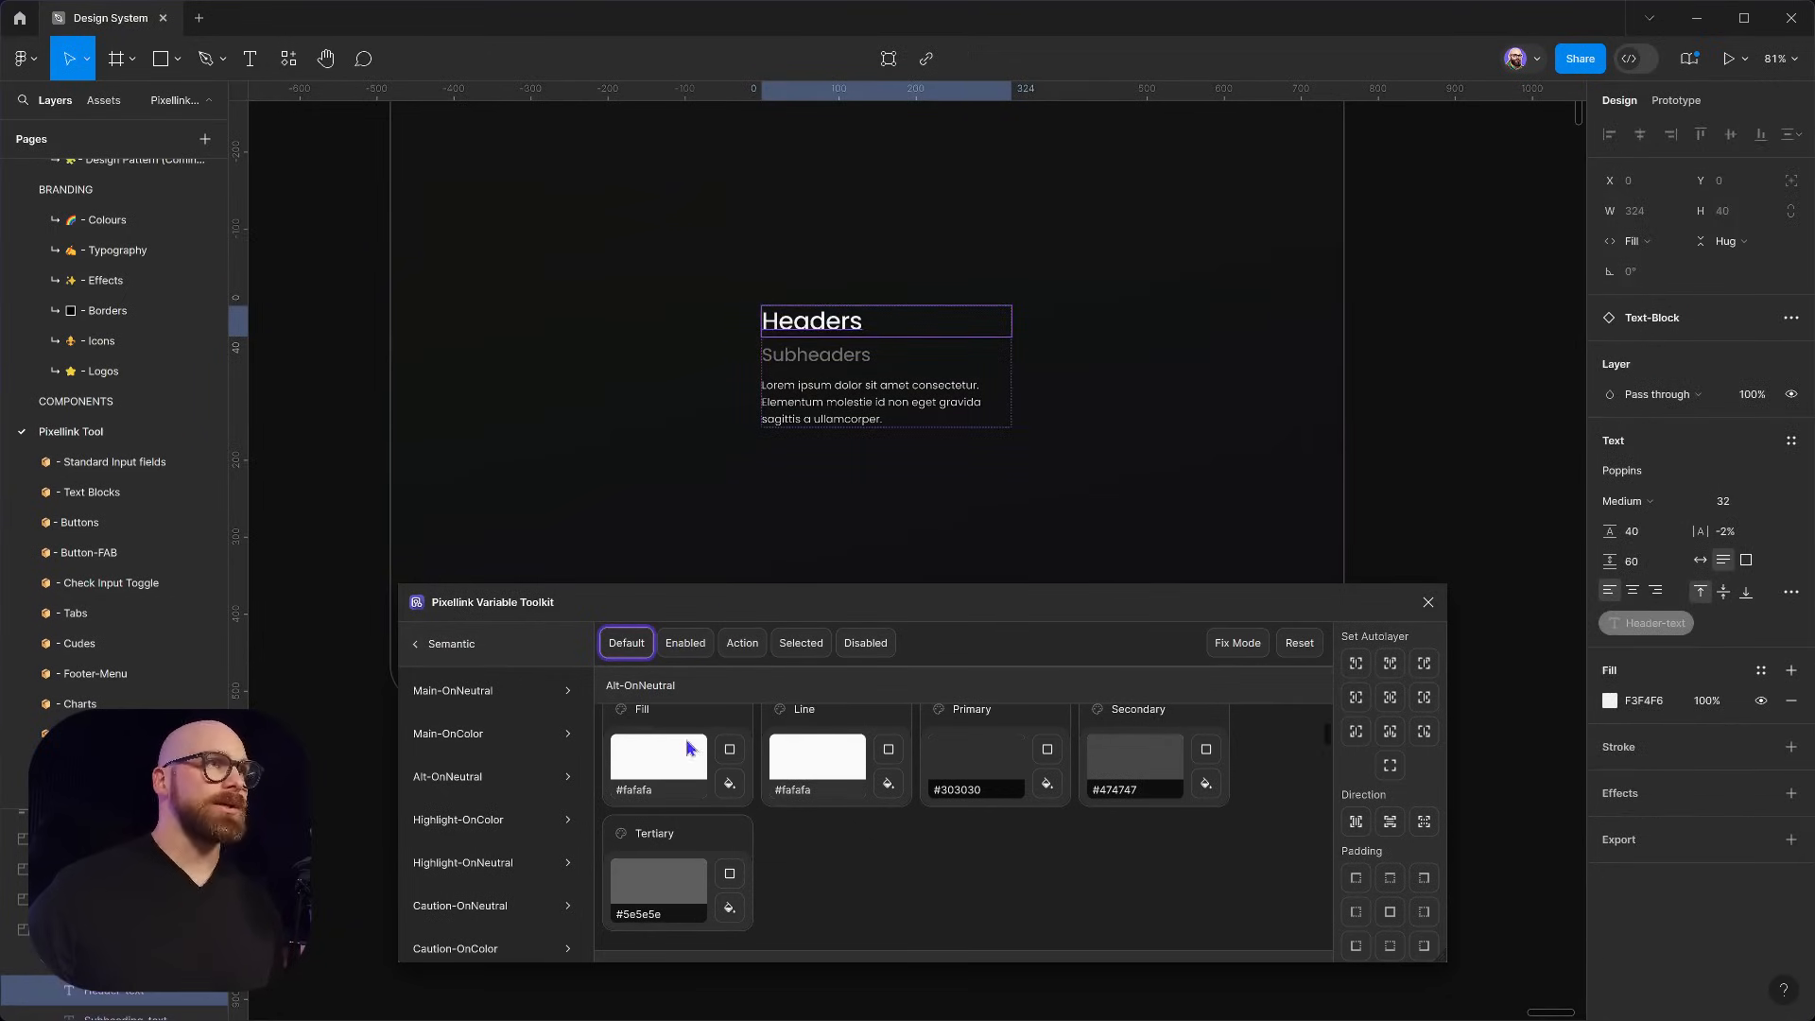
mouse_move(1029, 852)
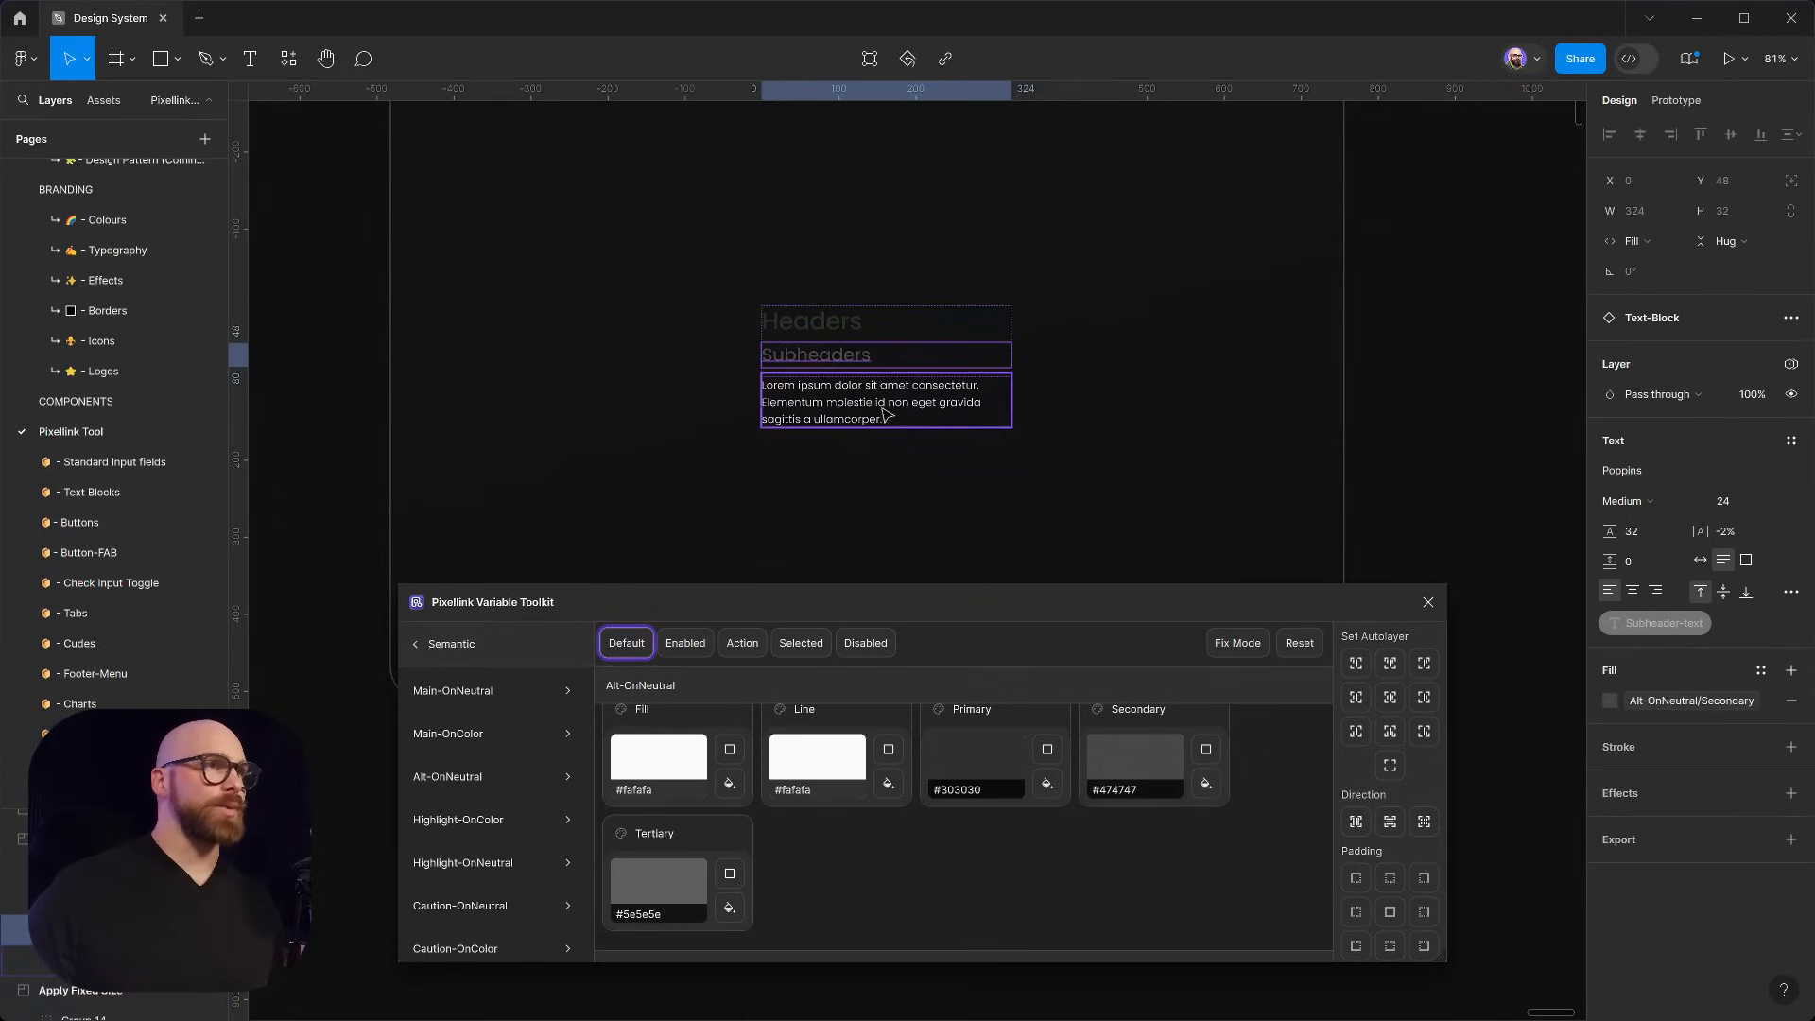
click(885, 401)
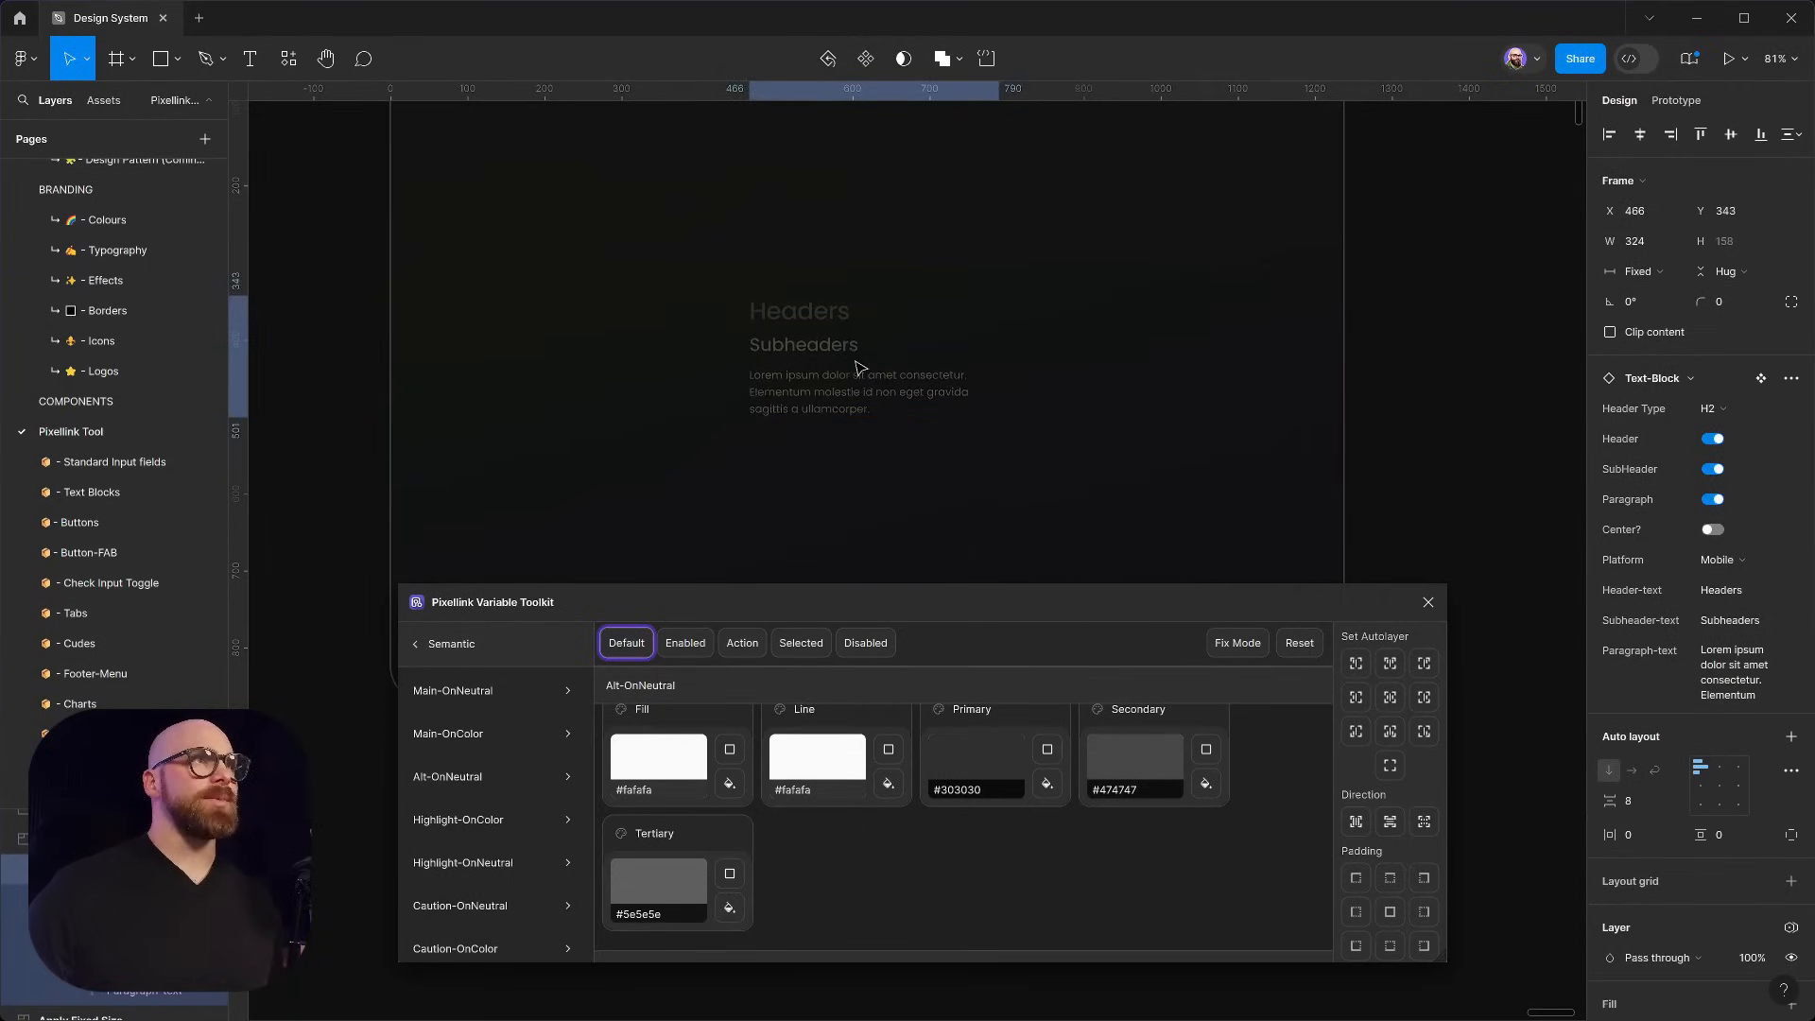
click(858, 359)
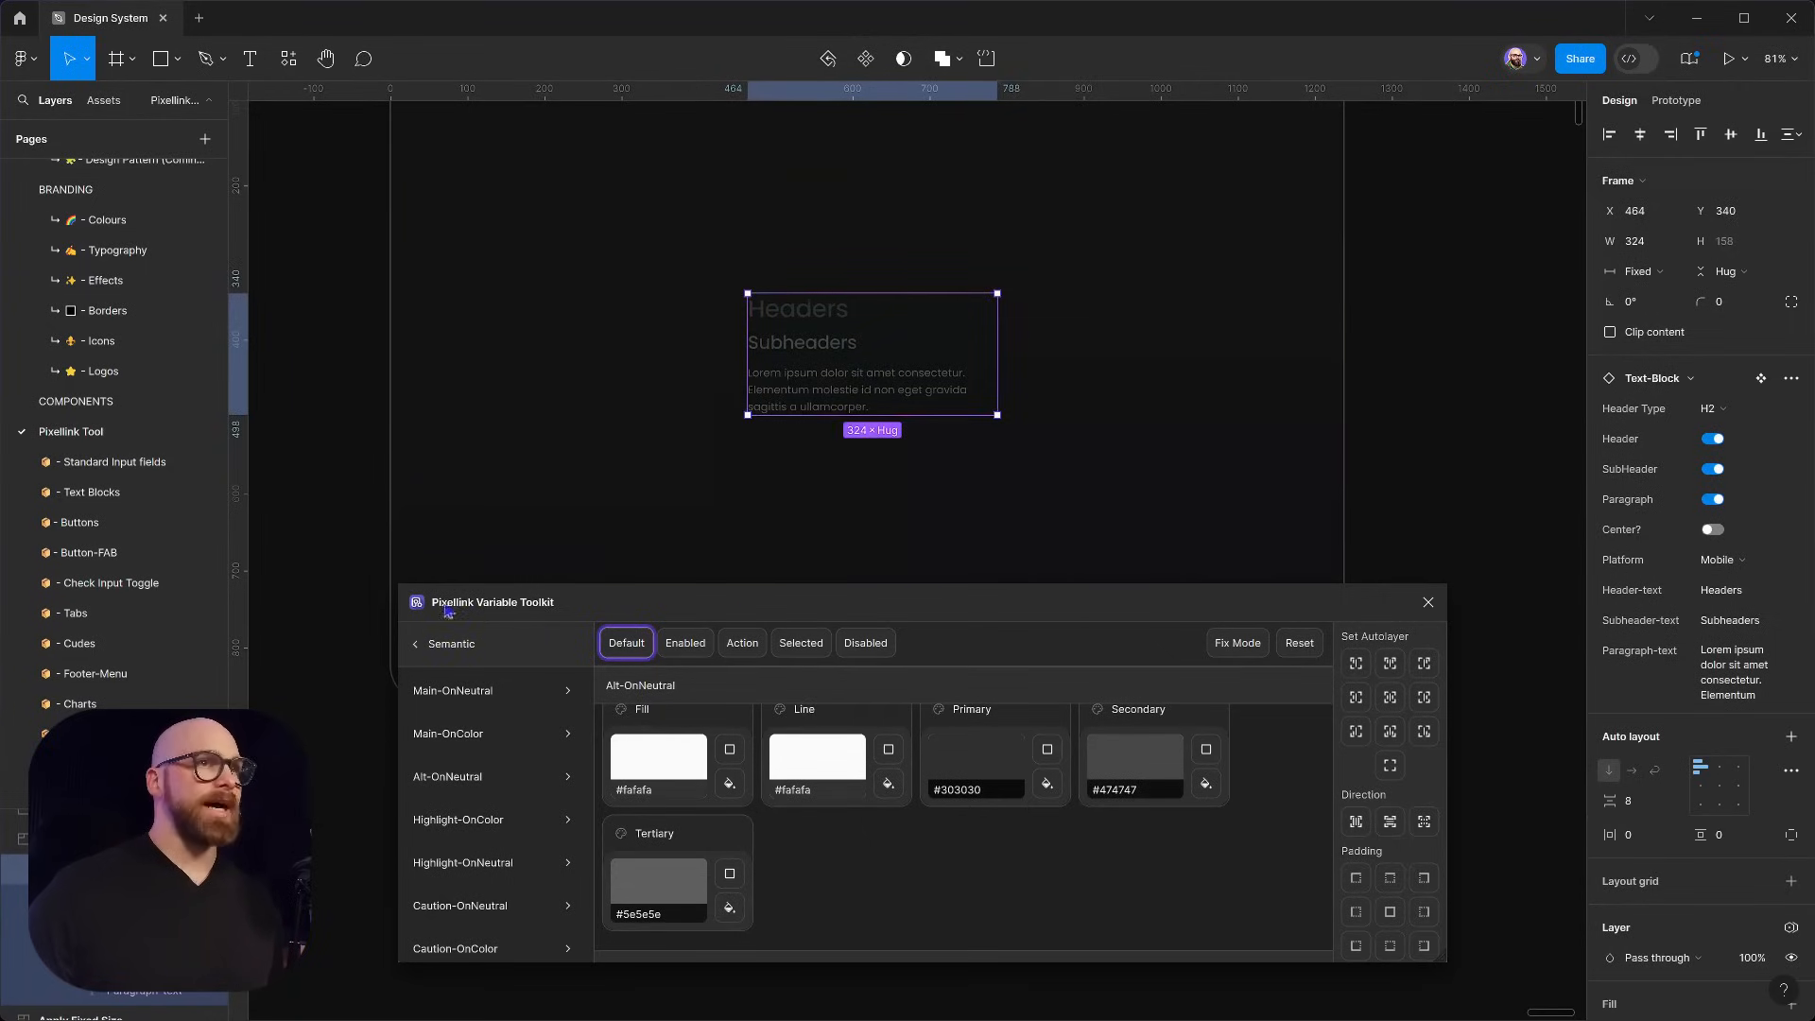
Switch the Text-Block to the Dark colour mode and reselect it to check
click(449, 643)
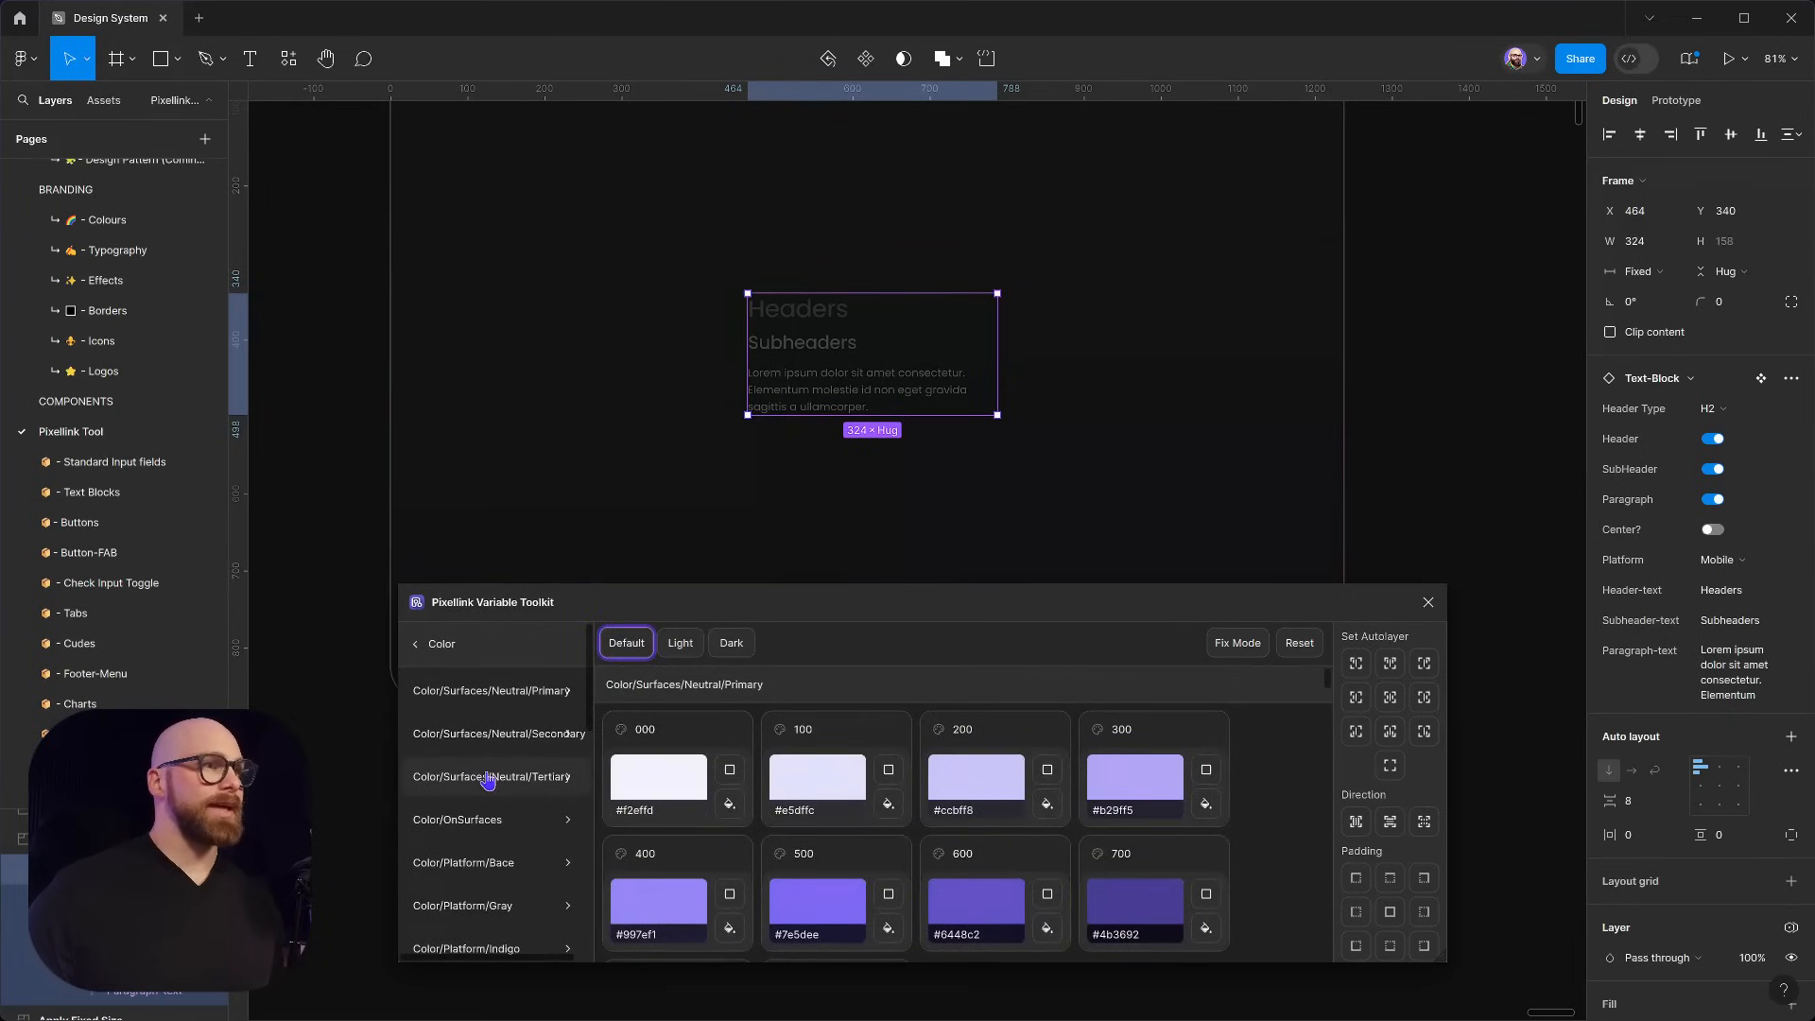
click(730, 643)
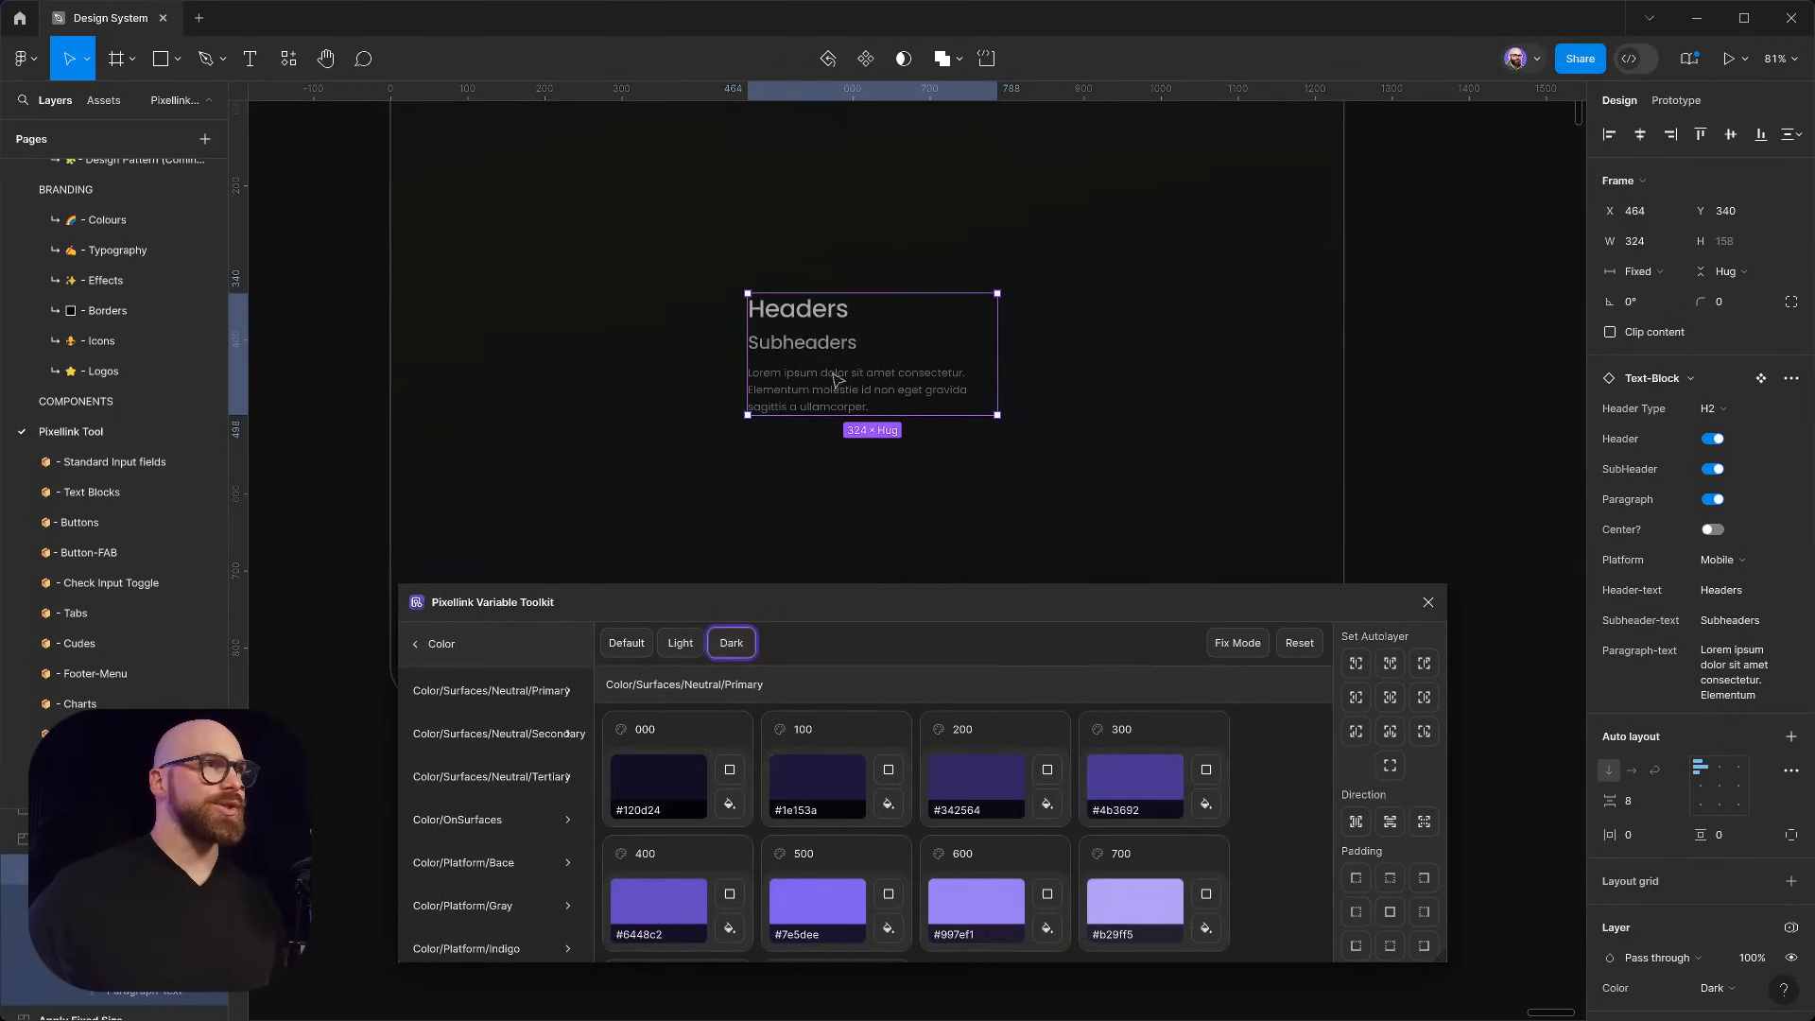
mouse_move(802, 333)
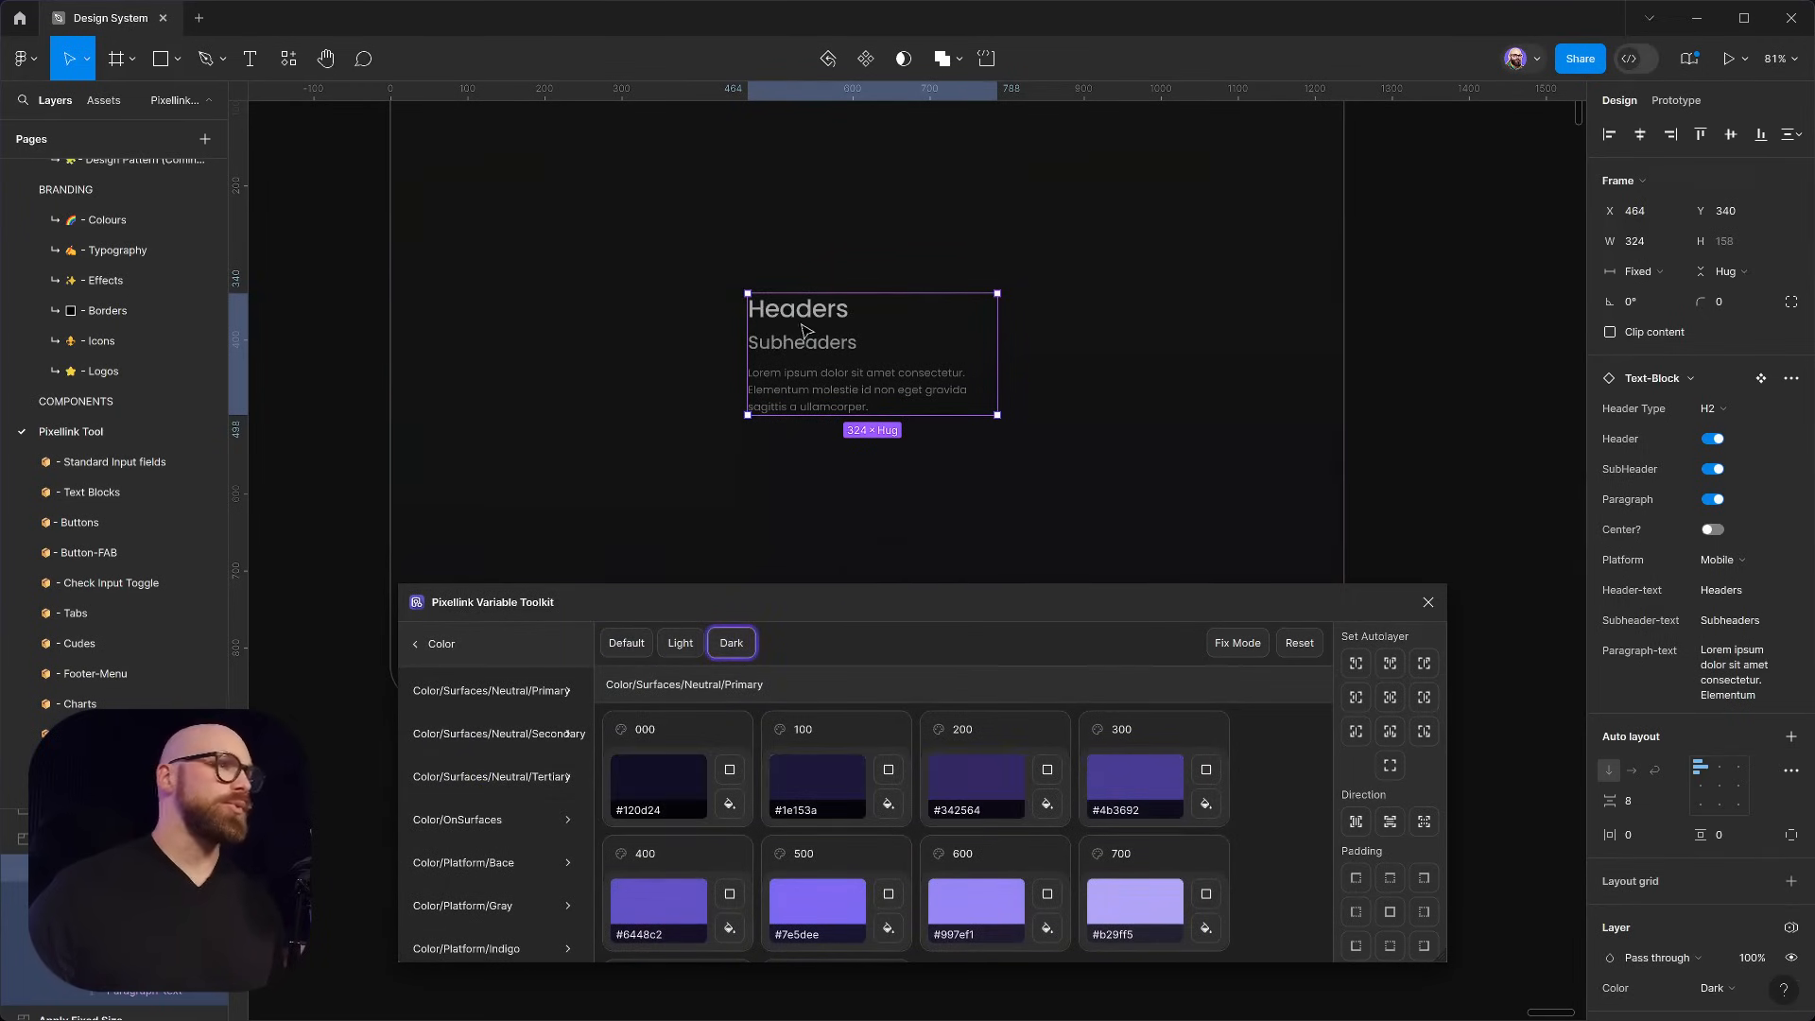
click(1091, 361)
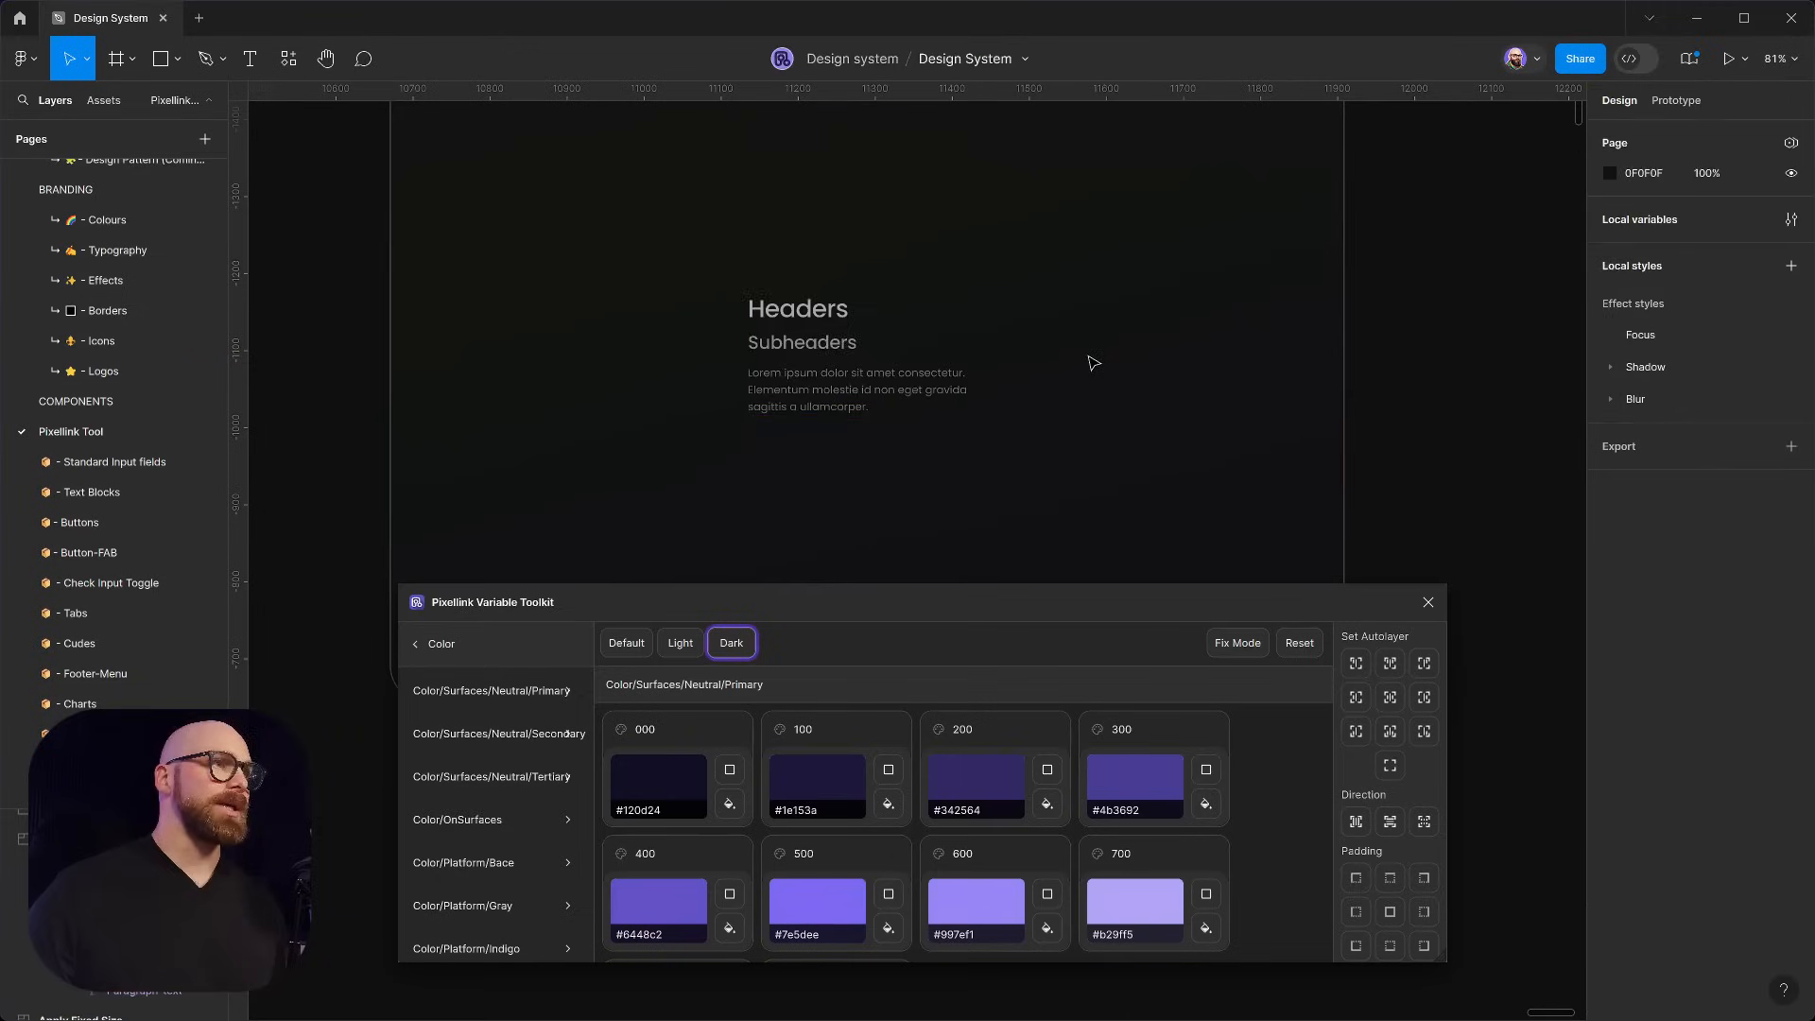
mouse_move(857, 472)
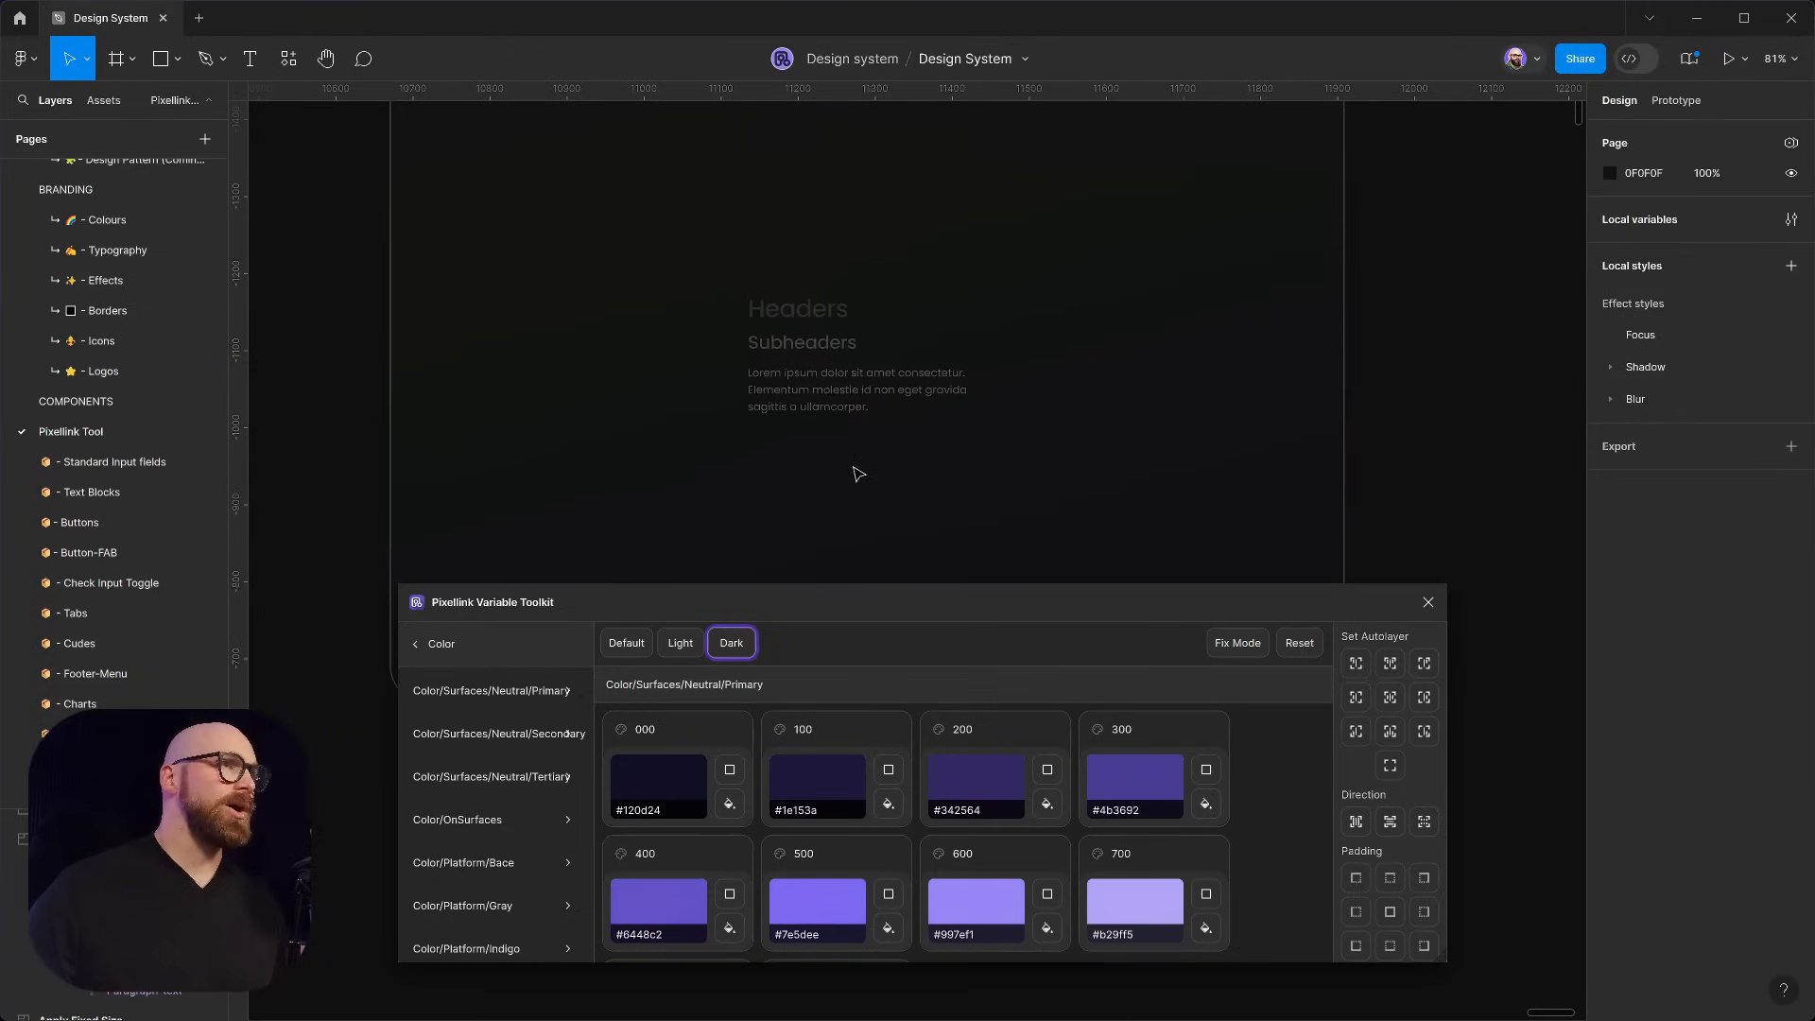
mouse_move(1200, 333)
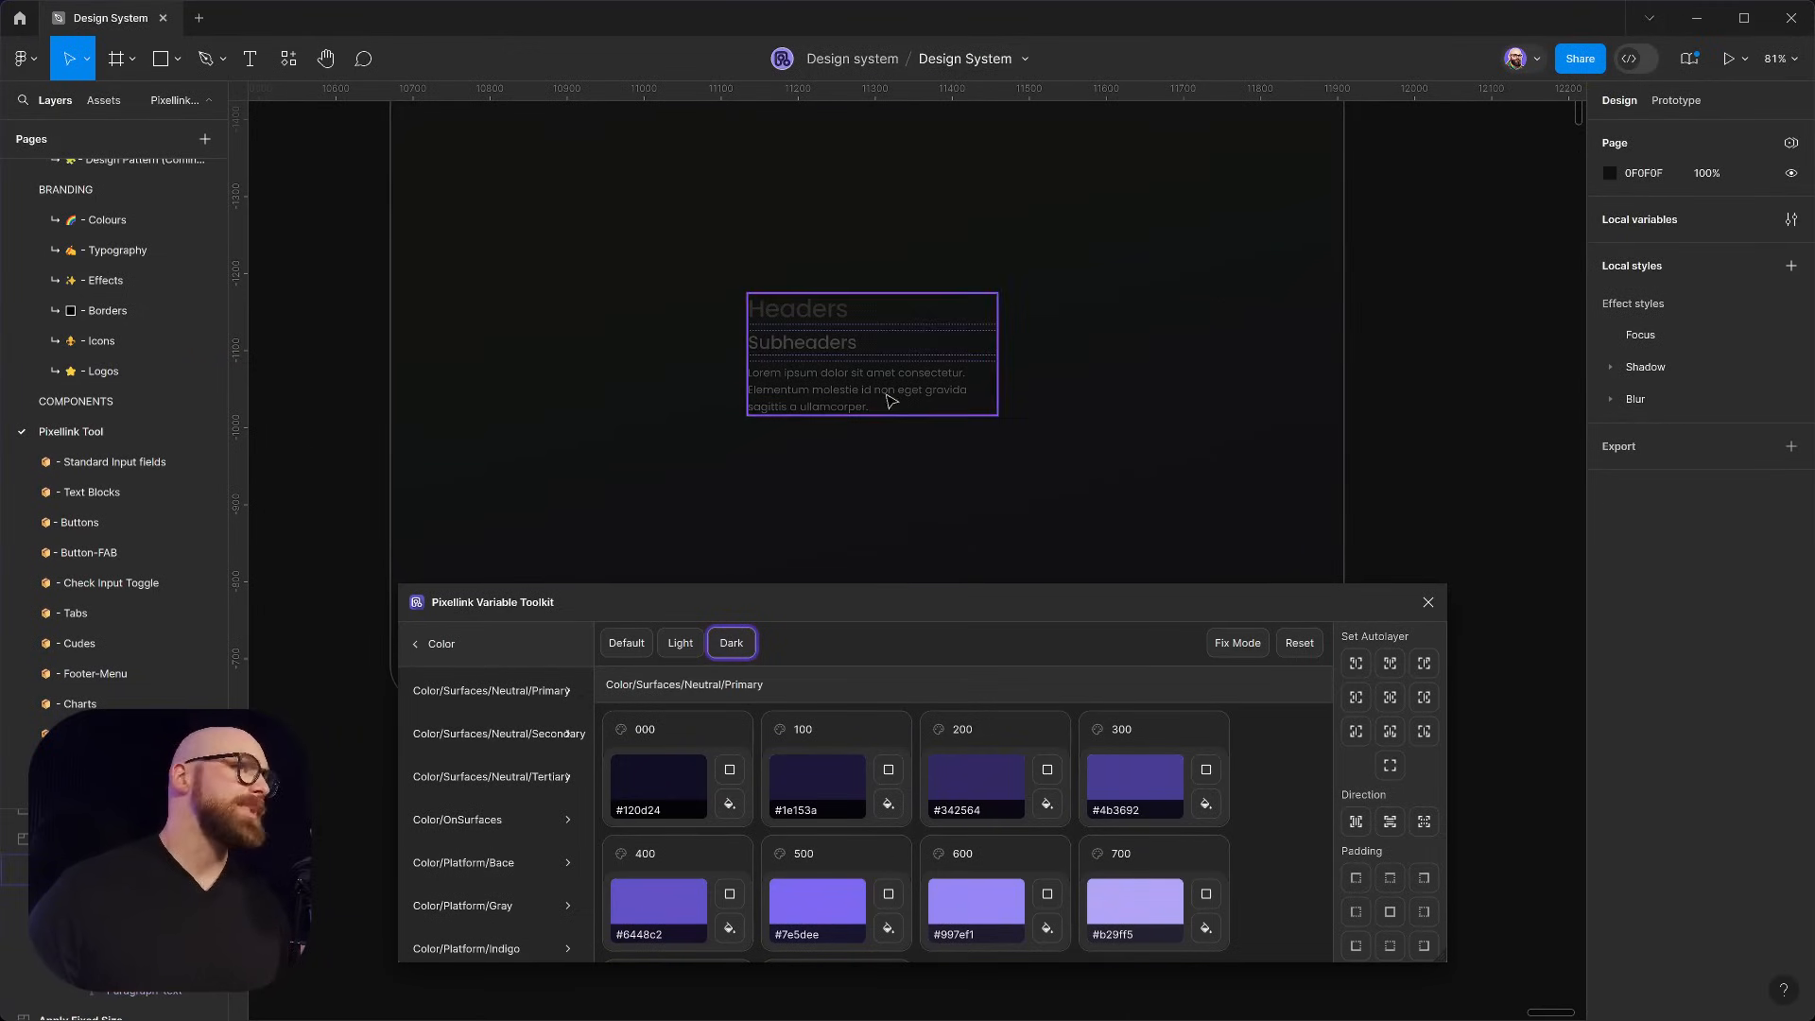
click(869, 354)
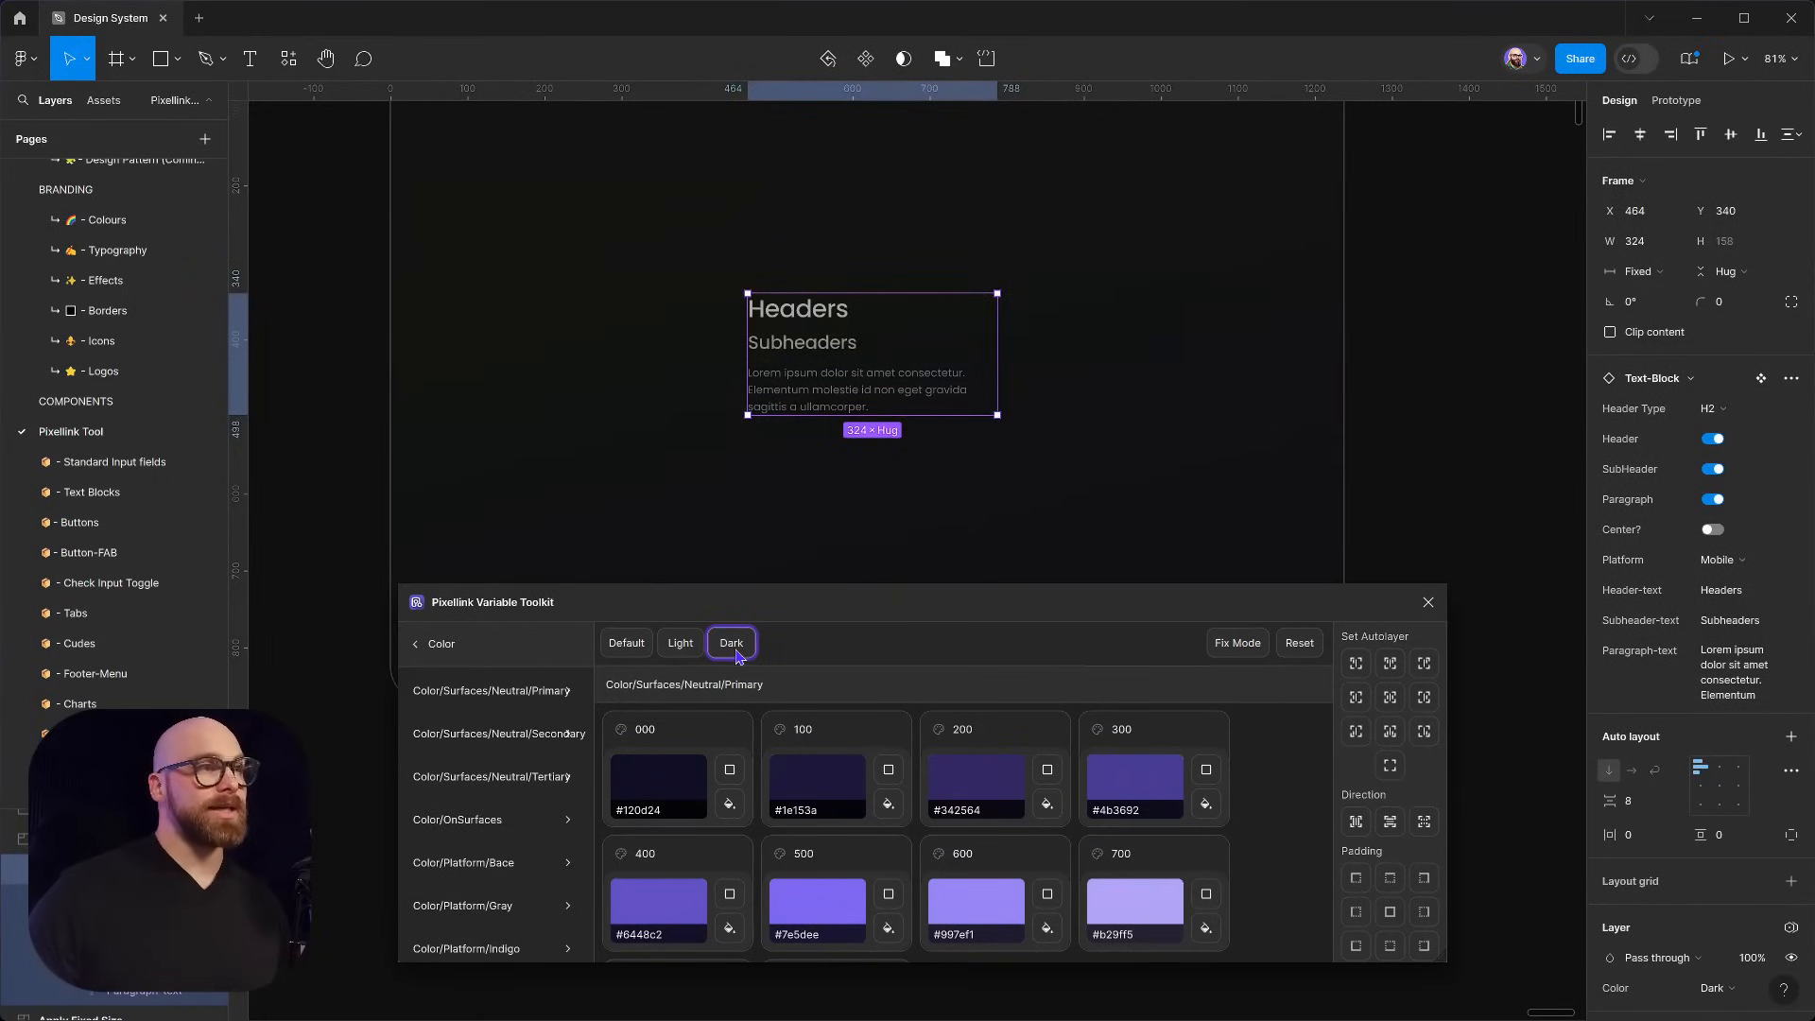
mouse_move(1235, 634)
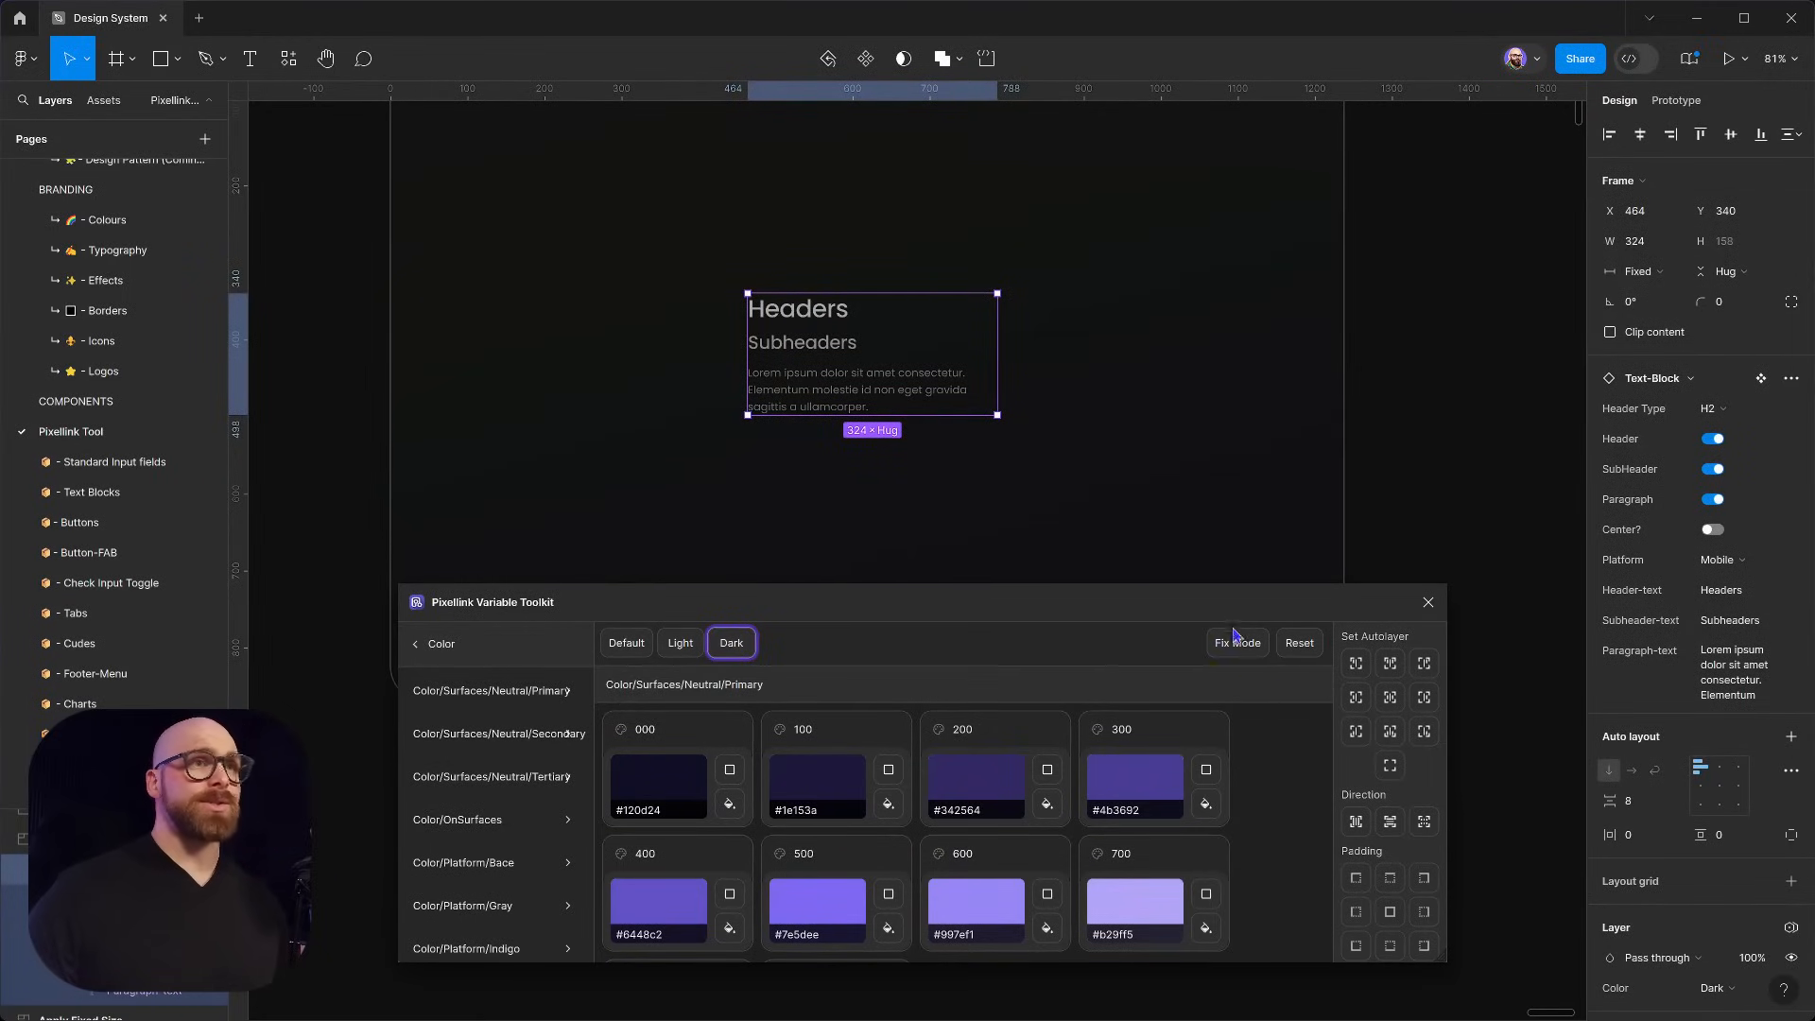
mouse_move(1195, 395)
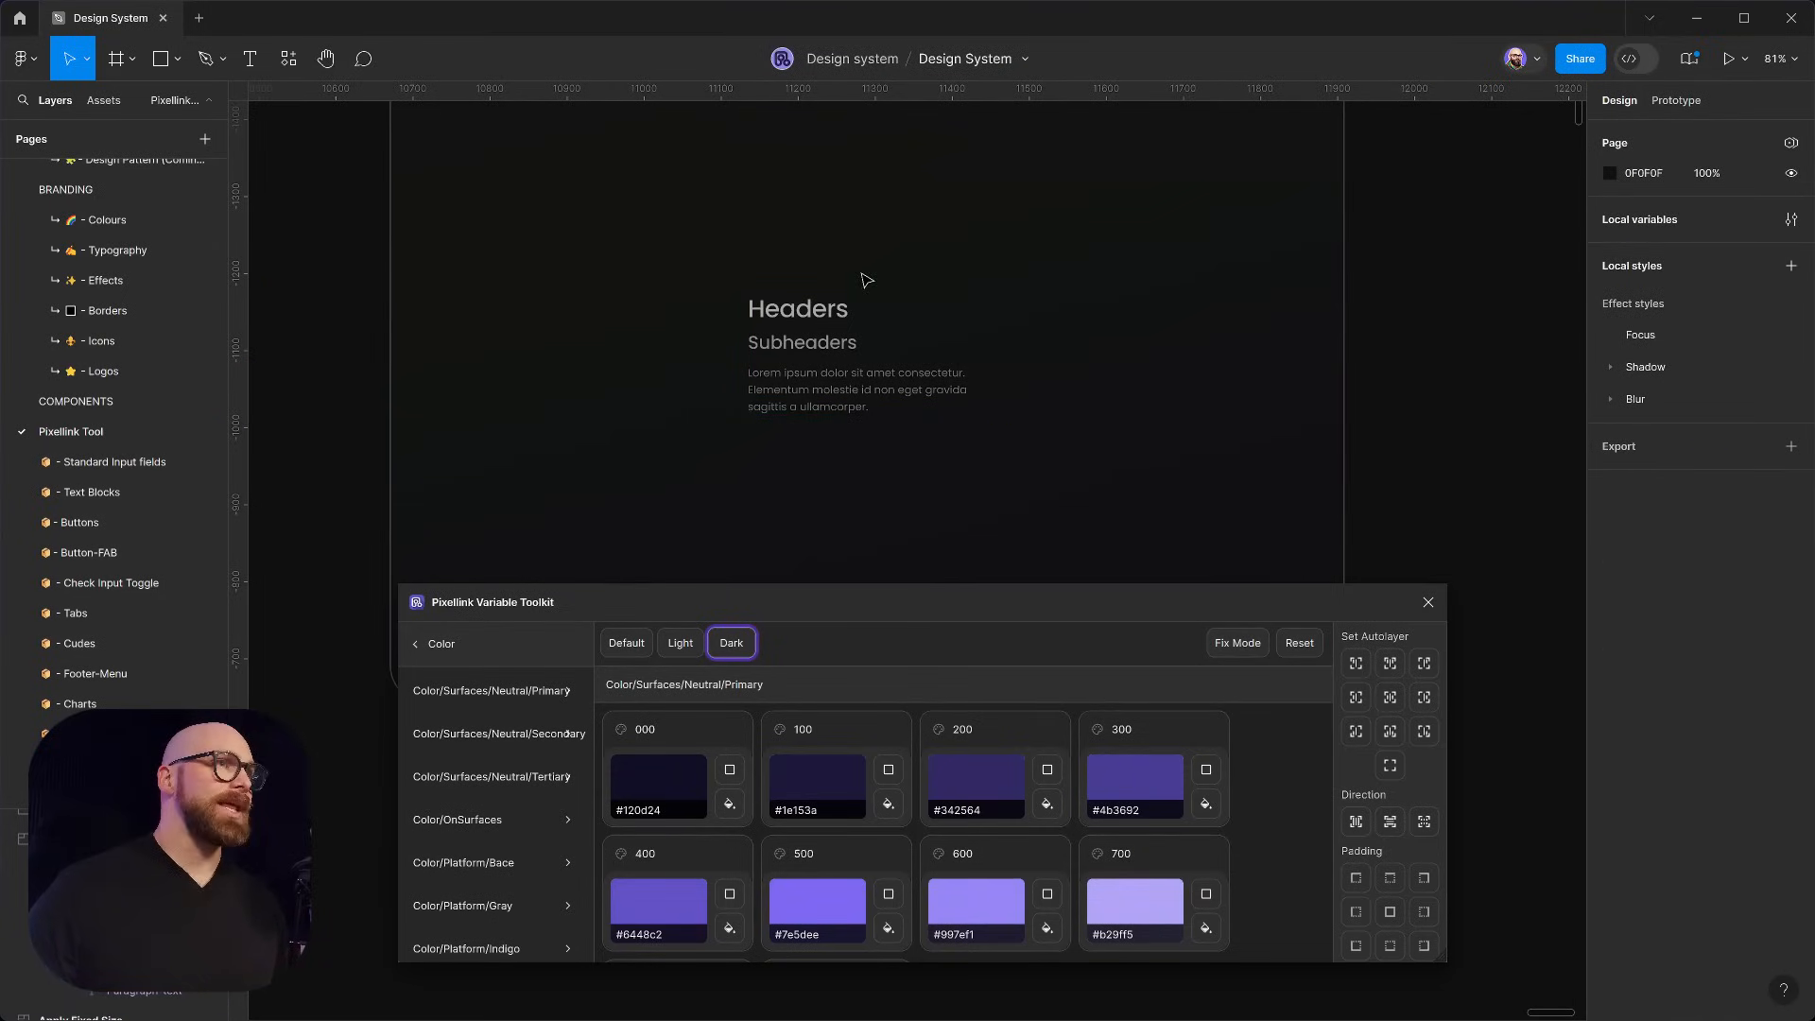
mouse_move(1051, 401)
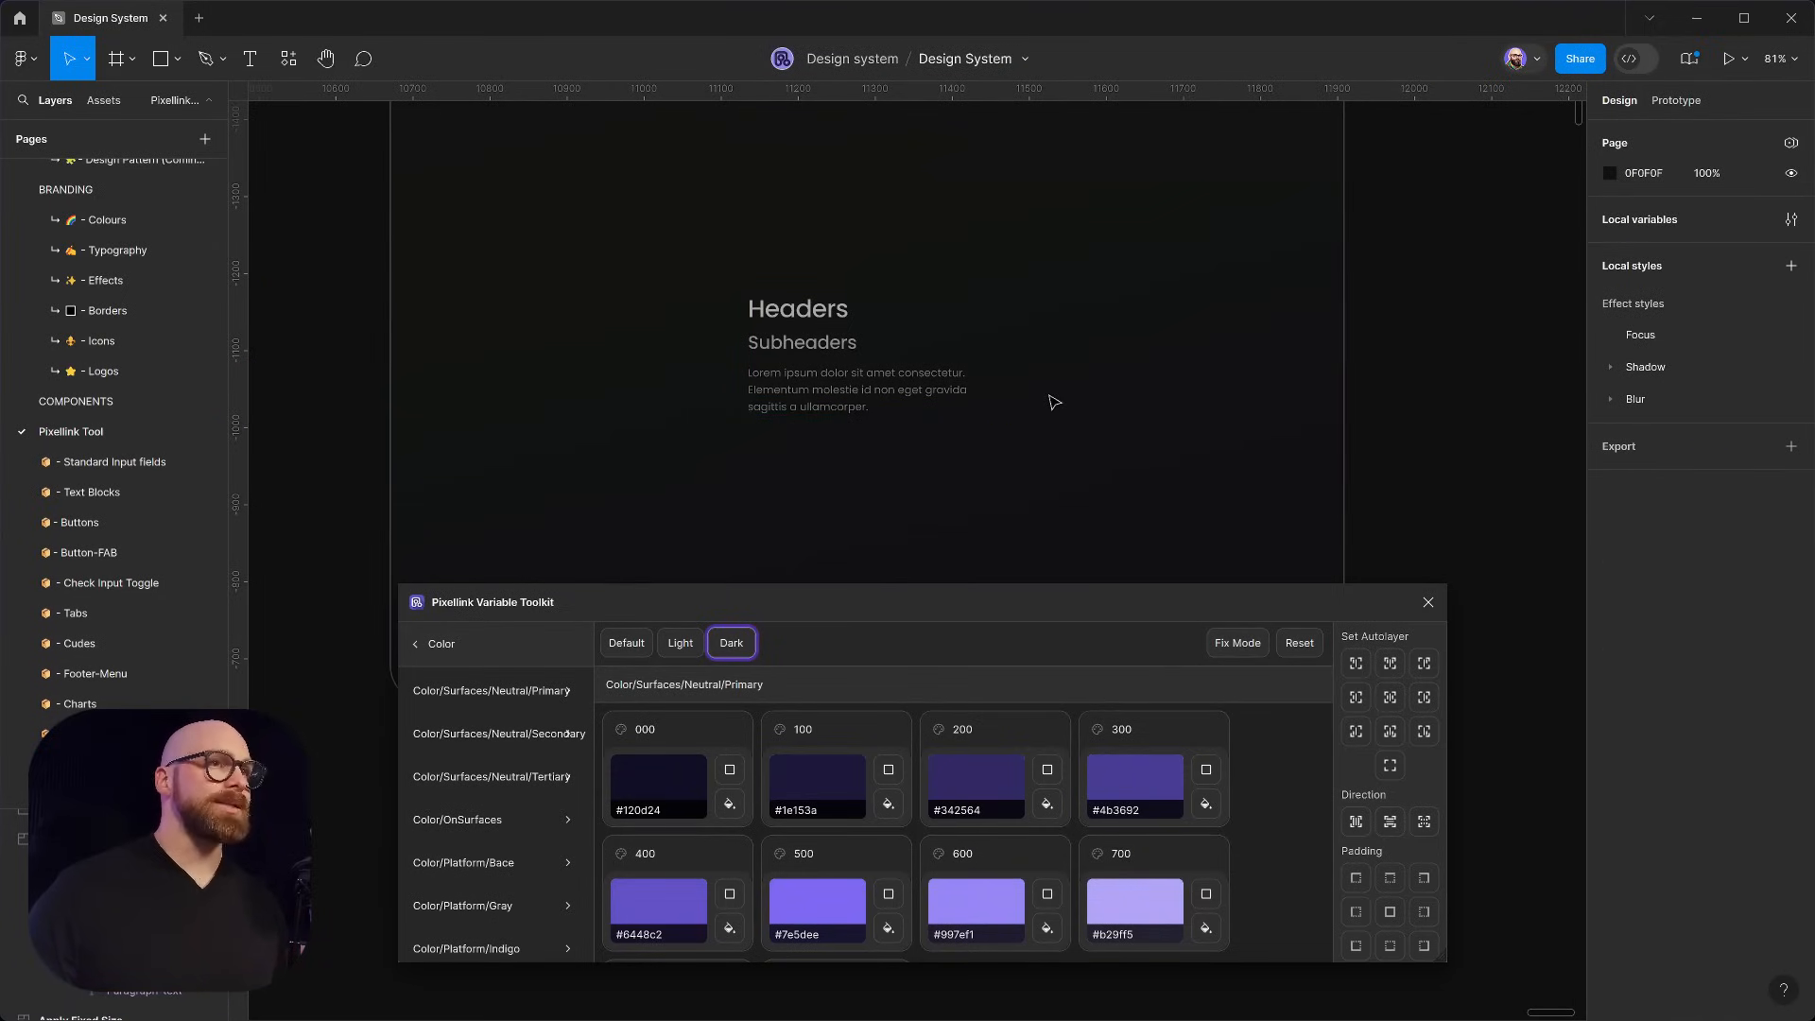
Browse the Semantic collection down to the Alt-OnNeutral swatches and start a new frame
click(856, 353)
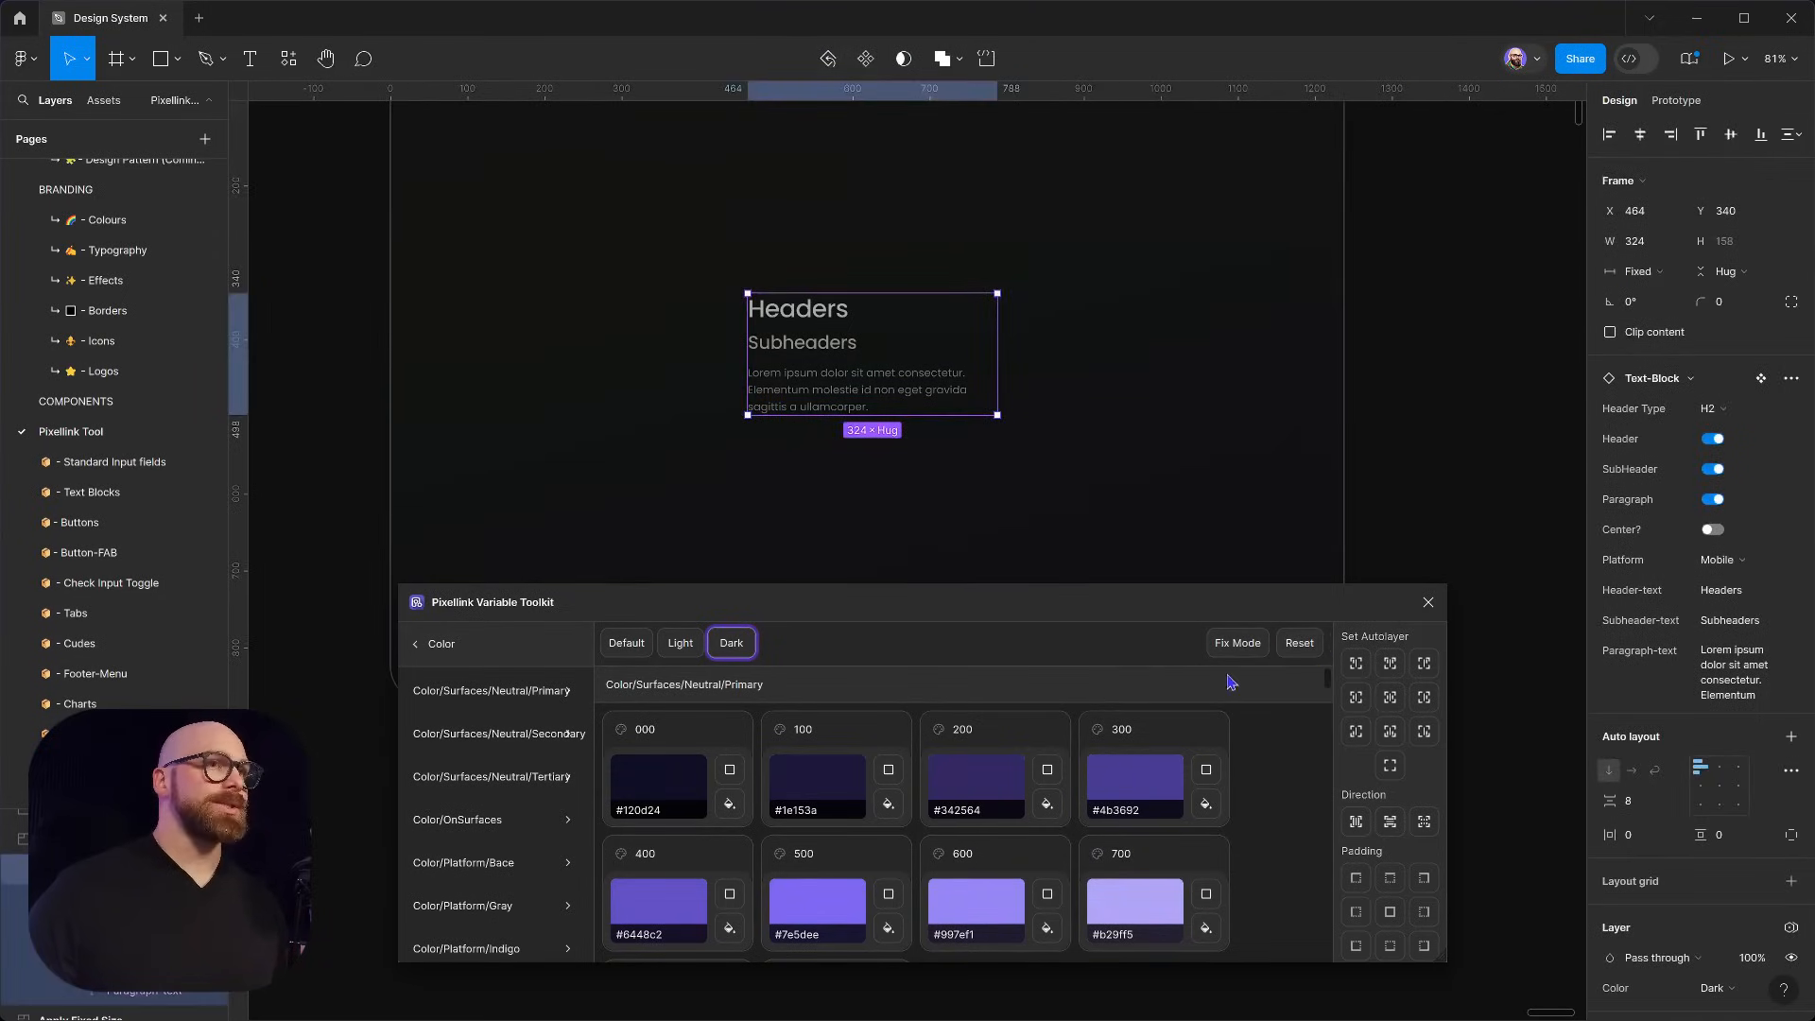
mouse_move(818, 359)
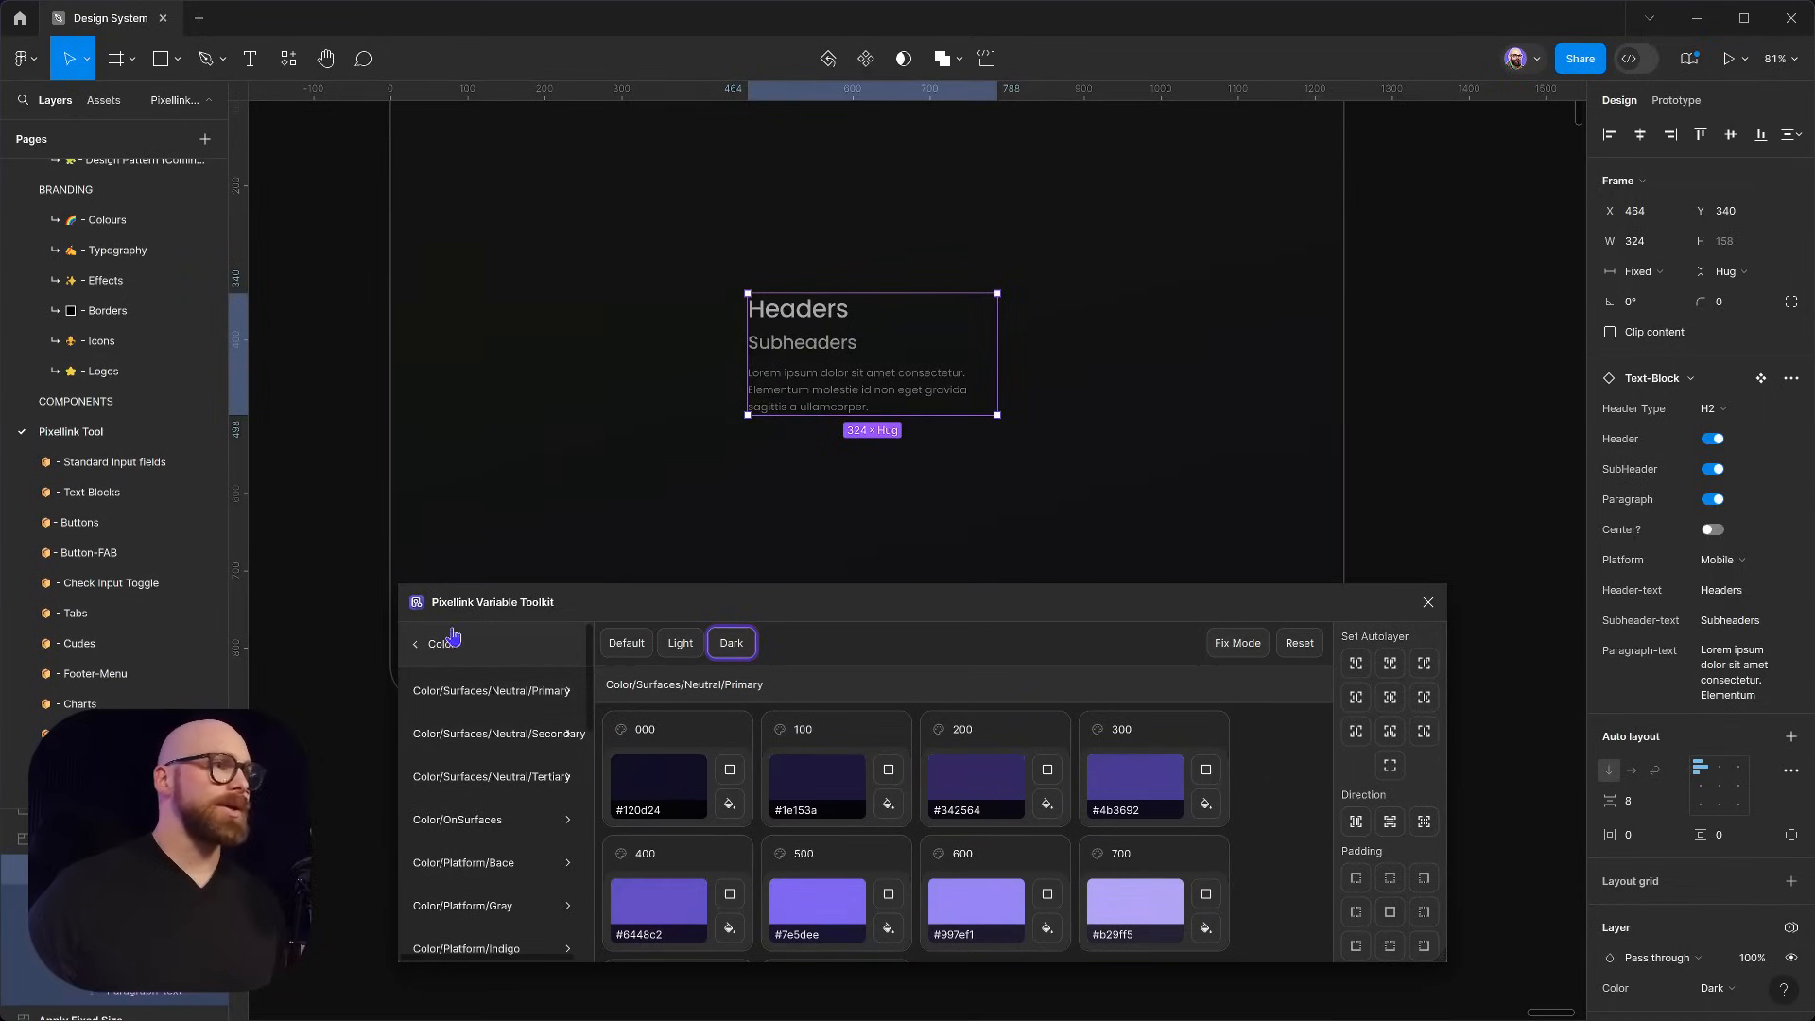
click(416, 643)
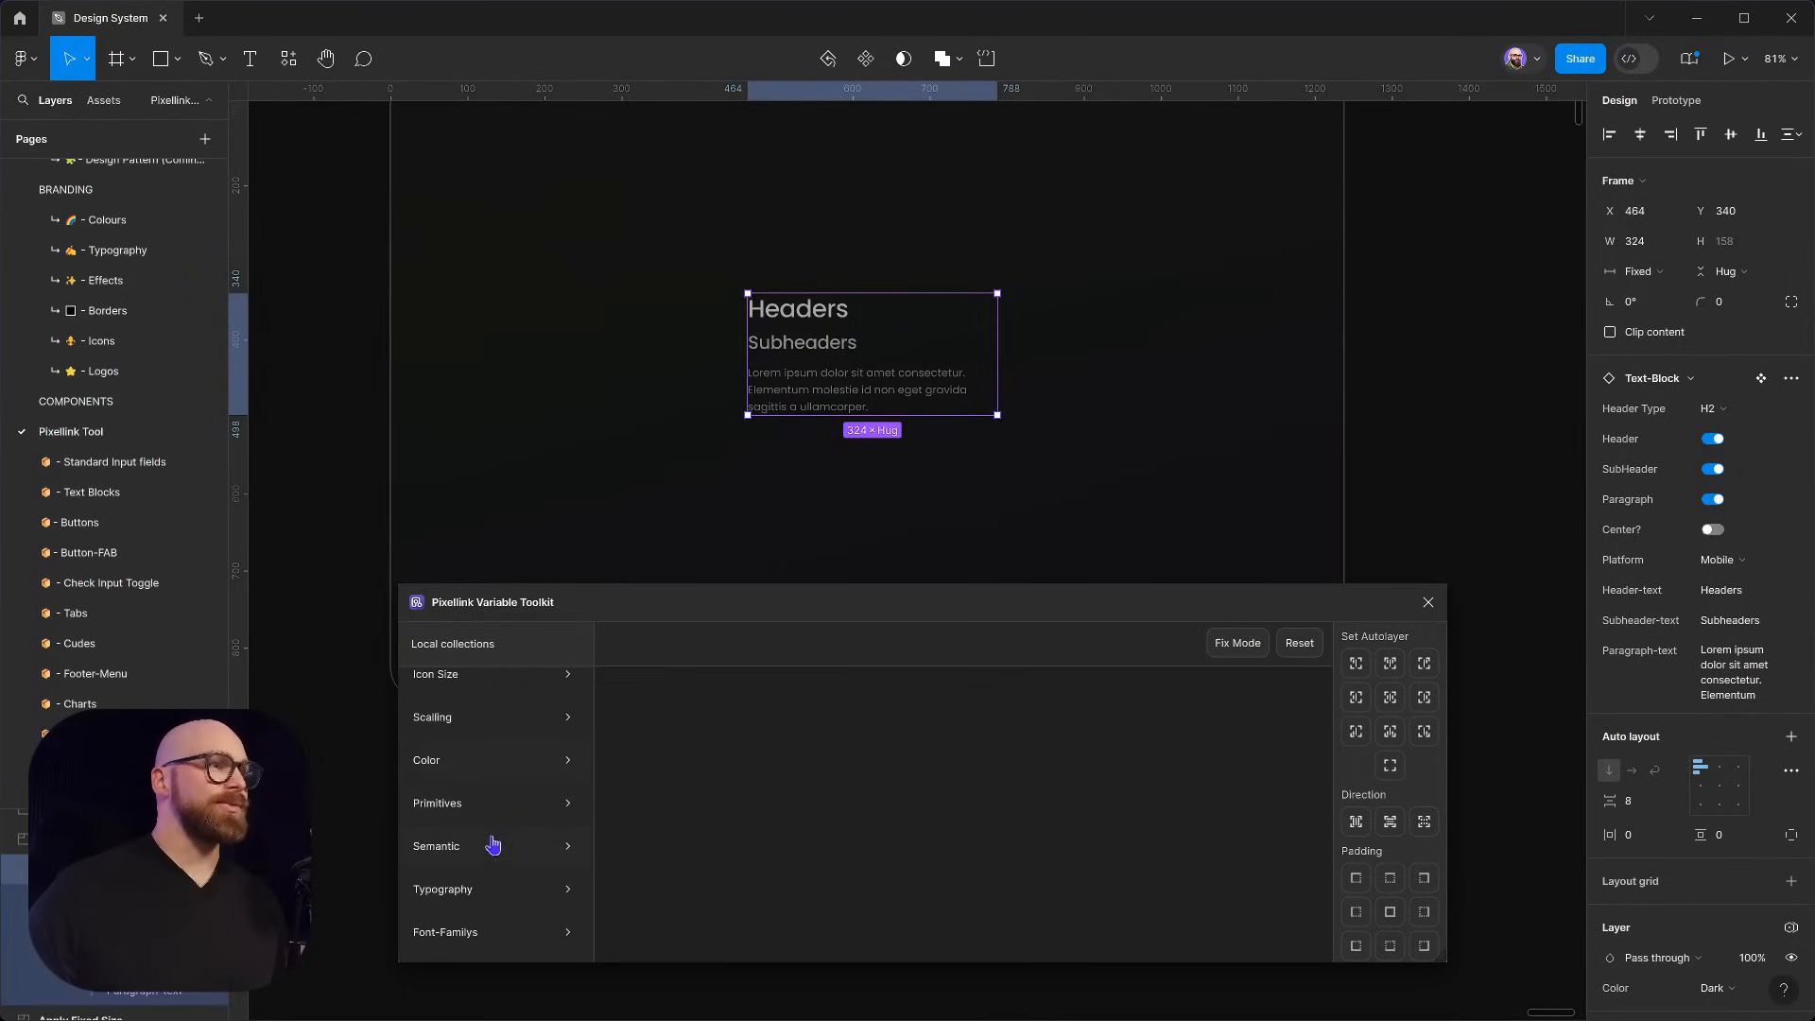
mouse_move(467, 862)
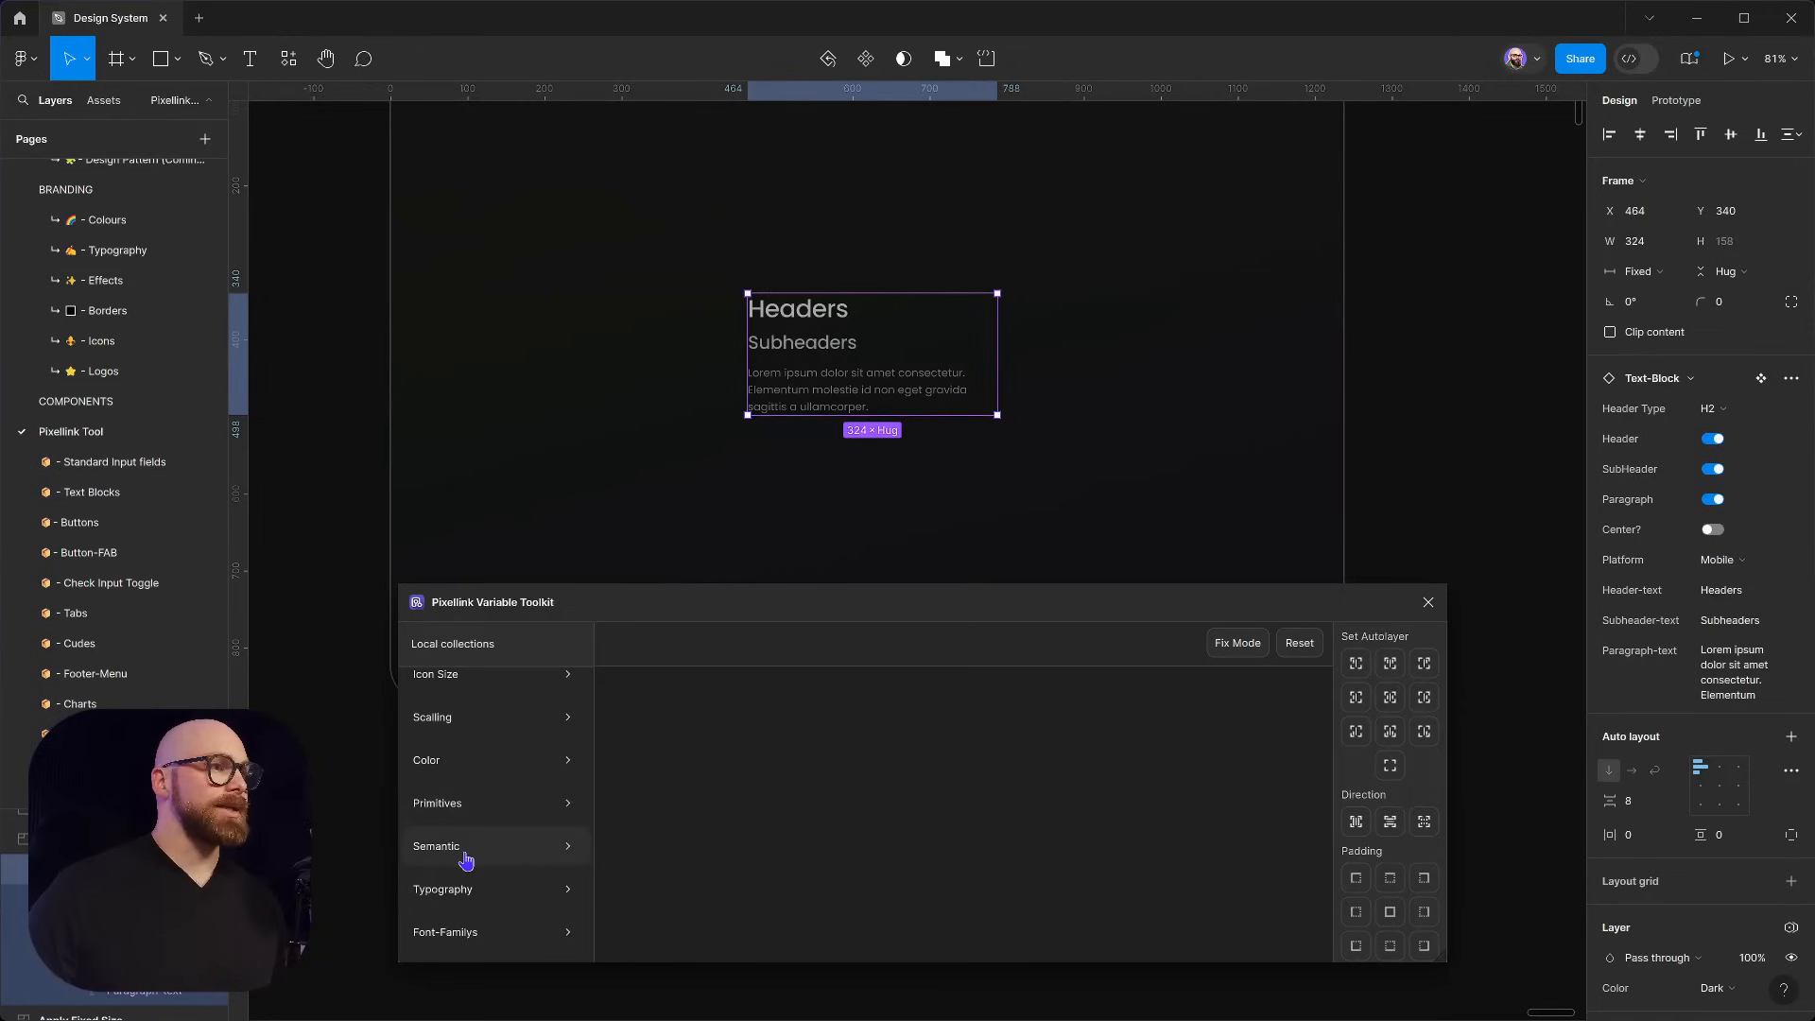
click(465, 847)
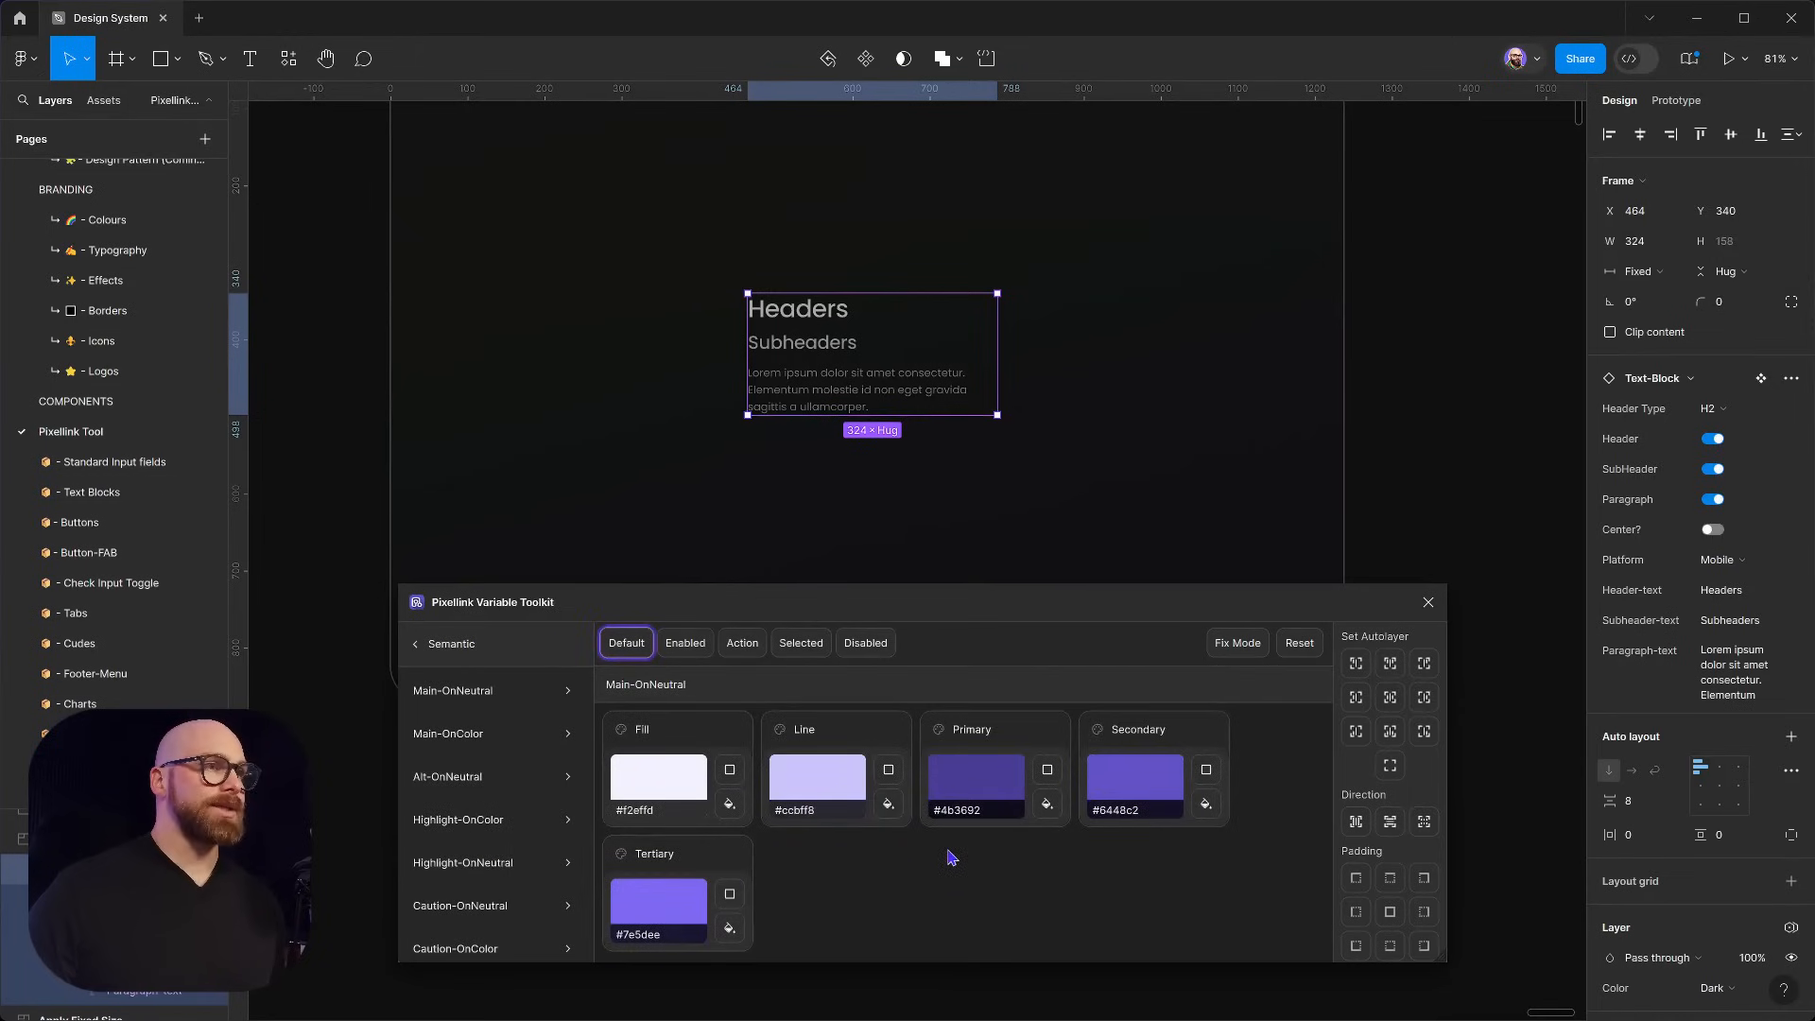
mouse_move(682, 775)
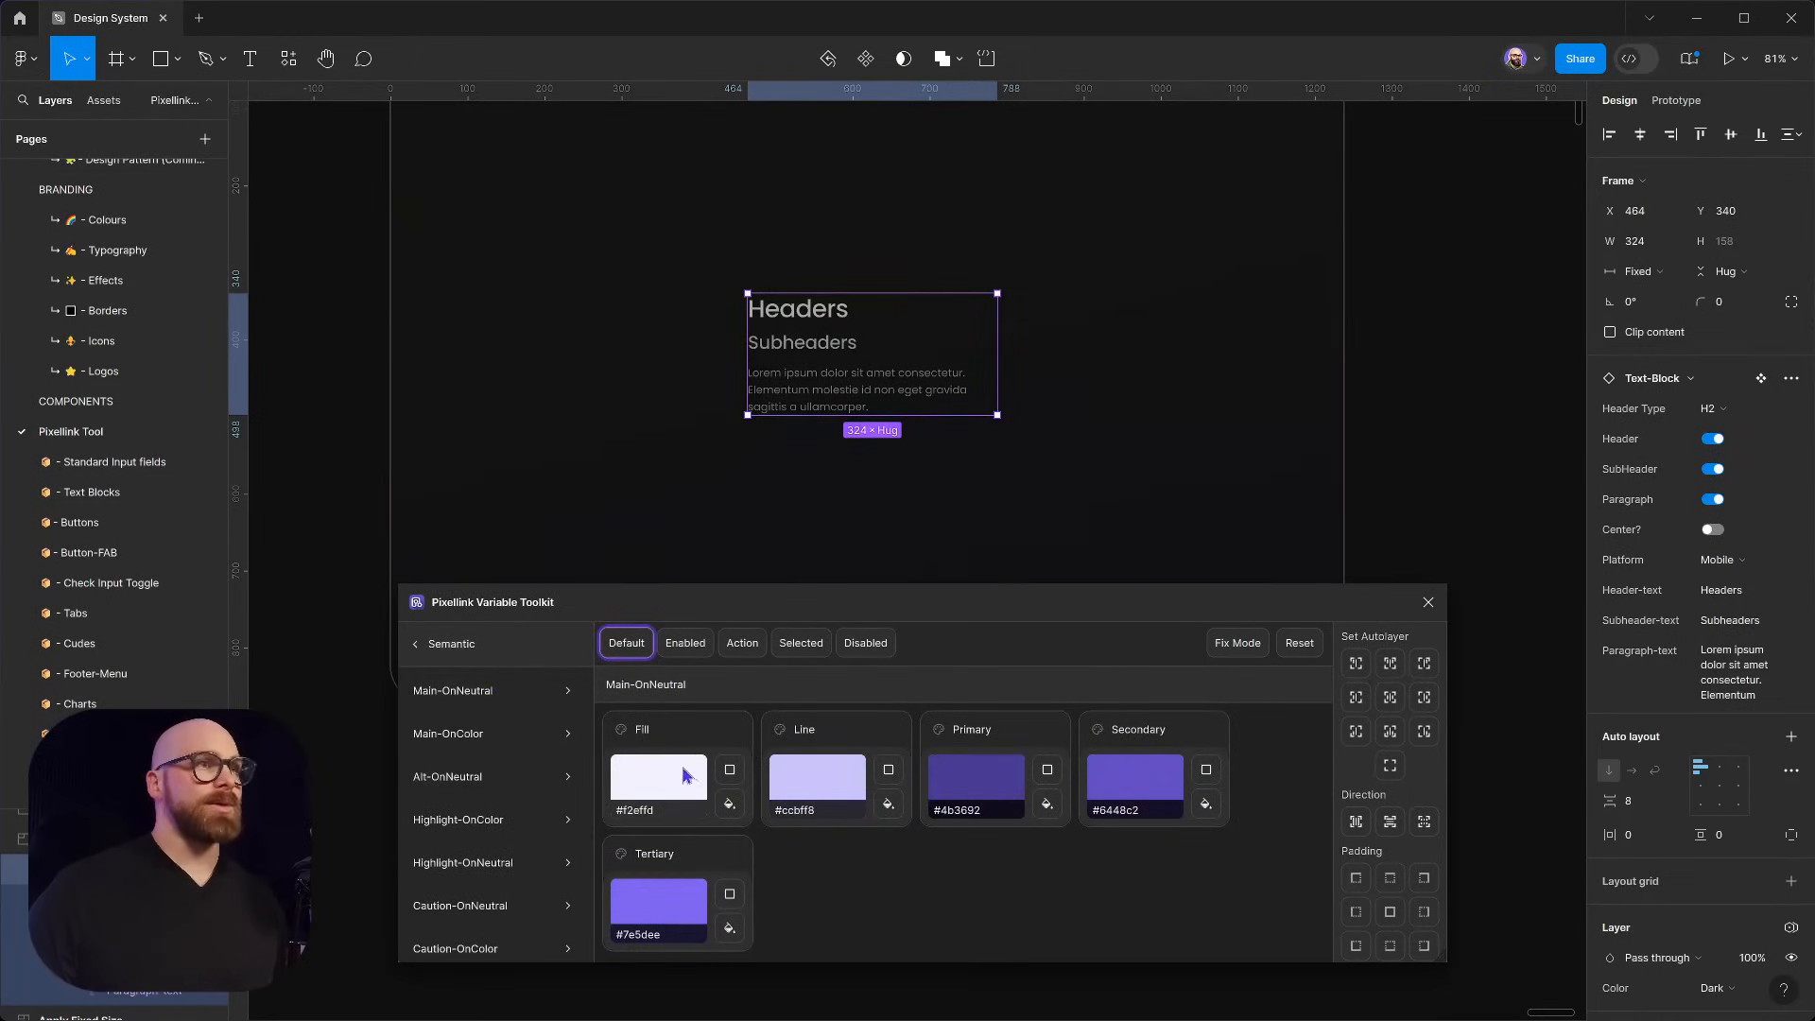
scroll(down, 3)
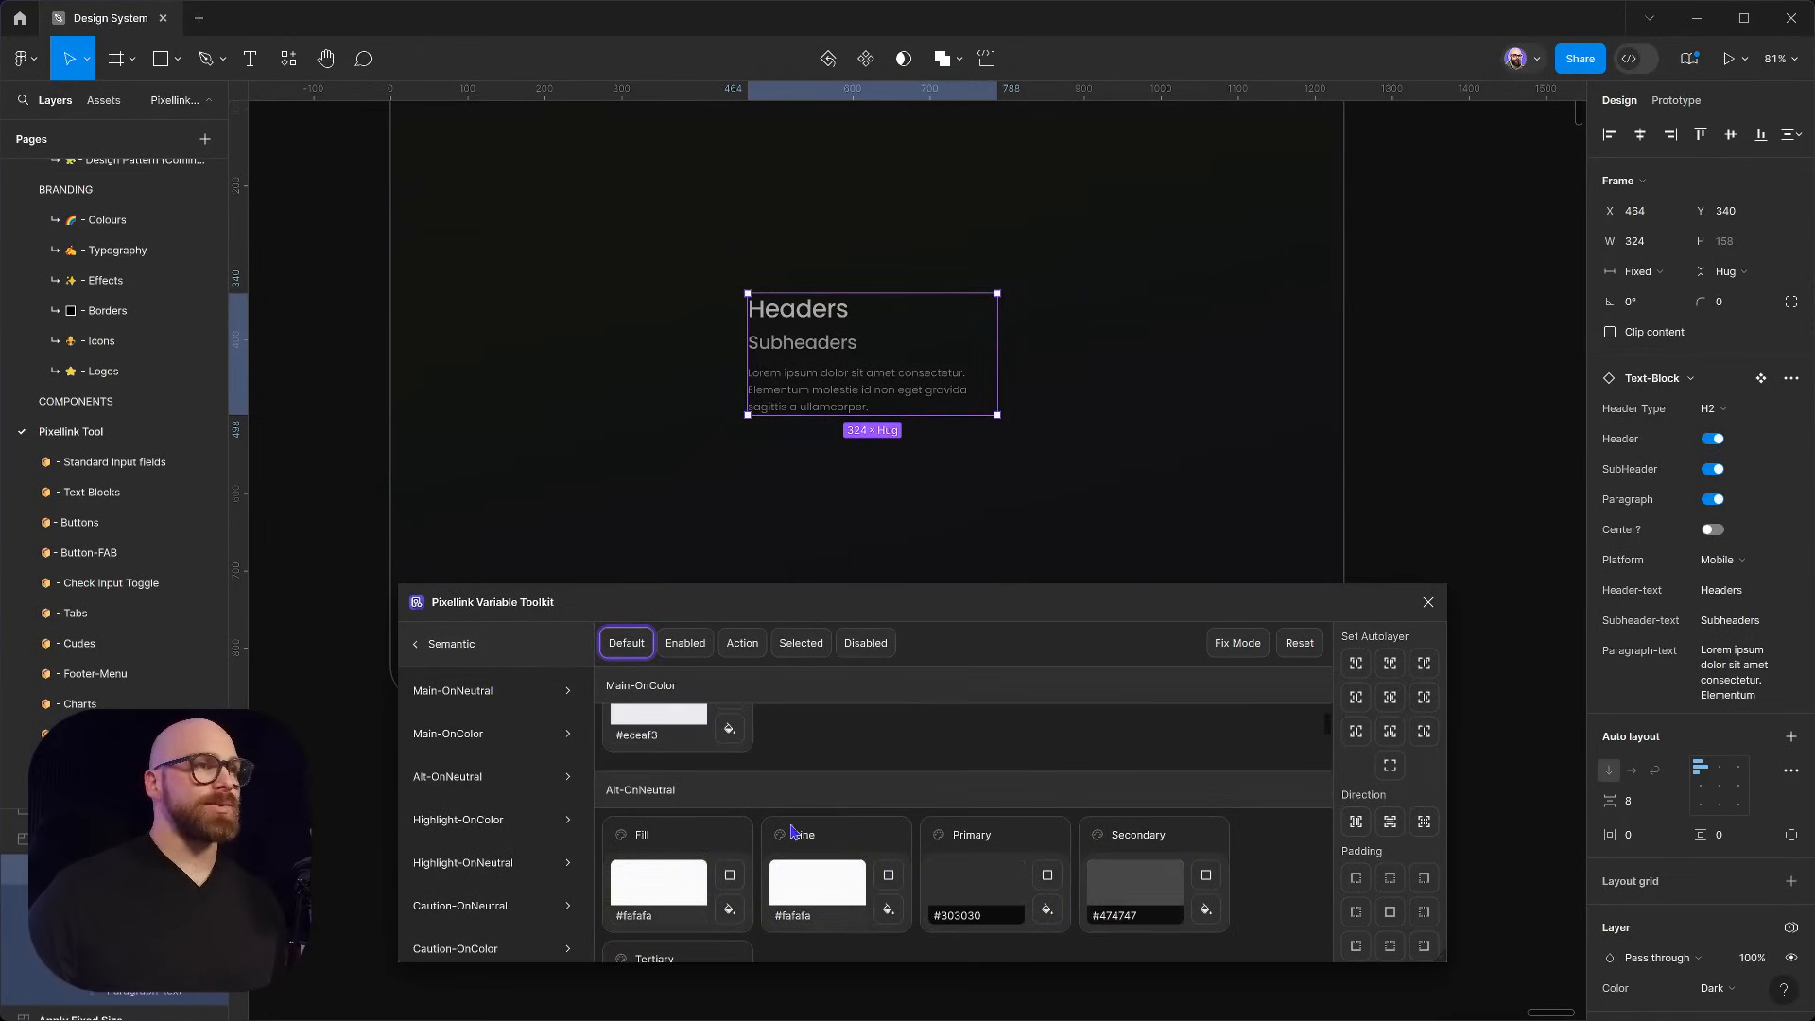
scroll(down, 3)
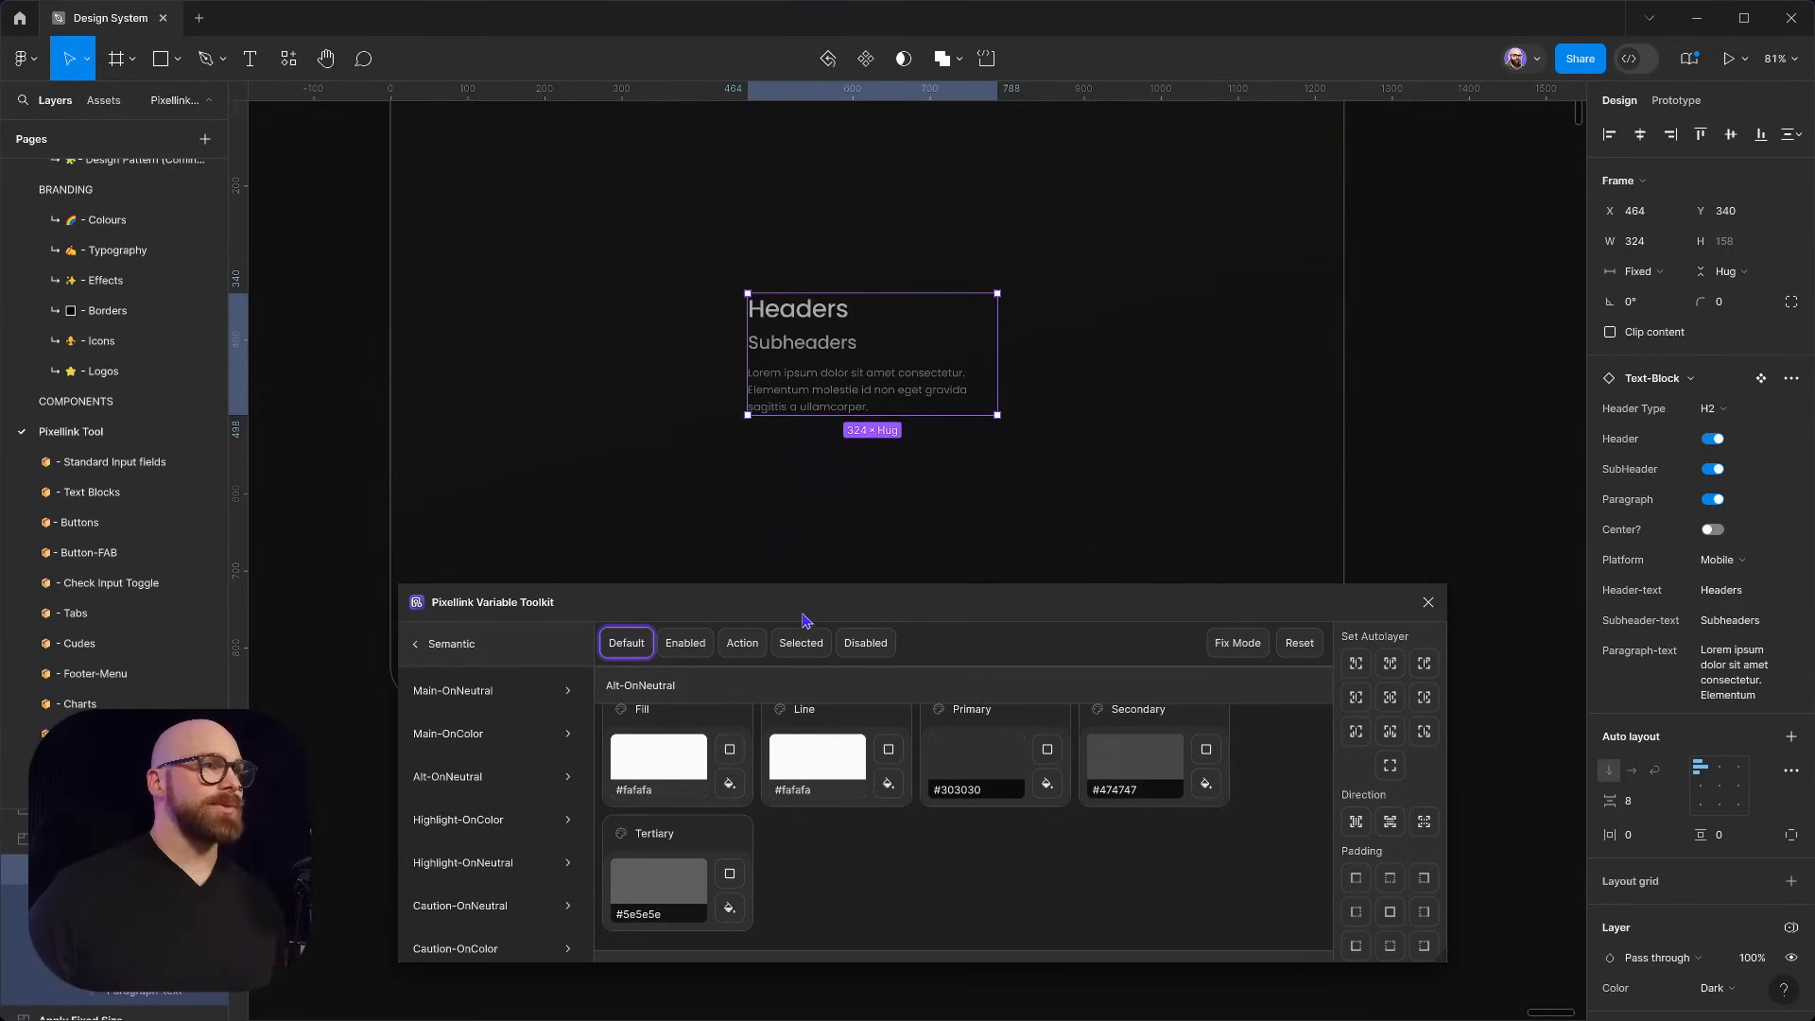
click(112, 58)
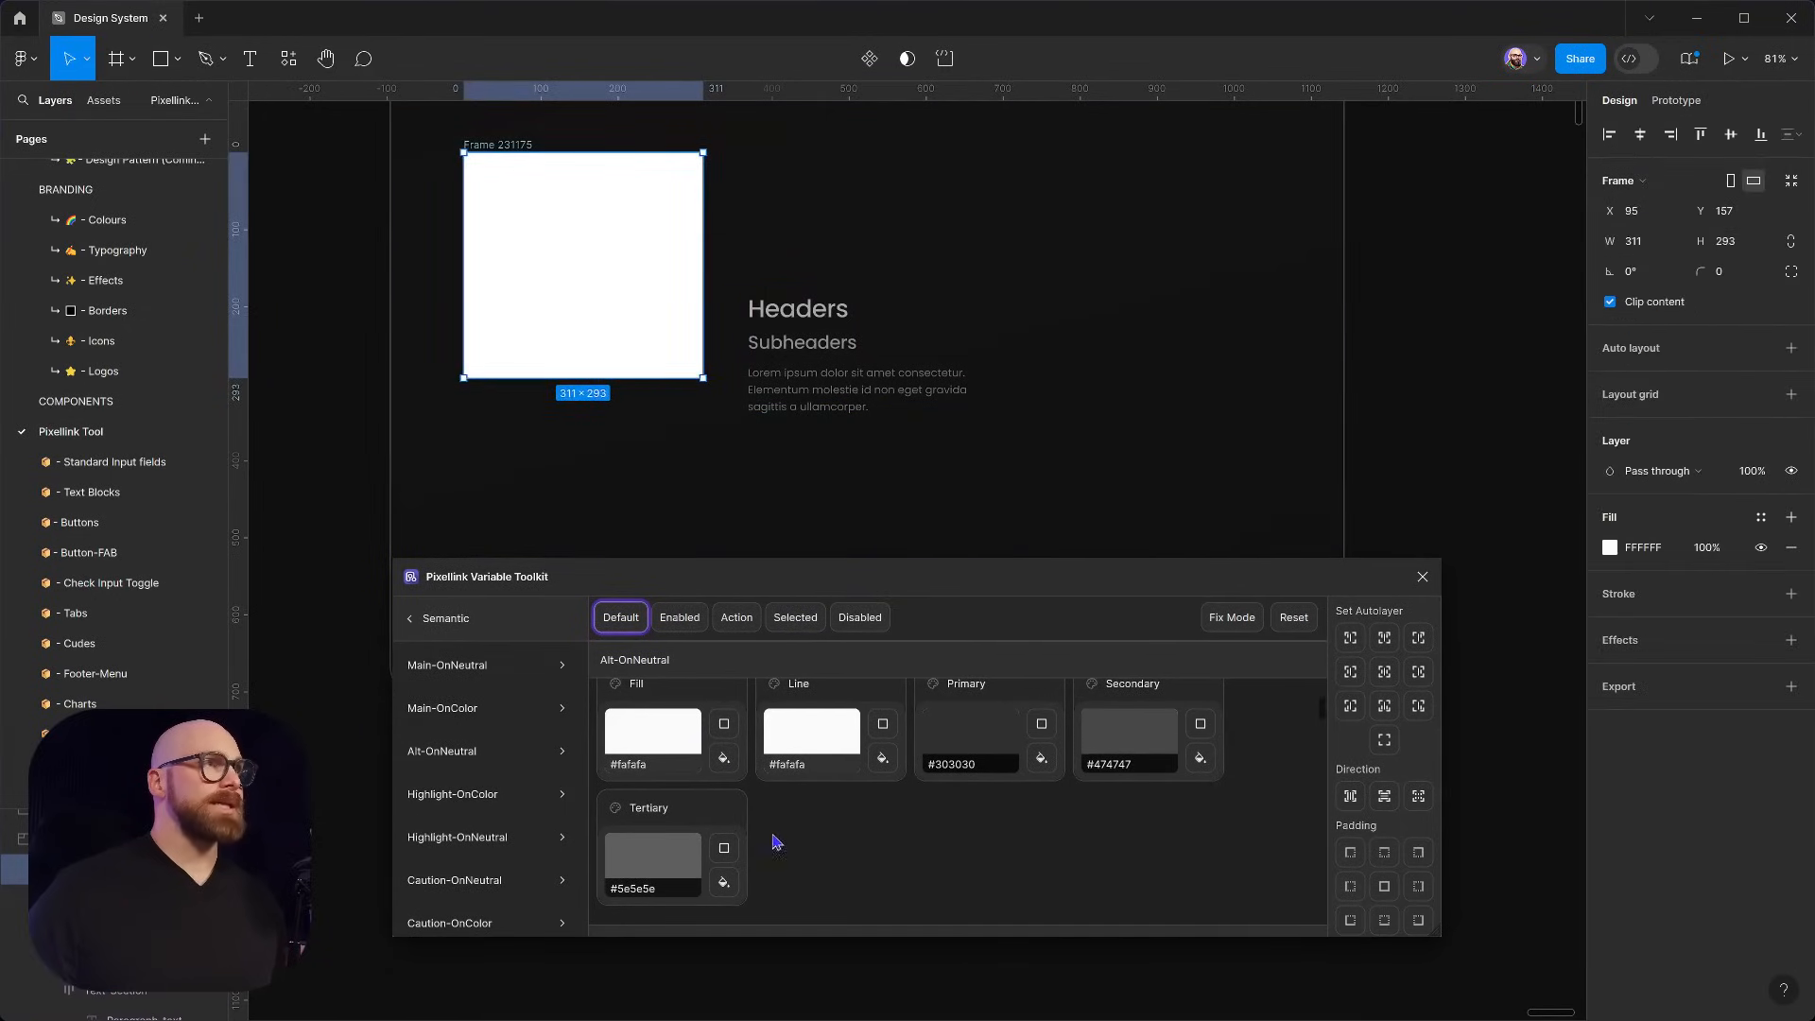
Give the new card frame Alt-OnNeutral fill and line colour variables
click(883, 724)
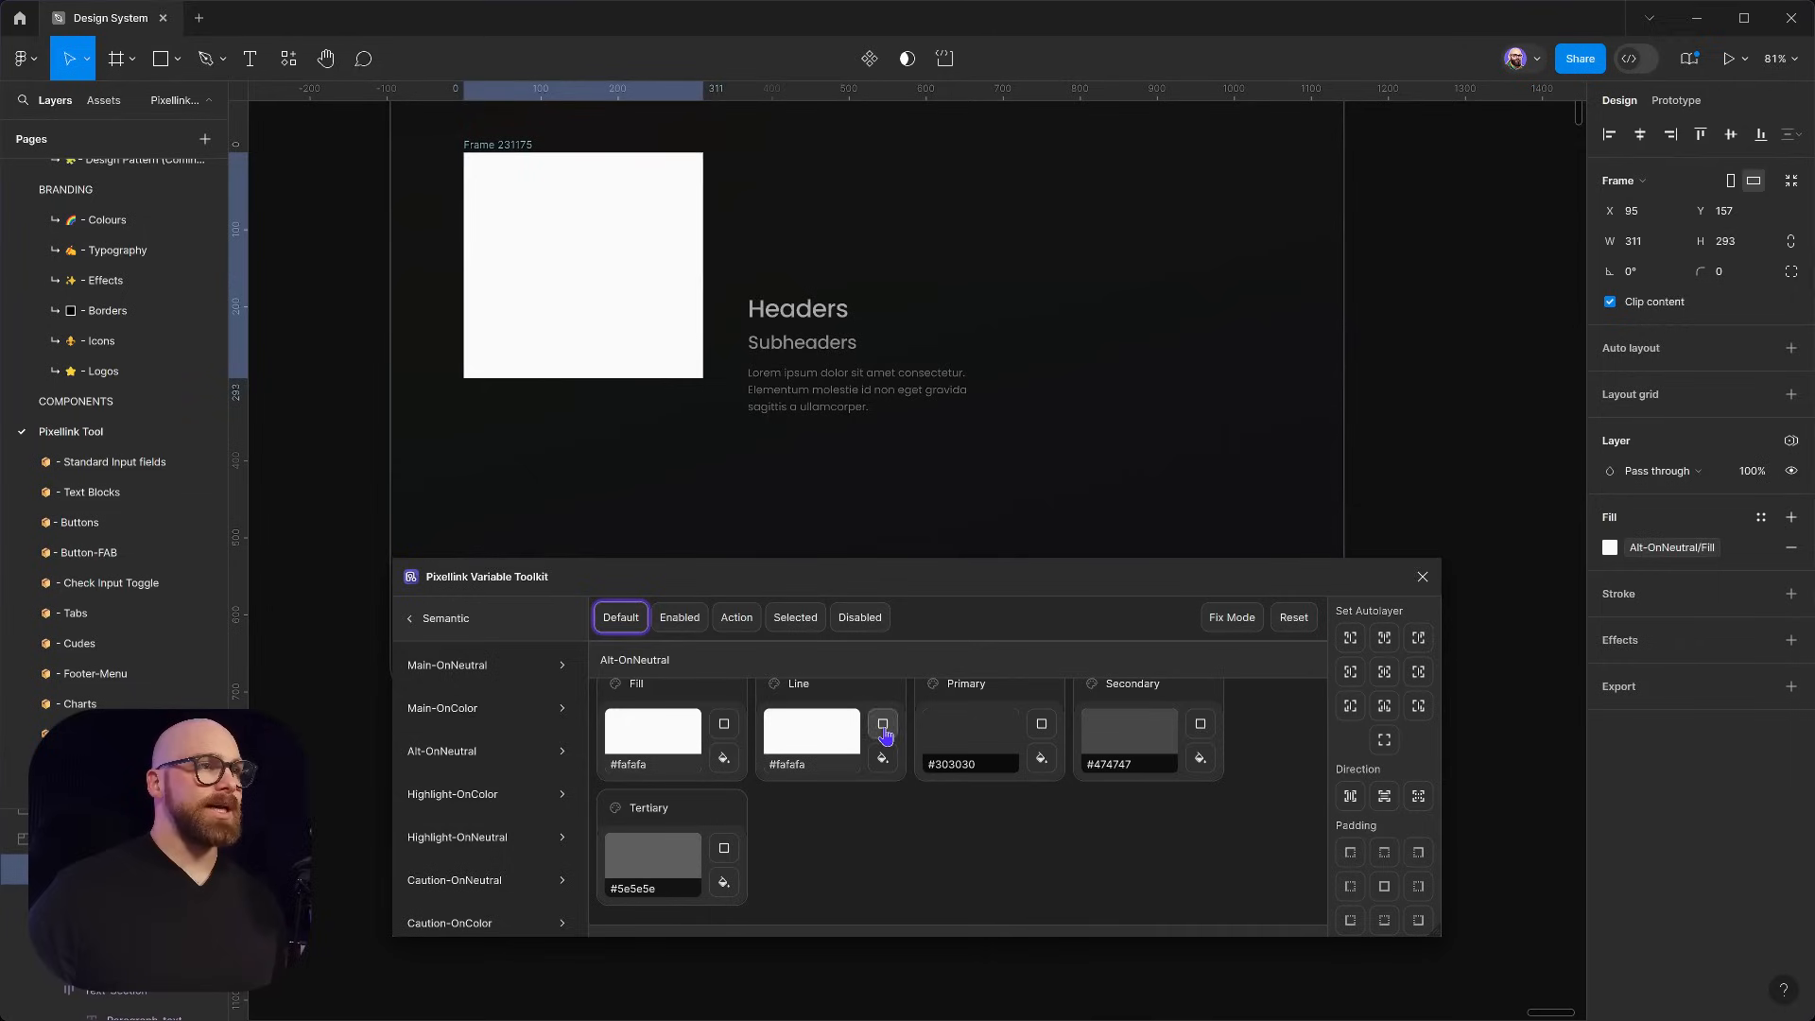
click(883, 724)
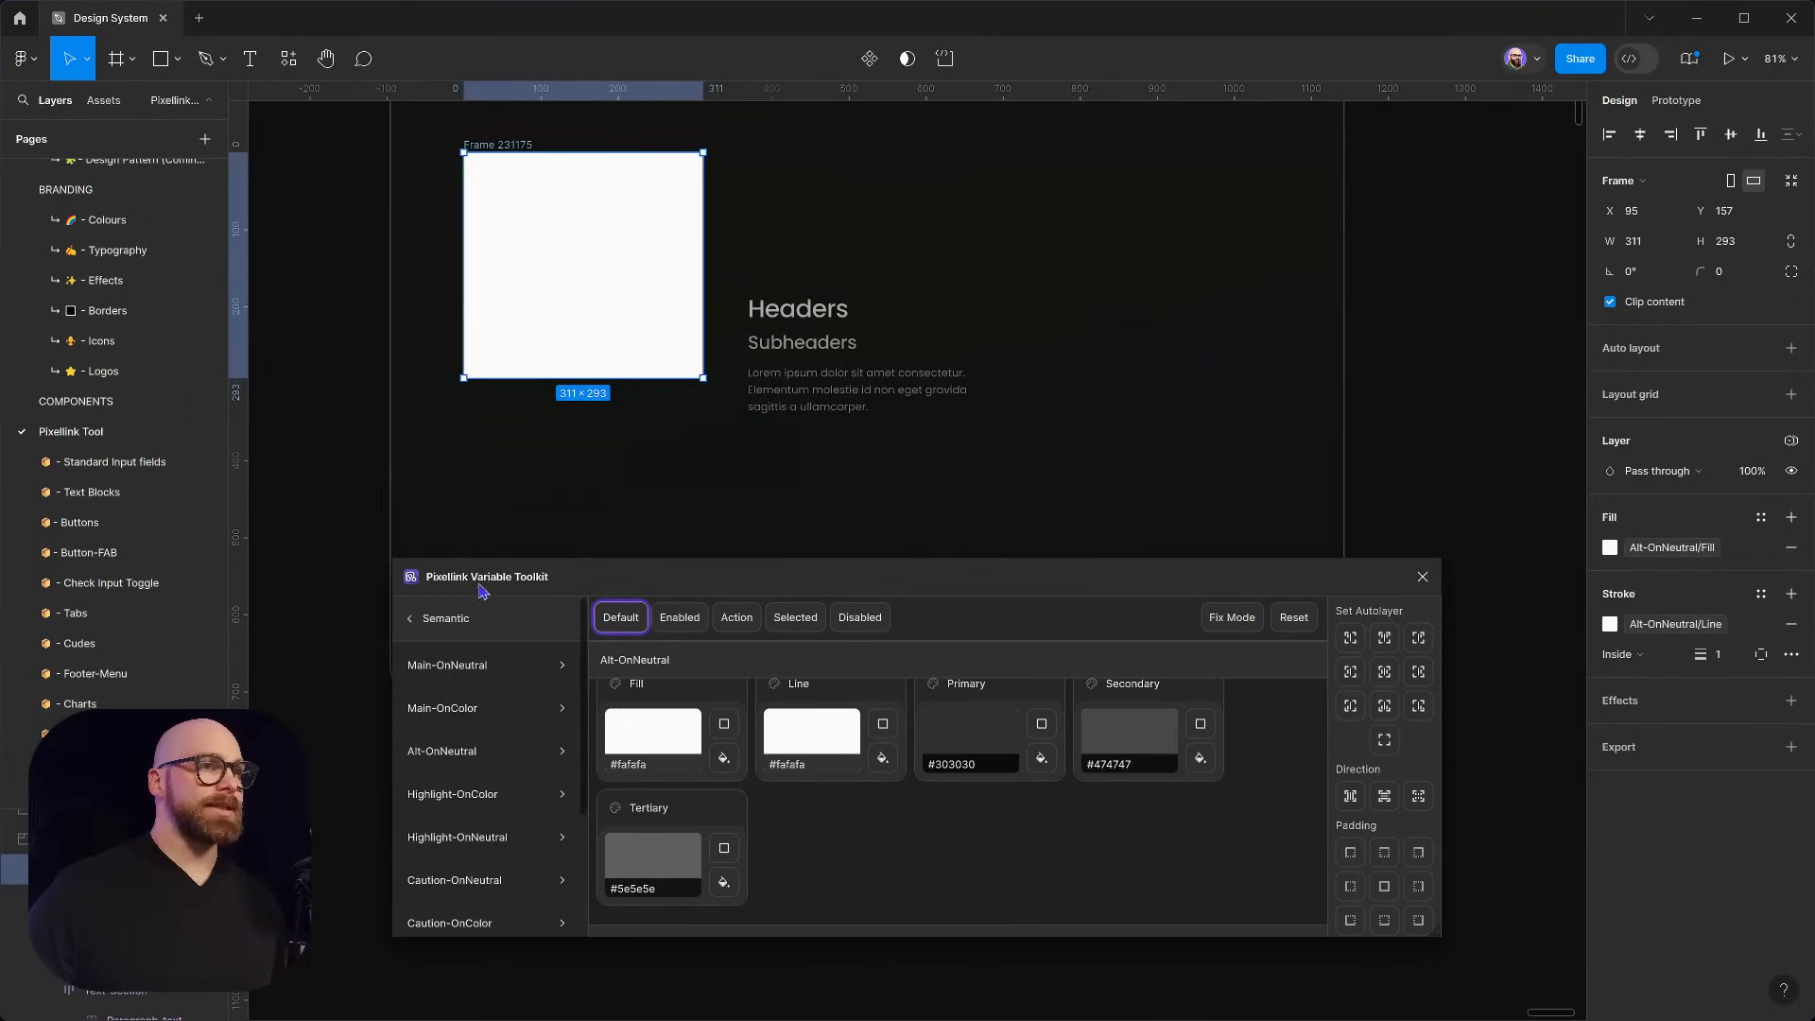
click(411, 617)
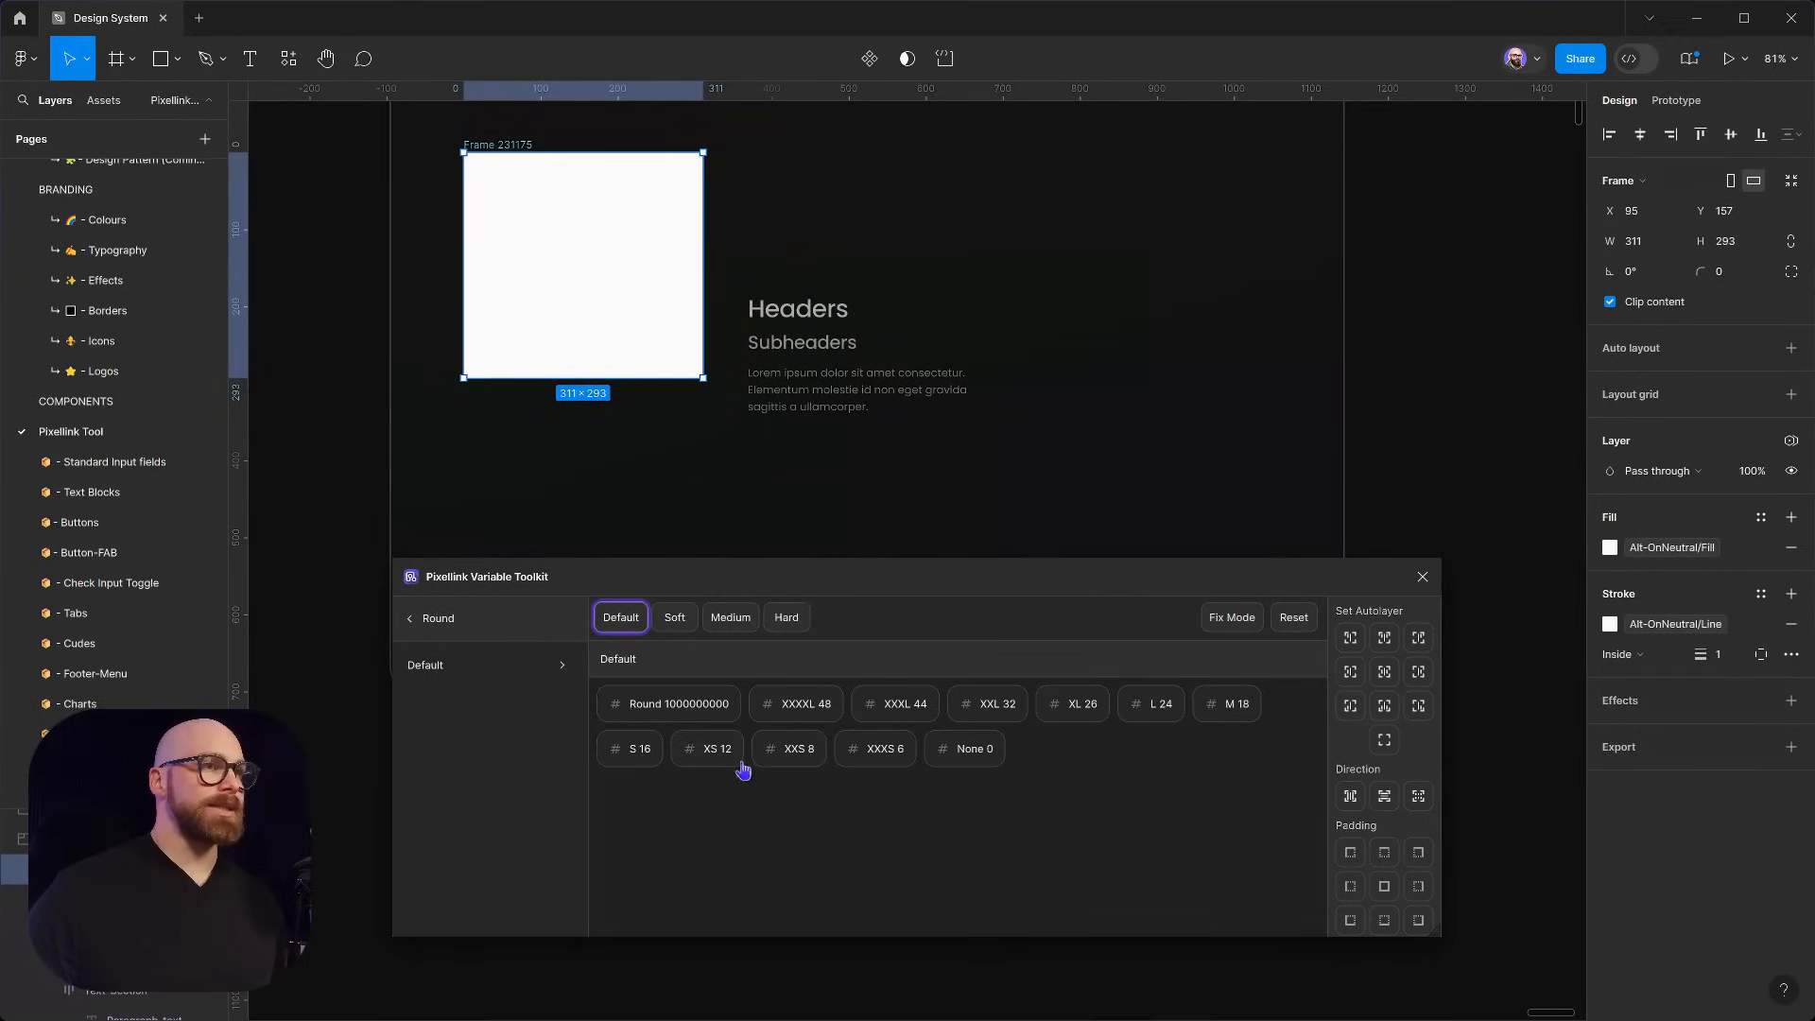
mouse_move(1384, 850)
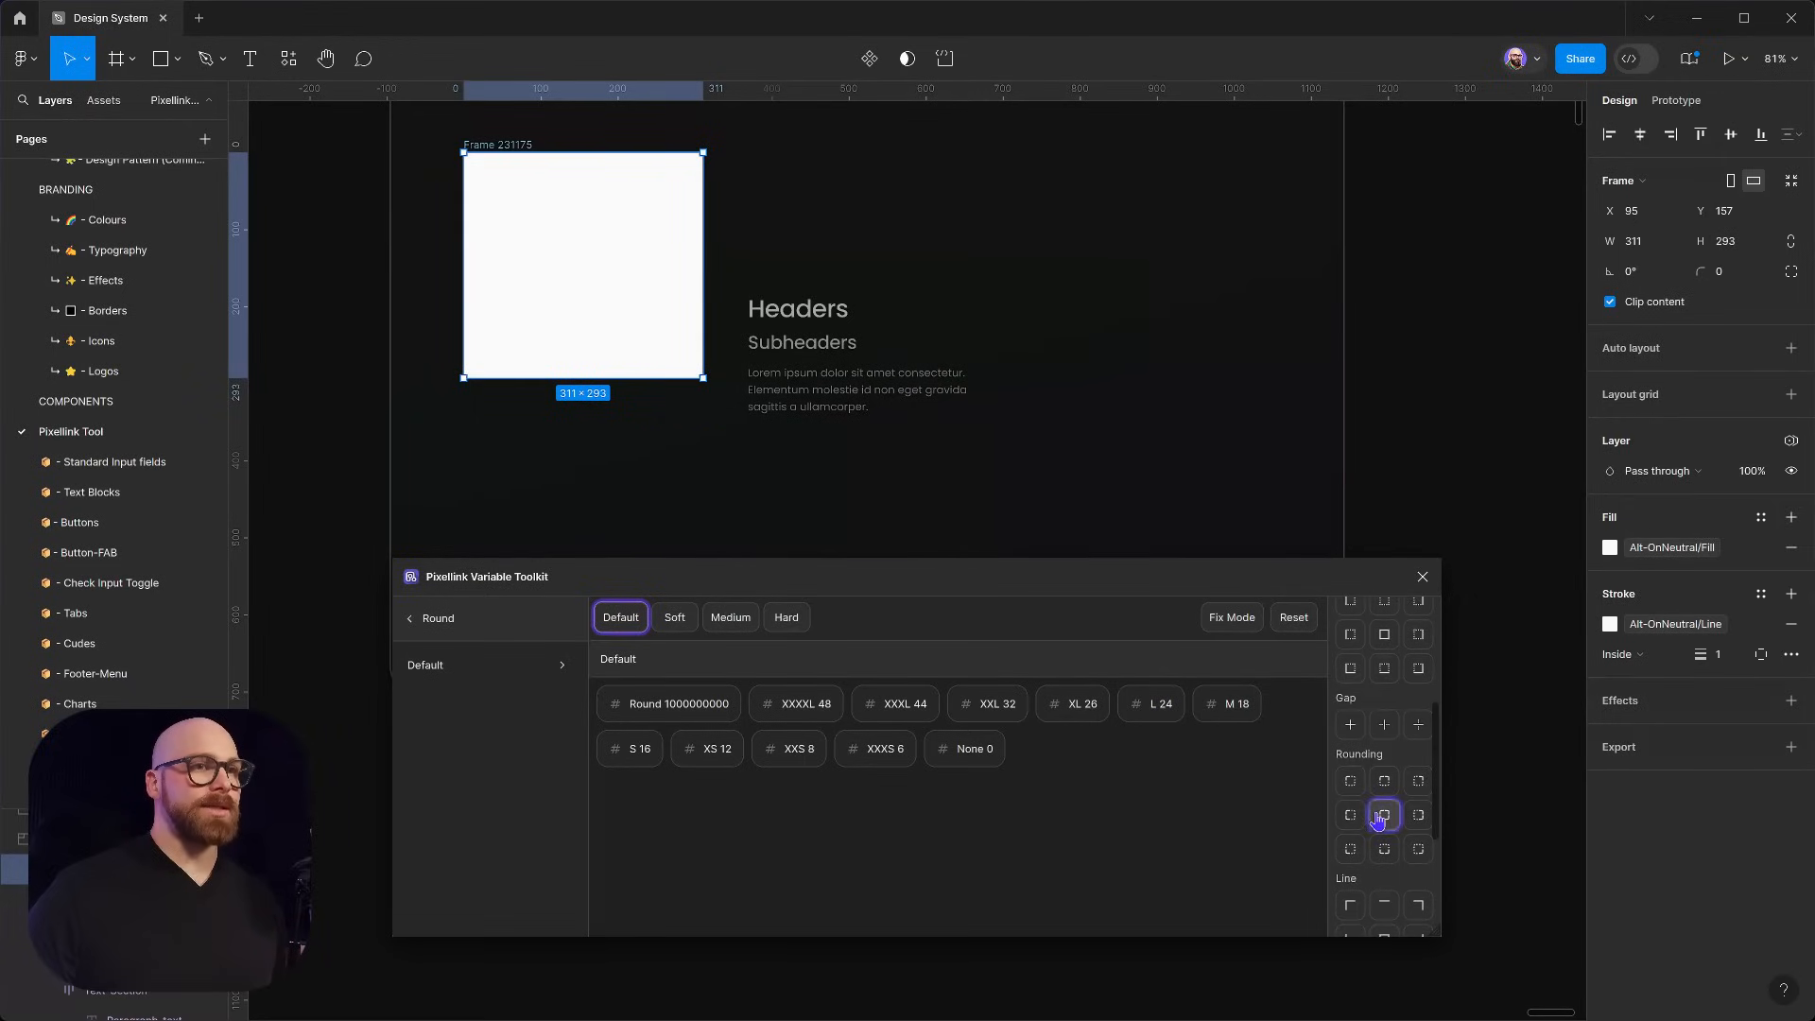
Round the card's corners to 24 and place the Headers text block inside it
click(1384, 813)
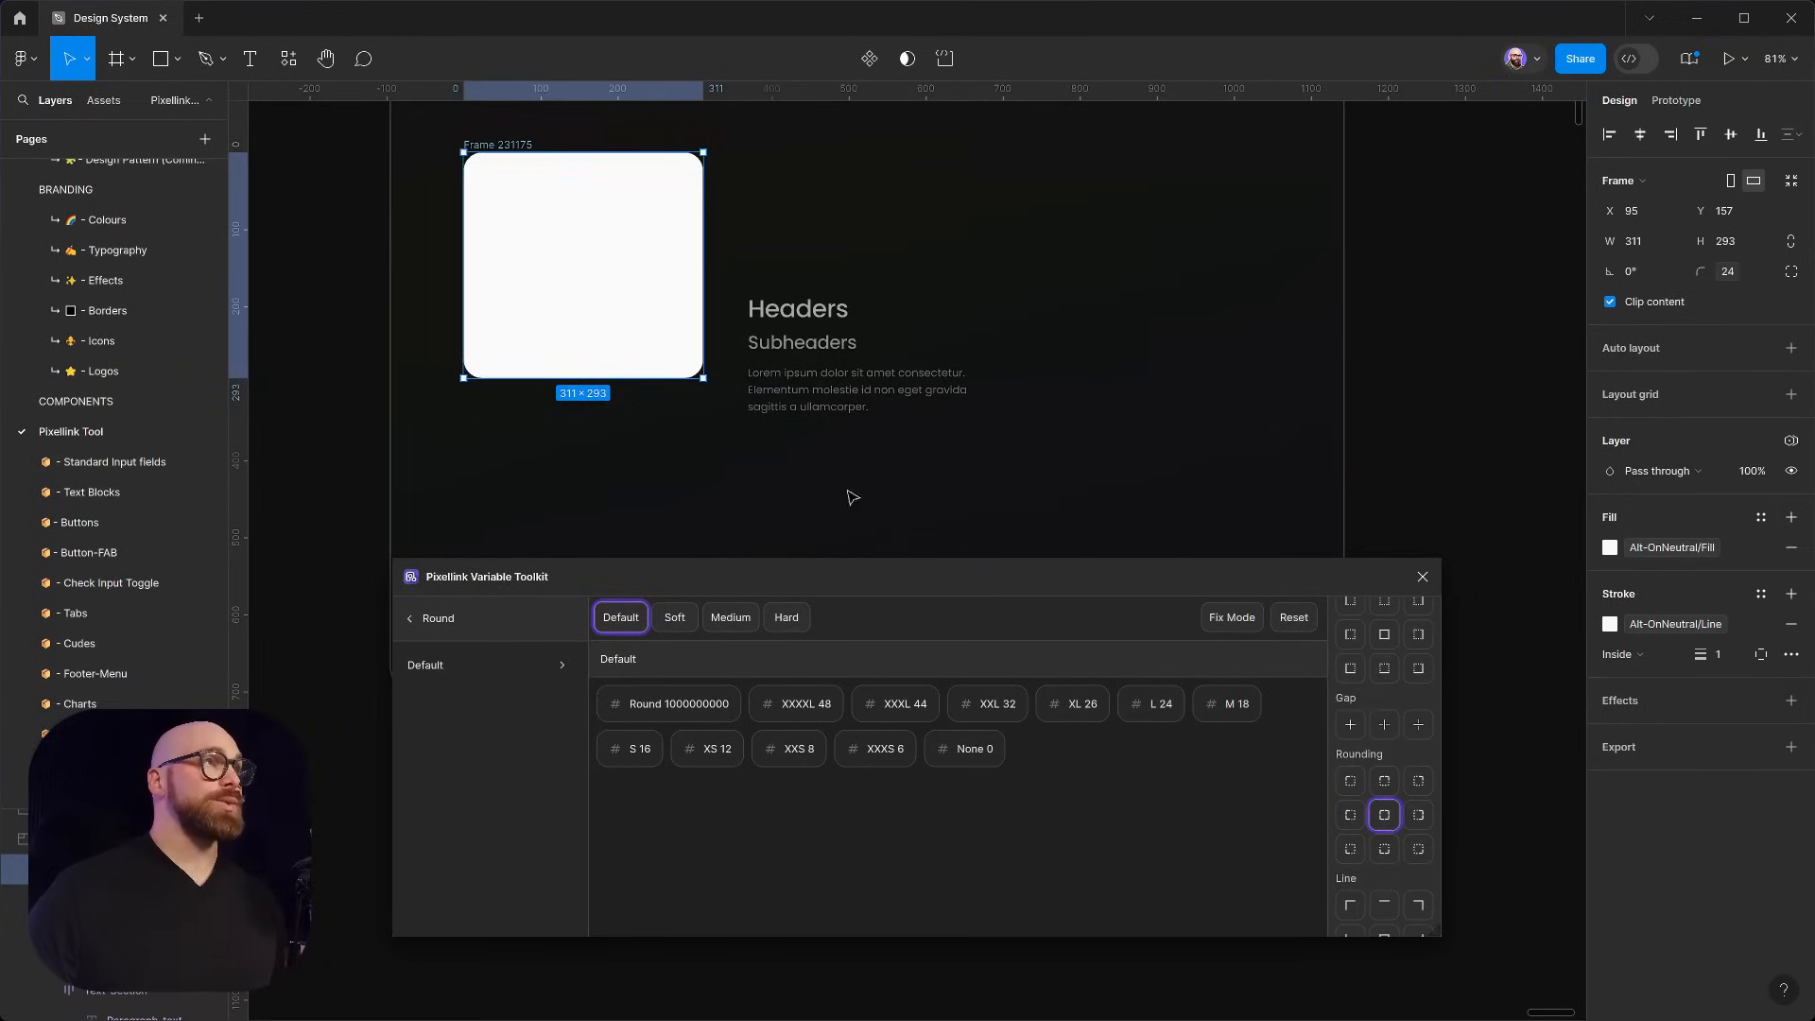
click(573, 273)
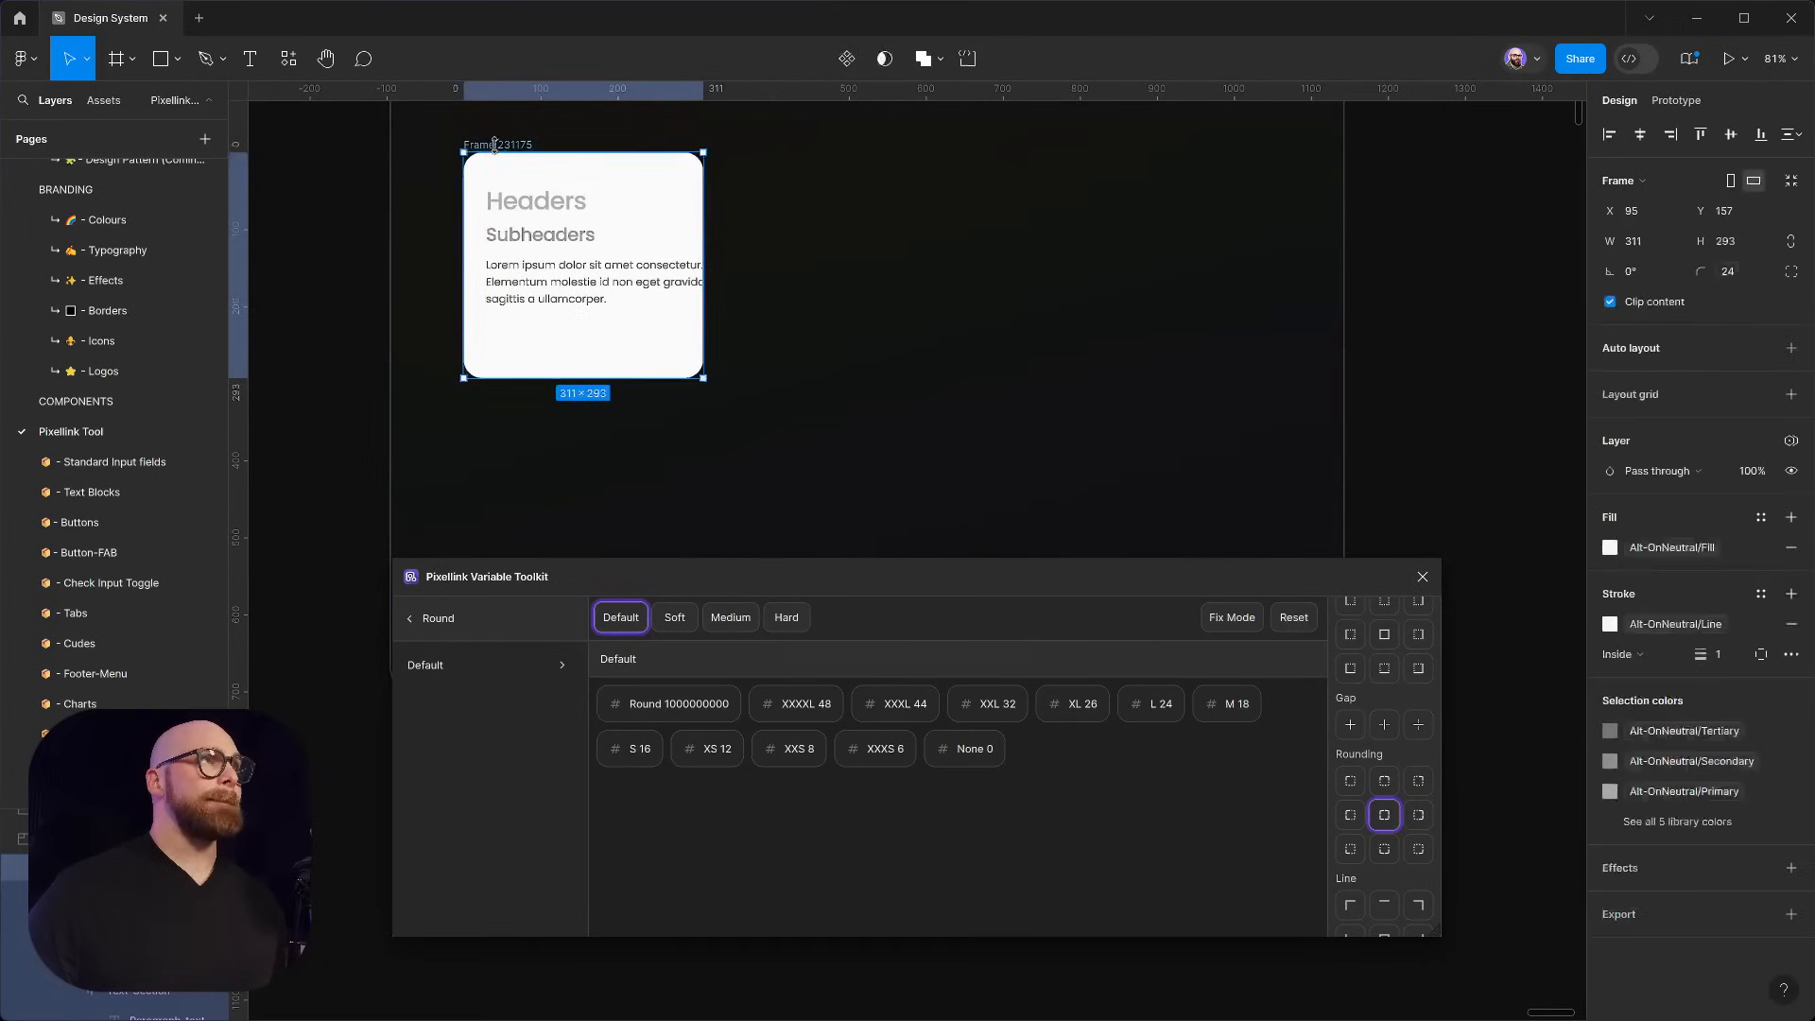
click(408, 616)
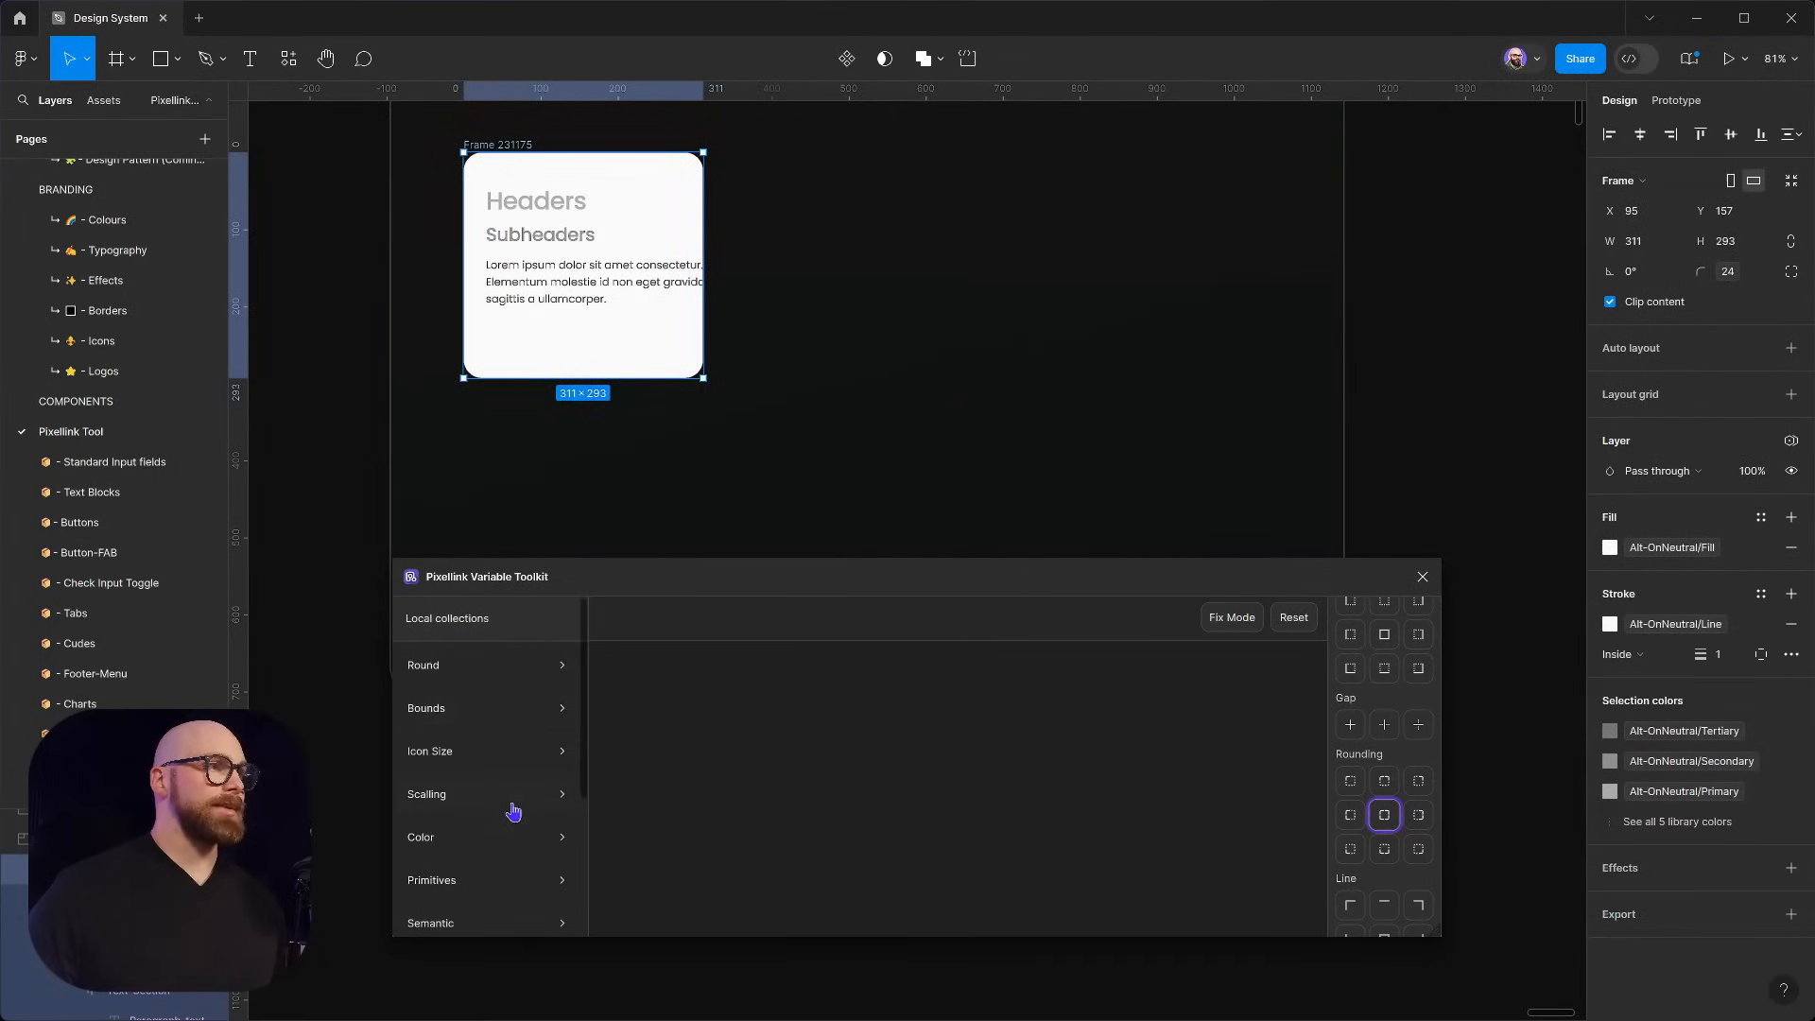
Give the card centred auto layout from the toolkit with its height hugging the contents
click(420, 838)
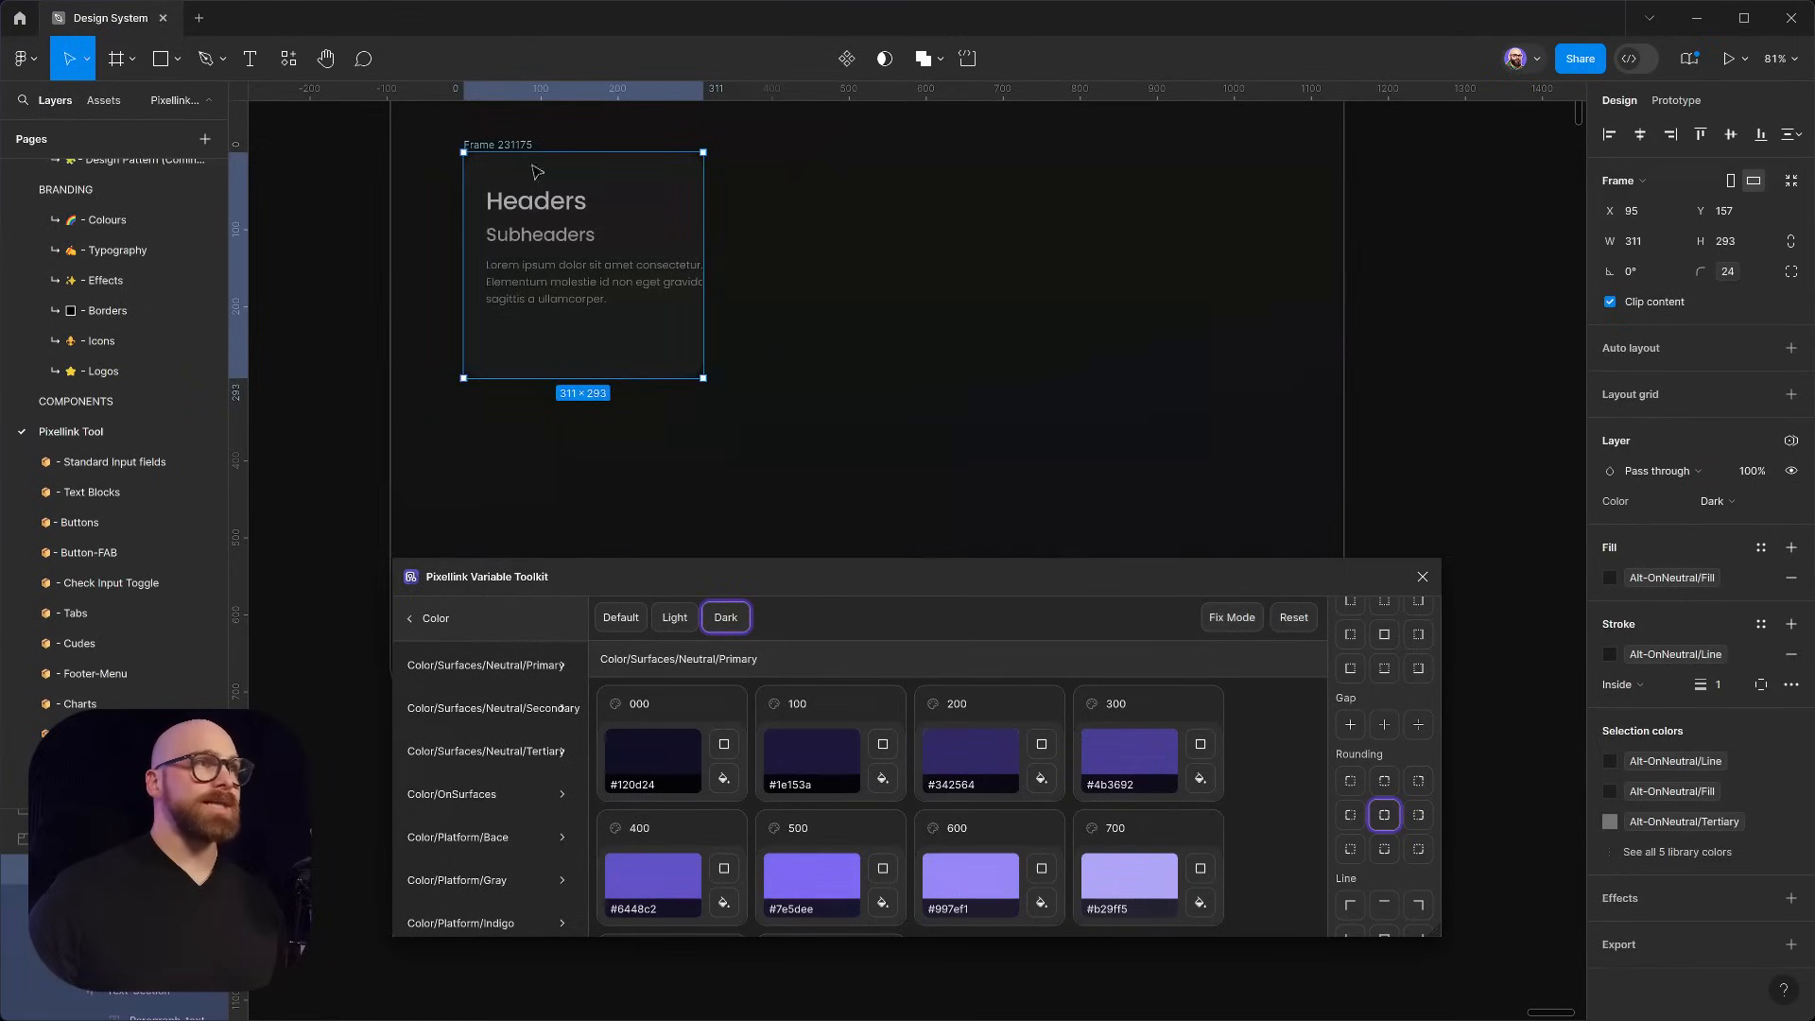
click(410, 616)
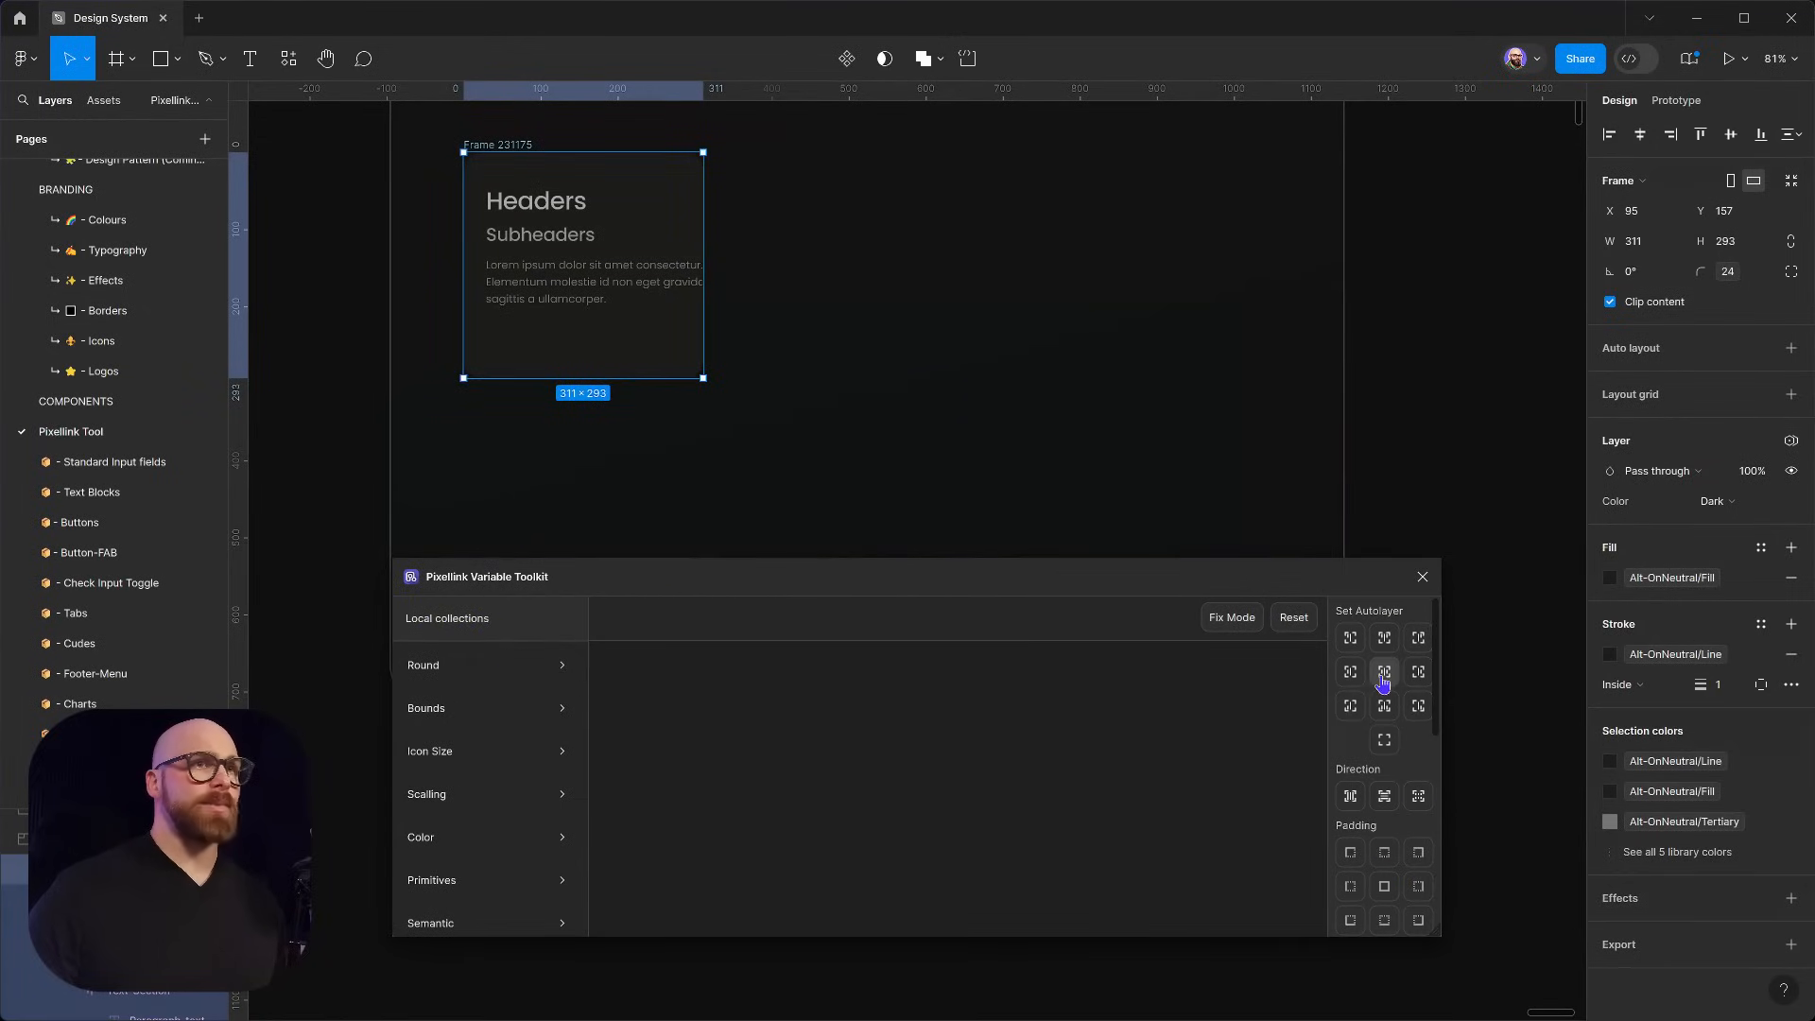
click(1384, 671)
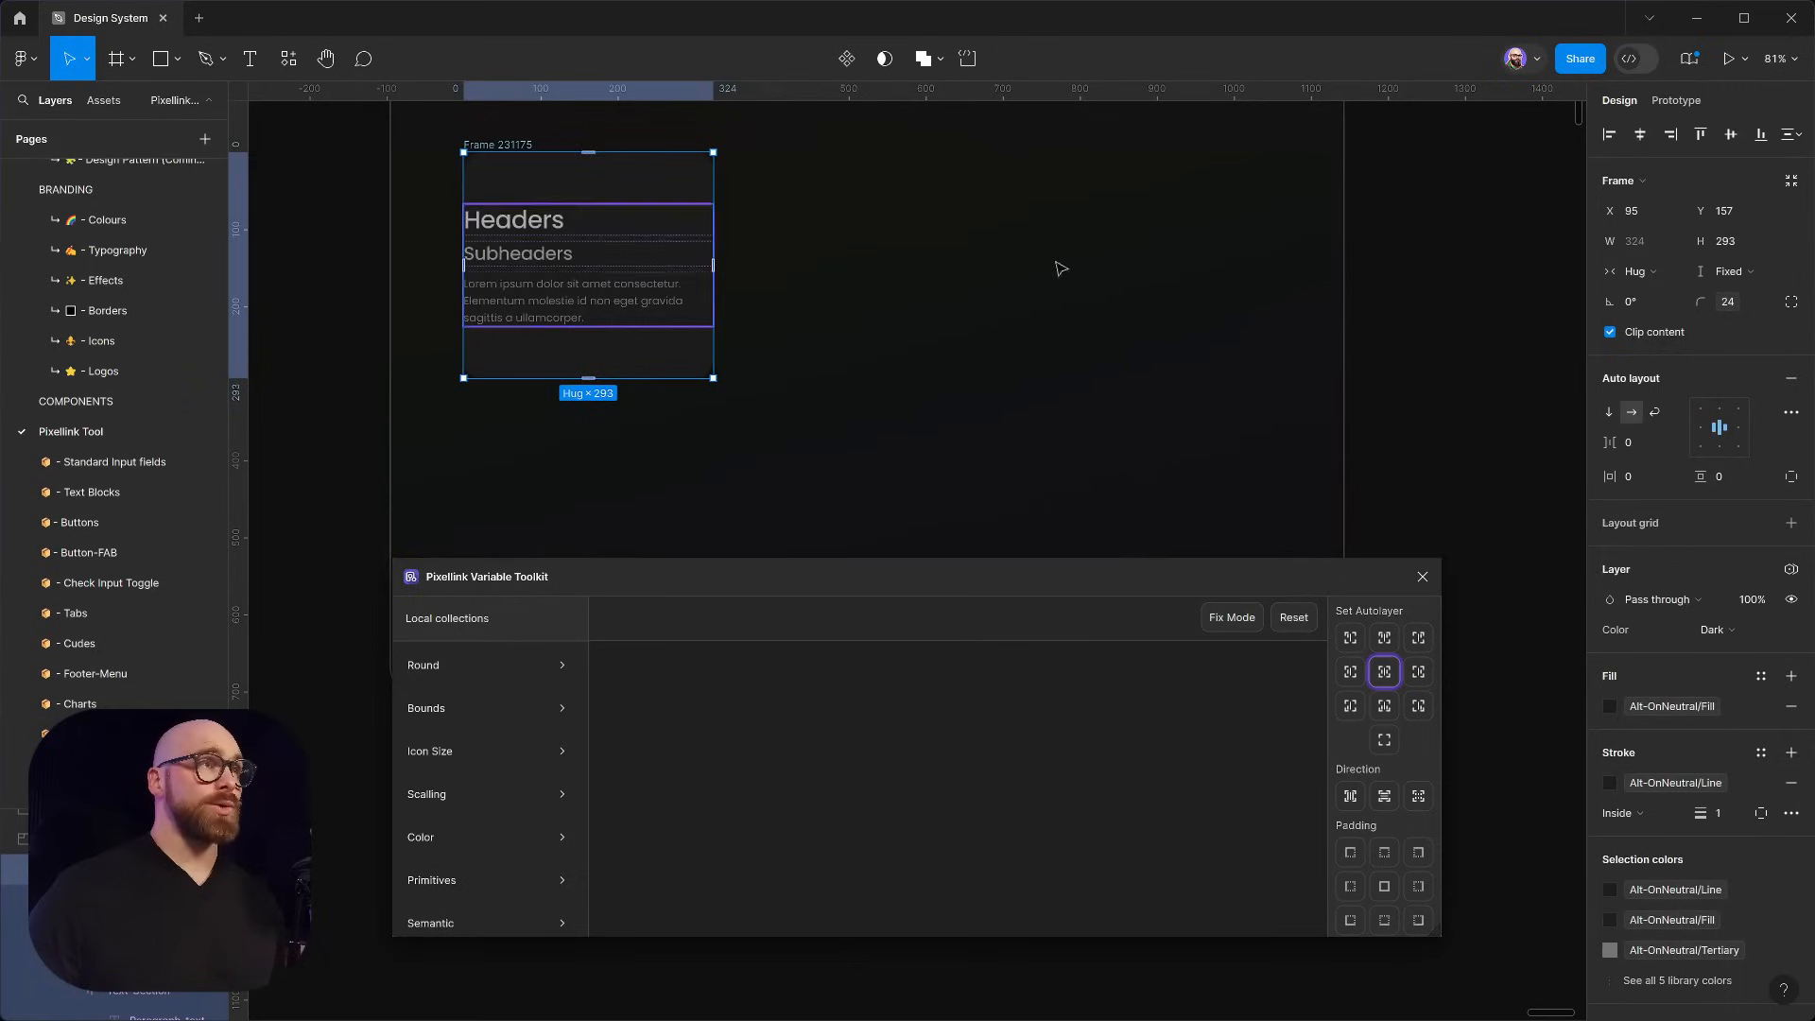
click(1724, 270)
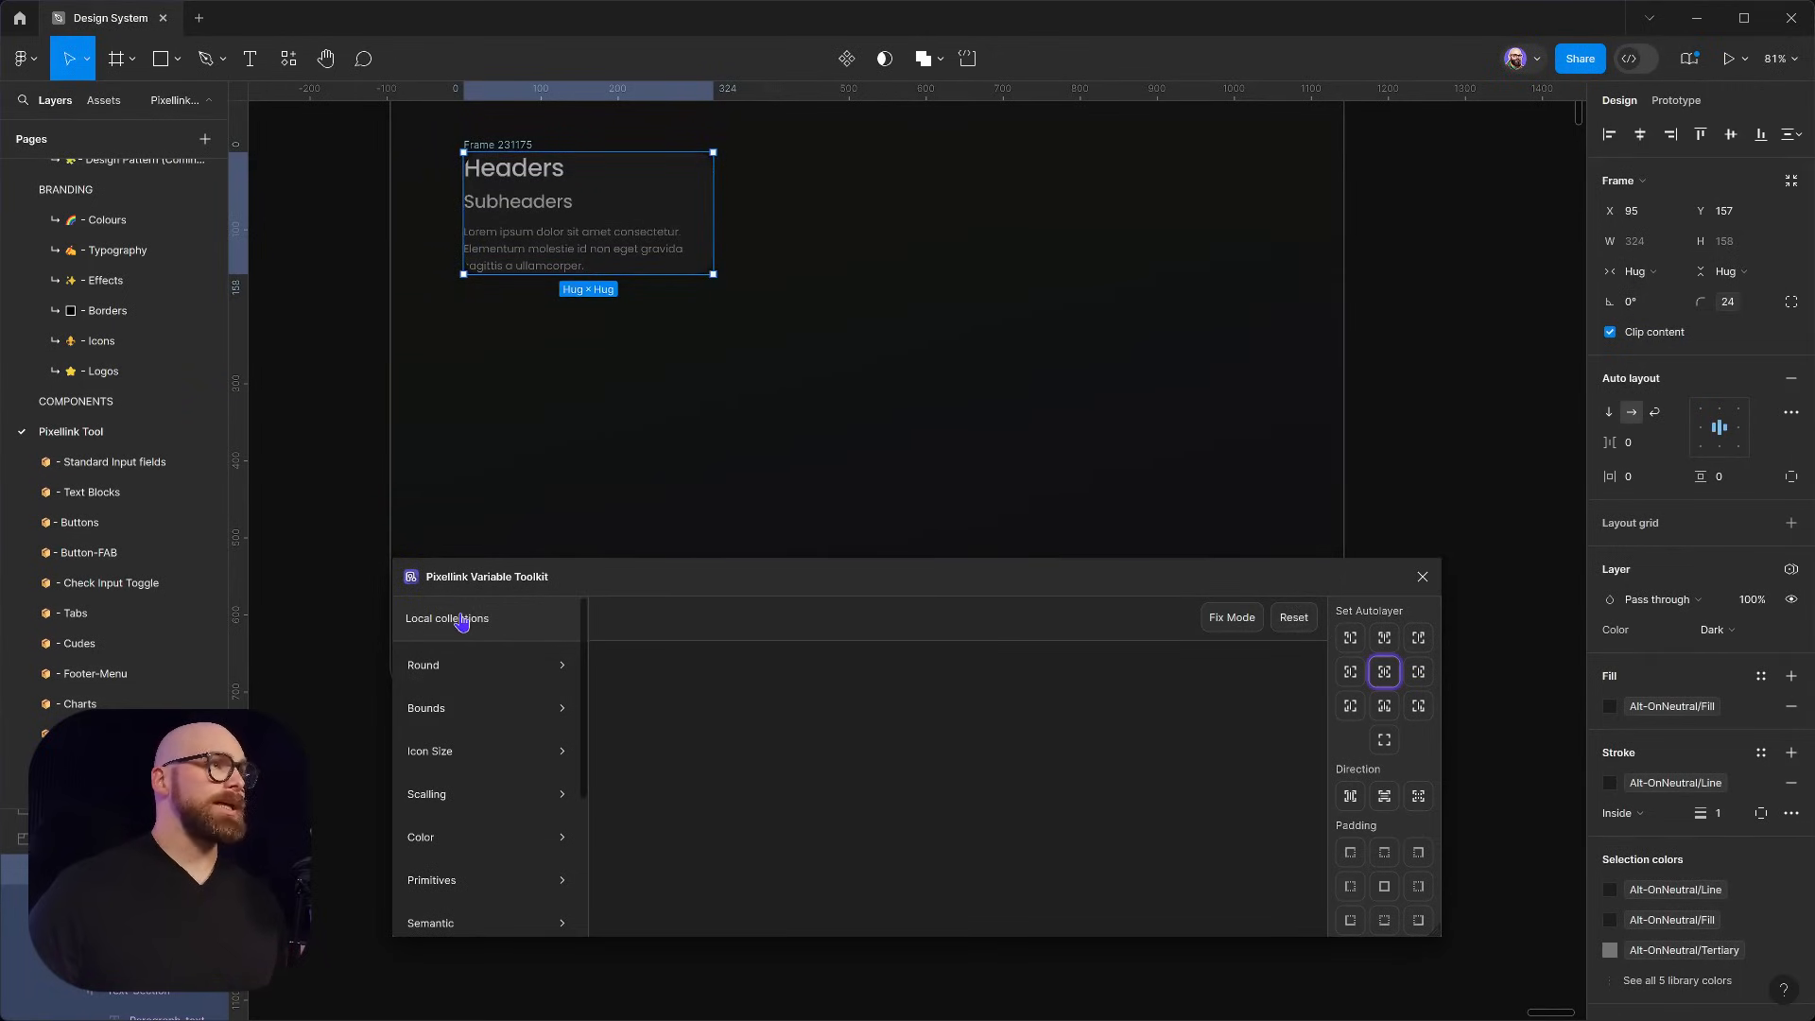
Apply 24 padding on all sides of the card from the Scaling collection
click(425, 792)
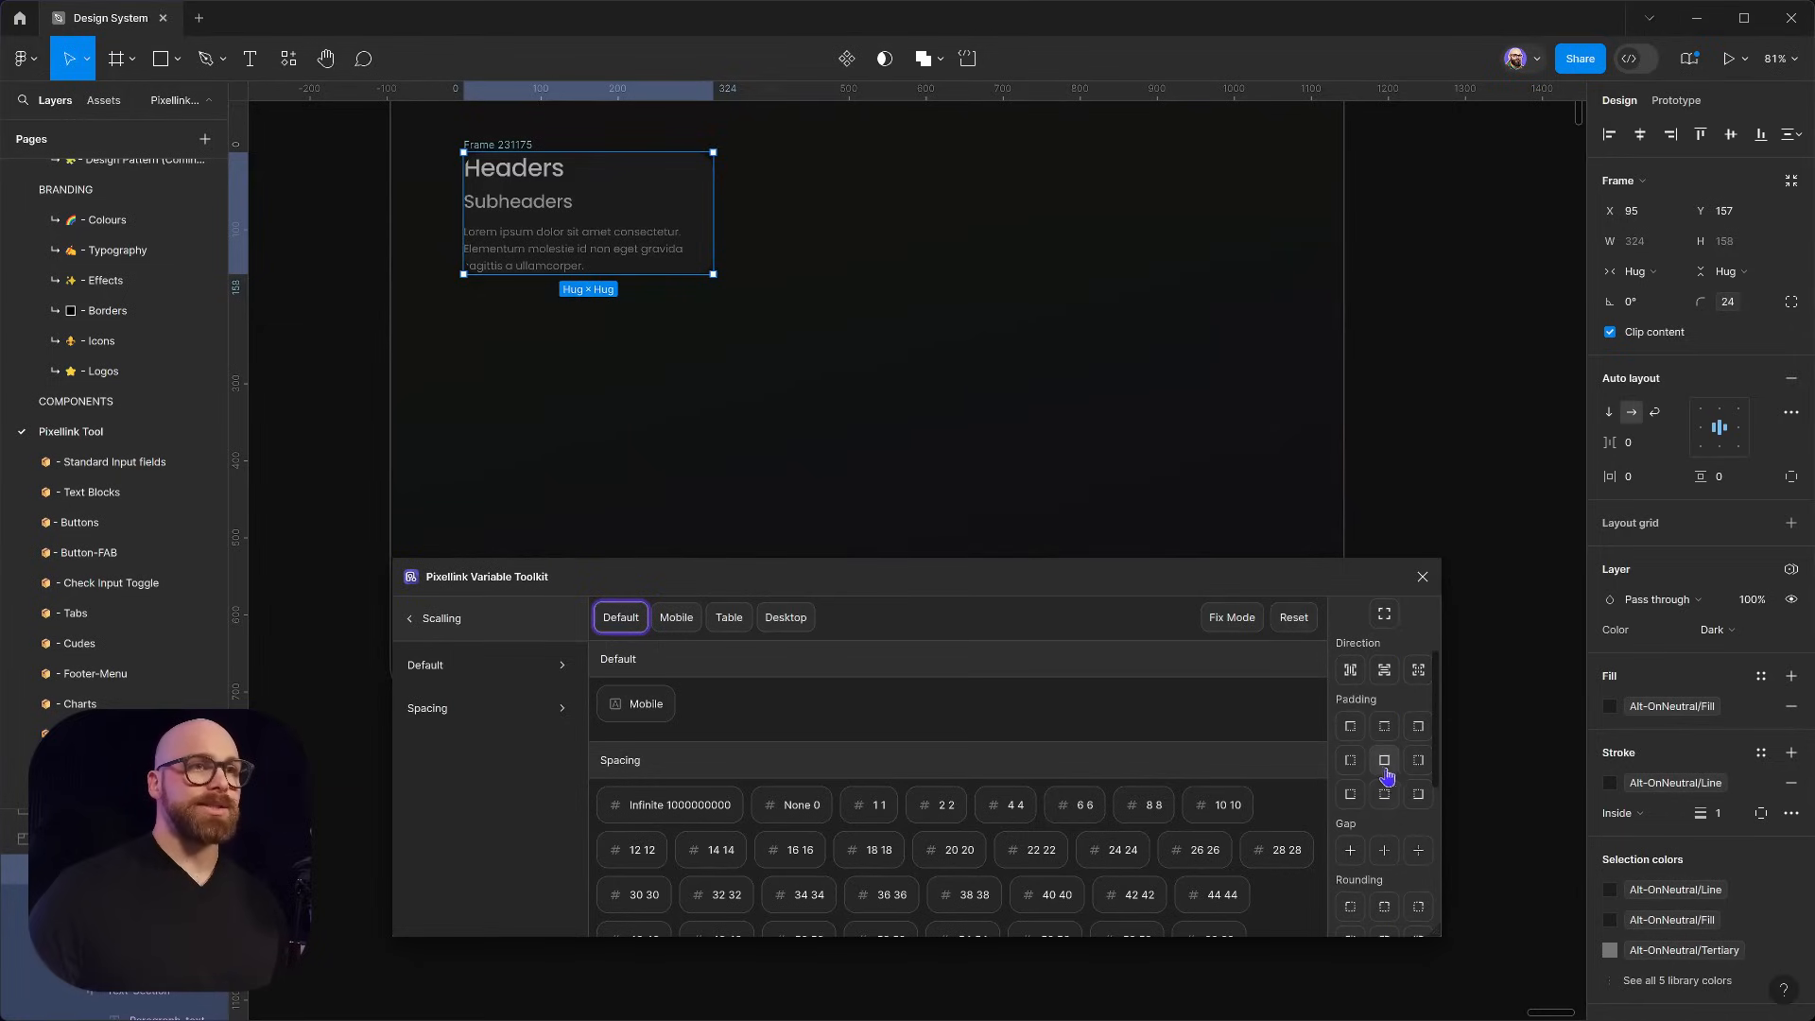
click(1384, 760)
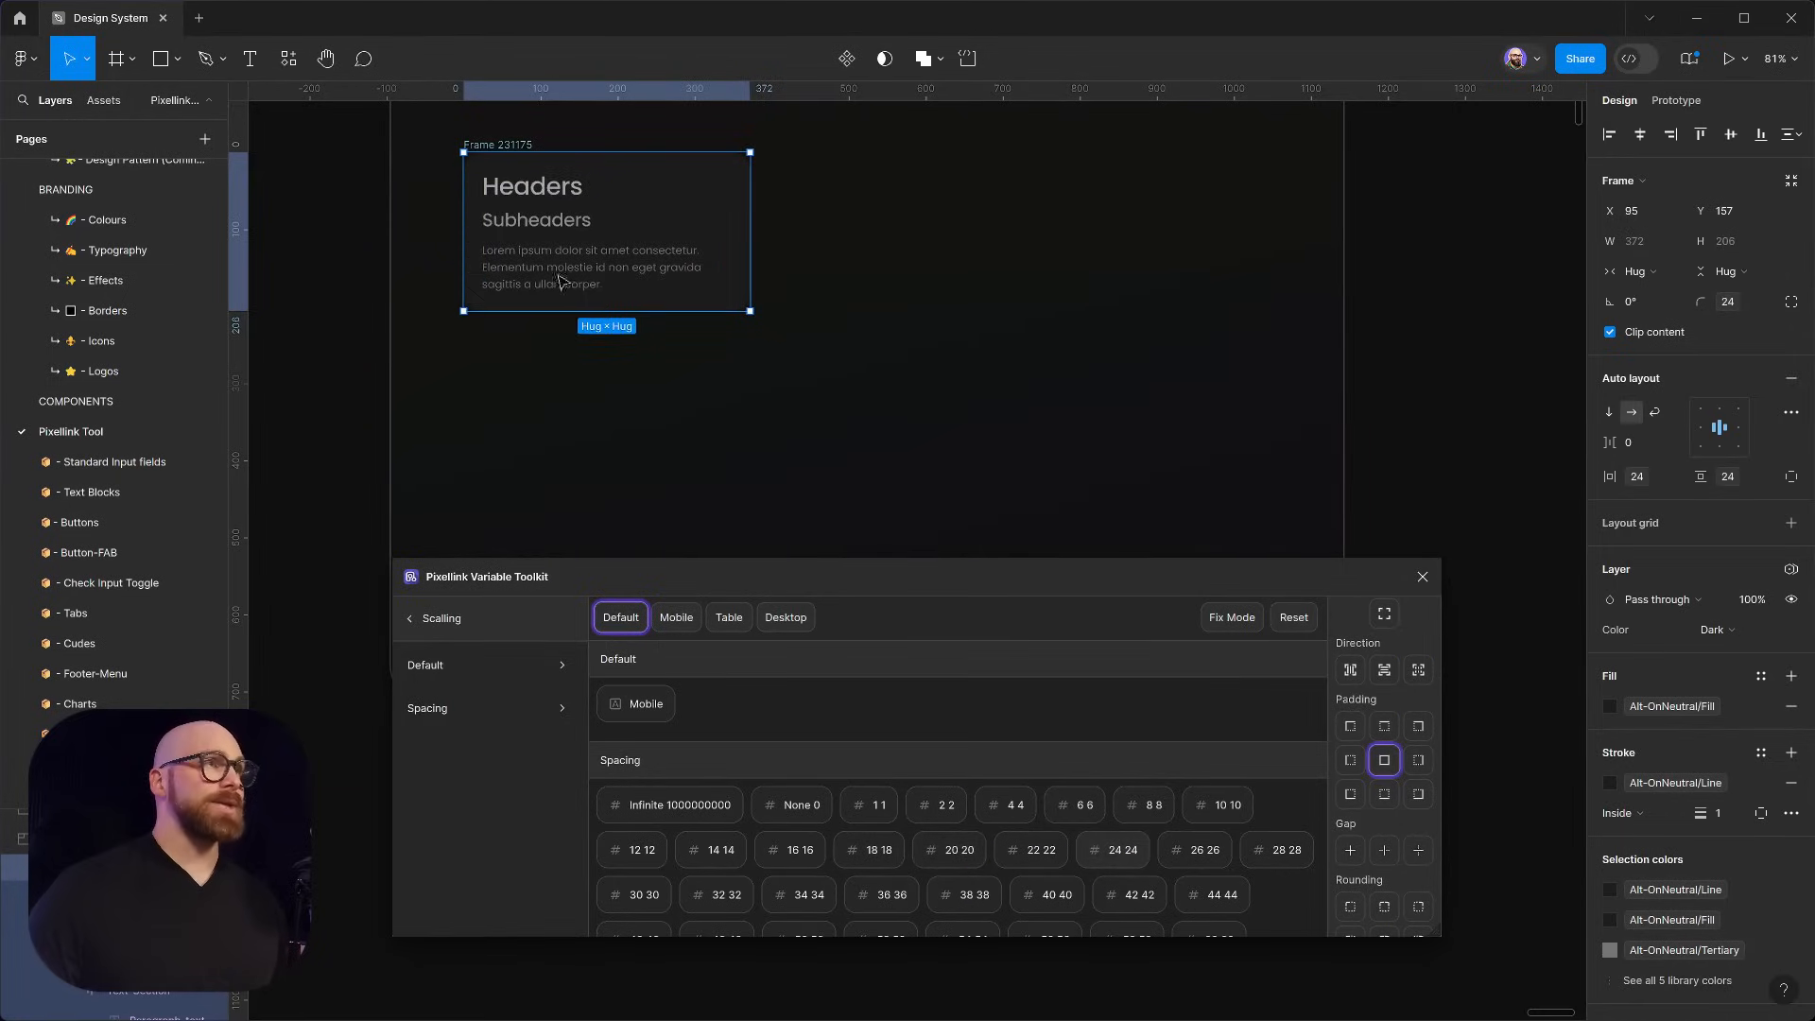
click(1119, 333)
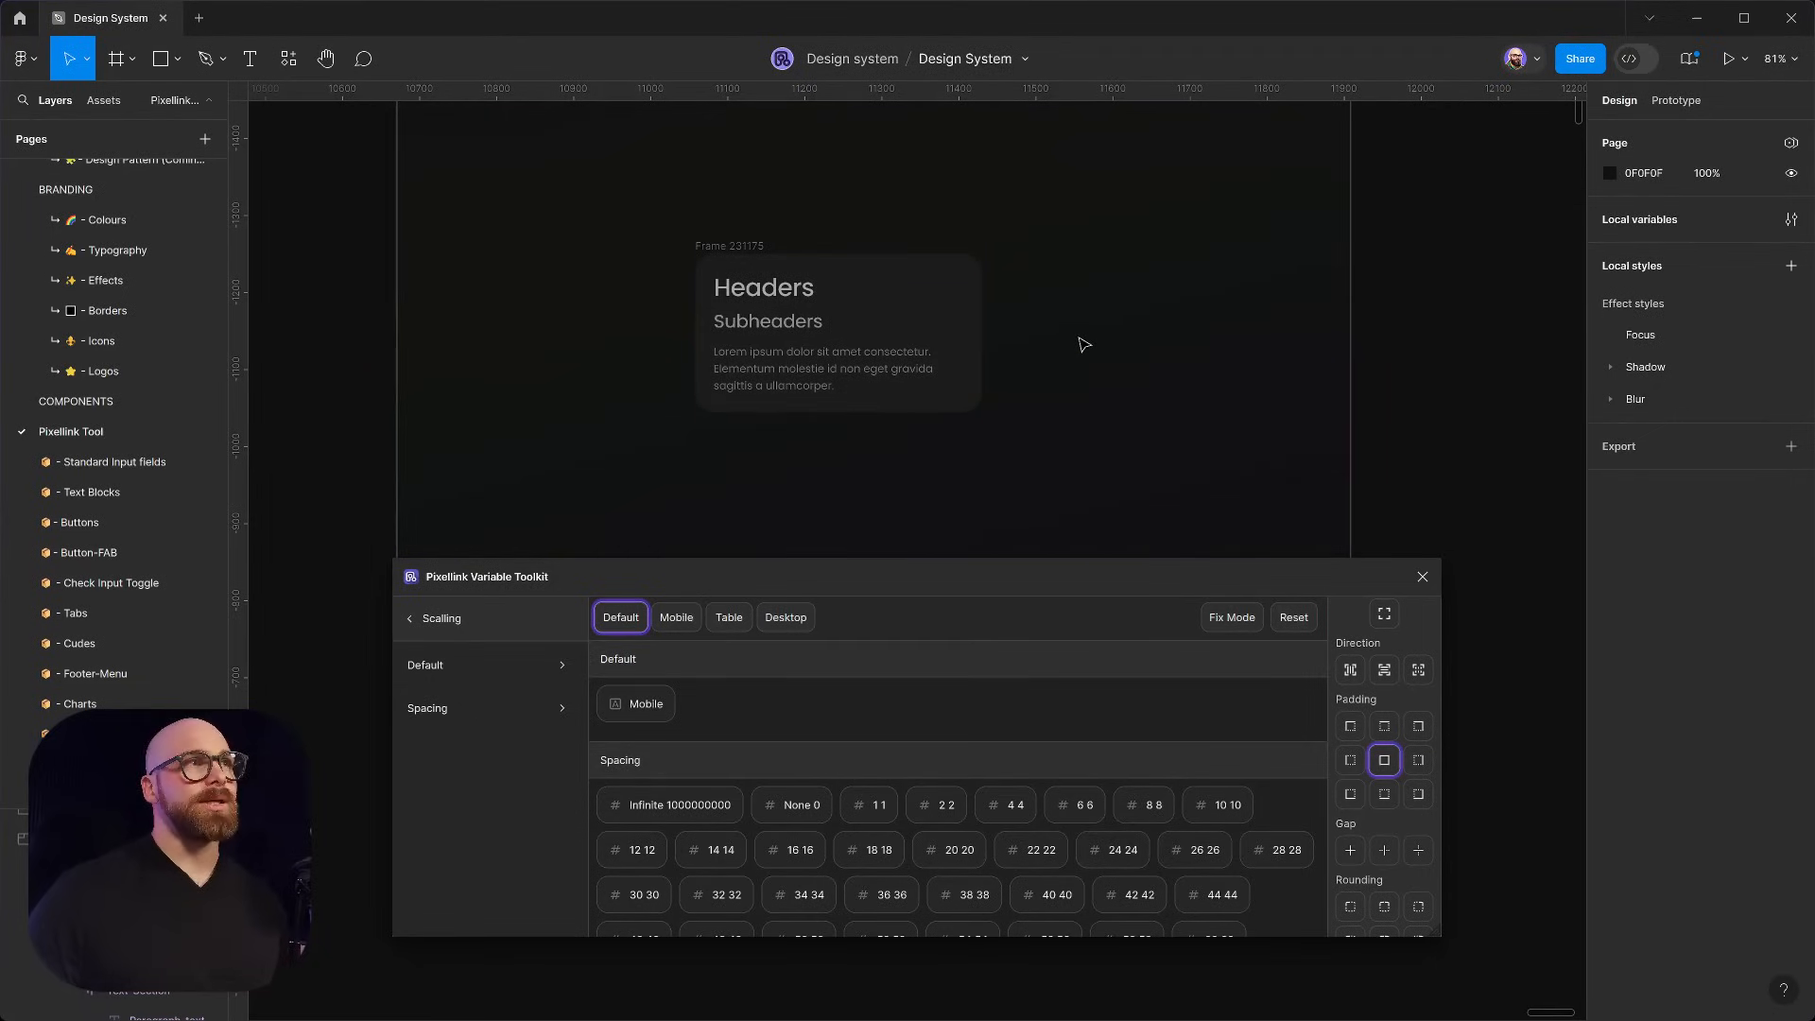
mouse_move(1055, 340)
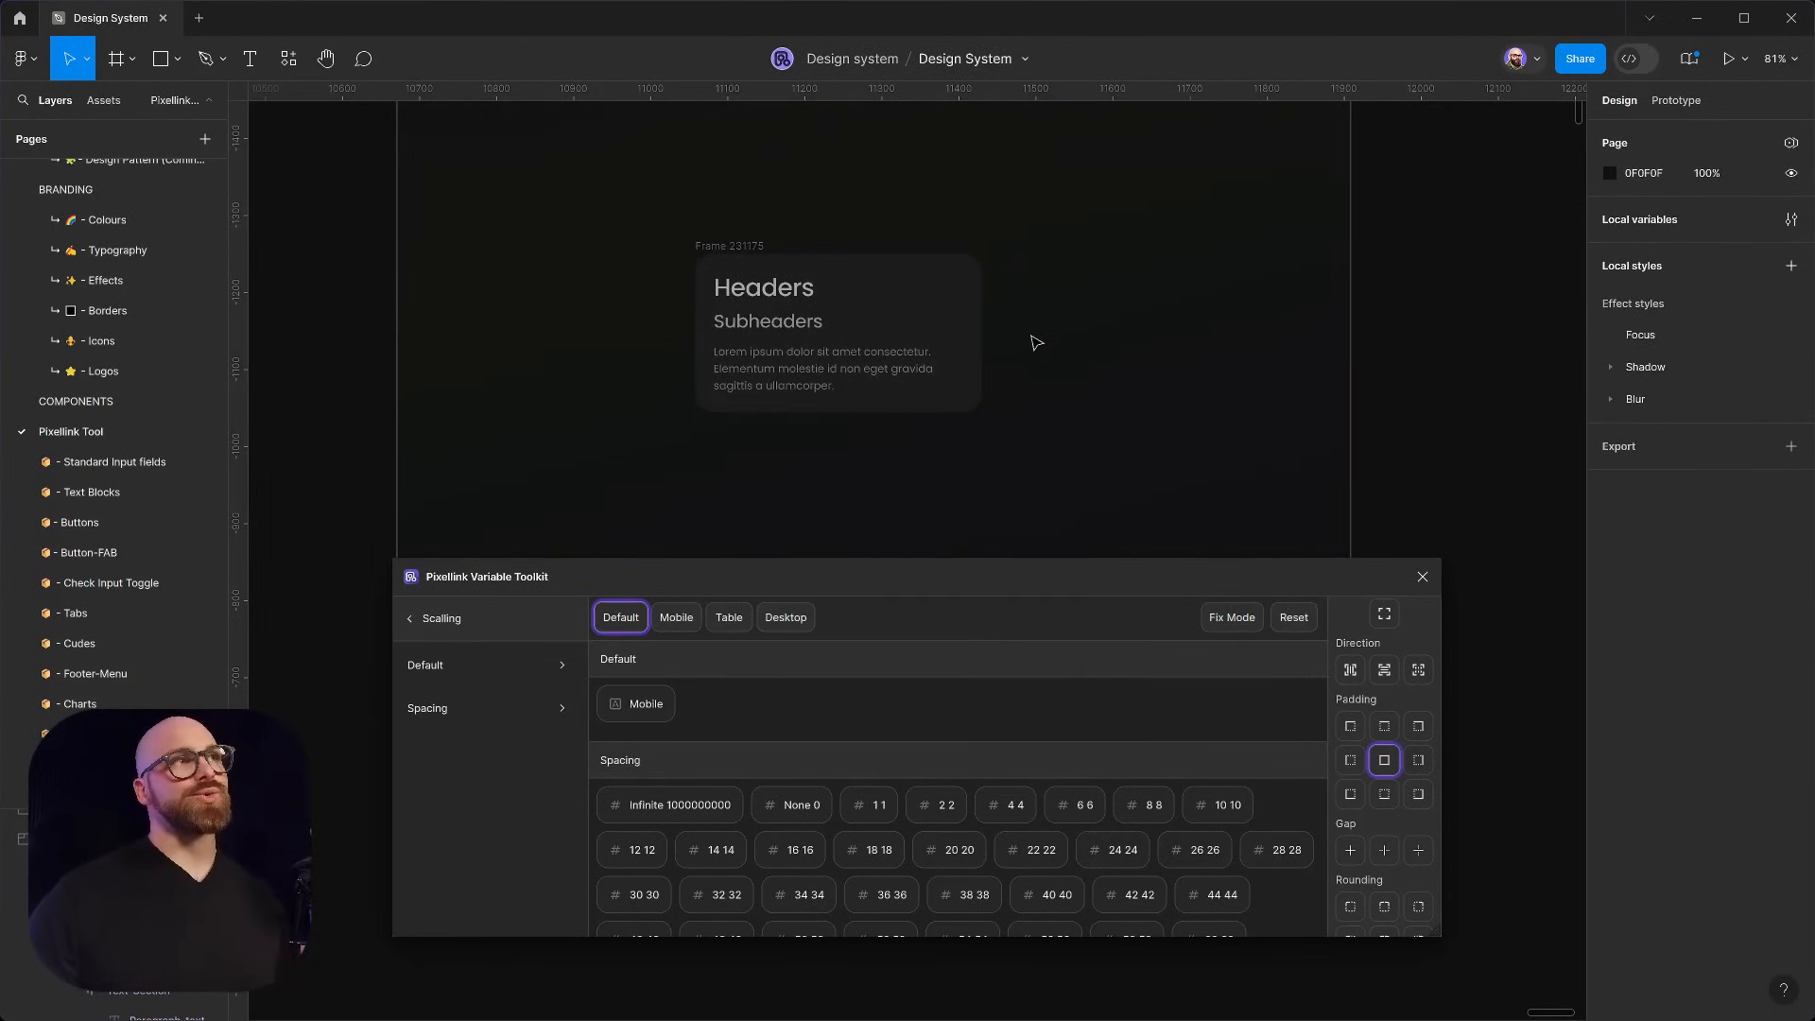
Preview the card and its text in Light colour mode, then return it to Dark
click(837, 336)
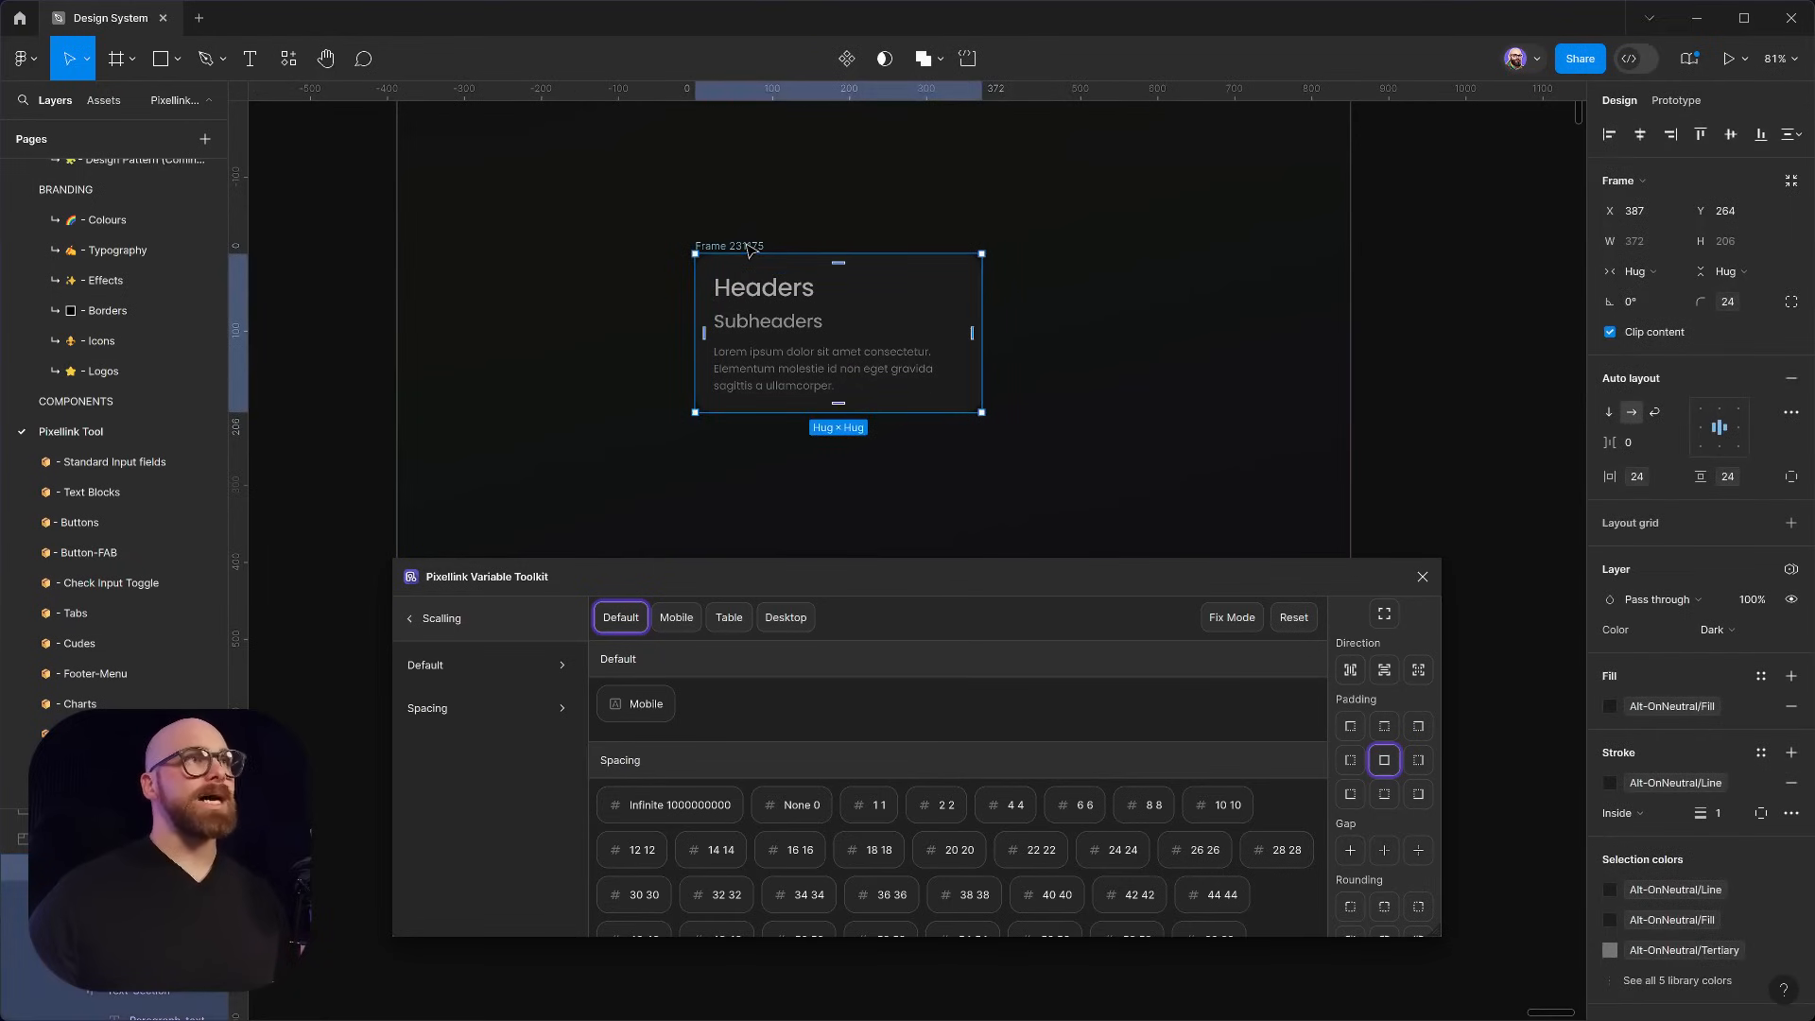
click(1714, 627)
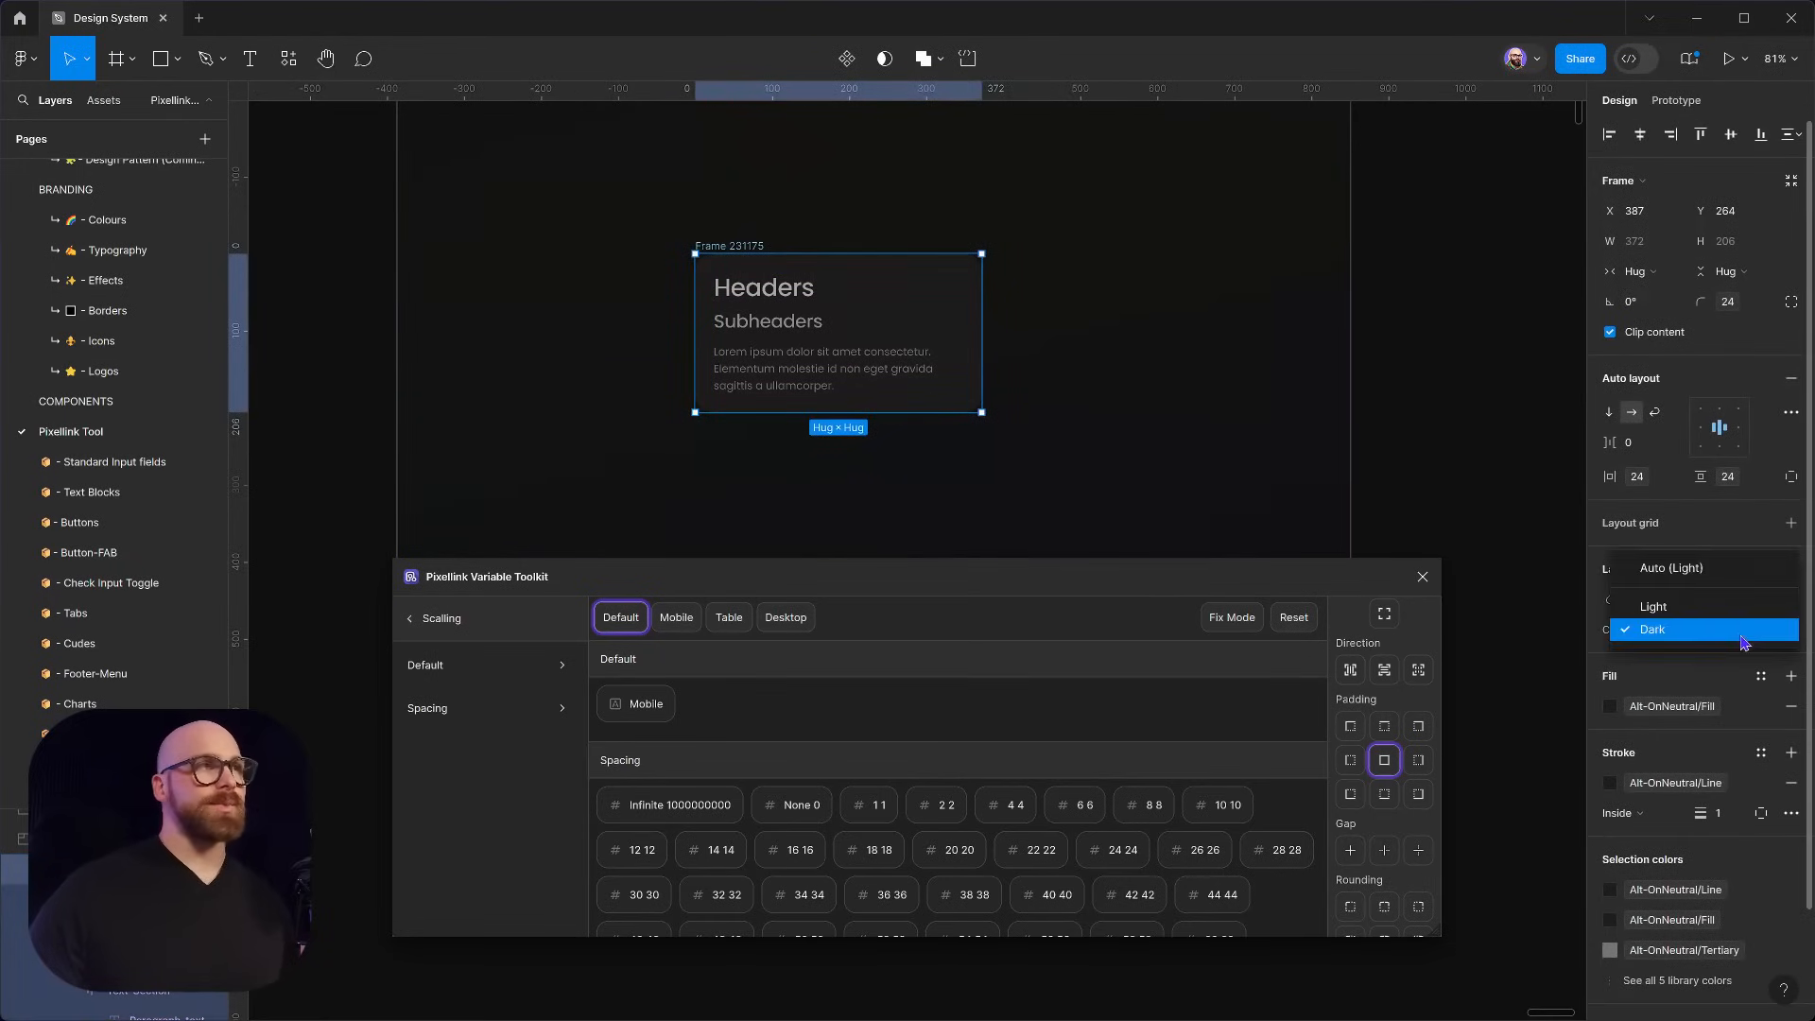
click(1653, 628)
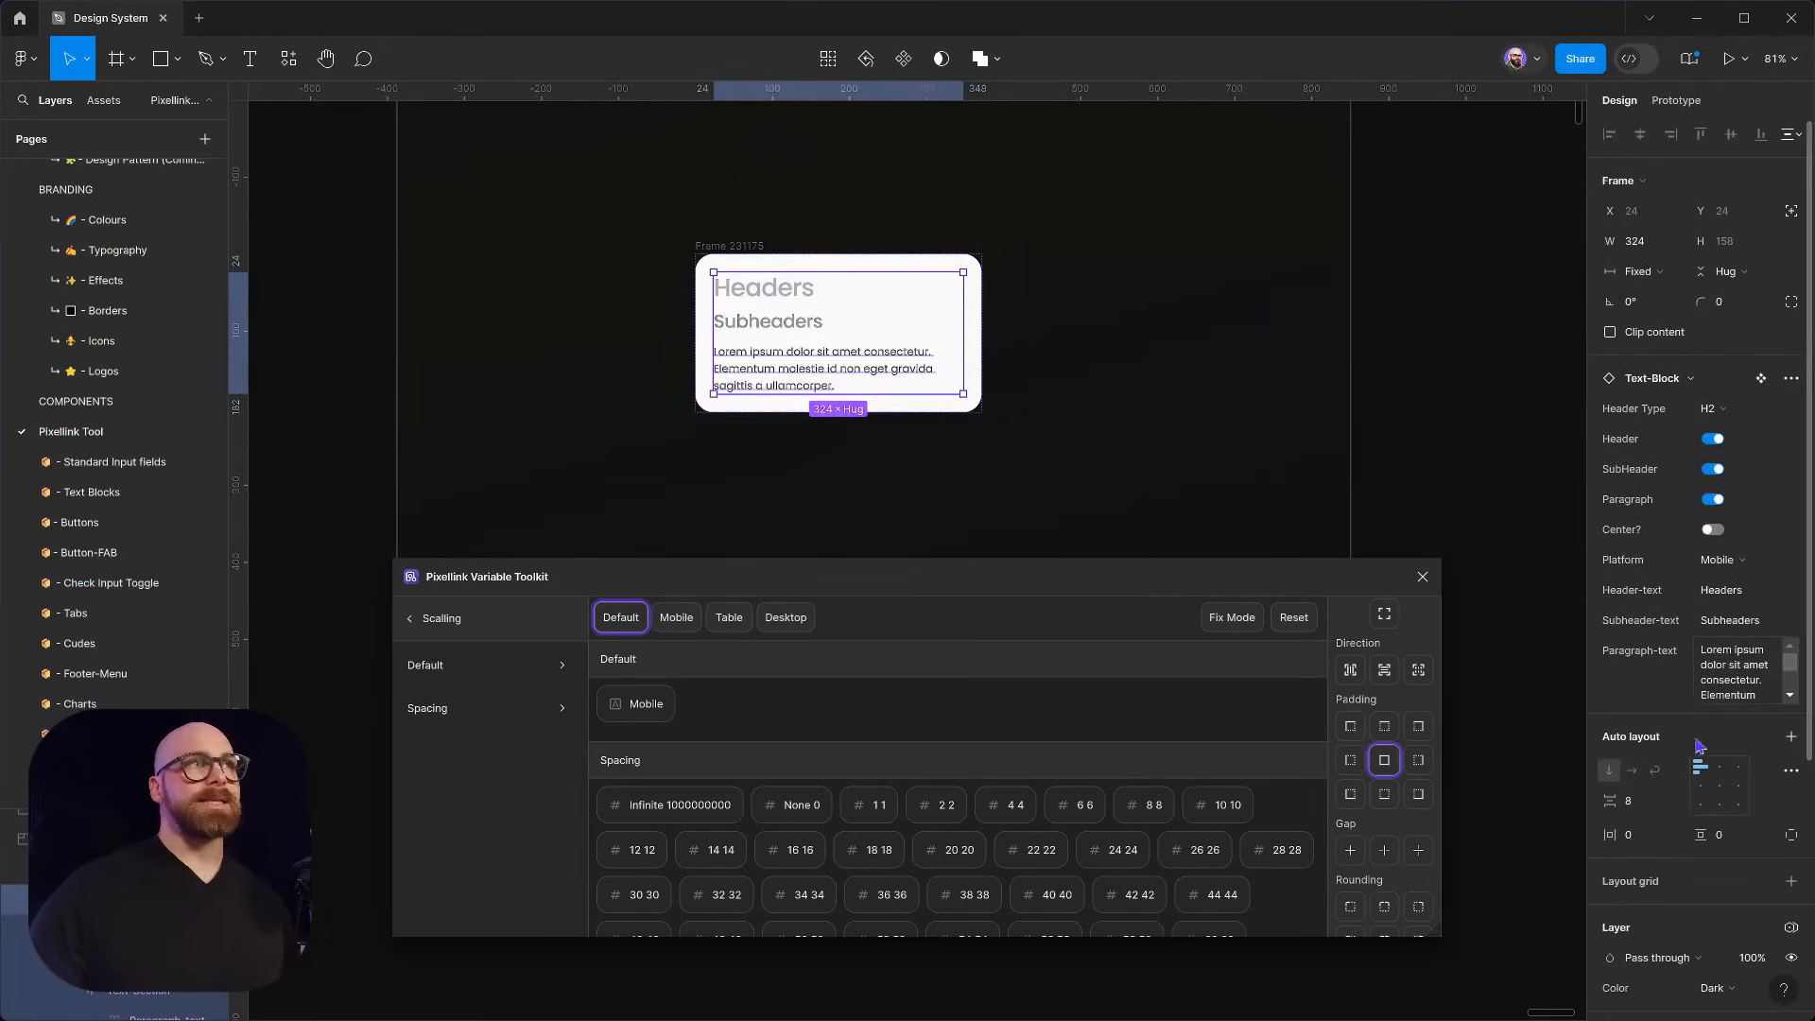
scroll(down, 3)
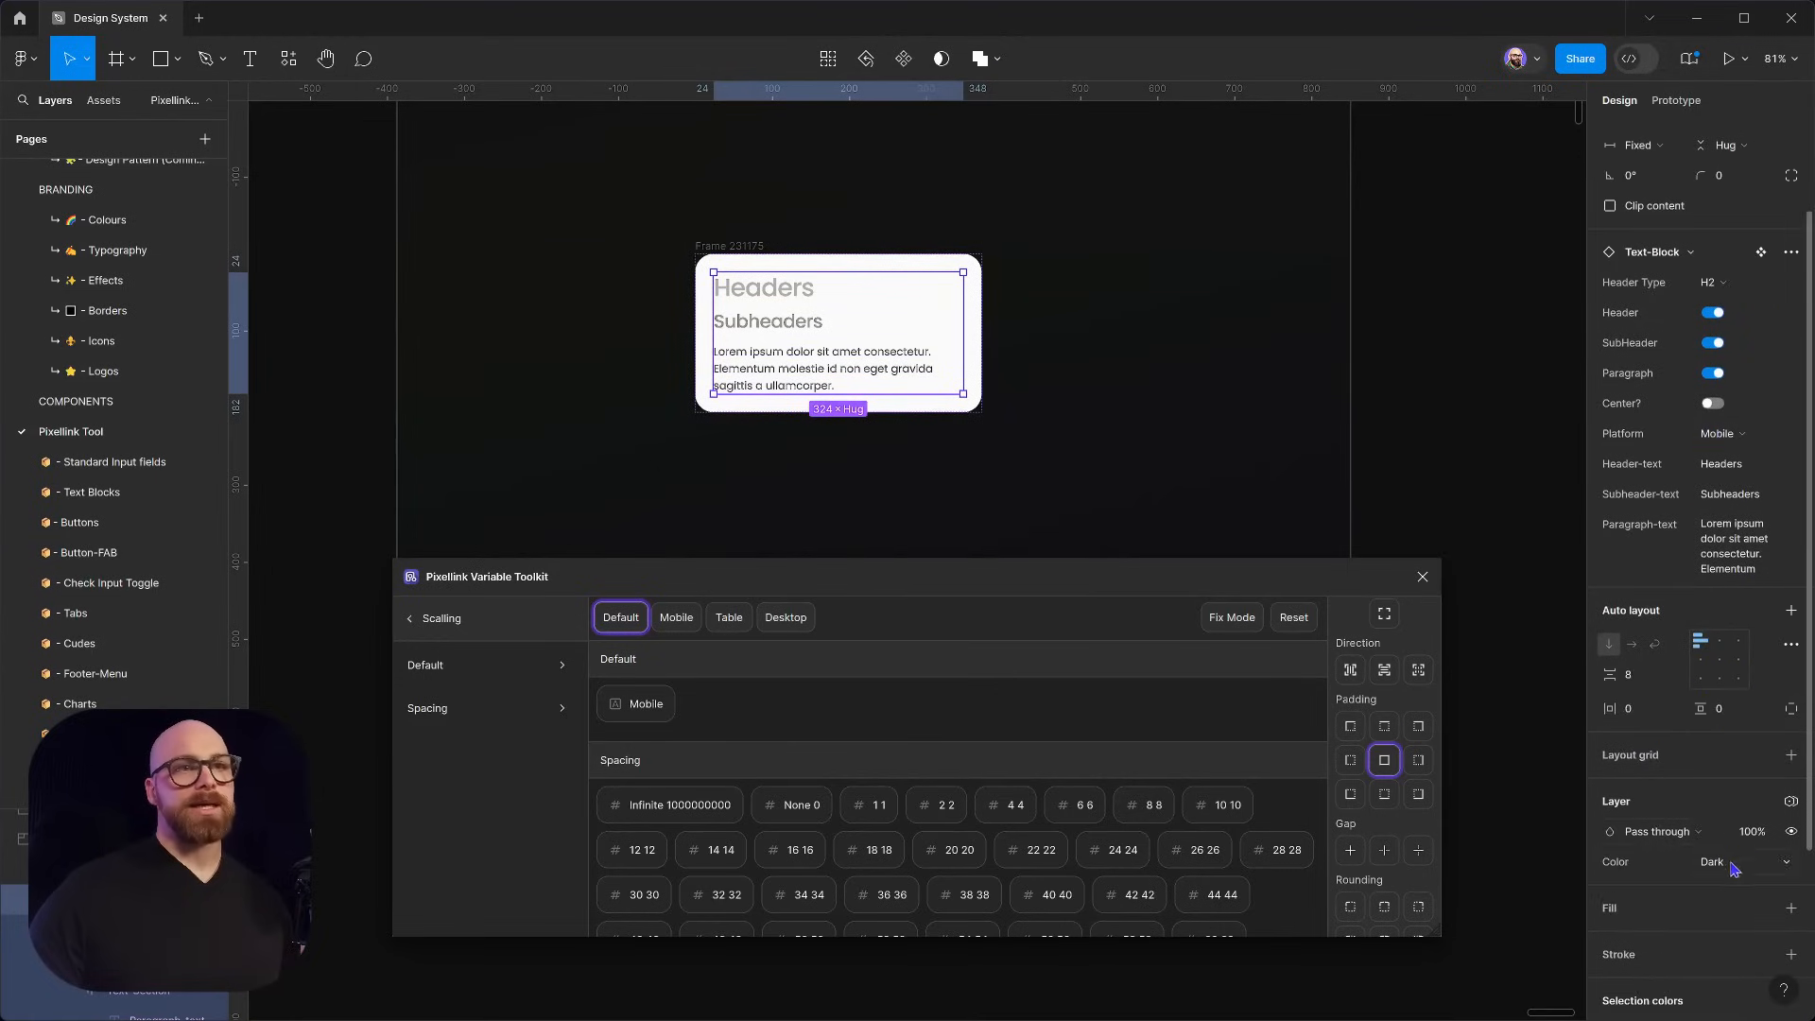
click(1733, 862)
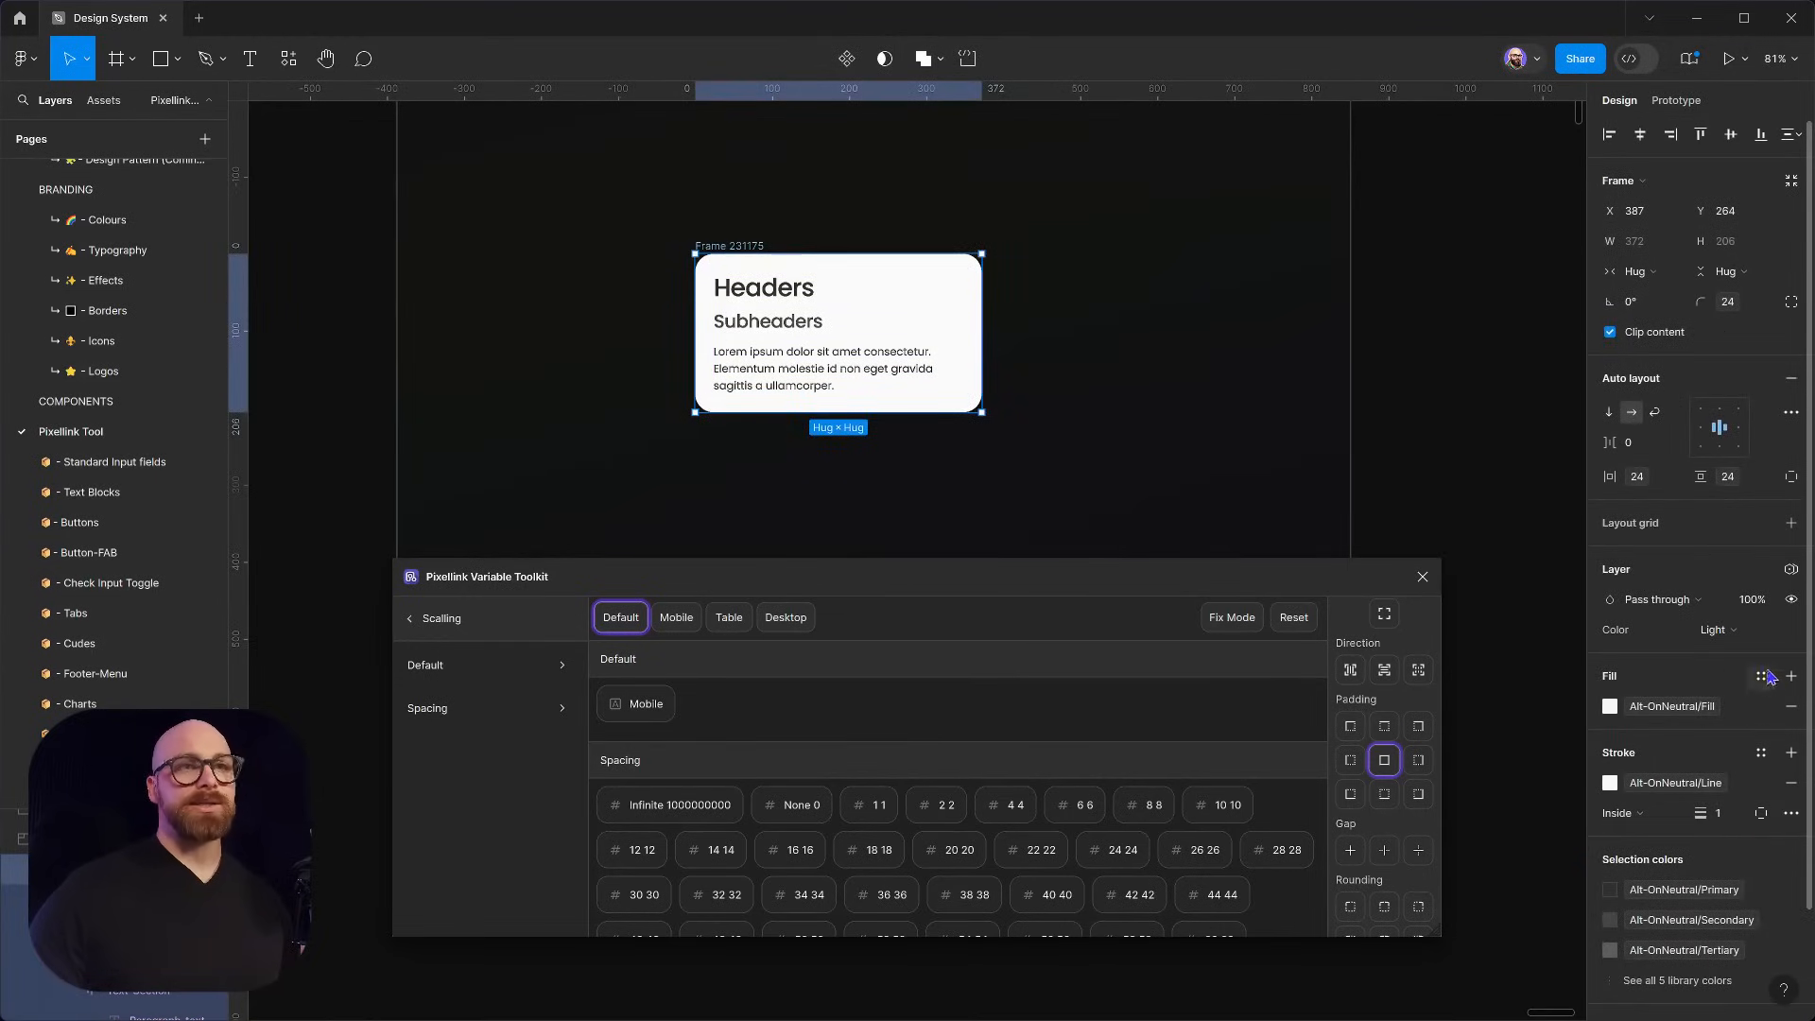
click(1719, 628)
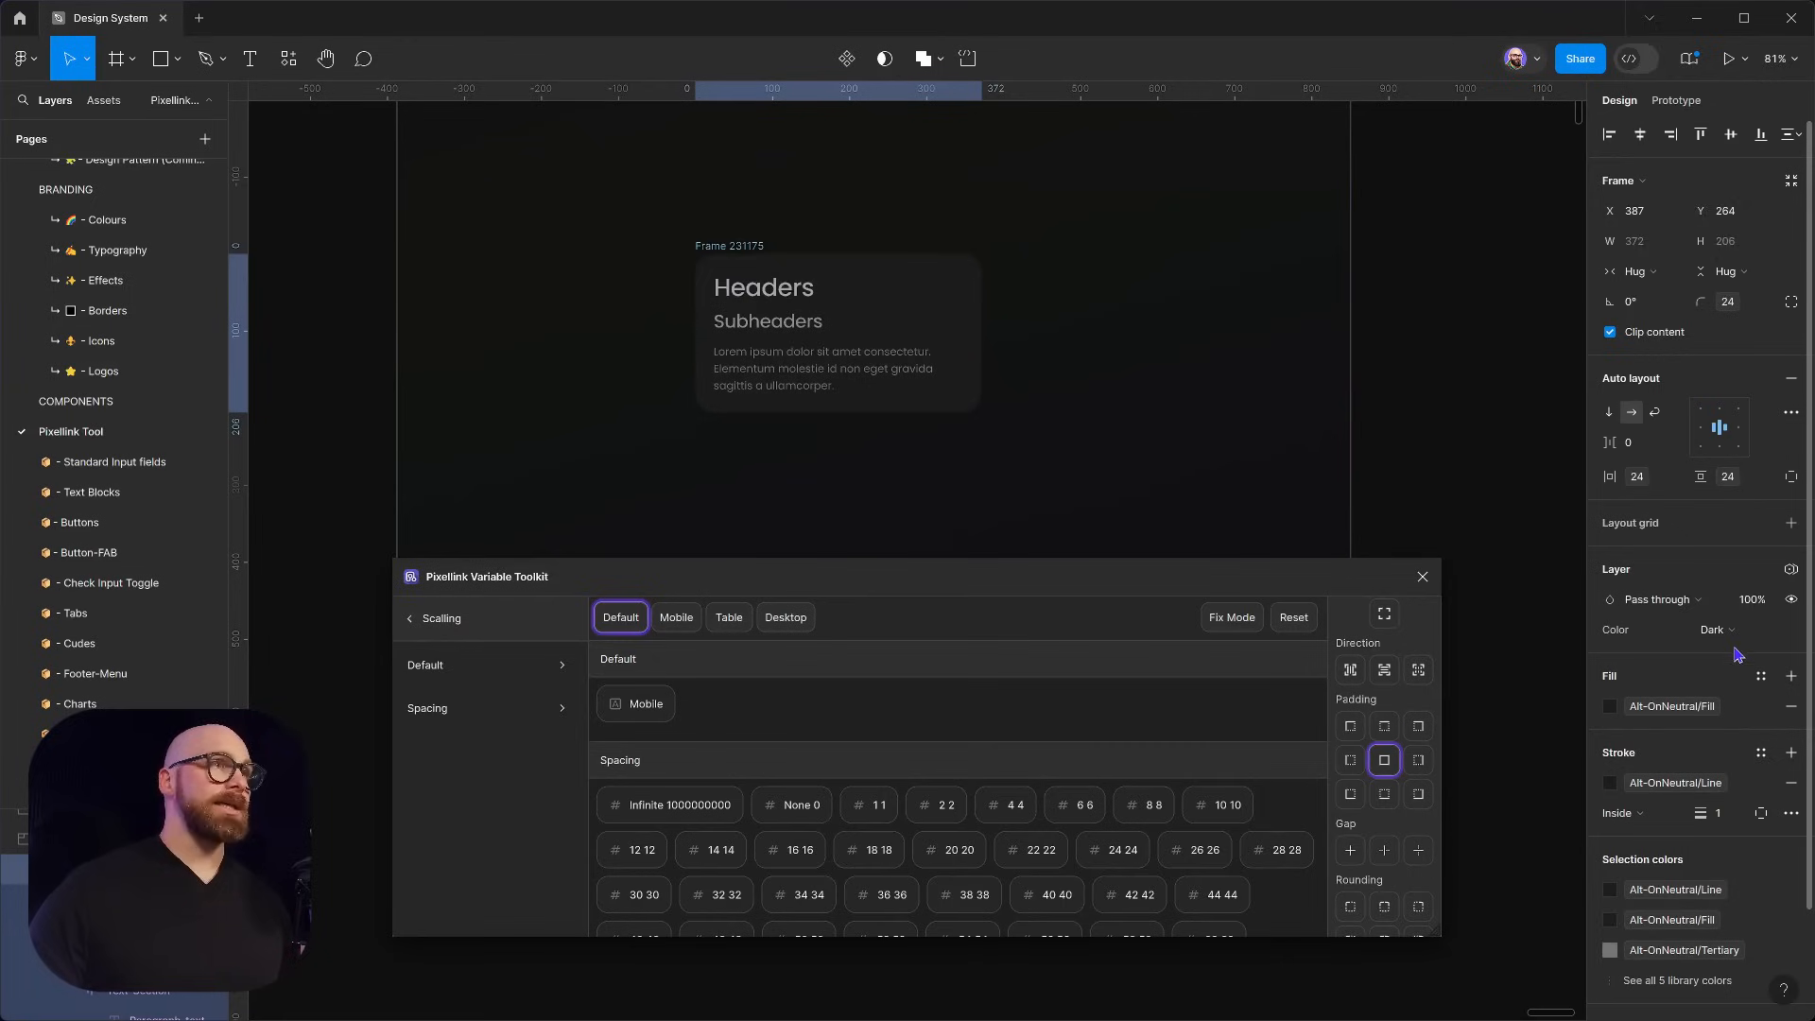
Set the card's Scaling variable mode to Mobile
click(1790, 569)
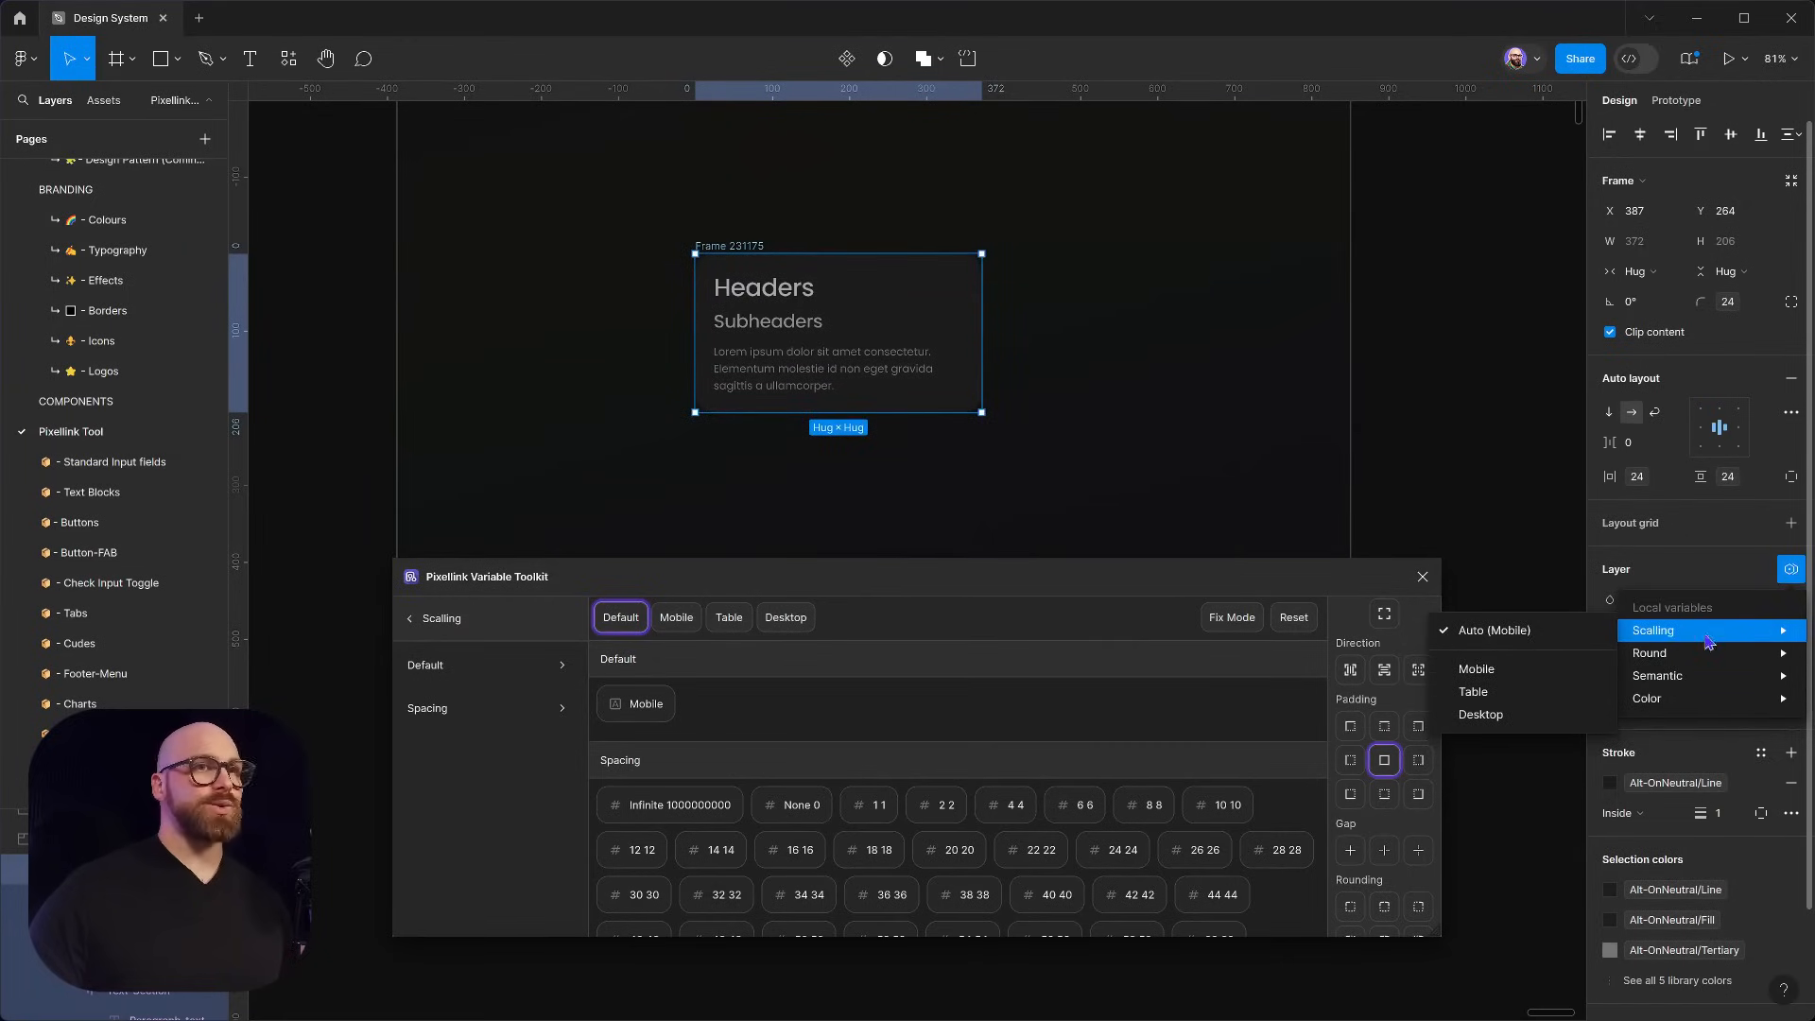
mouse_move(1513, 673)
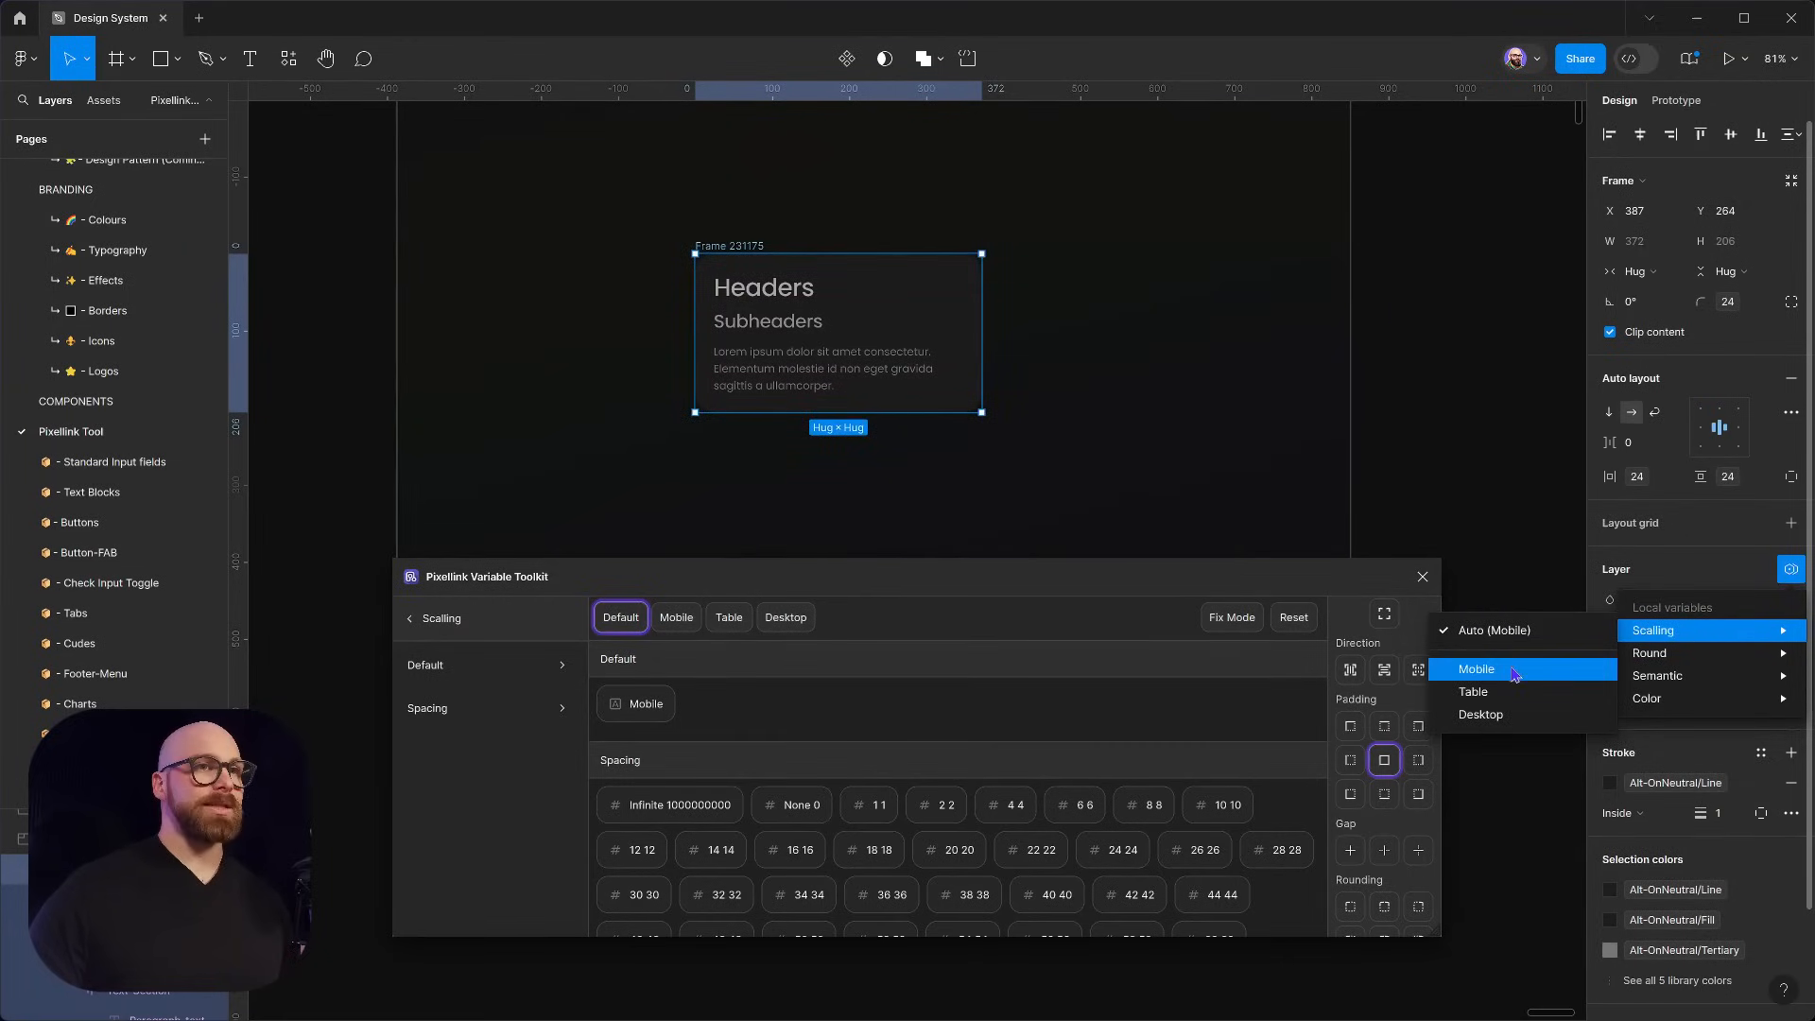
click(1480, 715)
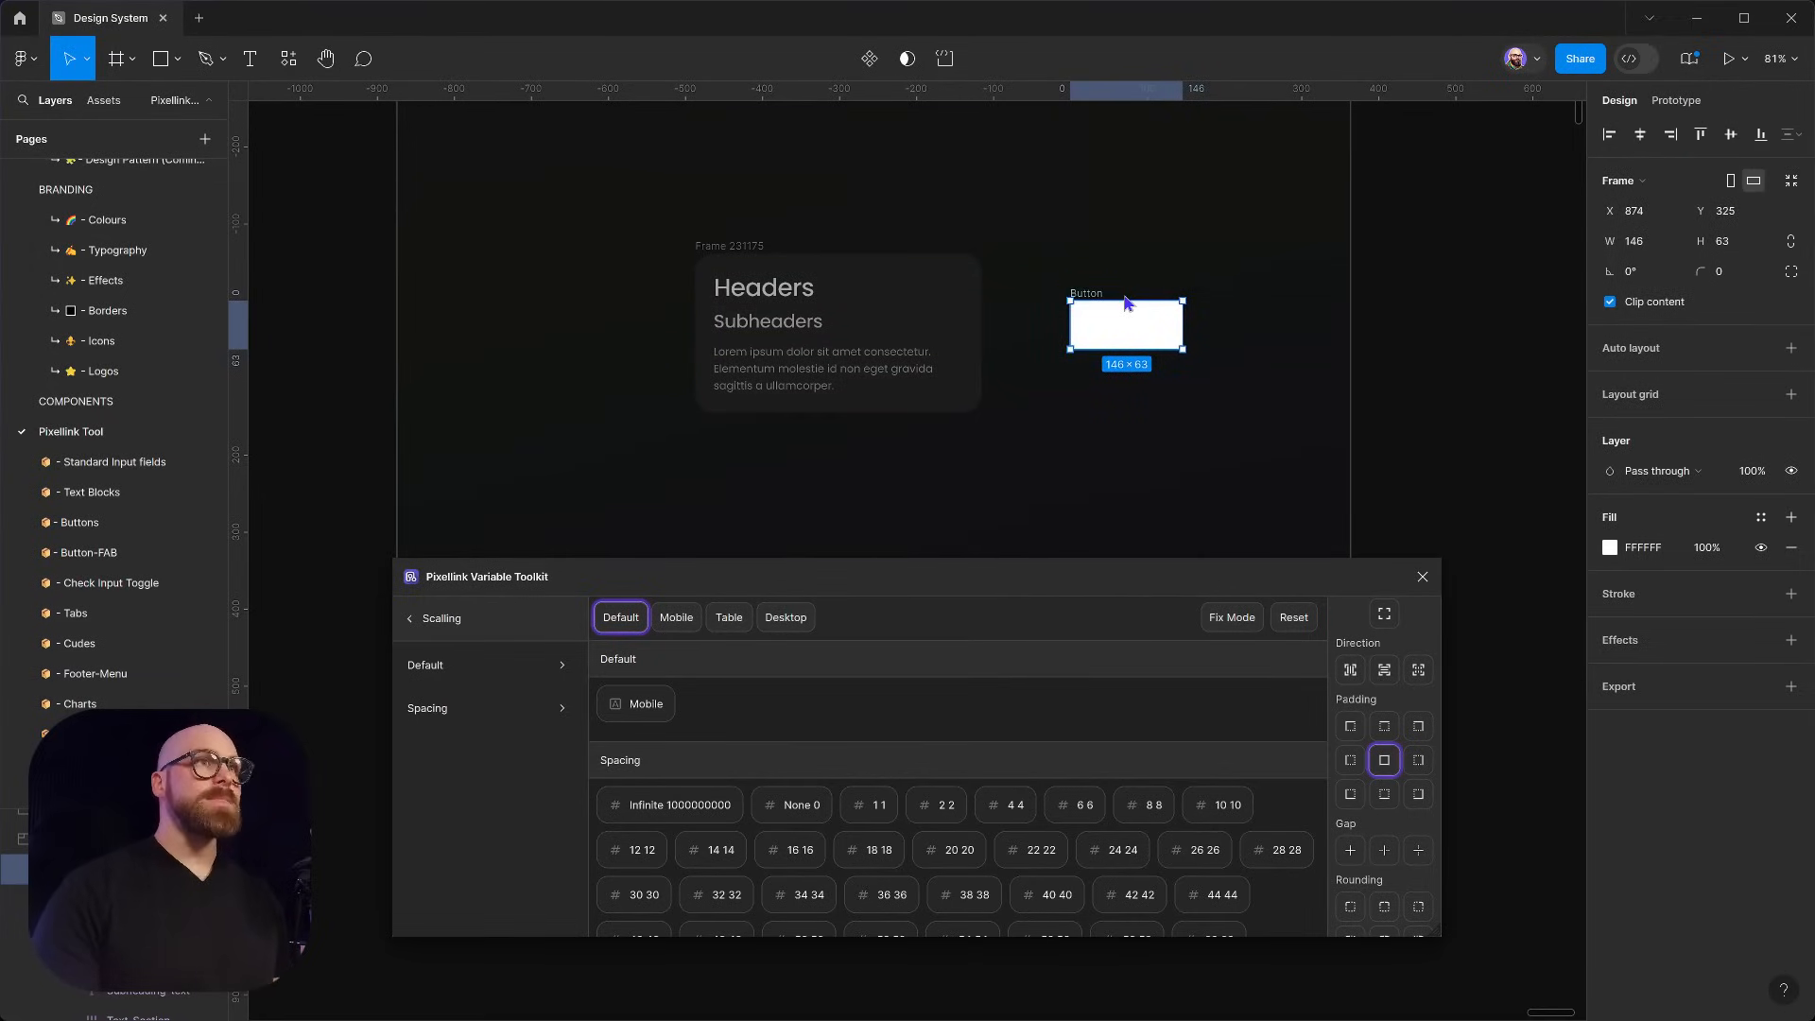
Give the white Button frame with its label toolkit auto layout, height hugging contents
click(826, 369)
text(Button)
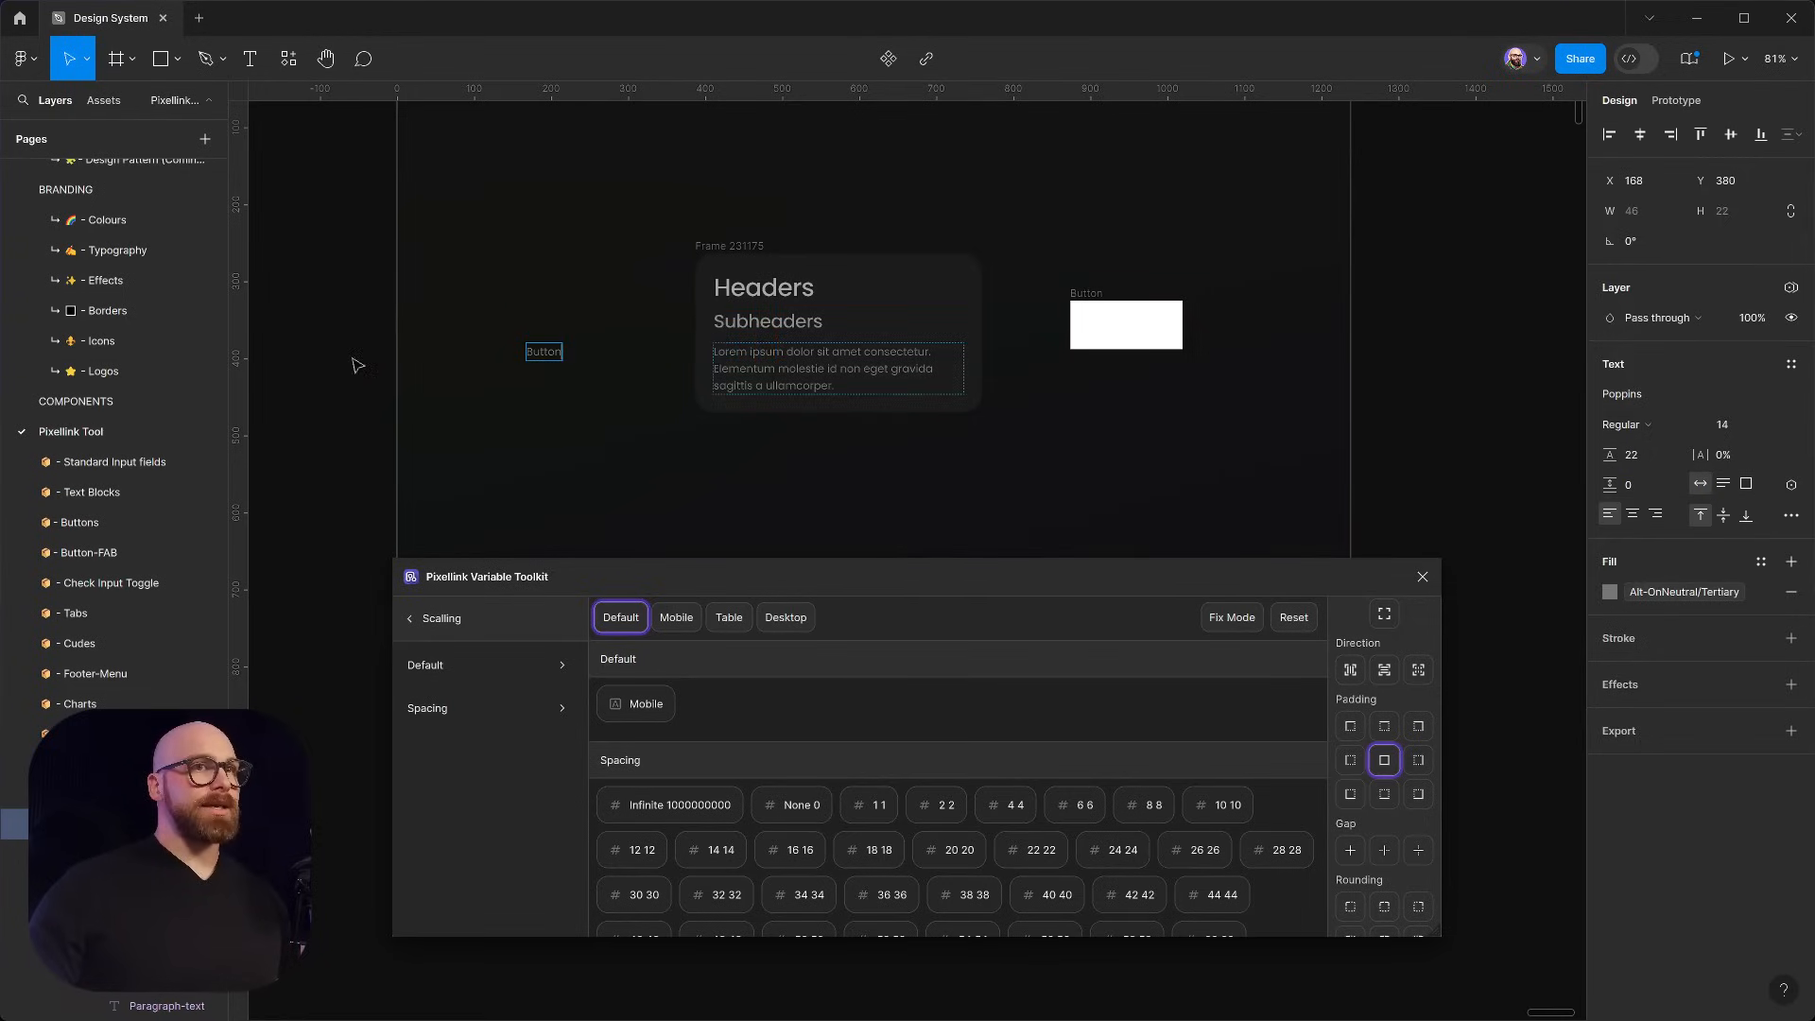
click(542, 352)
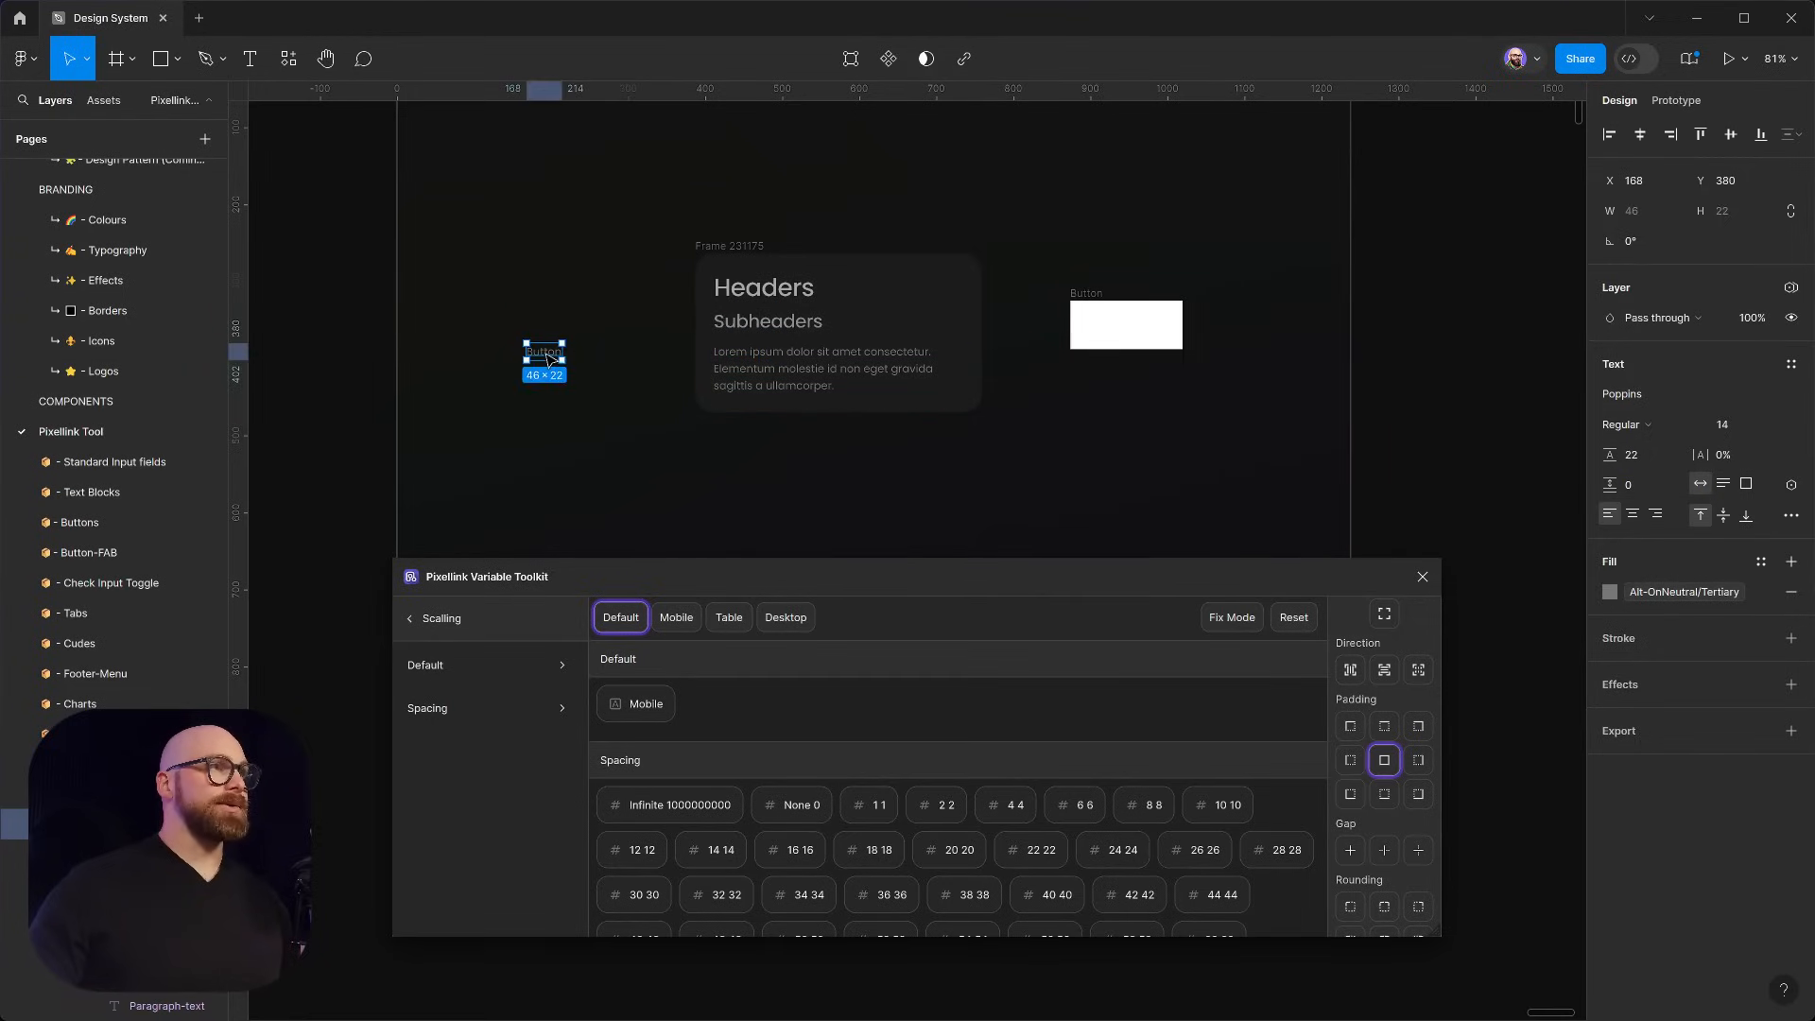
click(1123, 344)
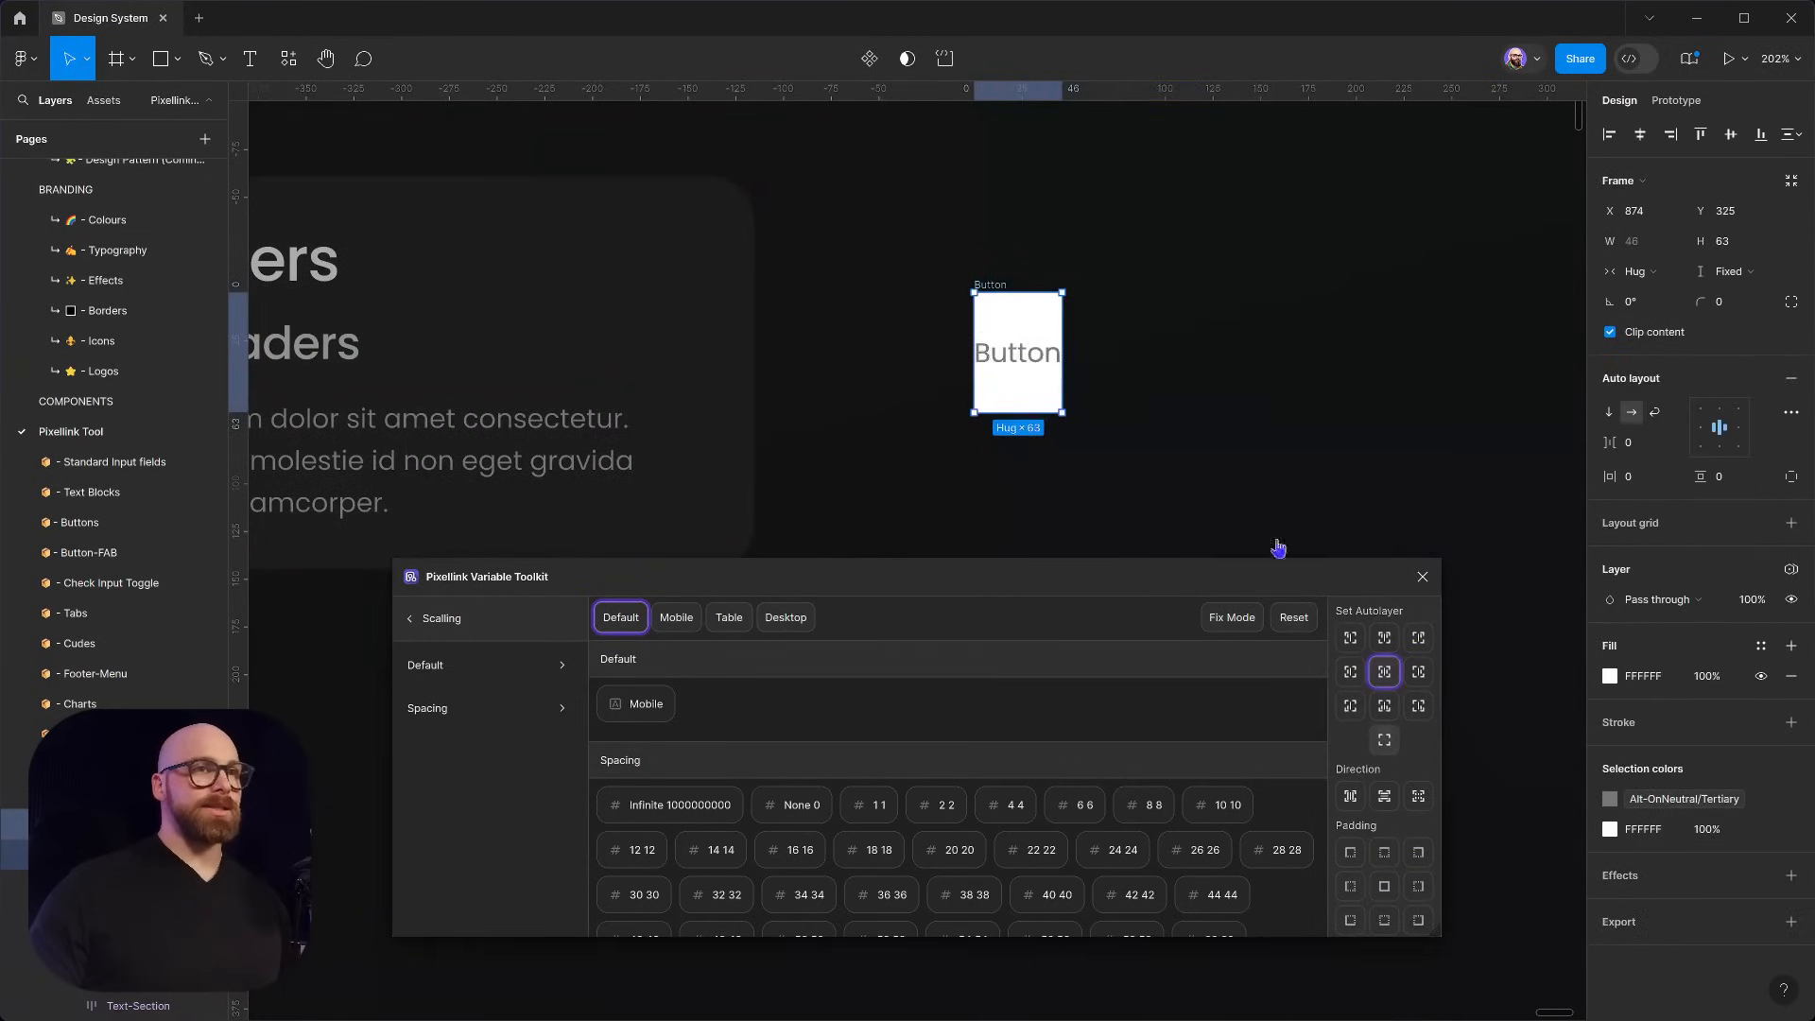
click(1729, 270)
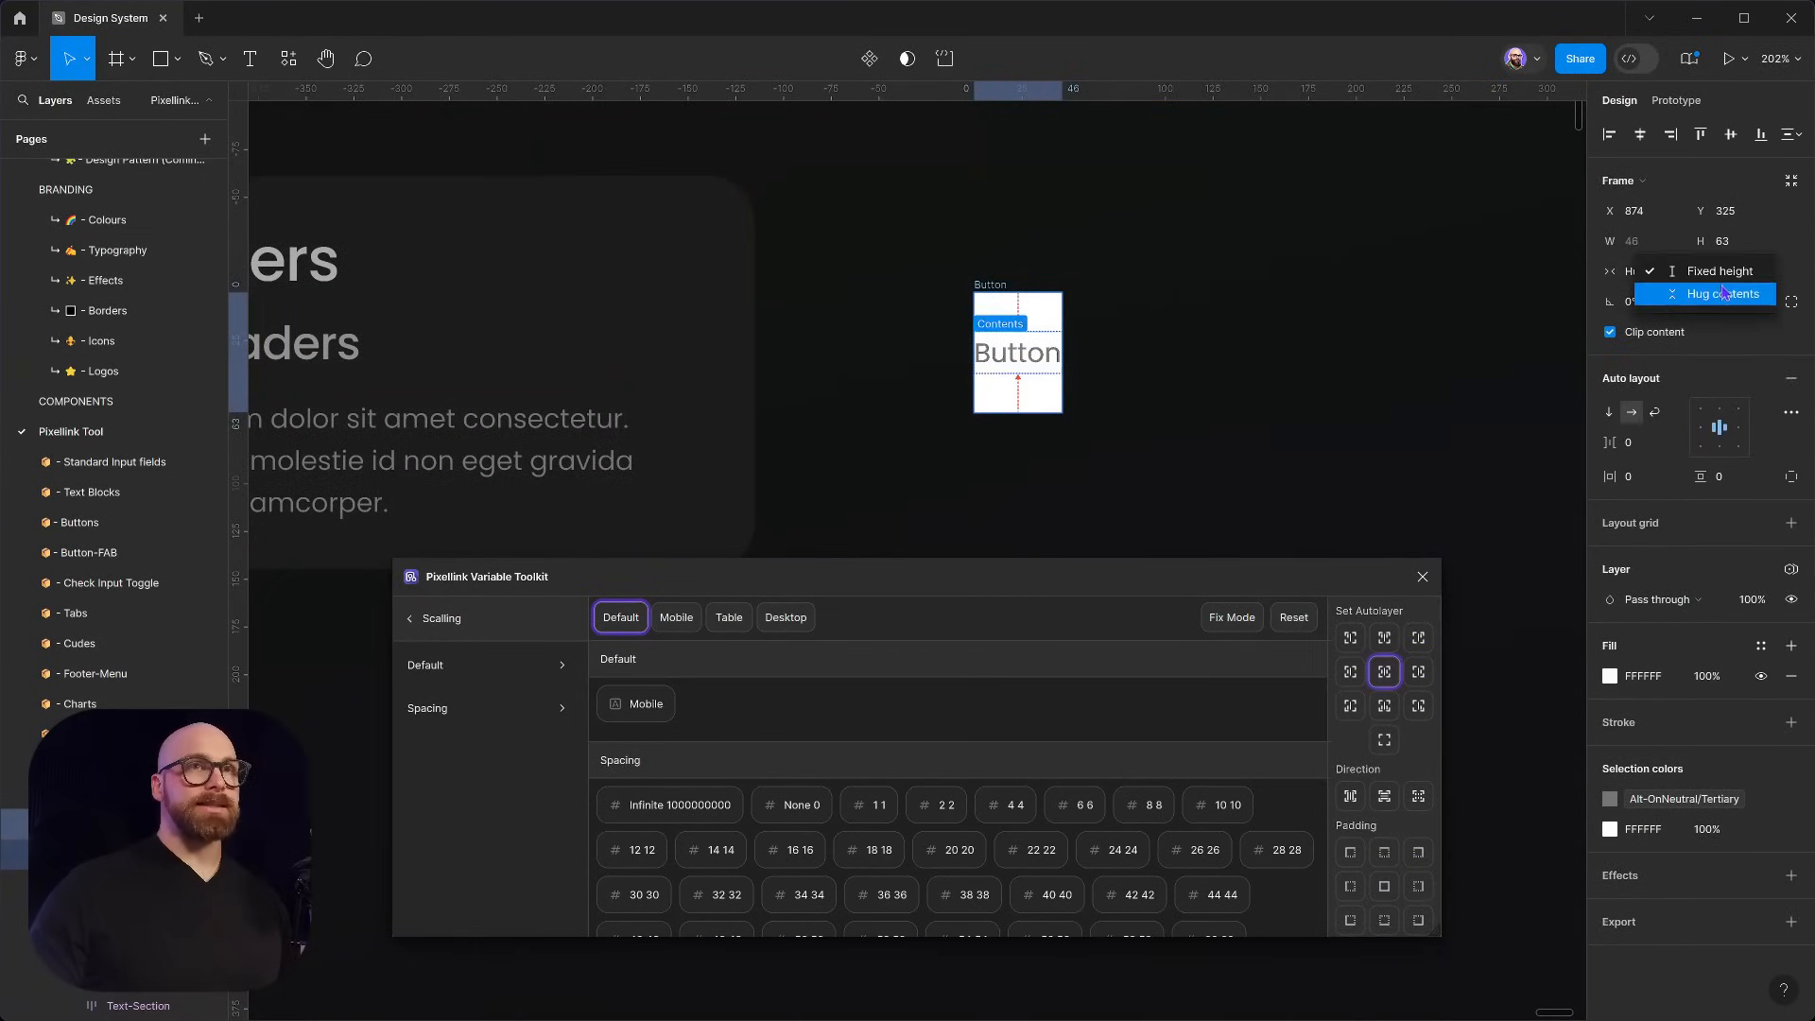
click(1720, 293)
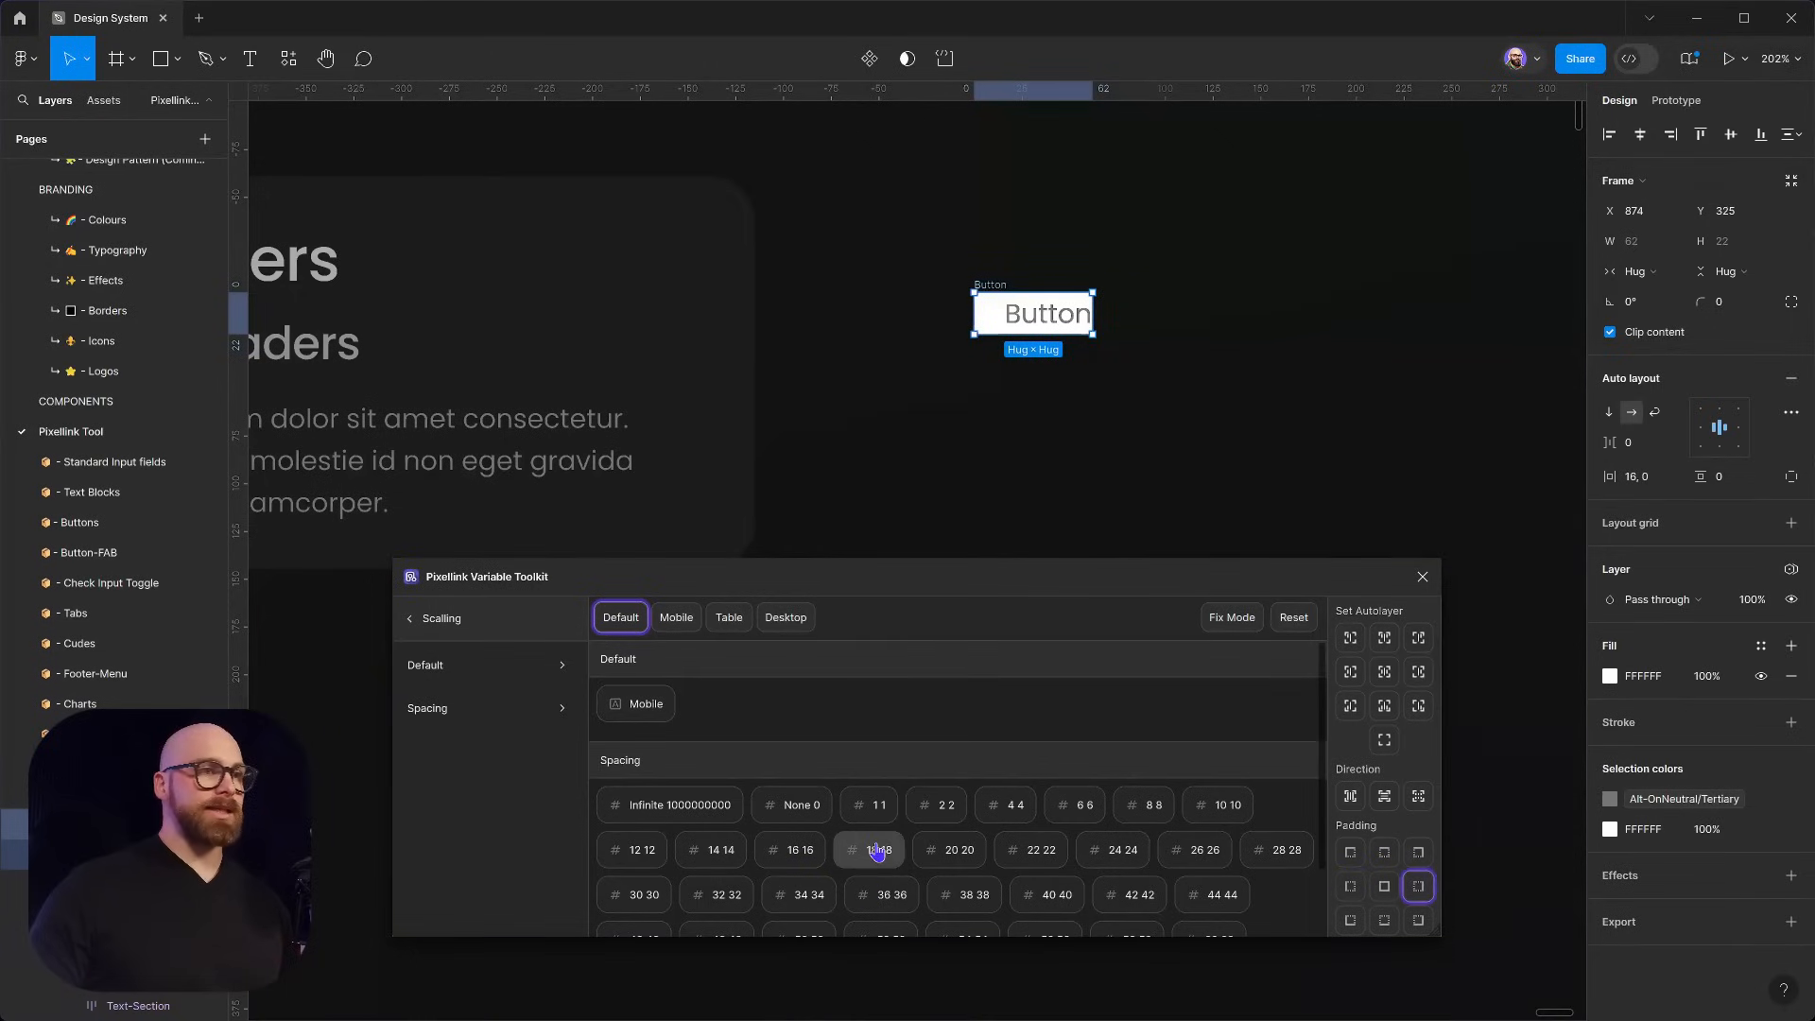
Apply 16 side padding and 8 top and bottom padding to the button
click(871, 849)
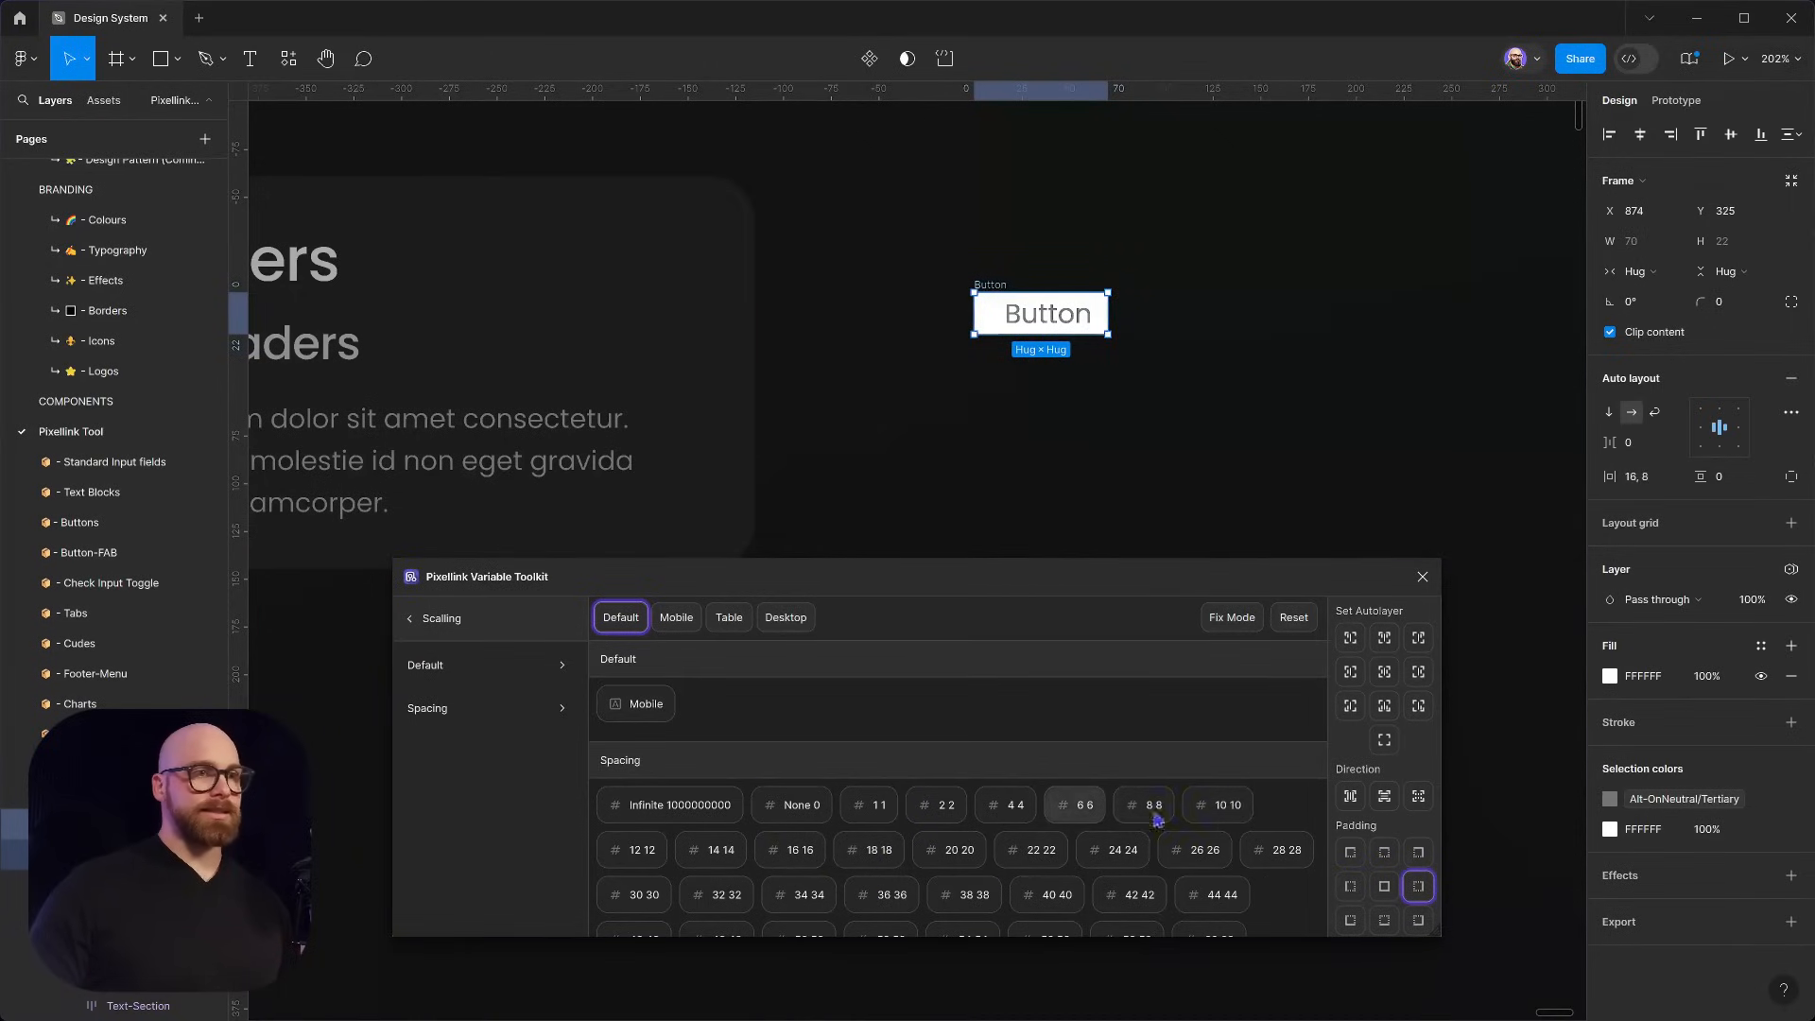
click(1384, 853)
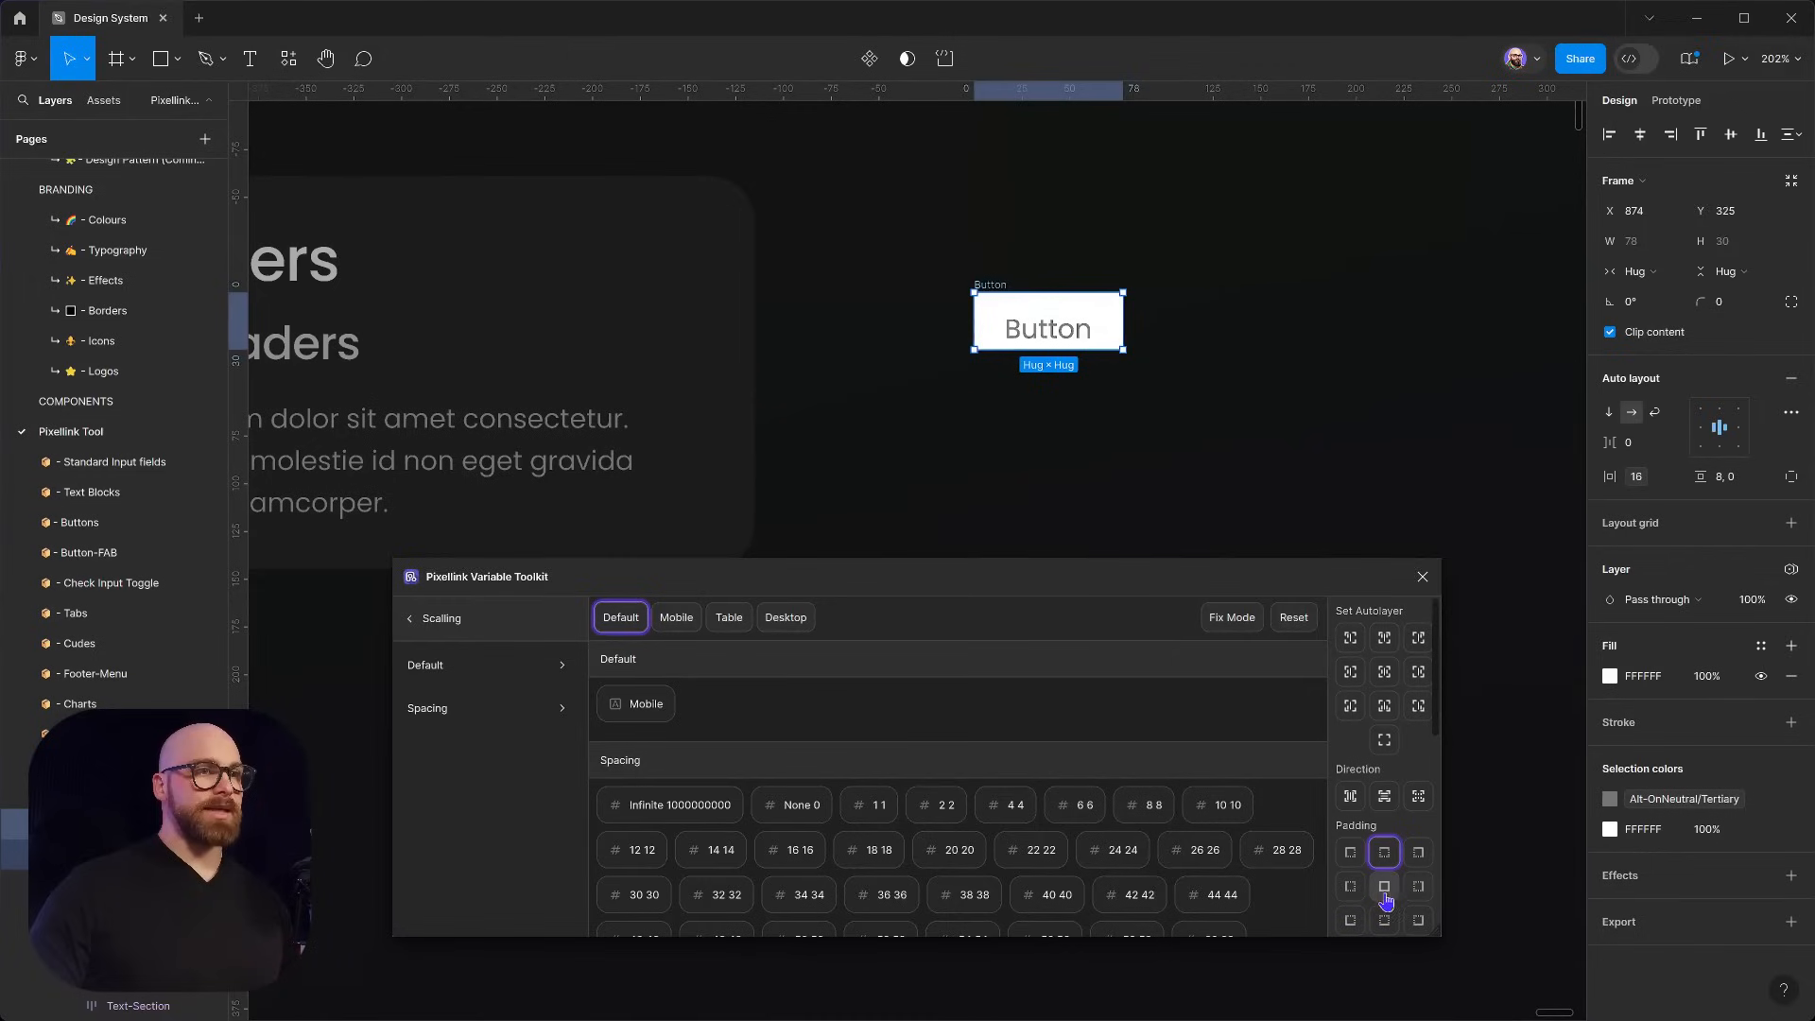
click(1144, 806)
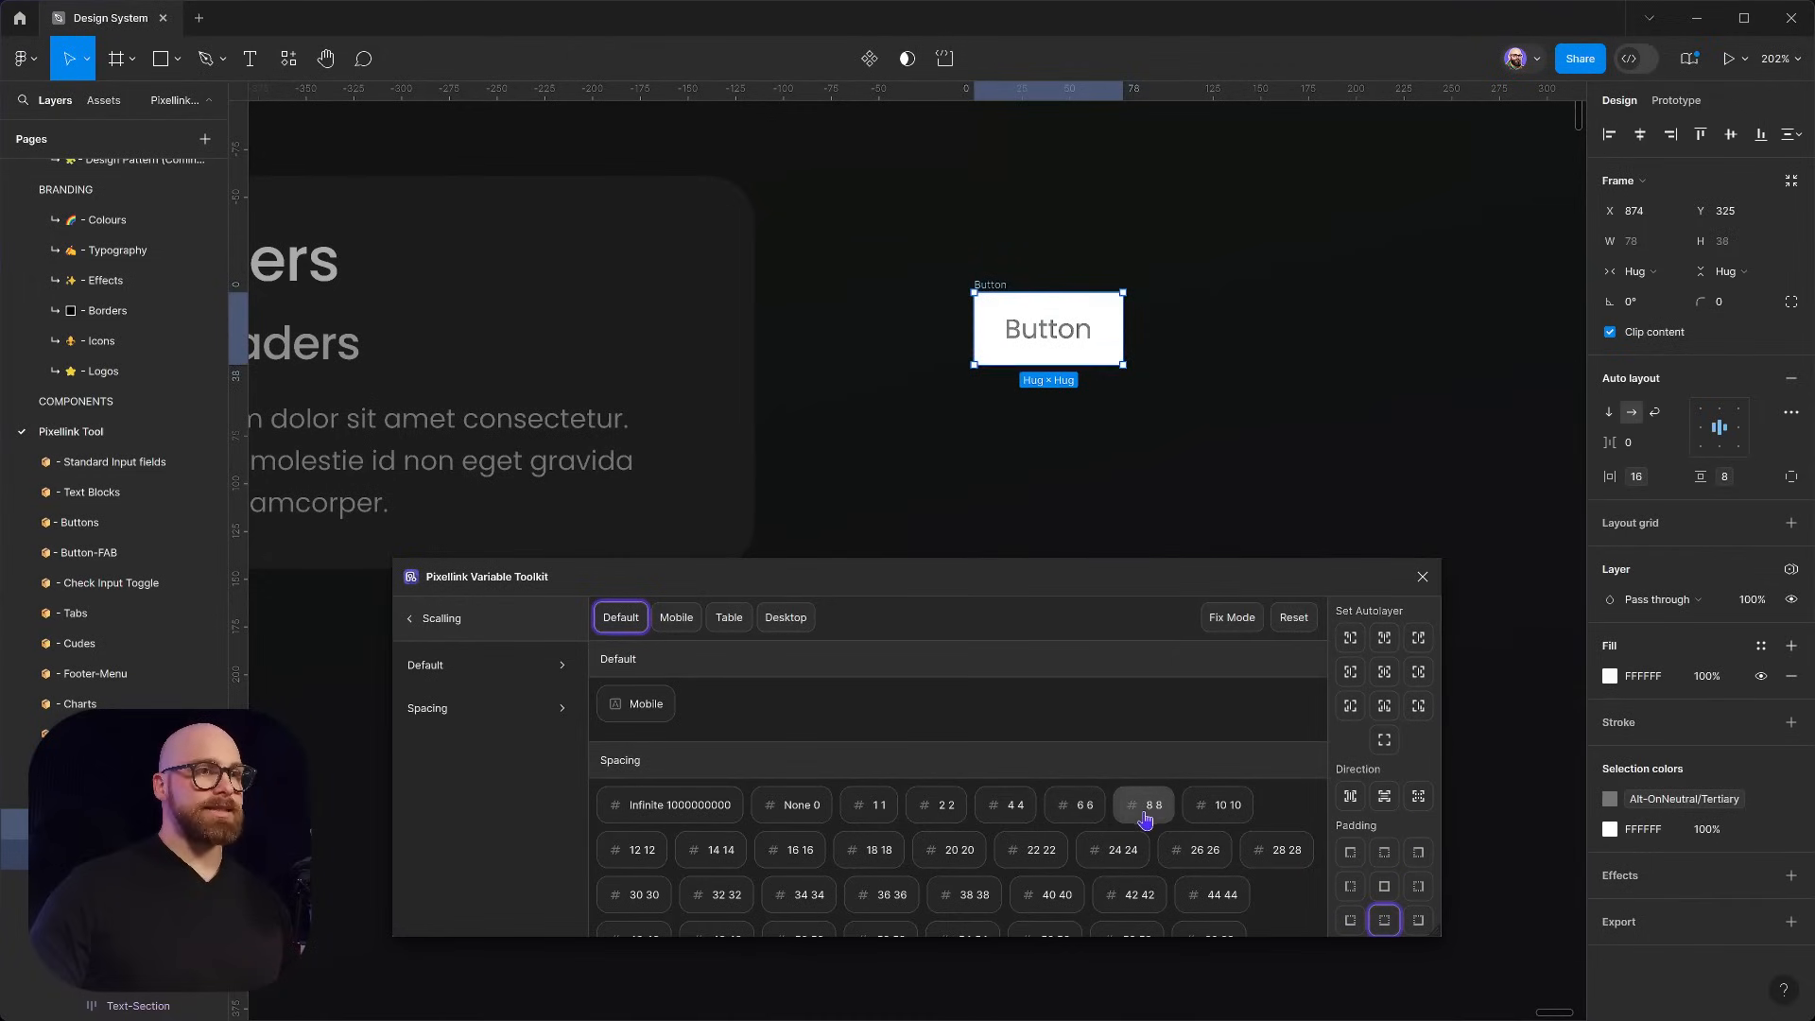
click(408, 616)
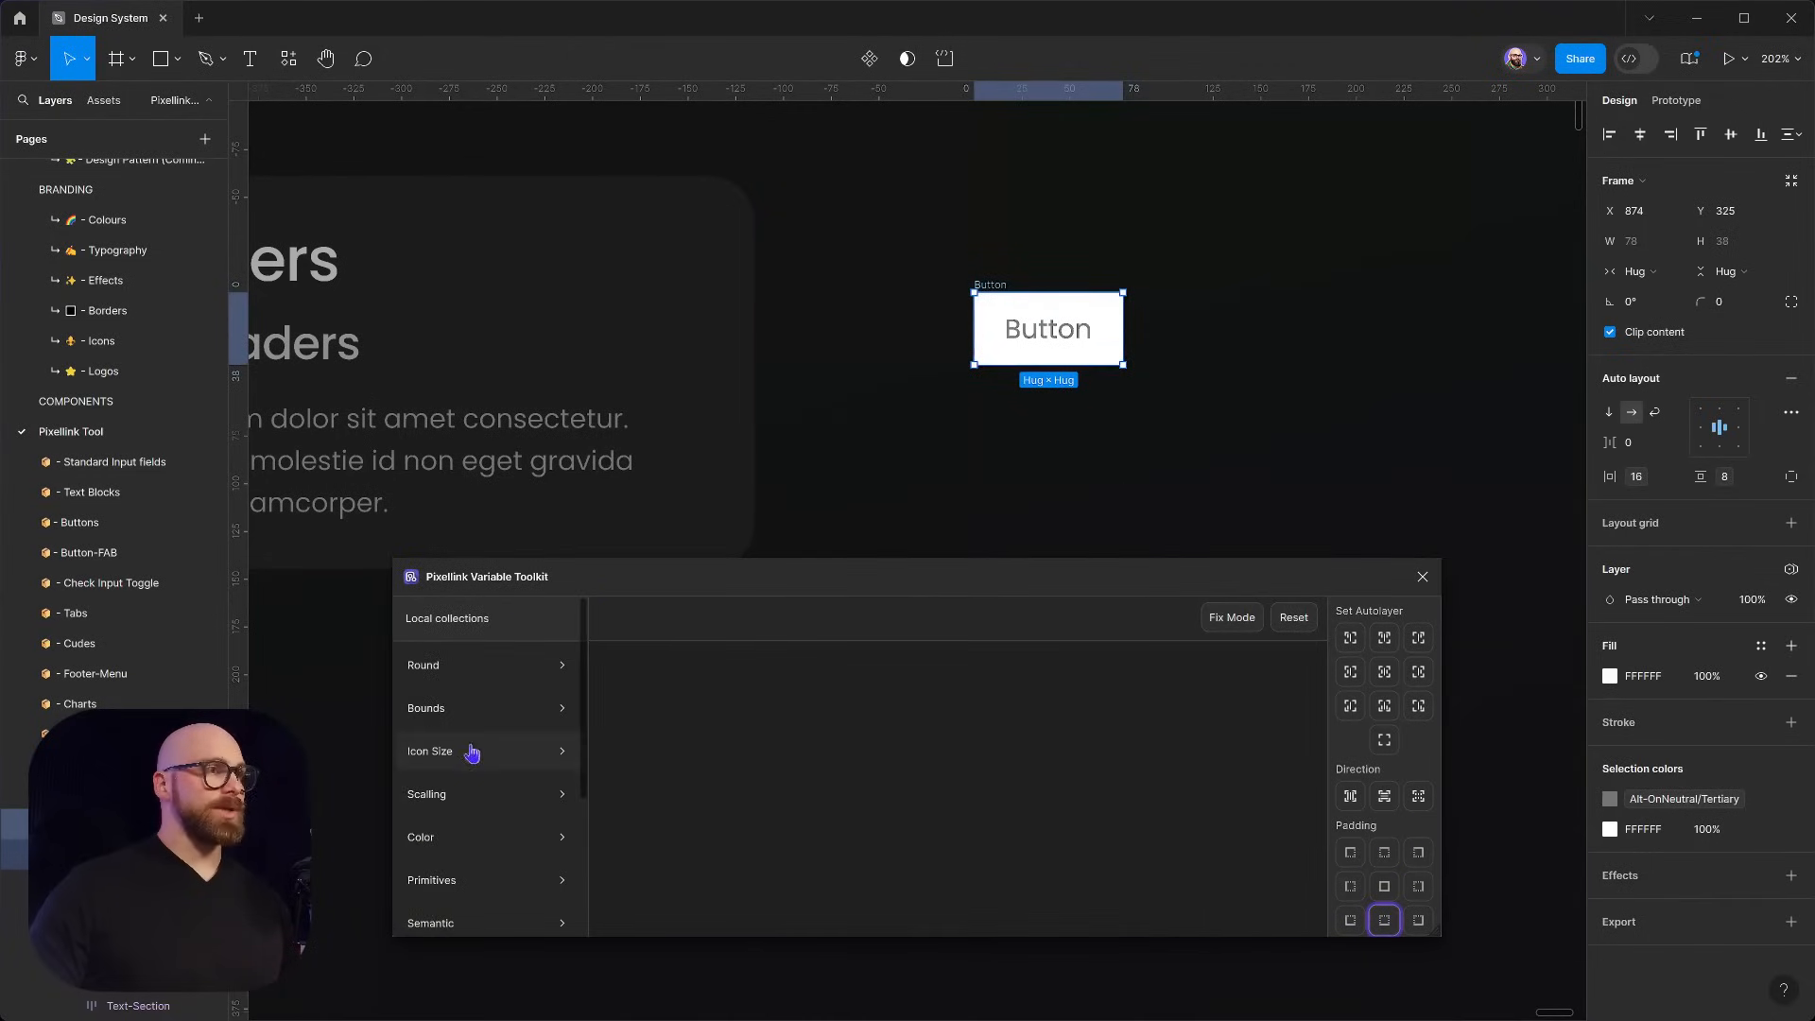
mouse_move(452, 687)
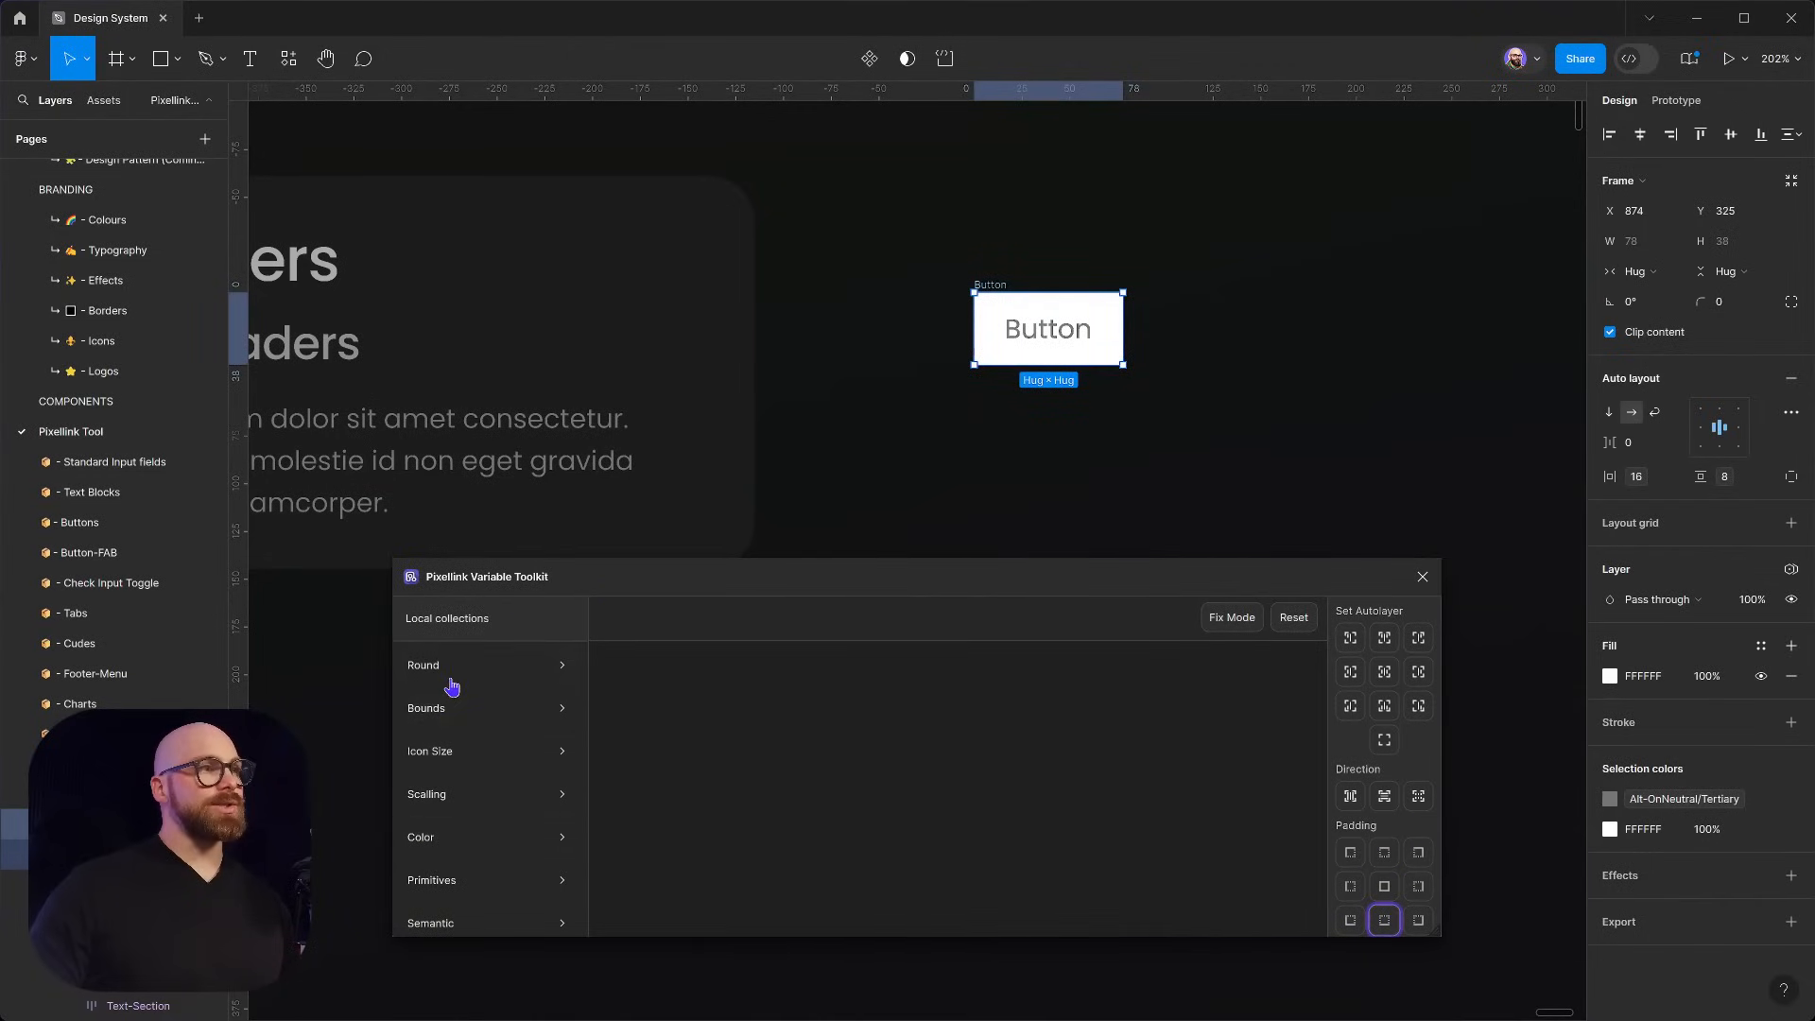
click(423, 663)
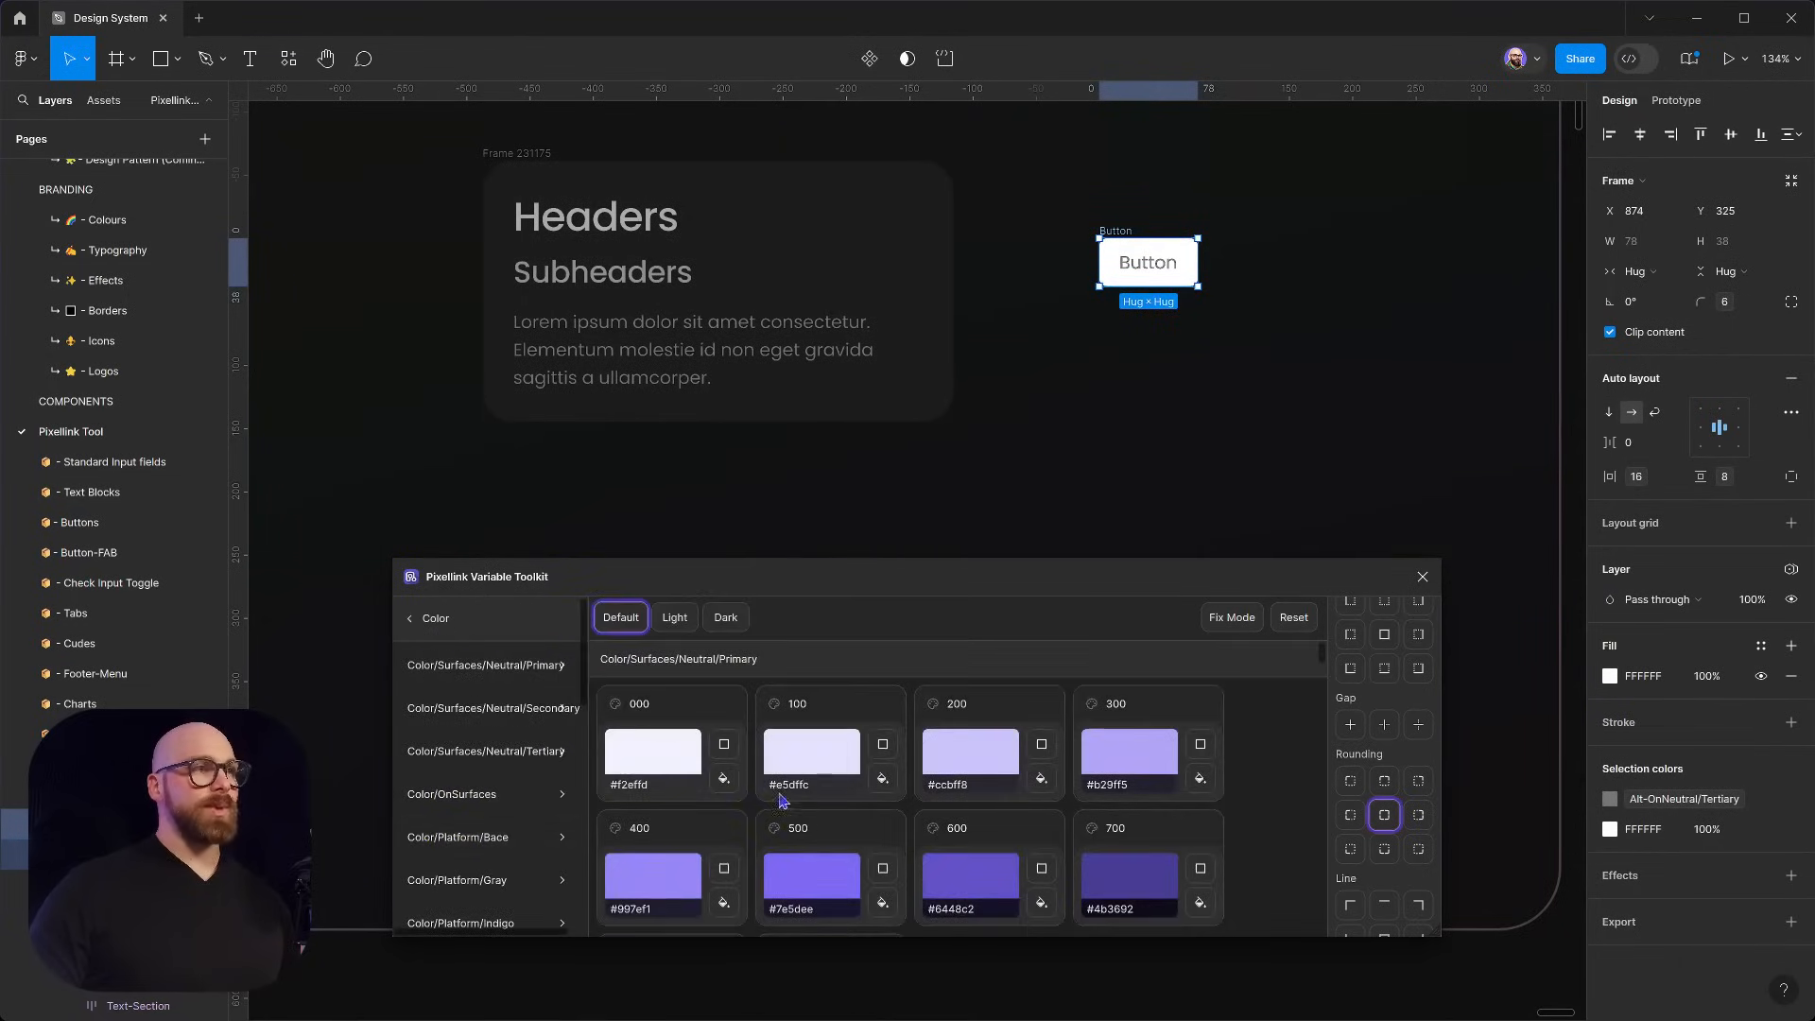
Apply the Semantic Main-OnColor colours to the button and Main-OnColor Primary to its label
click(411, 616)
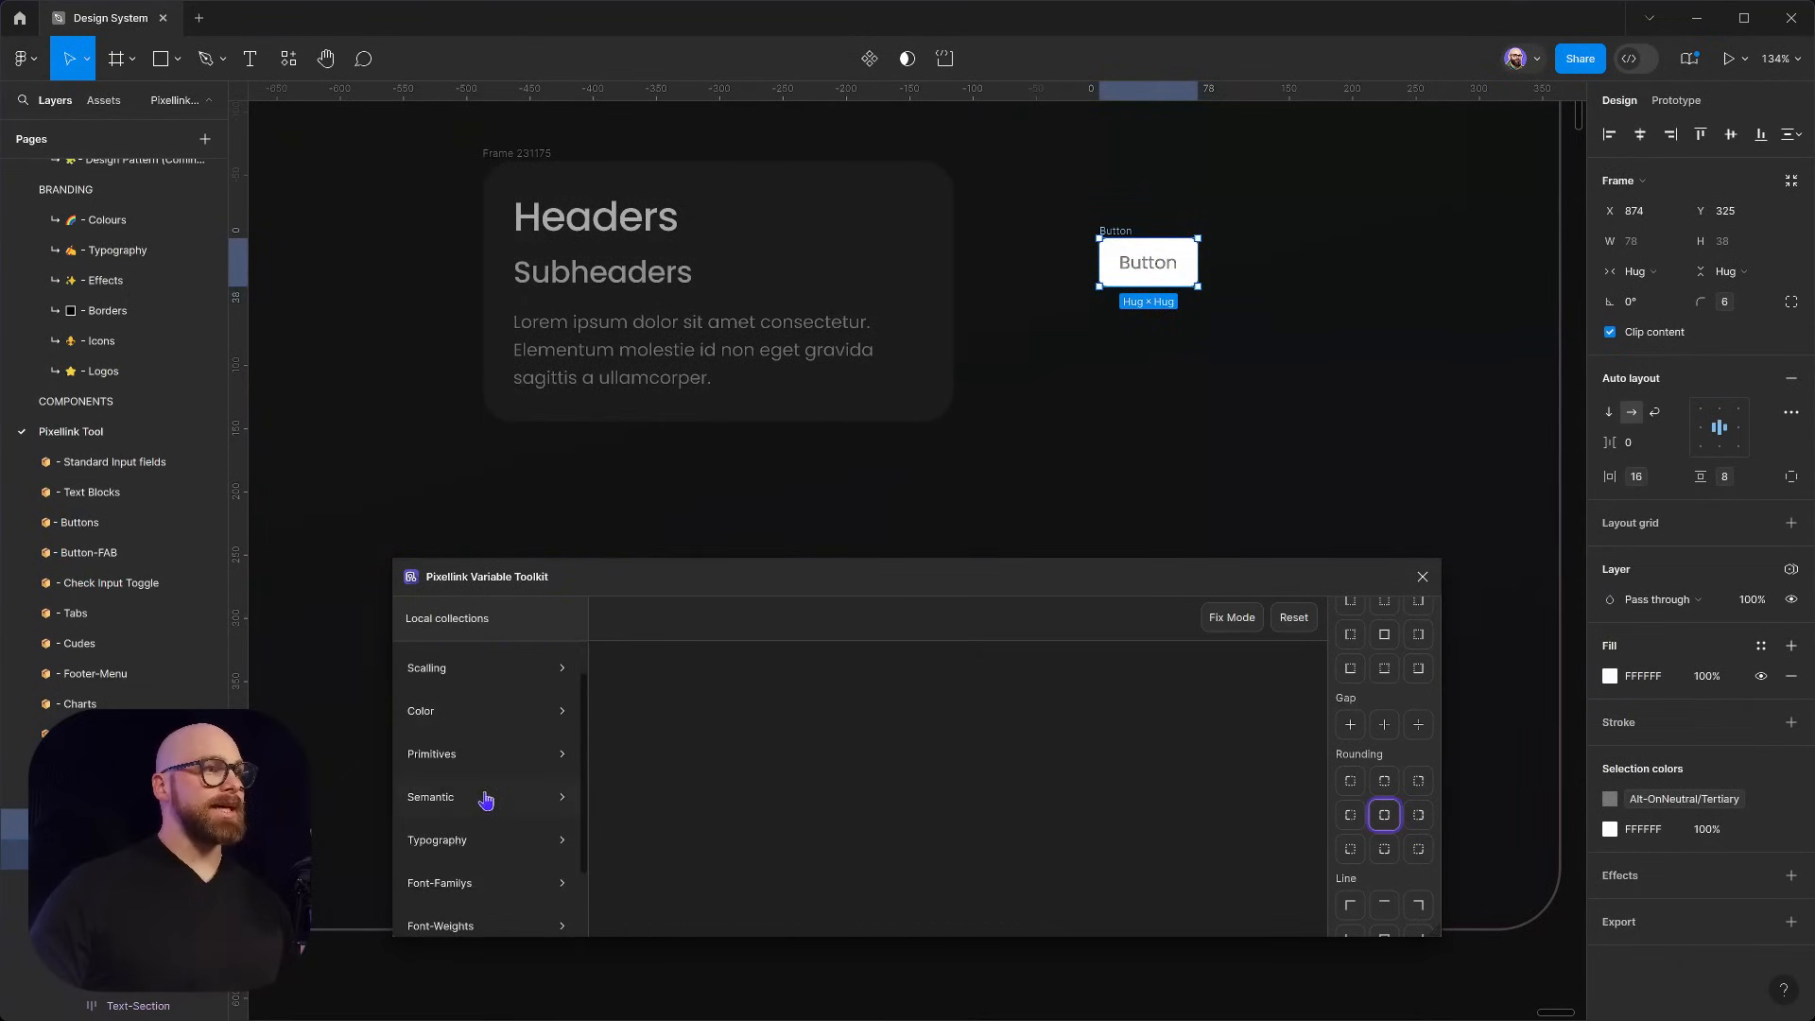
click(431, 796)
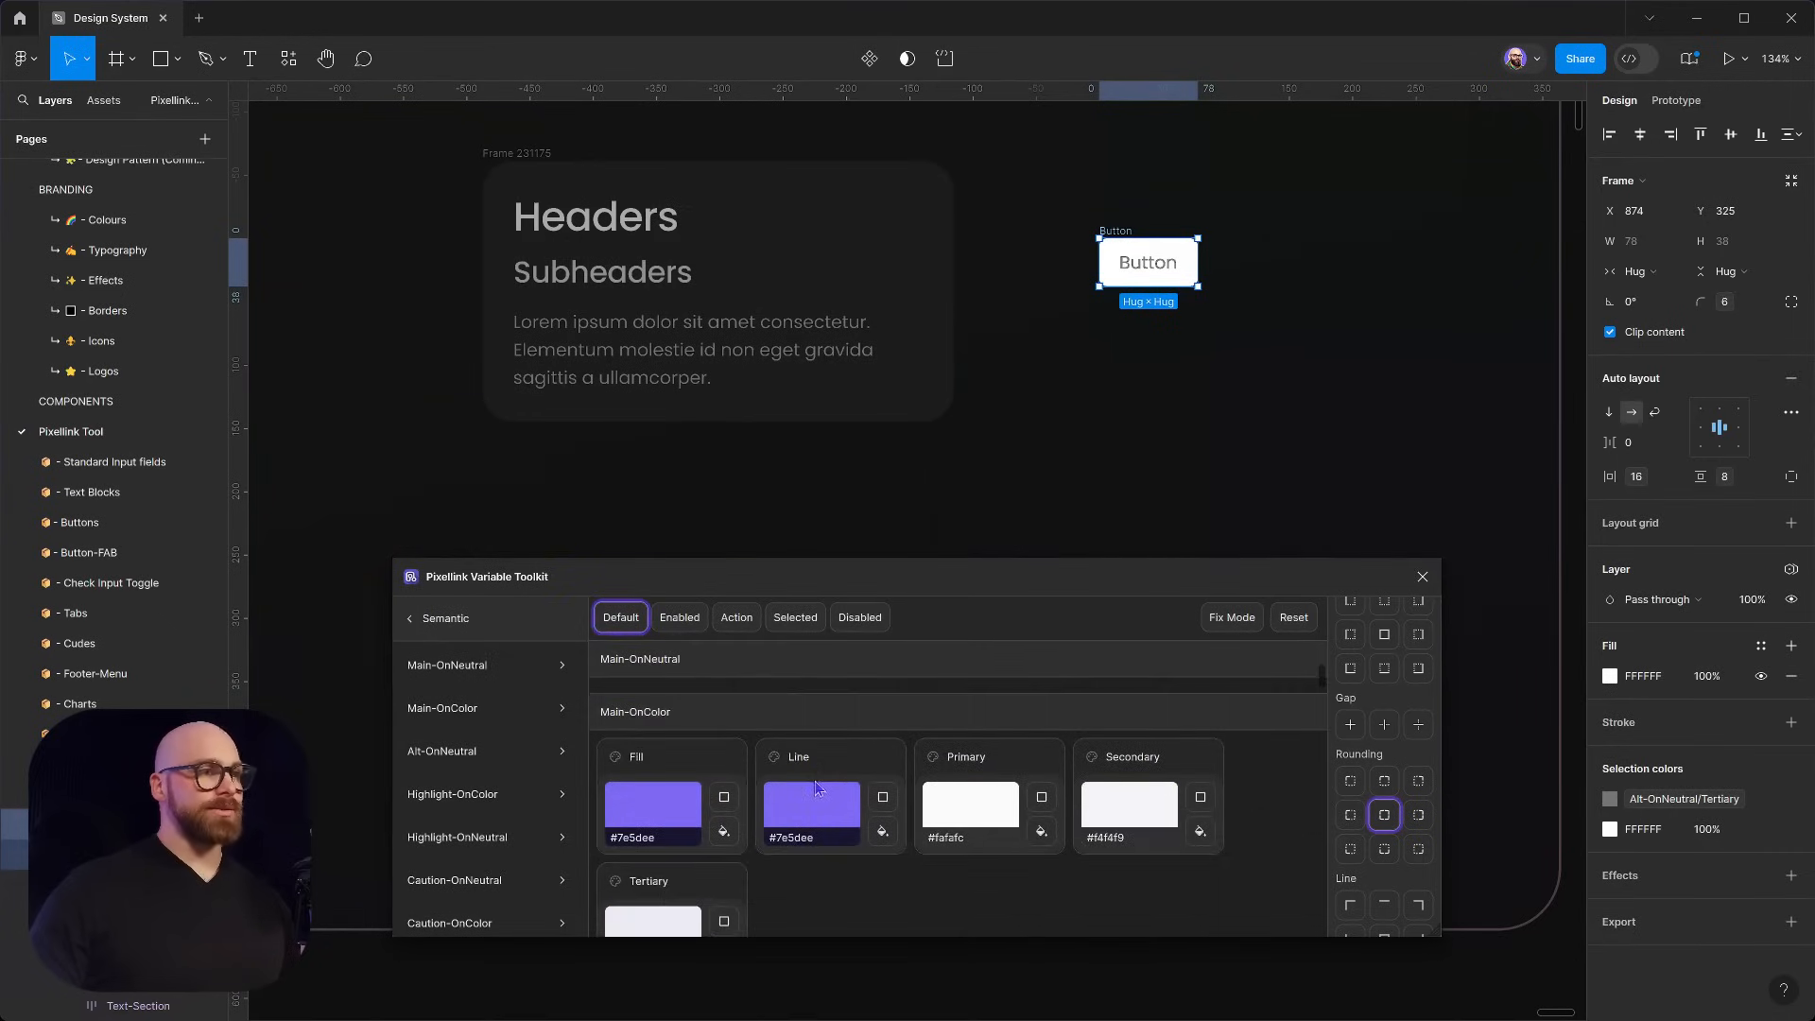
click(724, 832)
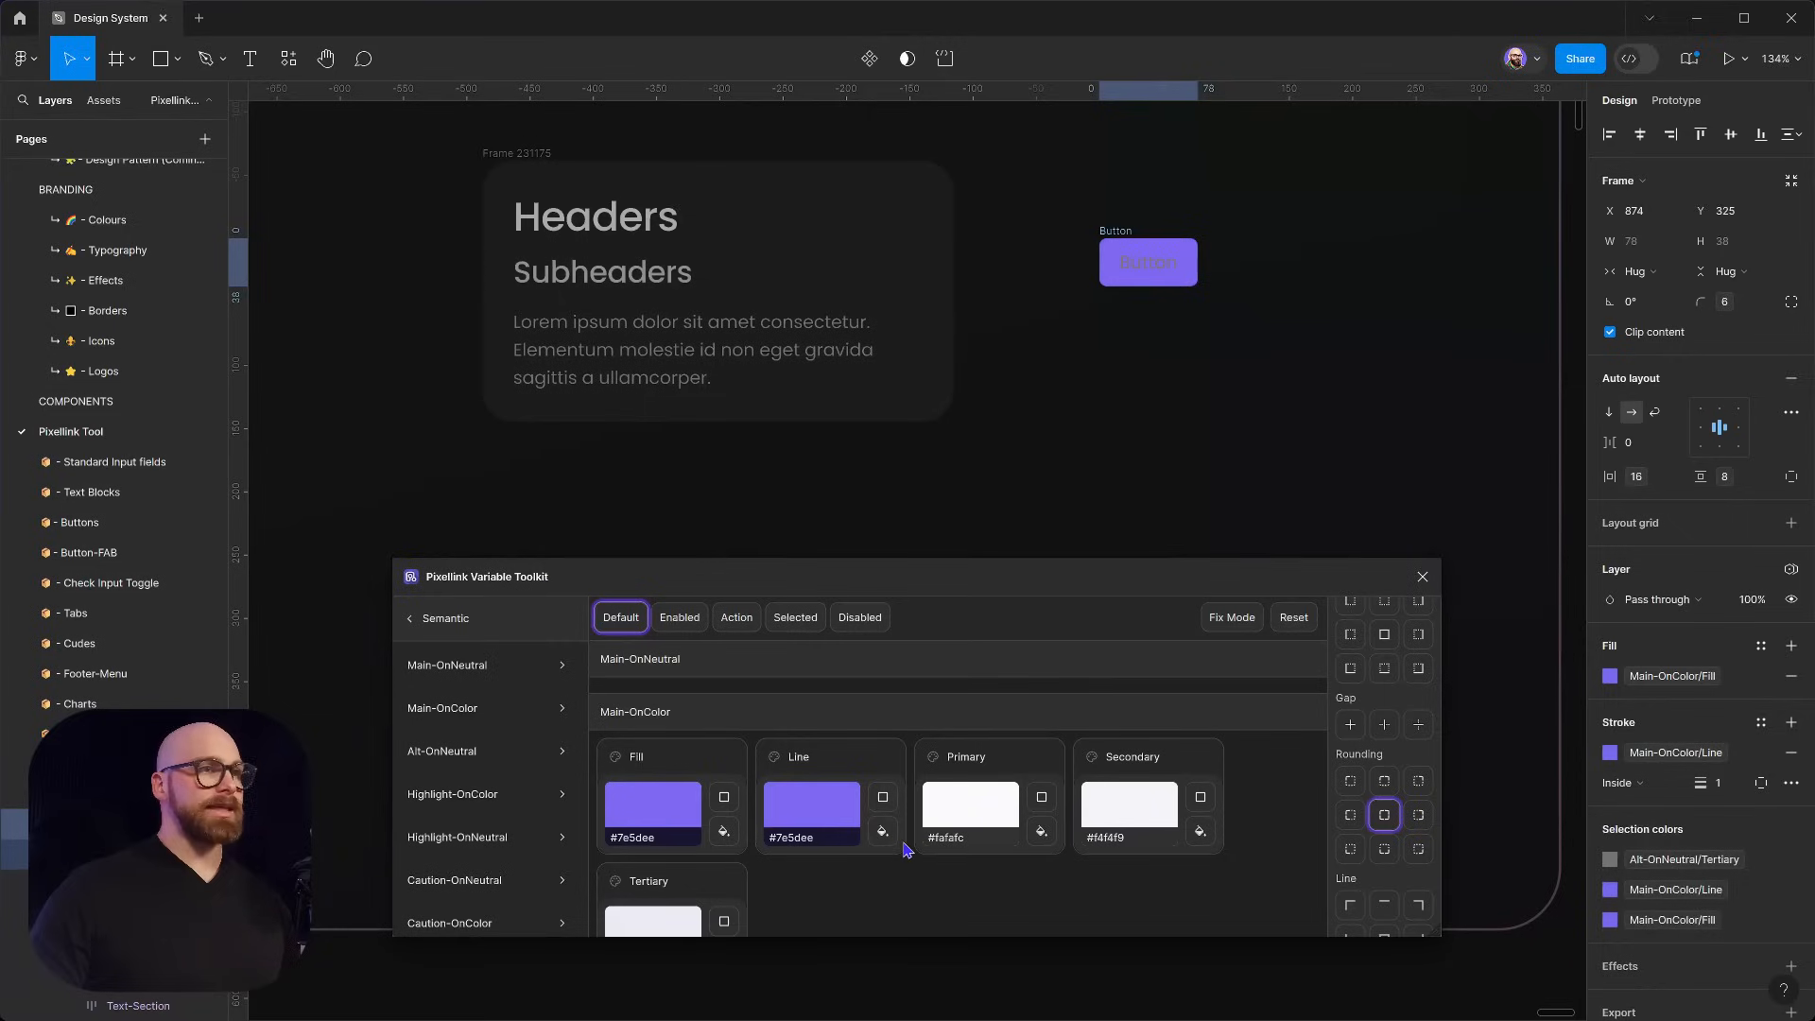
click(1147, 261)
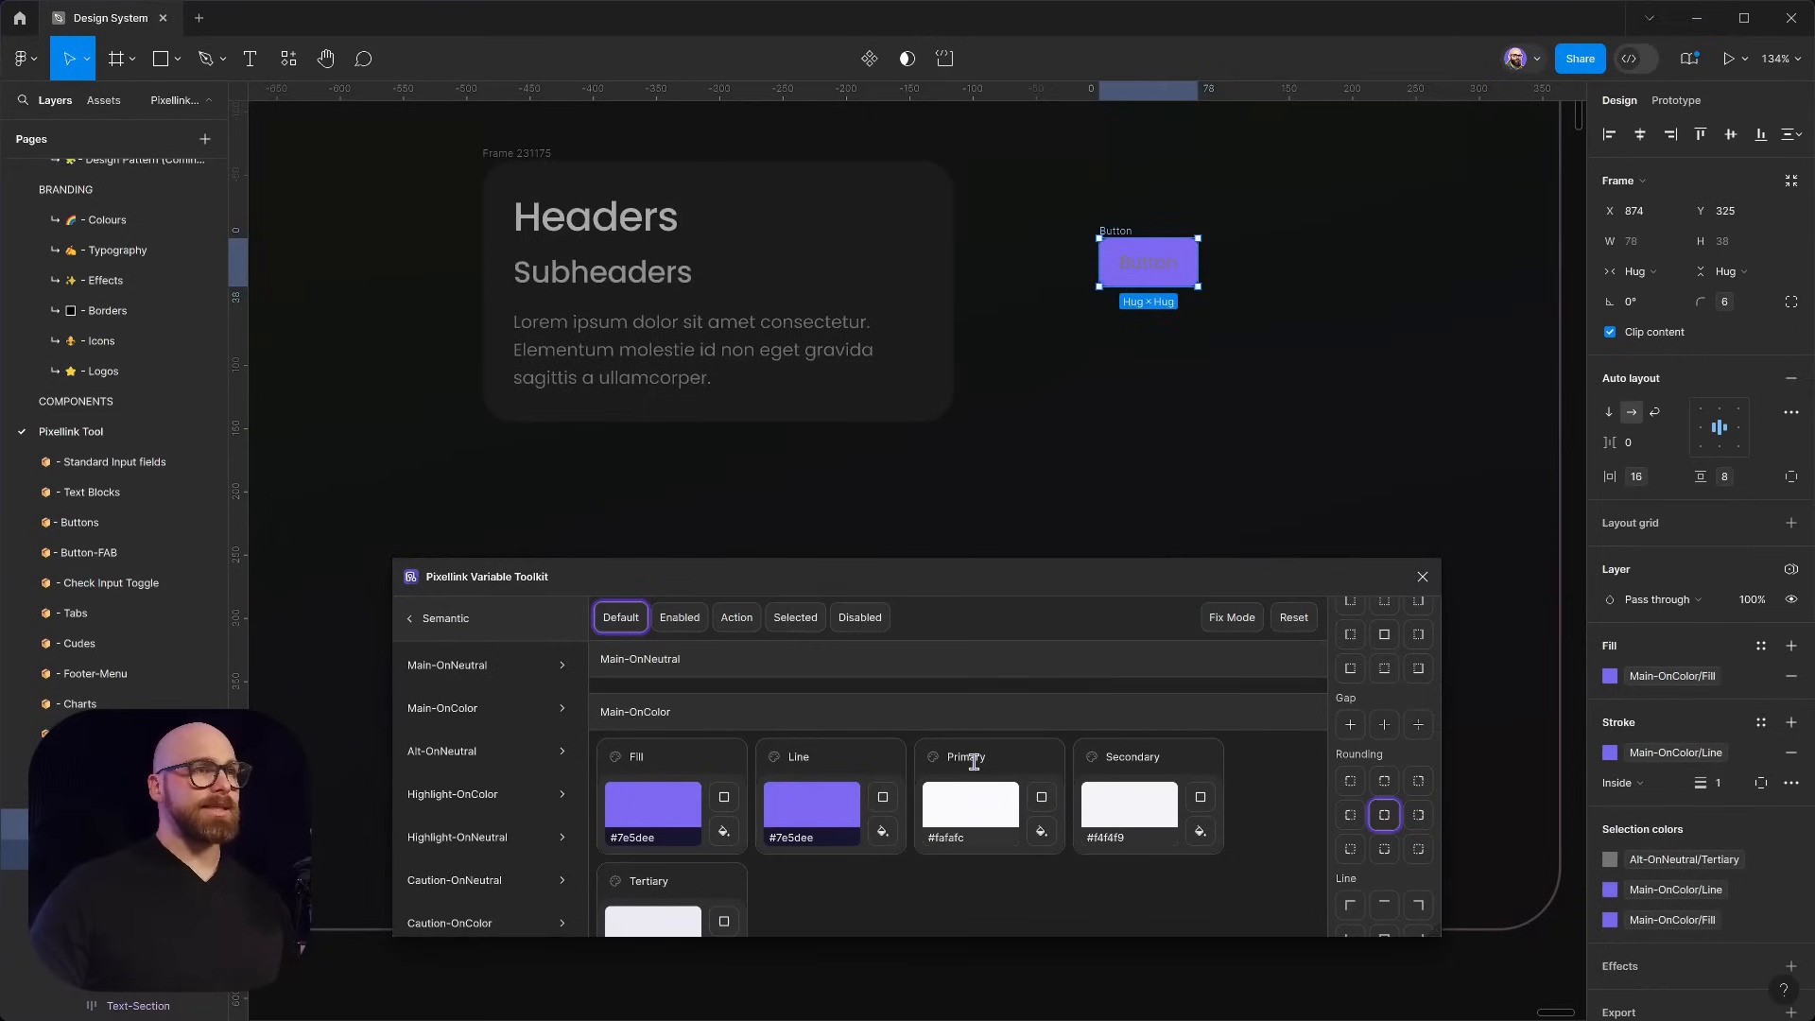
click(1148, 261)
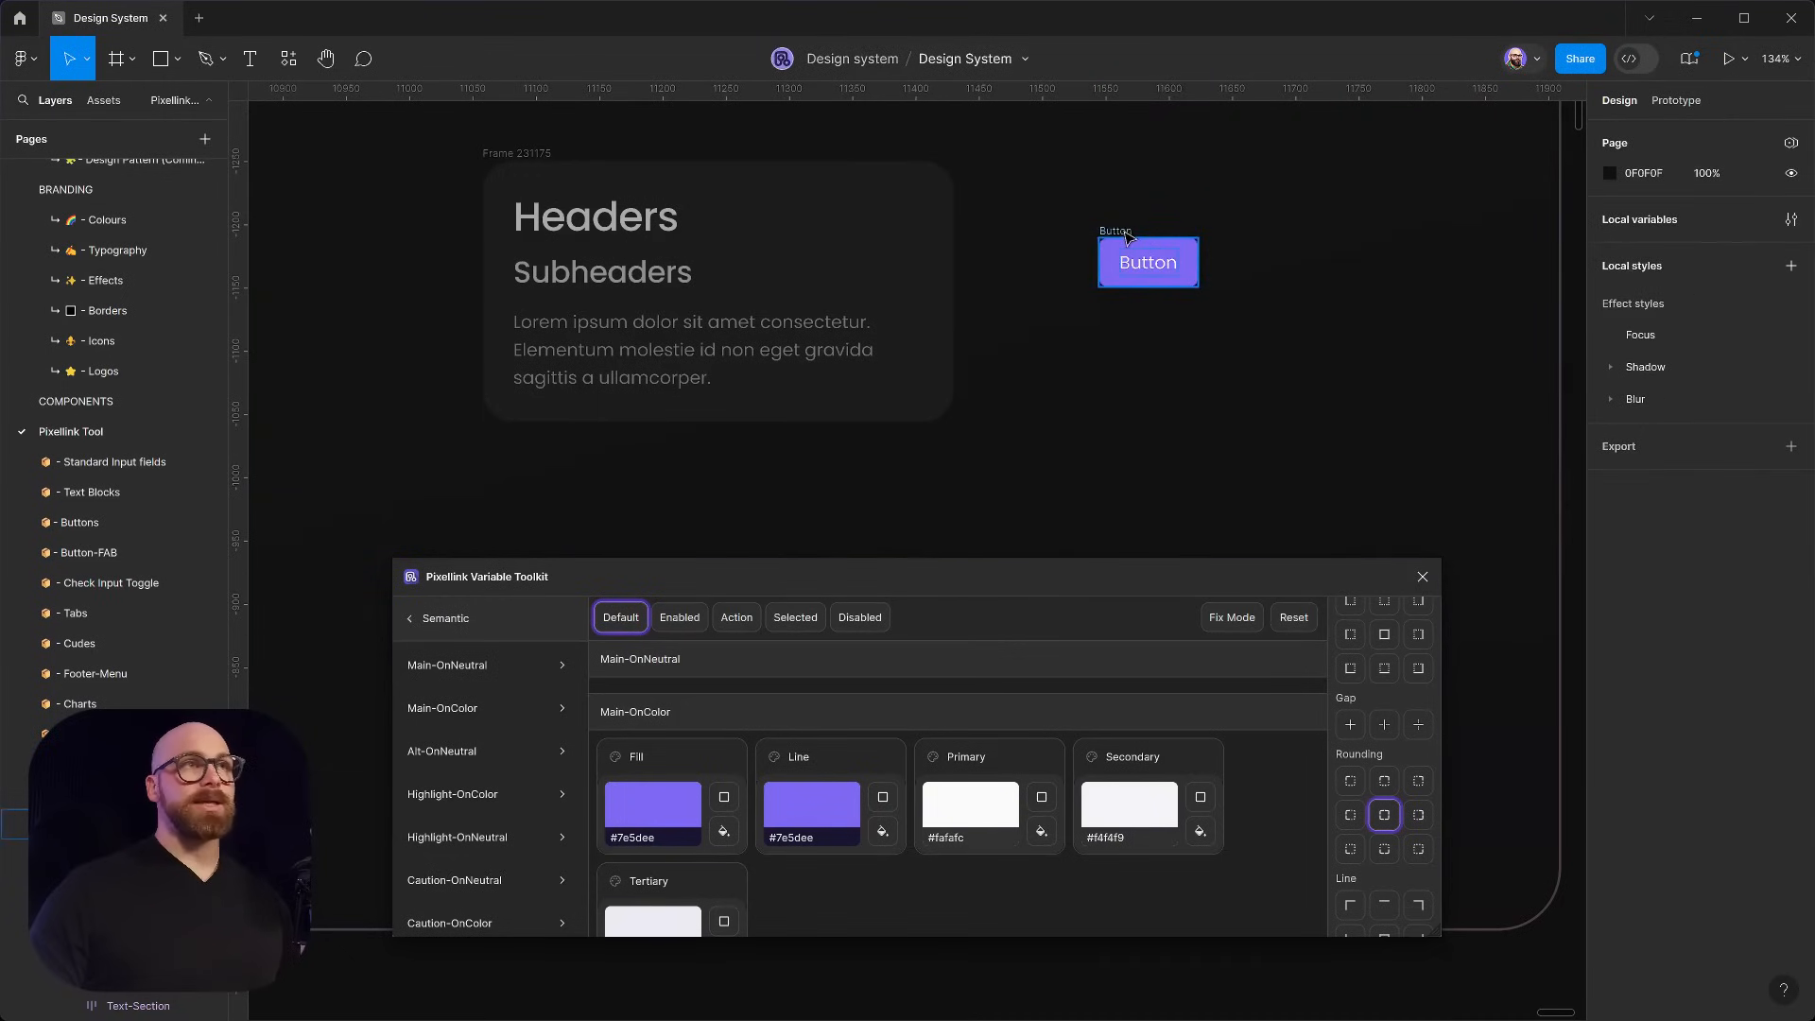
Place the button inside the card and stack the card's contents vertically, left-aligned
click(718, 289)
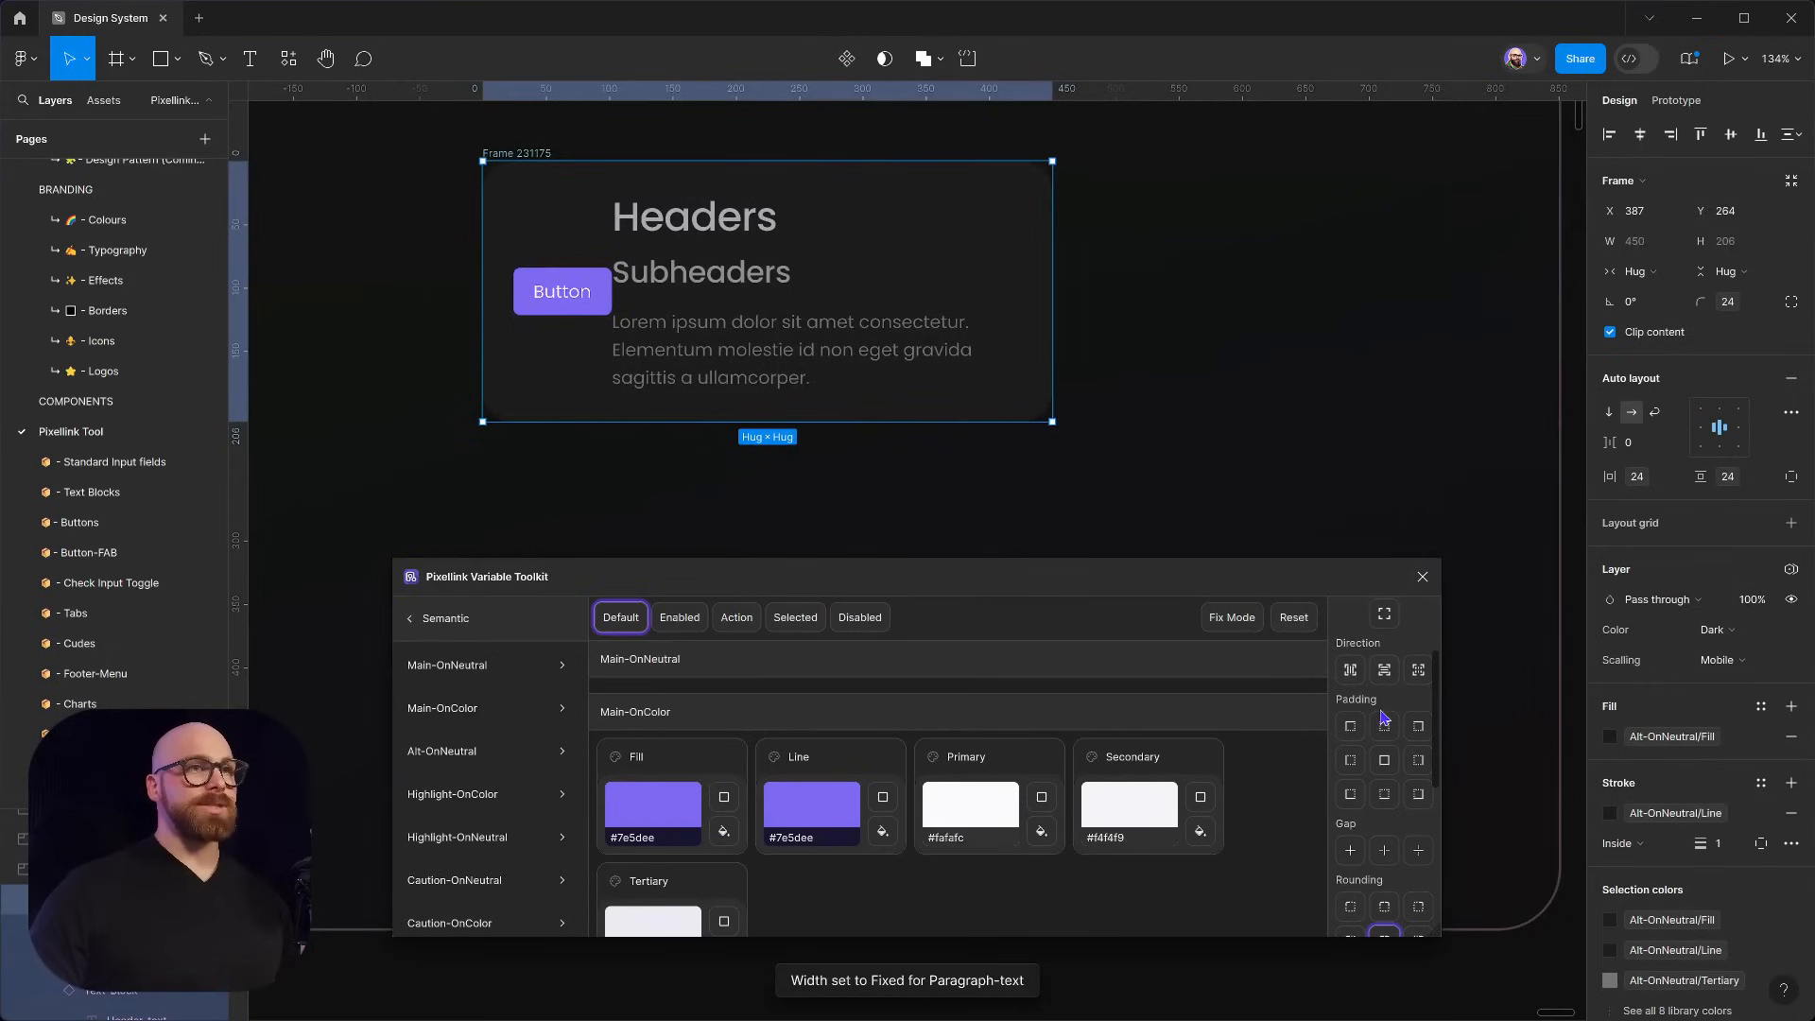
click(1384, 669)
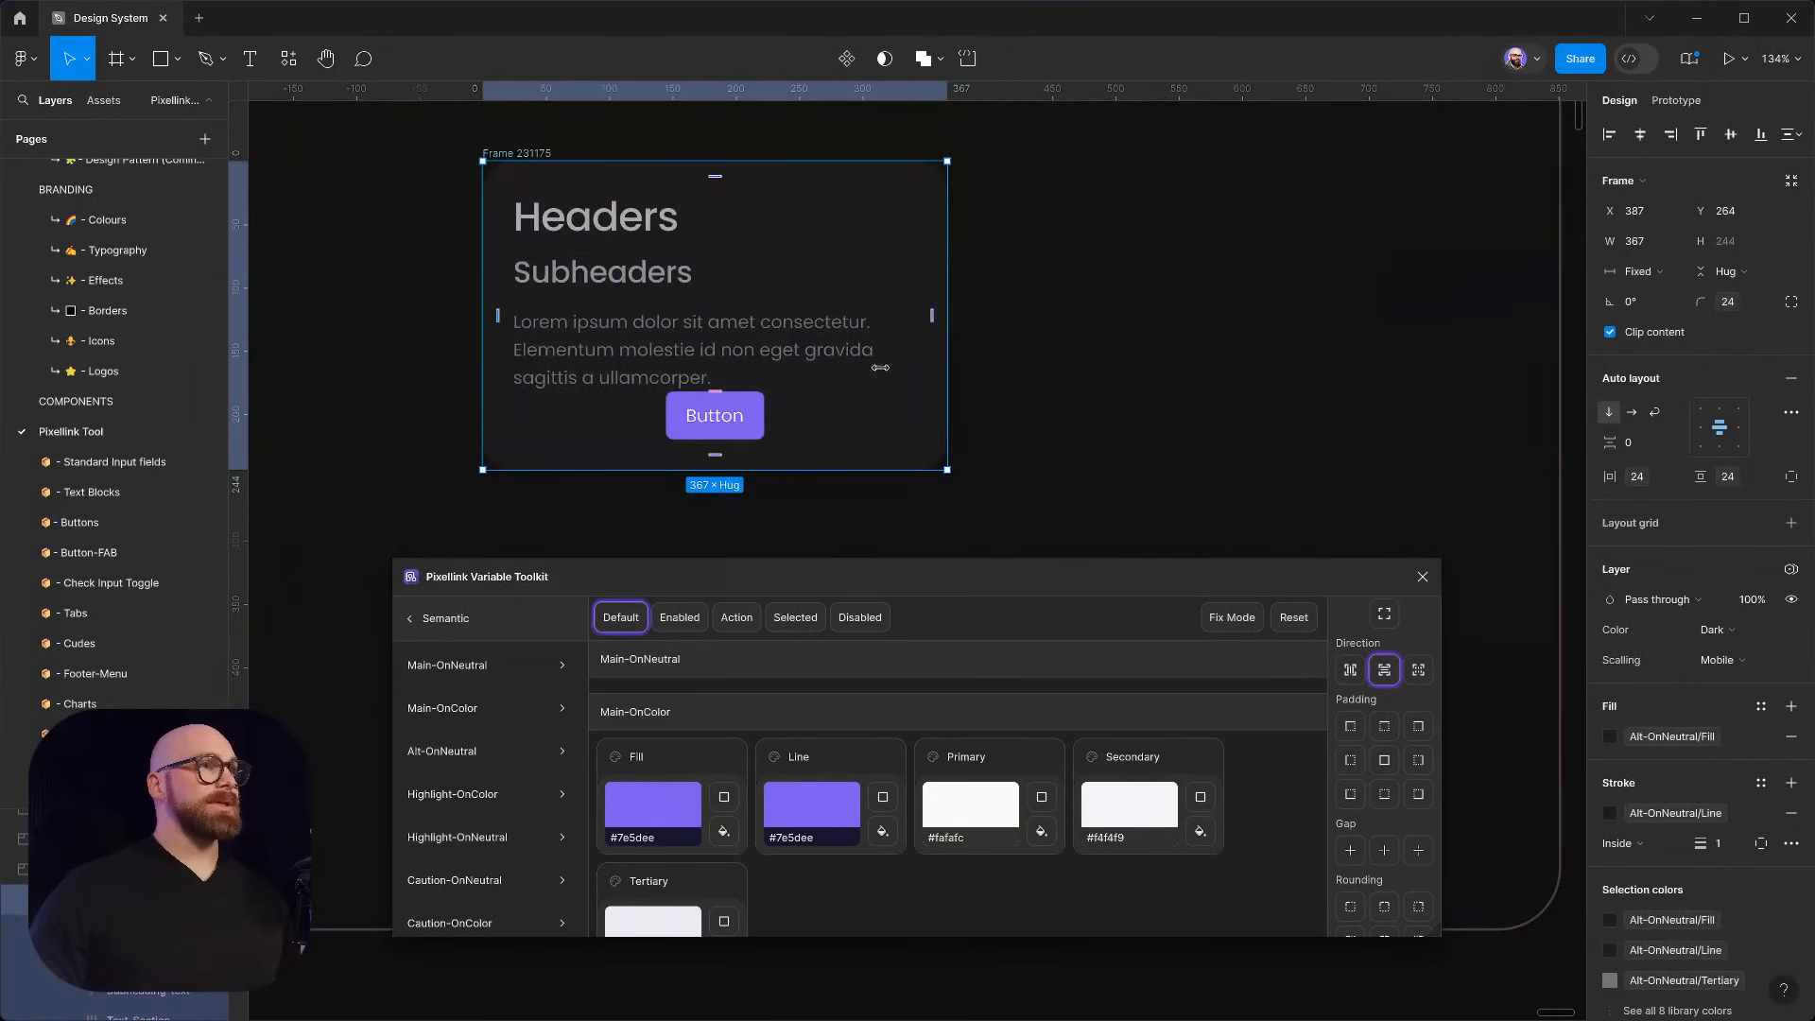
click(1384, 669)
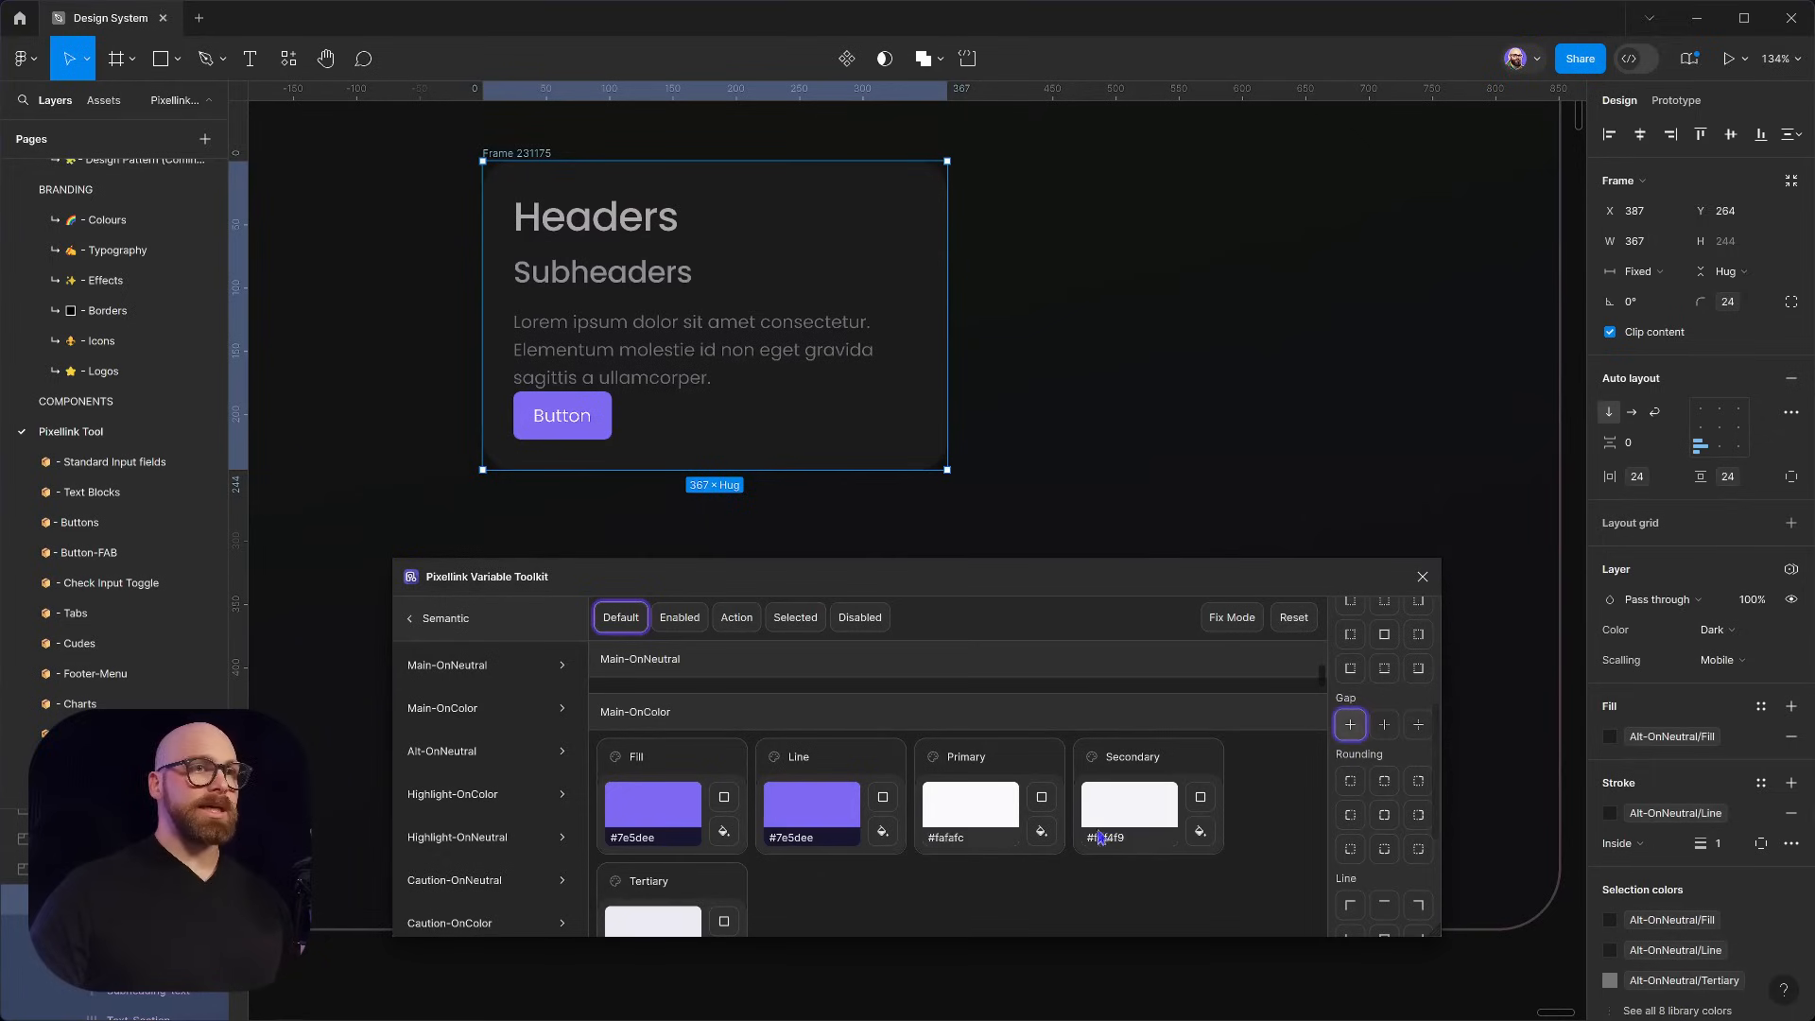
Set a 16 gap between the card's items from the Scalling collection
click(410, 617)
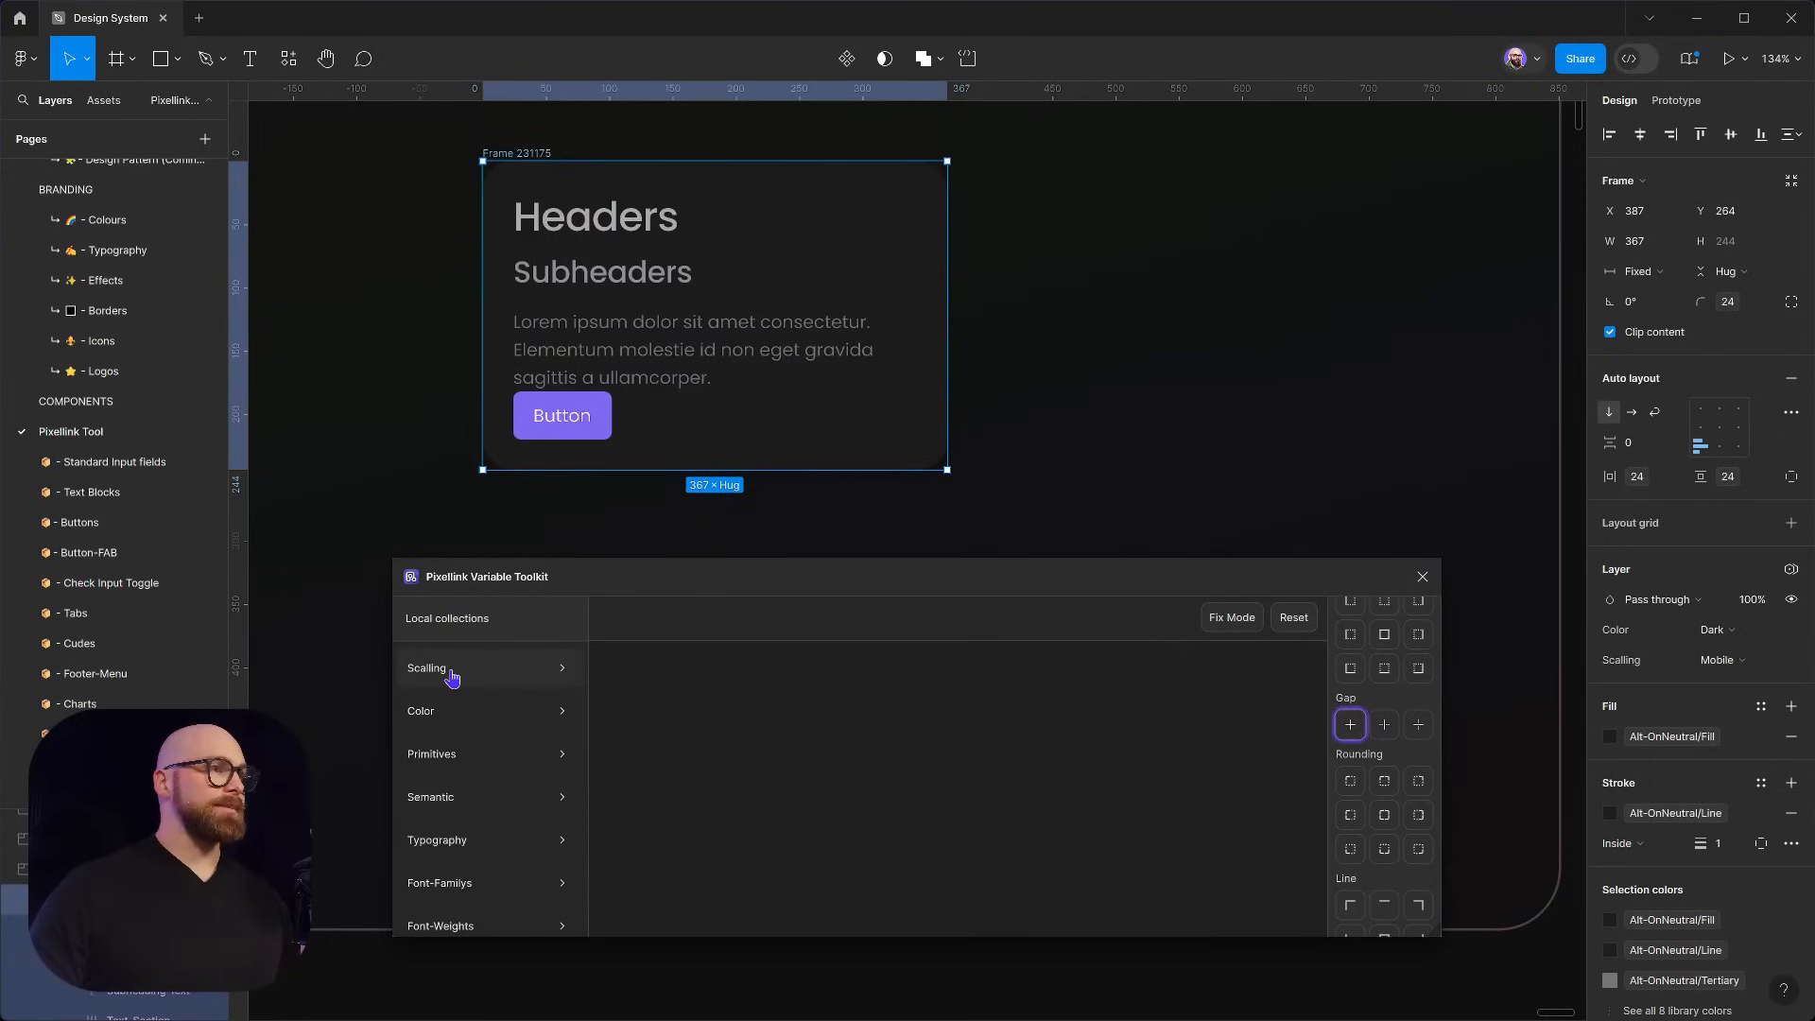
click(425, 668)
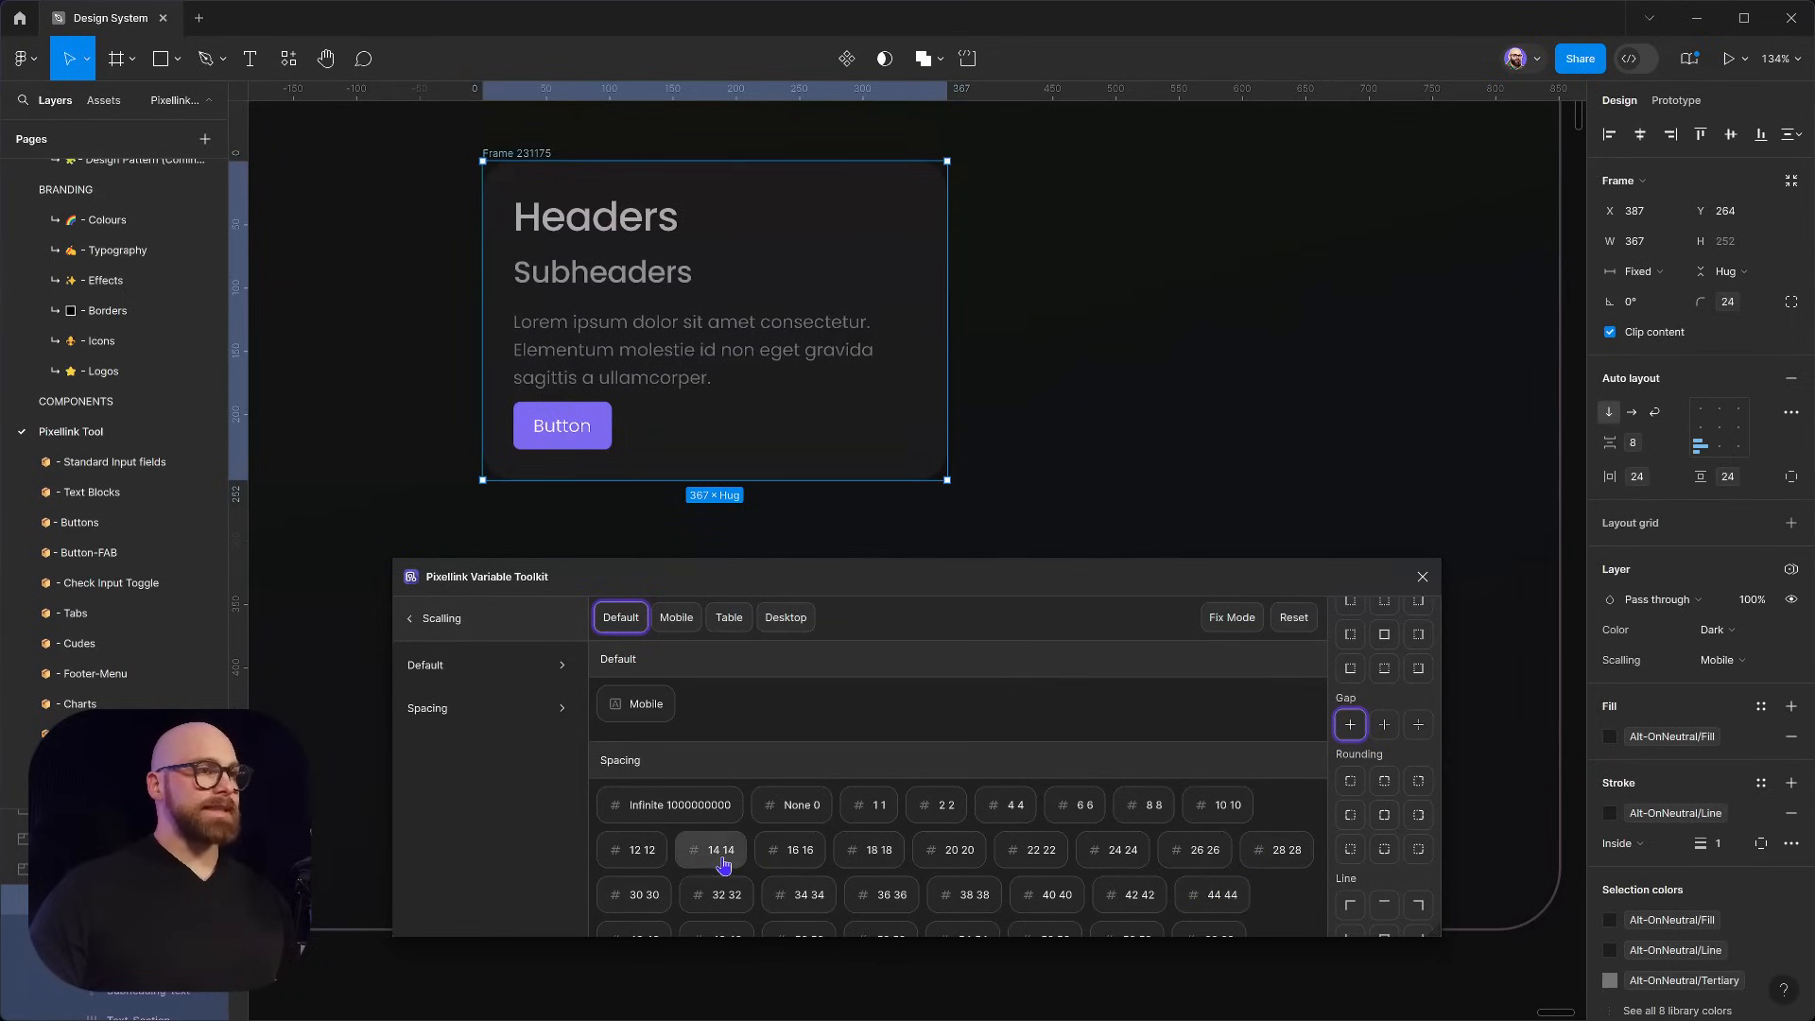
click(712, 855)
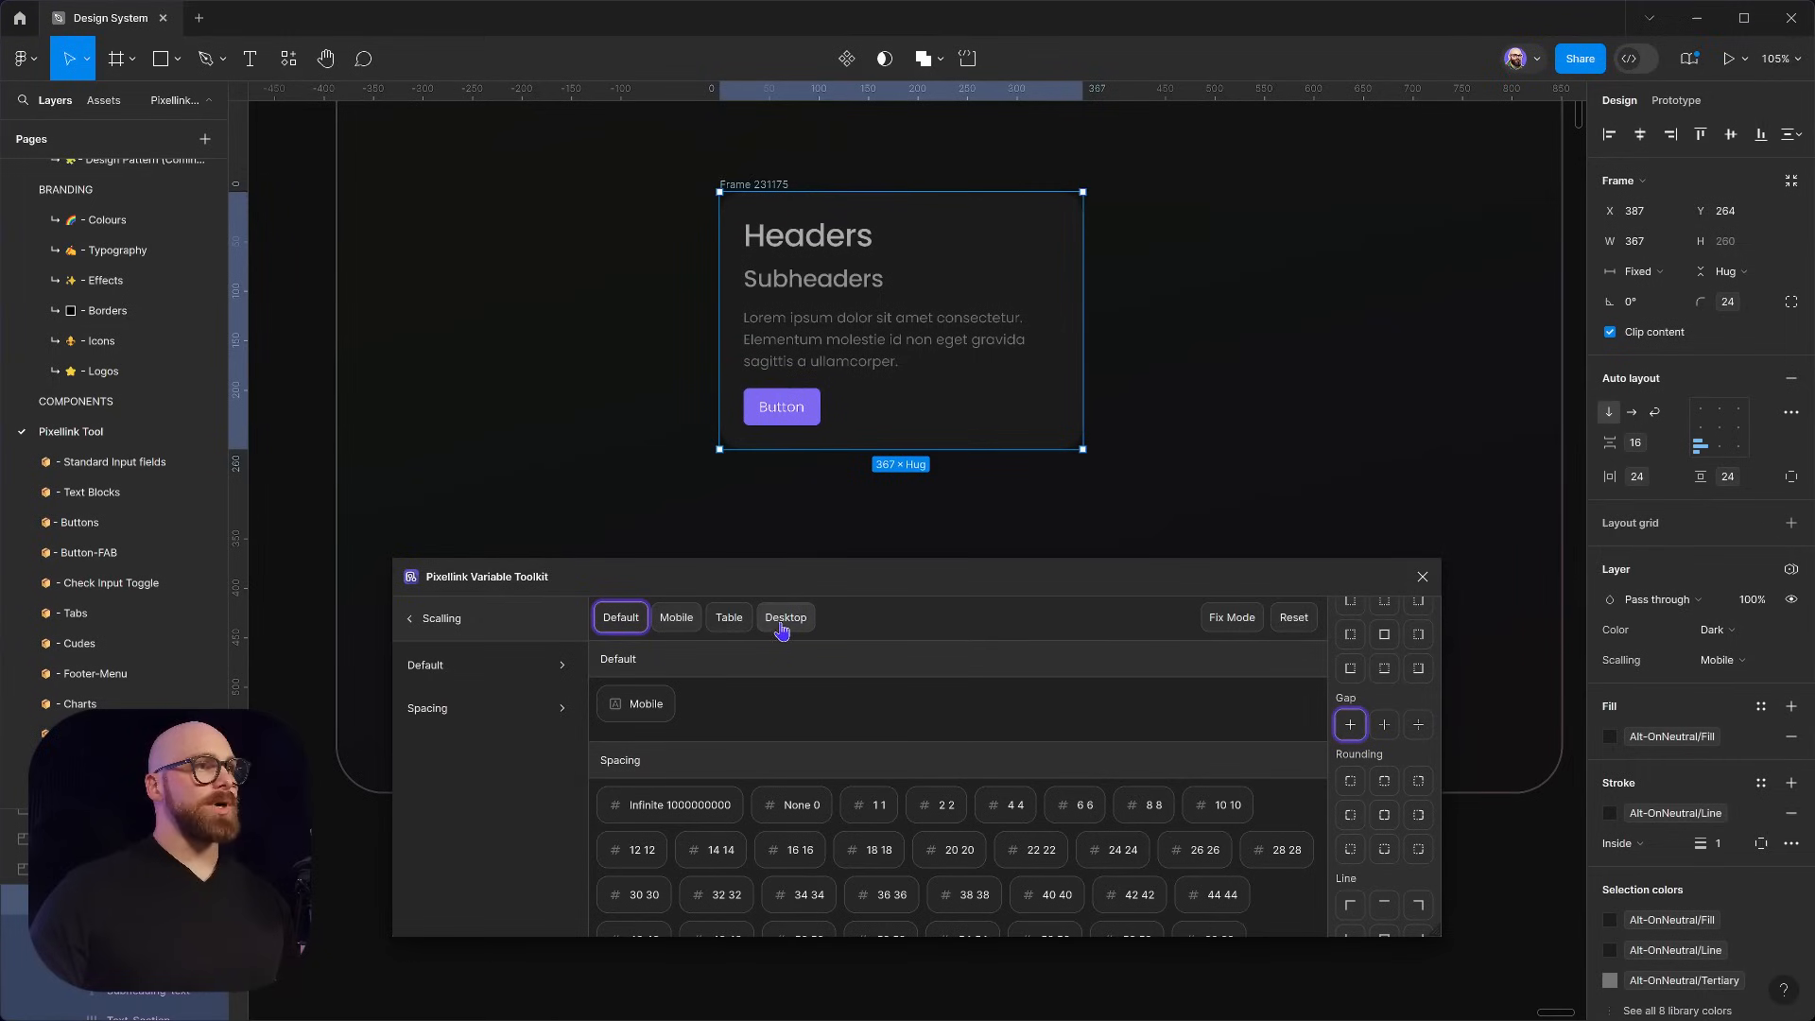
click(676, 616)
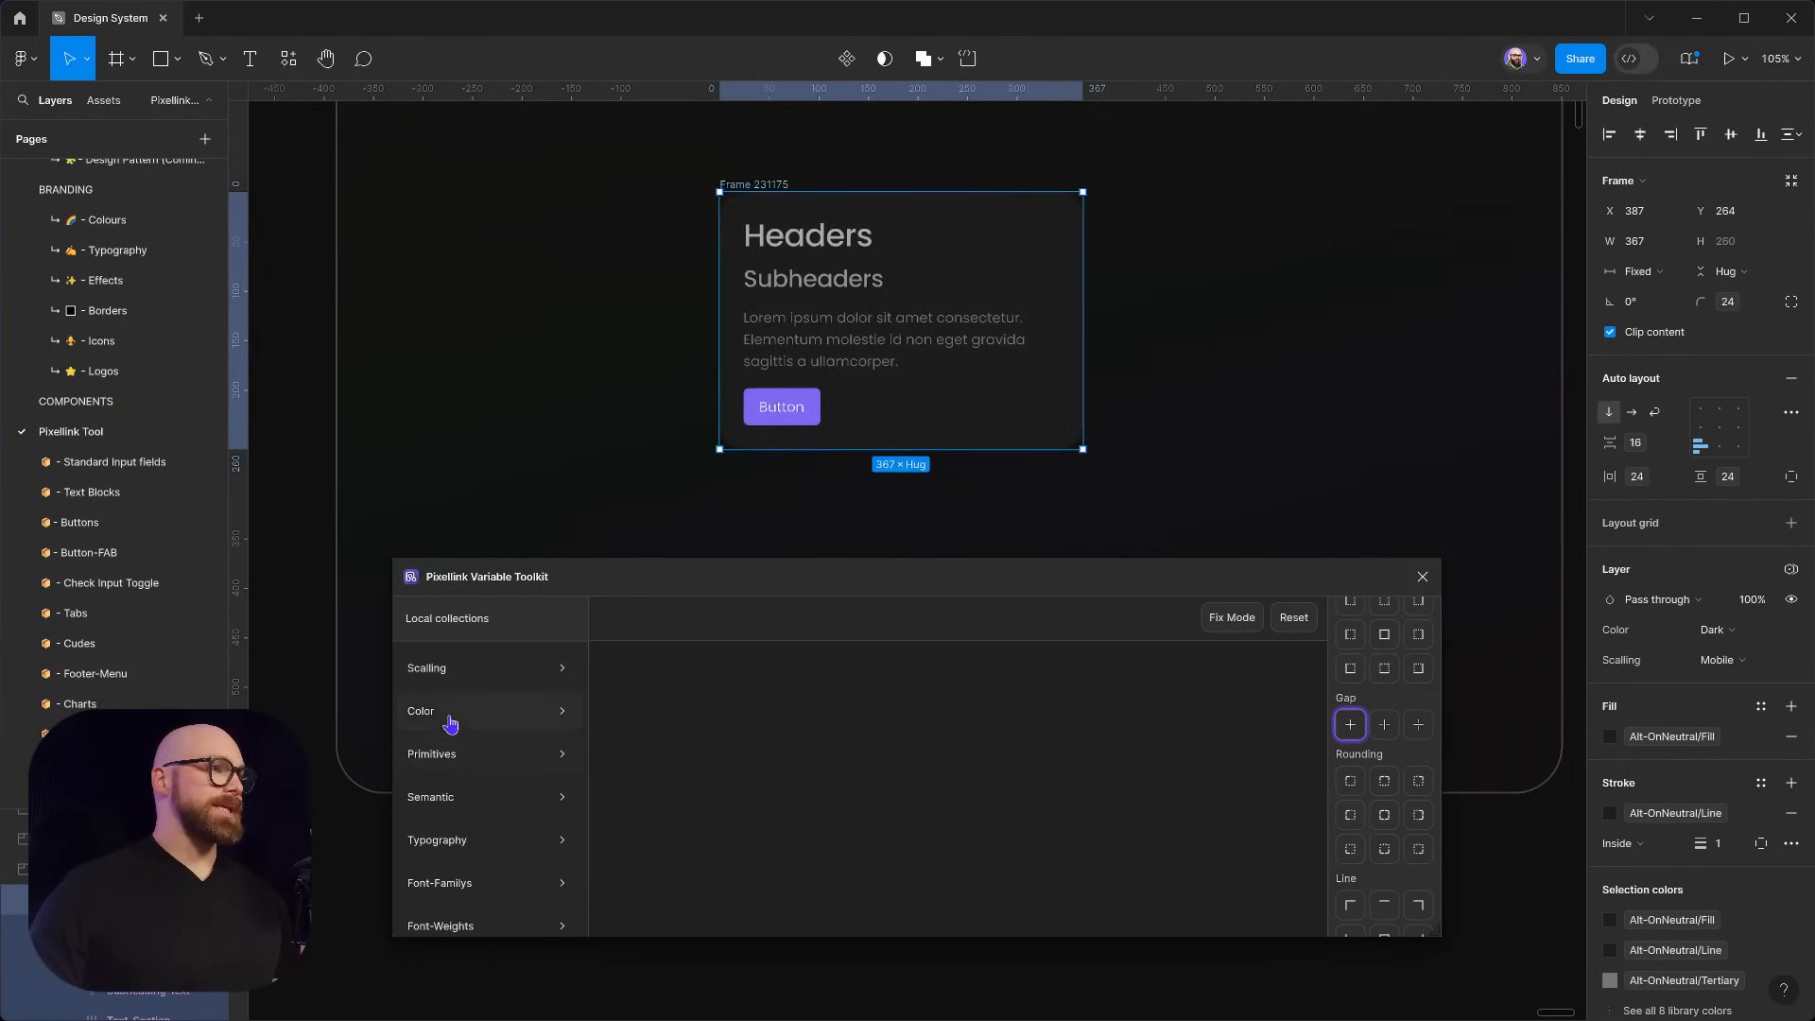
click(420, 711)
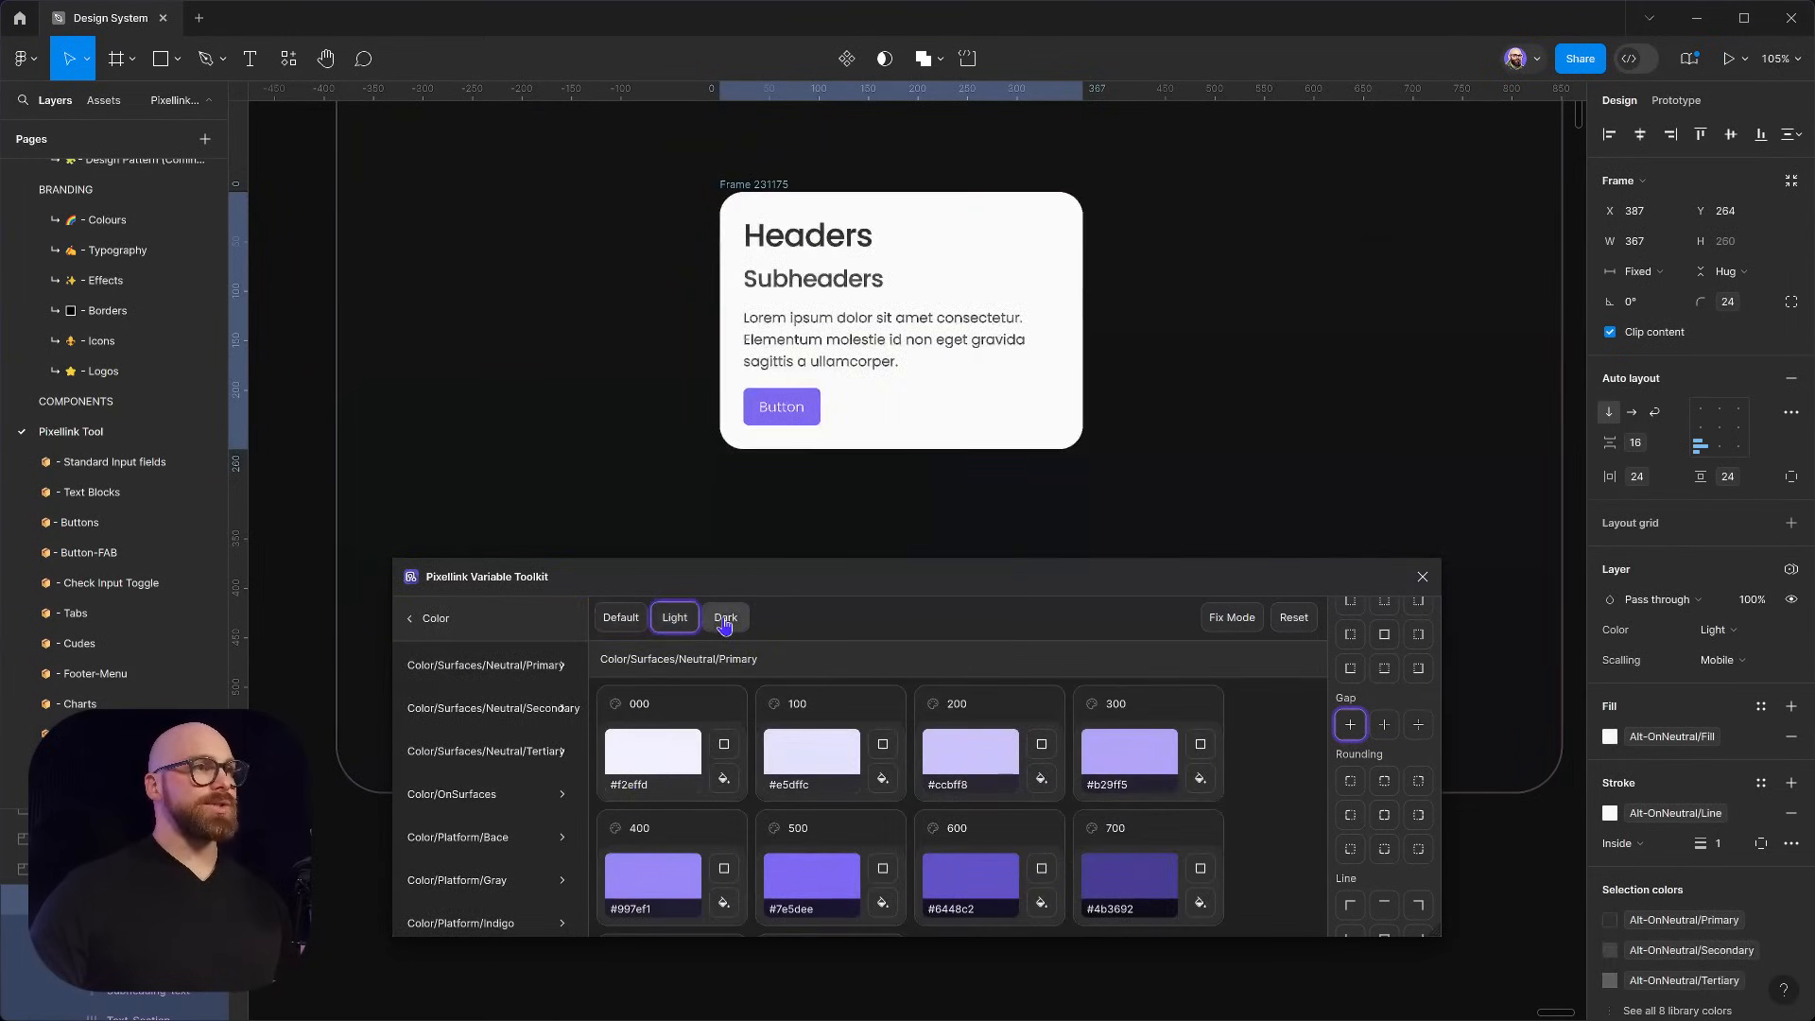
click(724, 616)
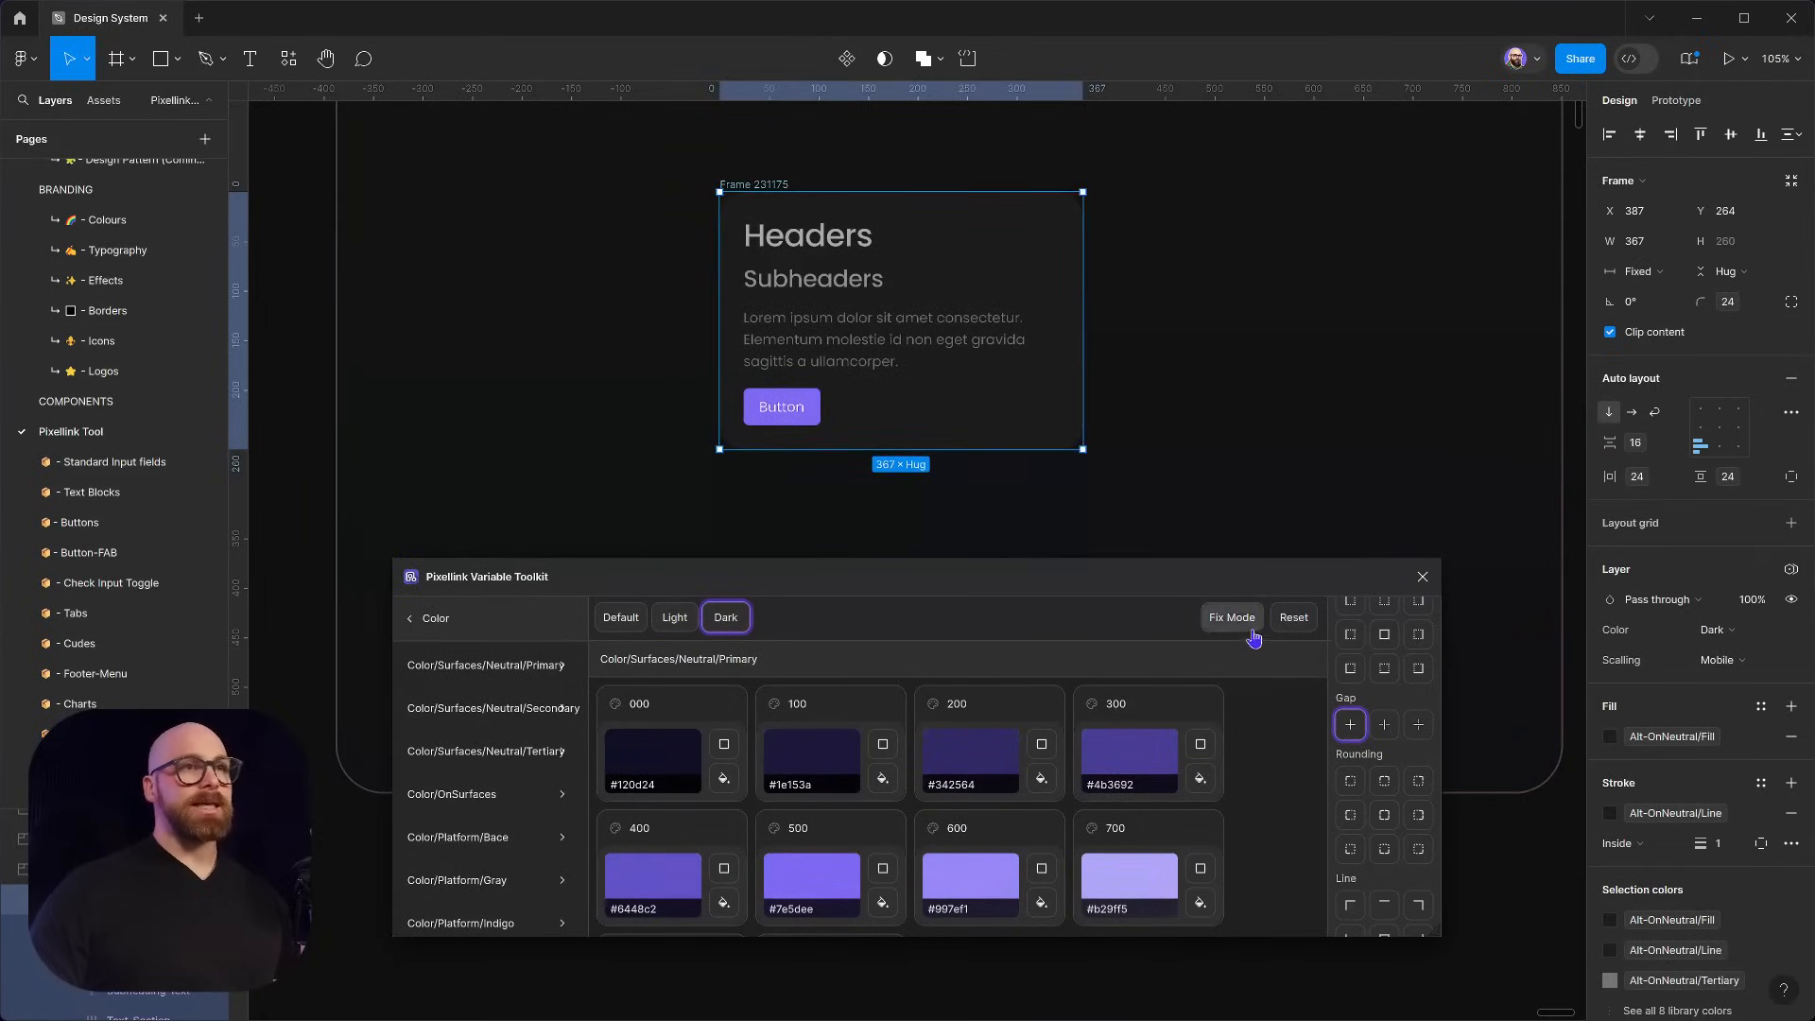
click(410, 616)
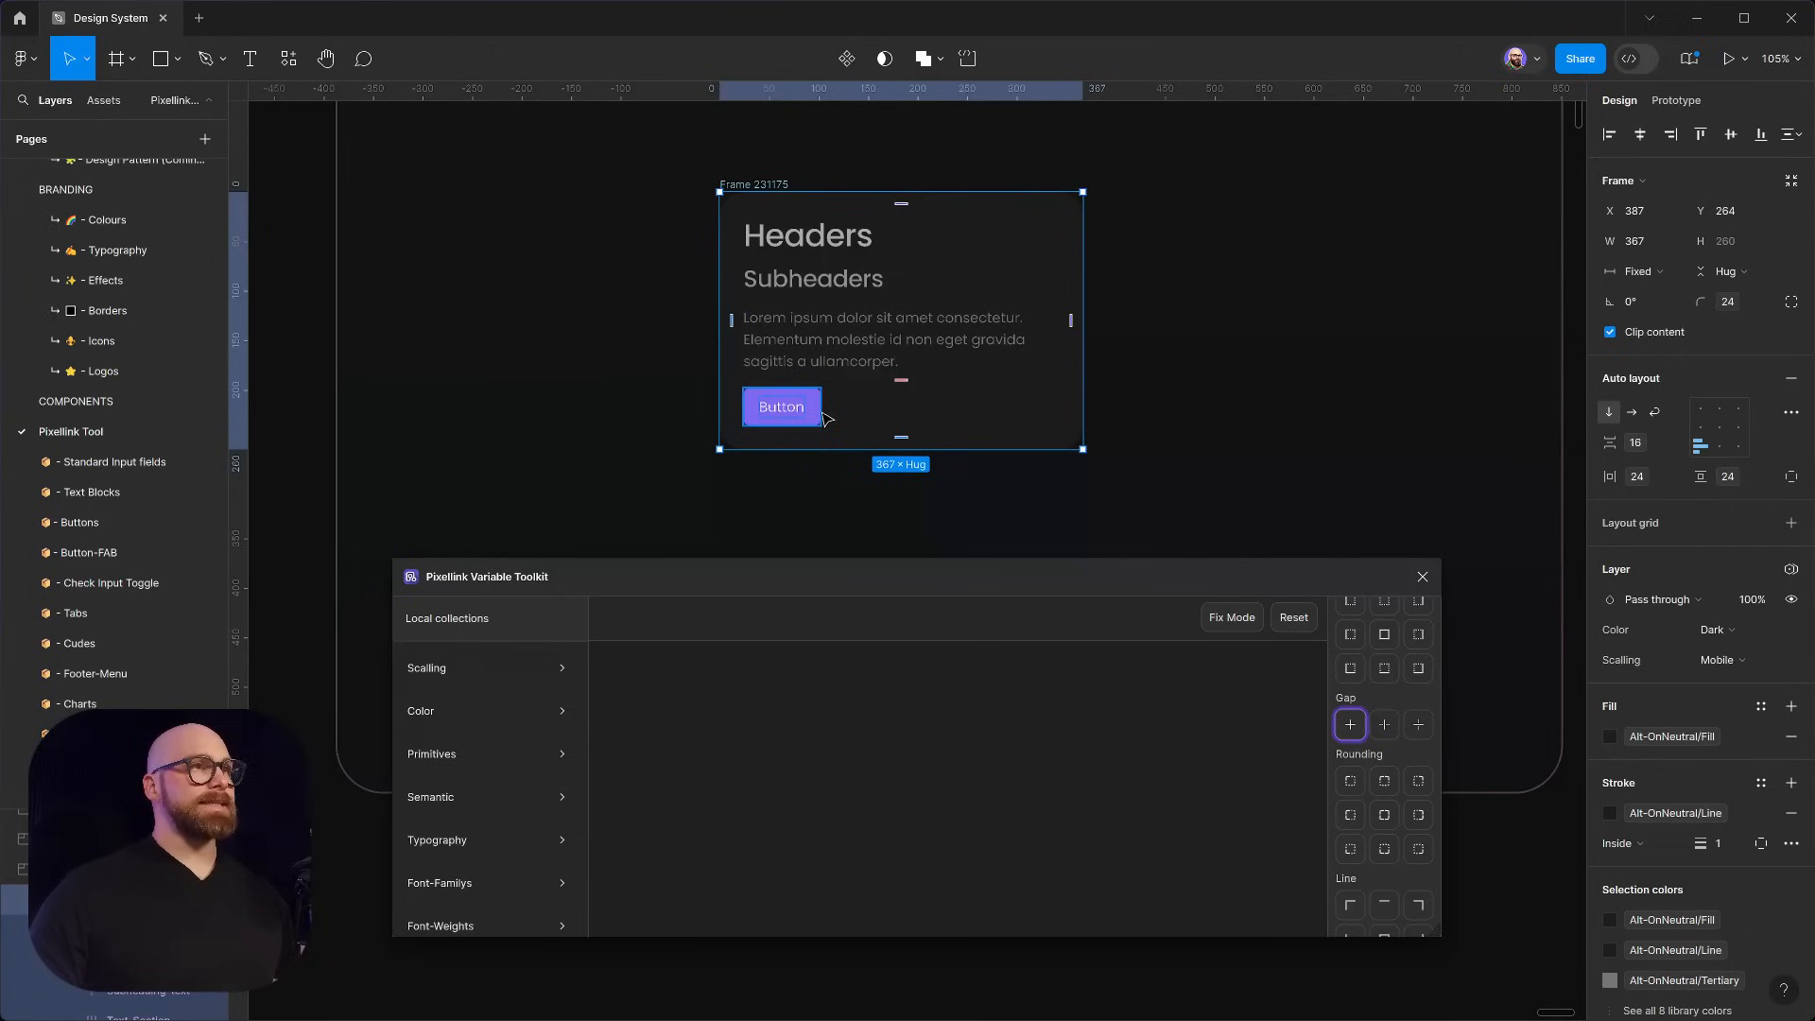
Preview the button's Action, Disabled and Selected semantic states, then leave it Enabled
click(781, 407)
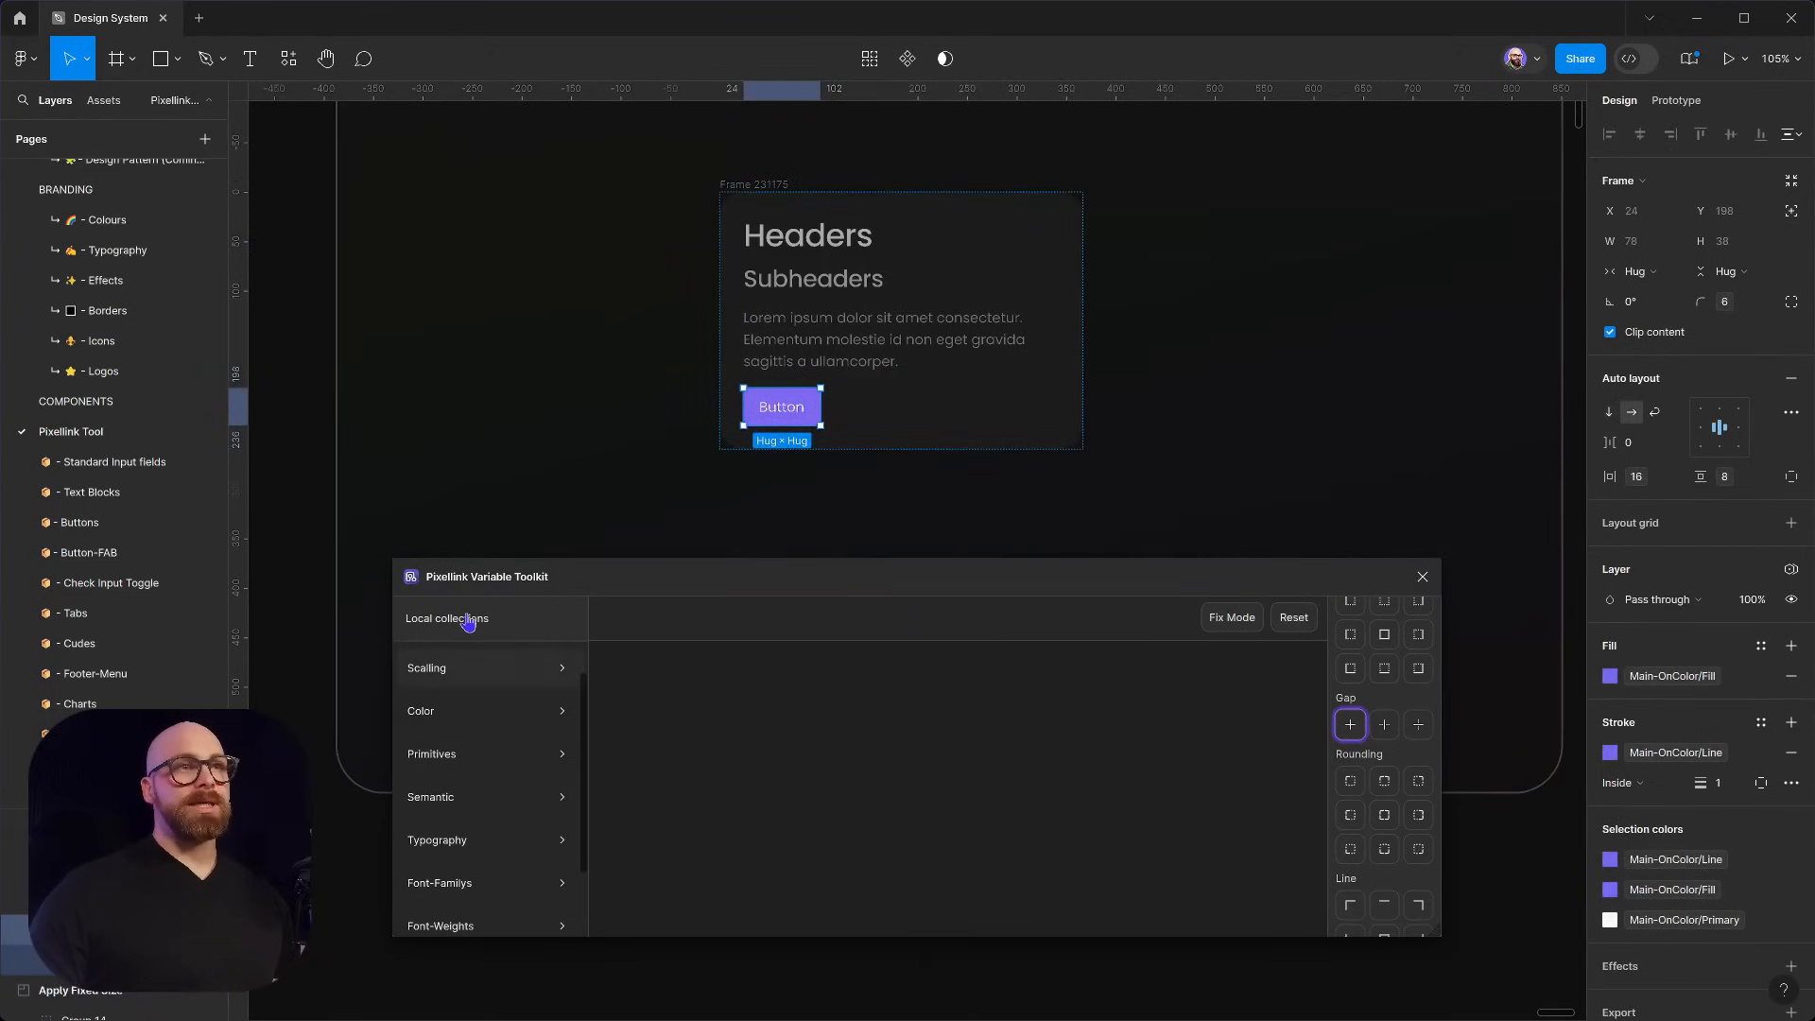
scroll(down, 3)
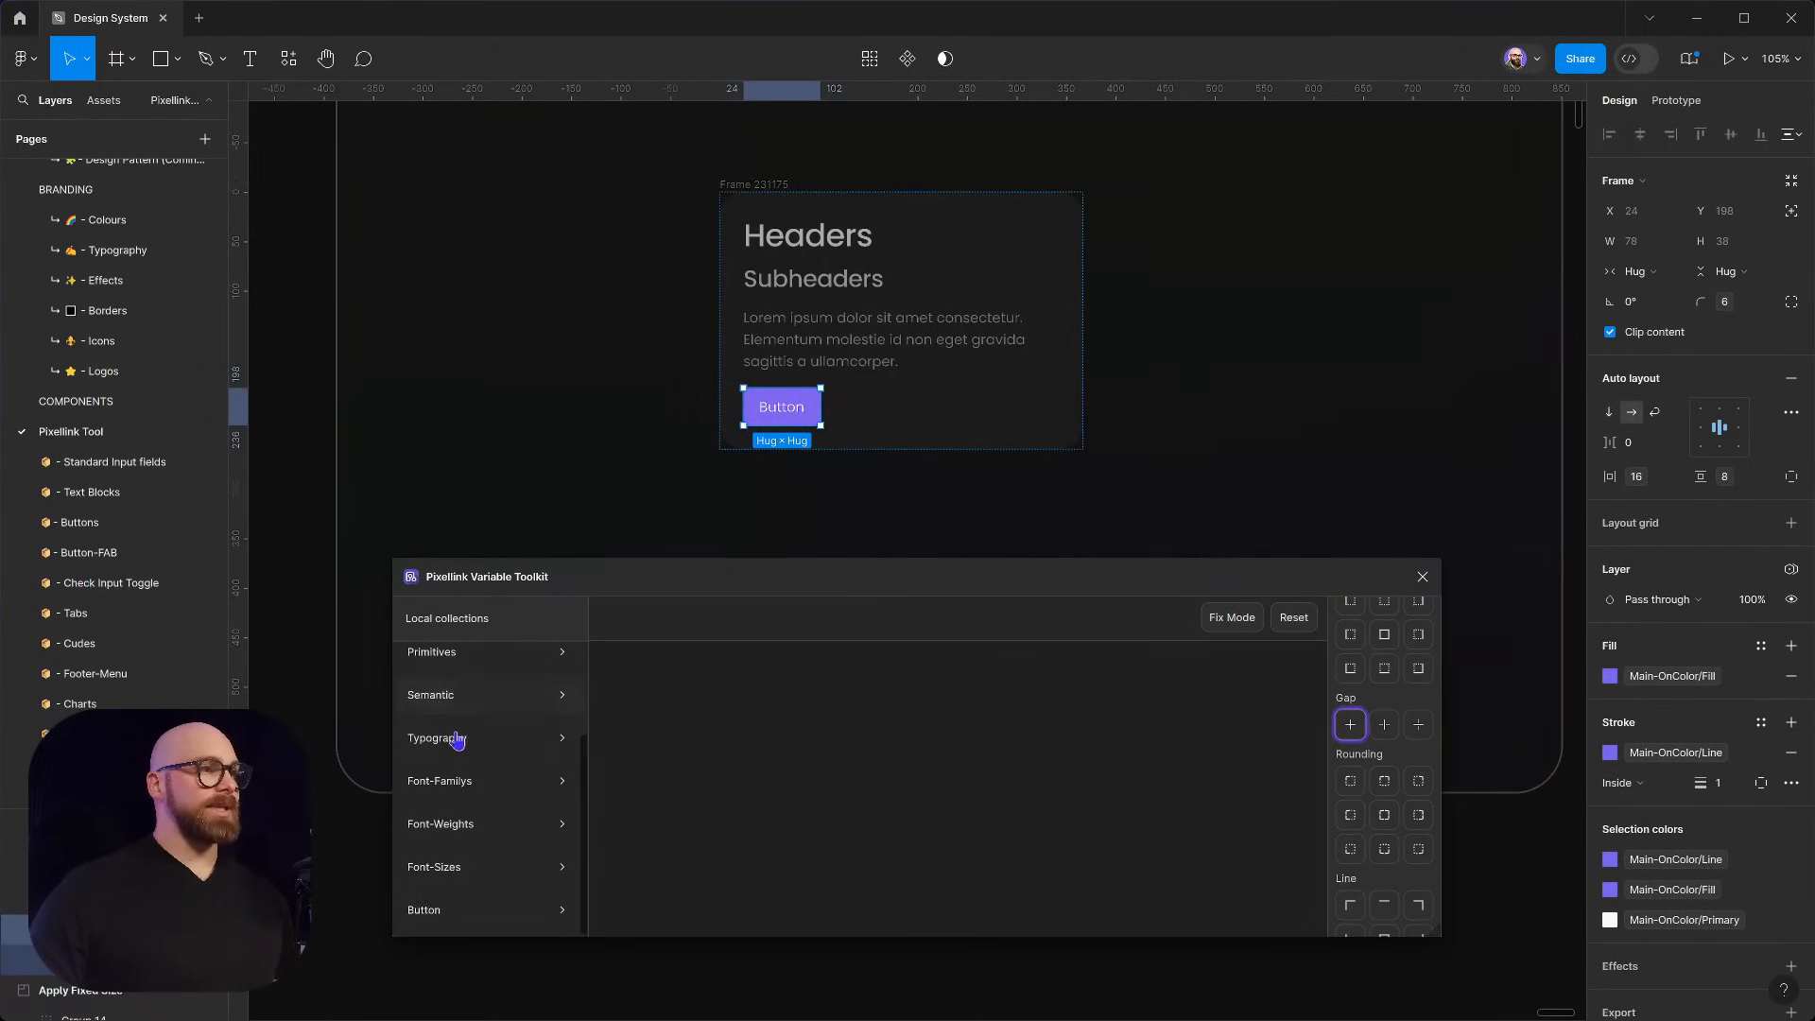
click(431, 693)
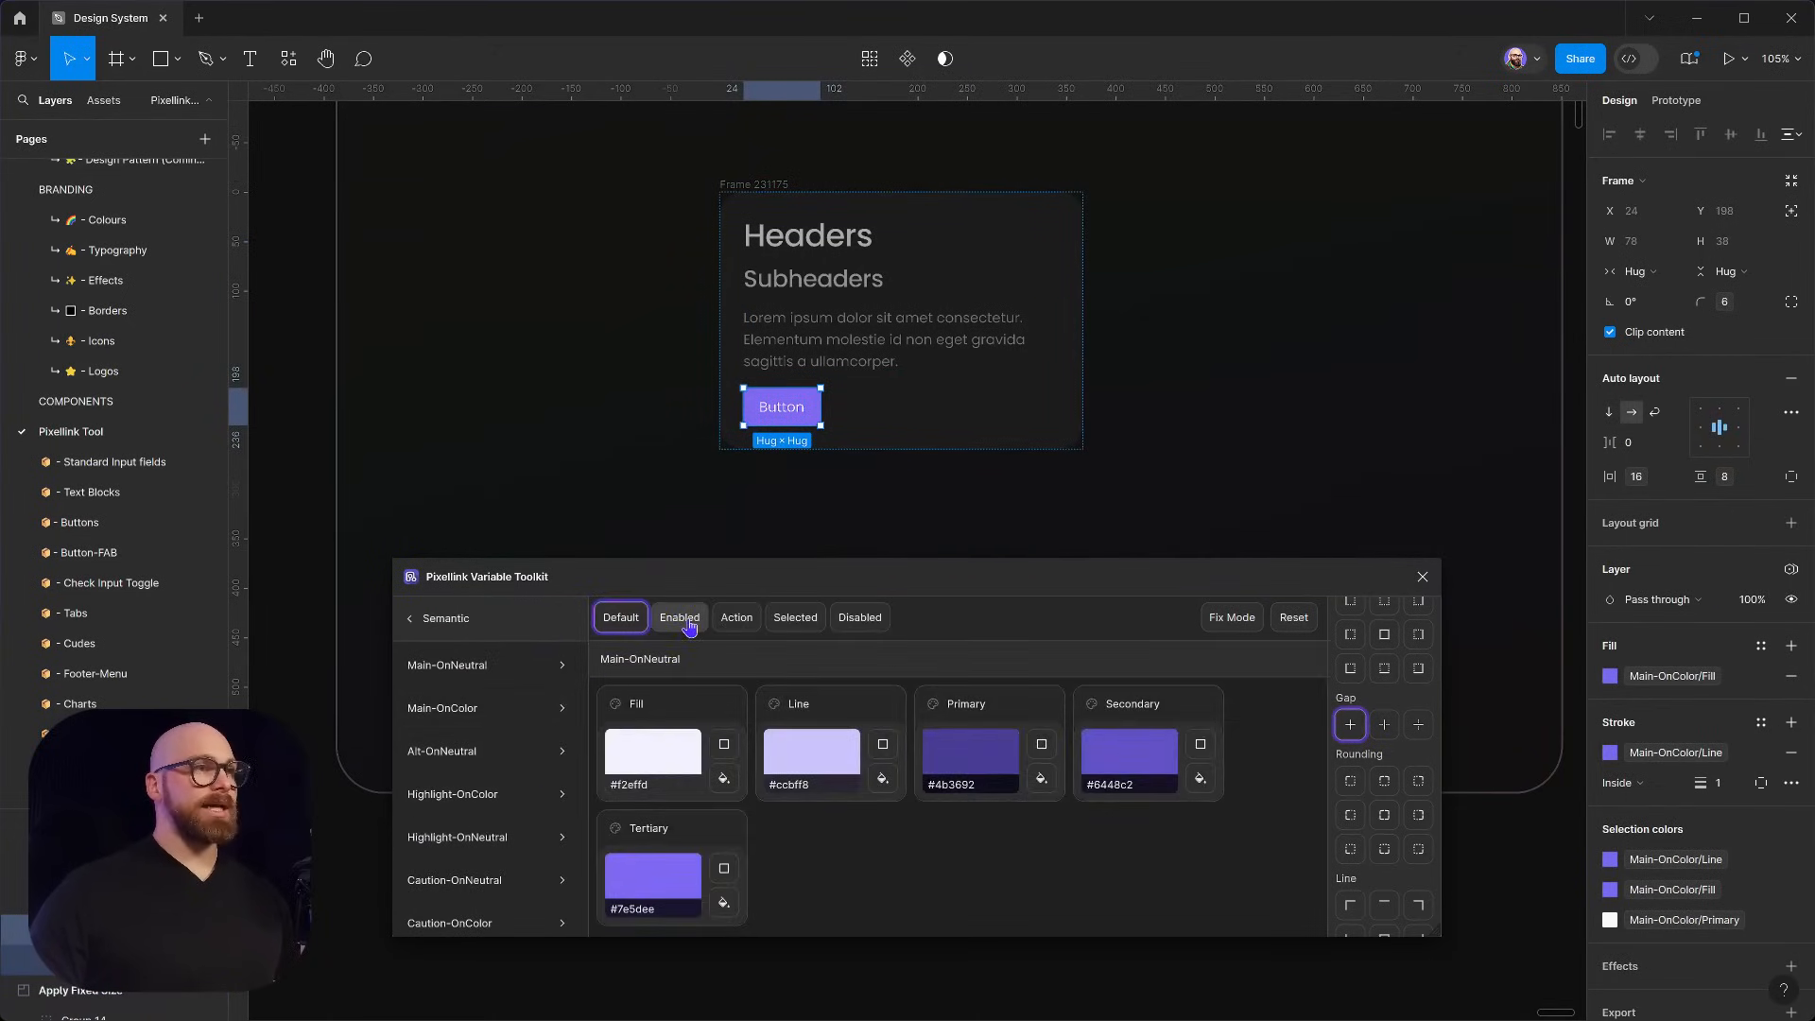
click(678, 617)
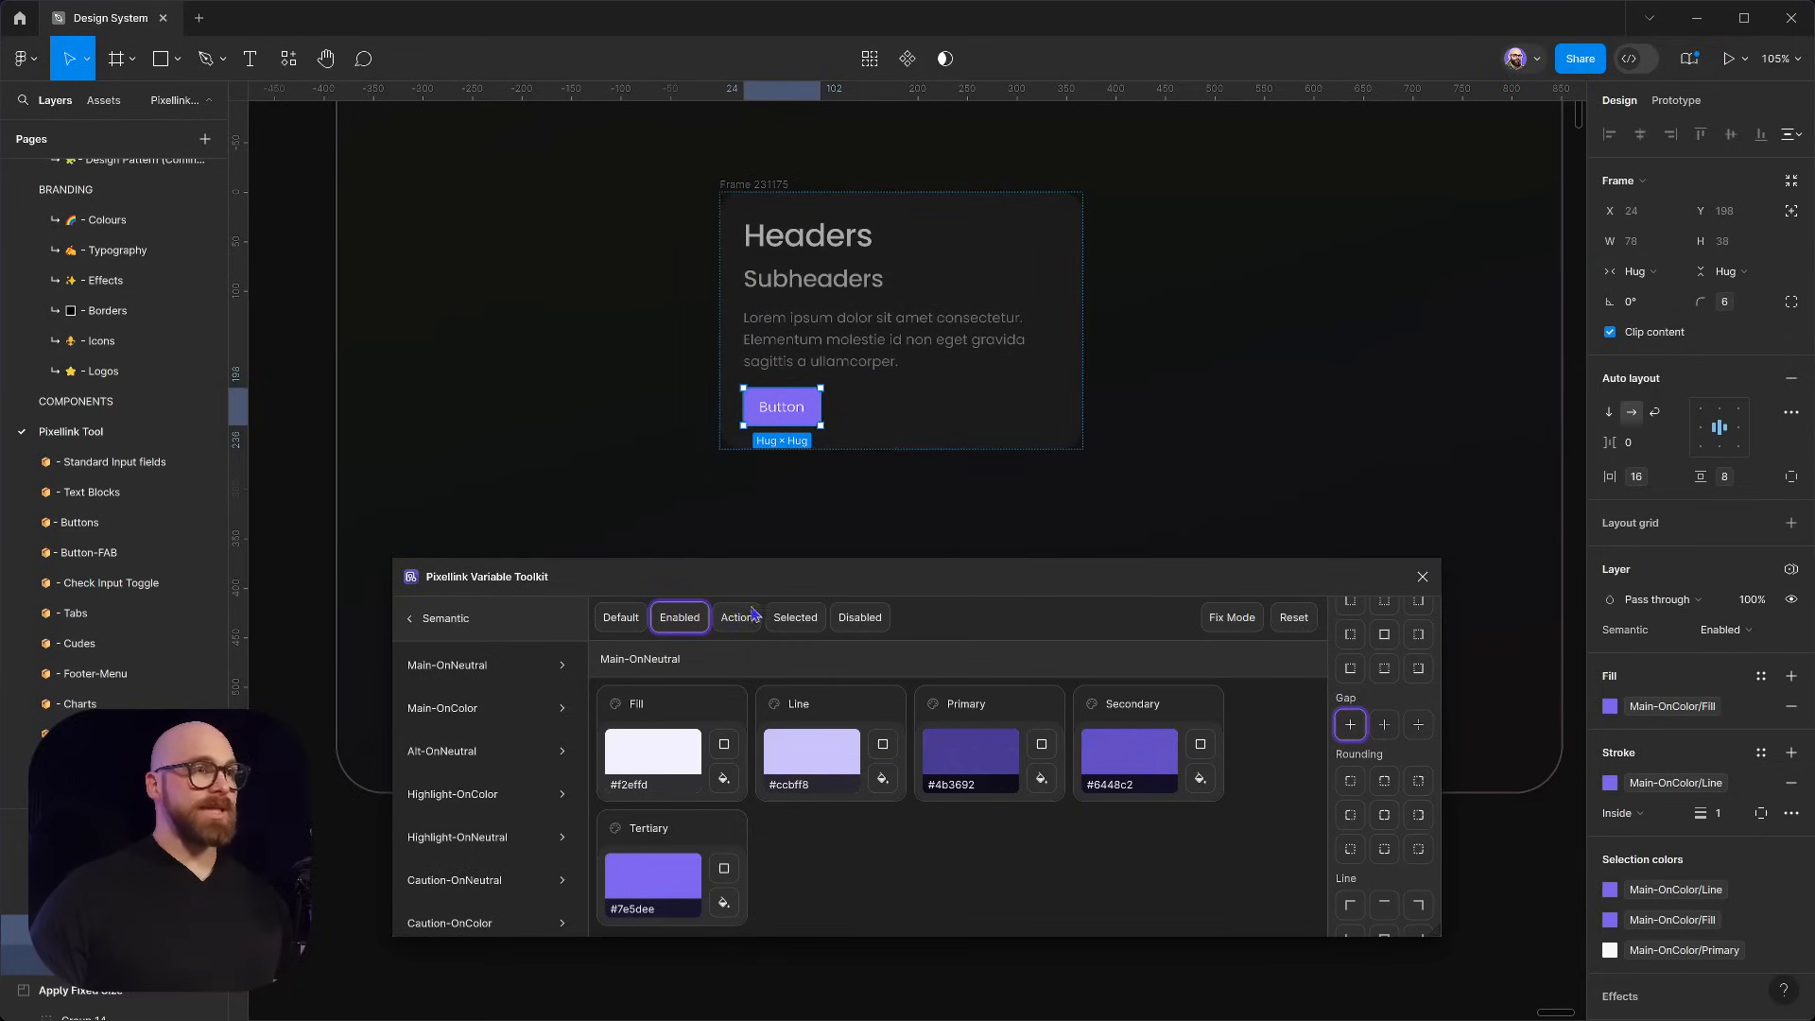
click(736, 616)
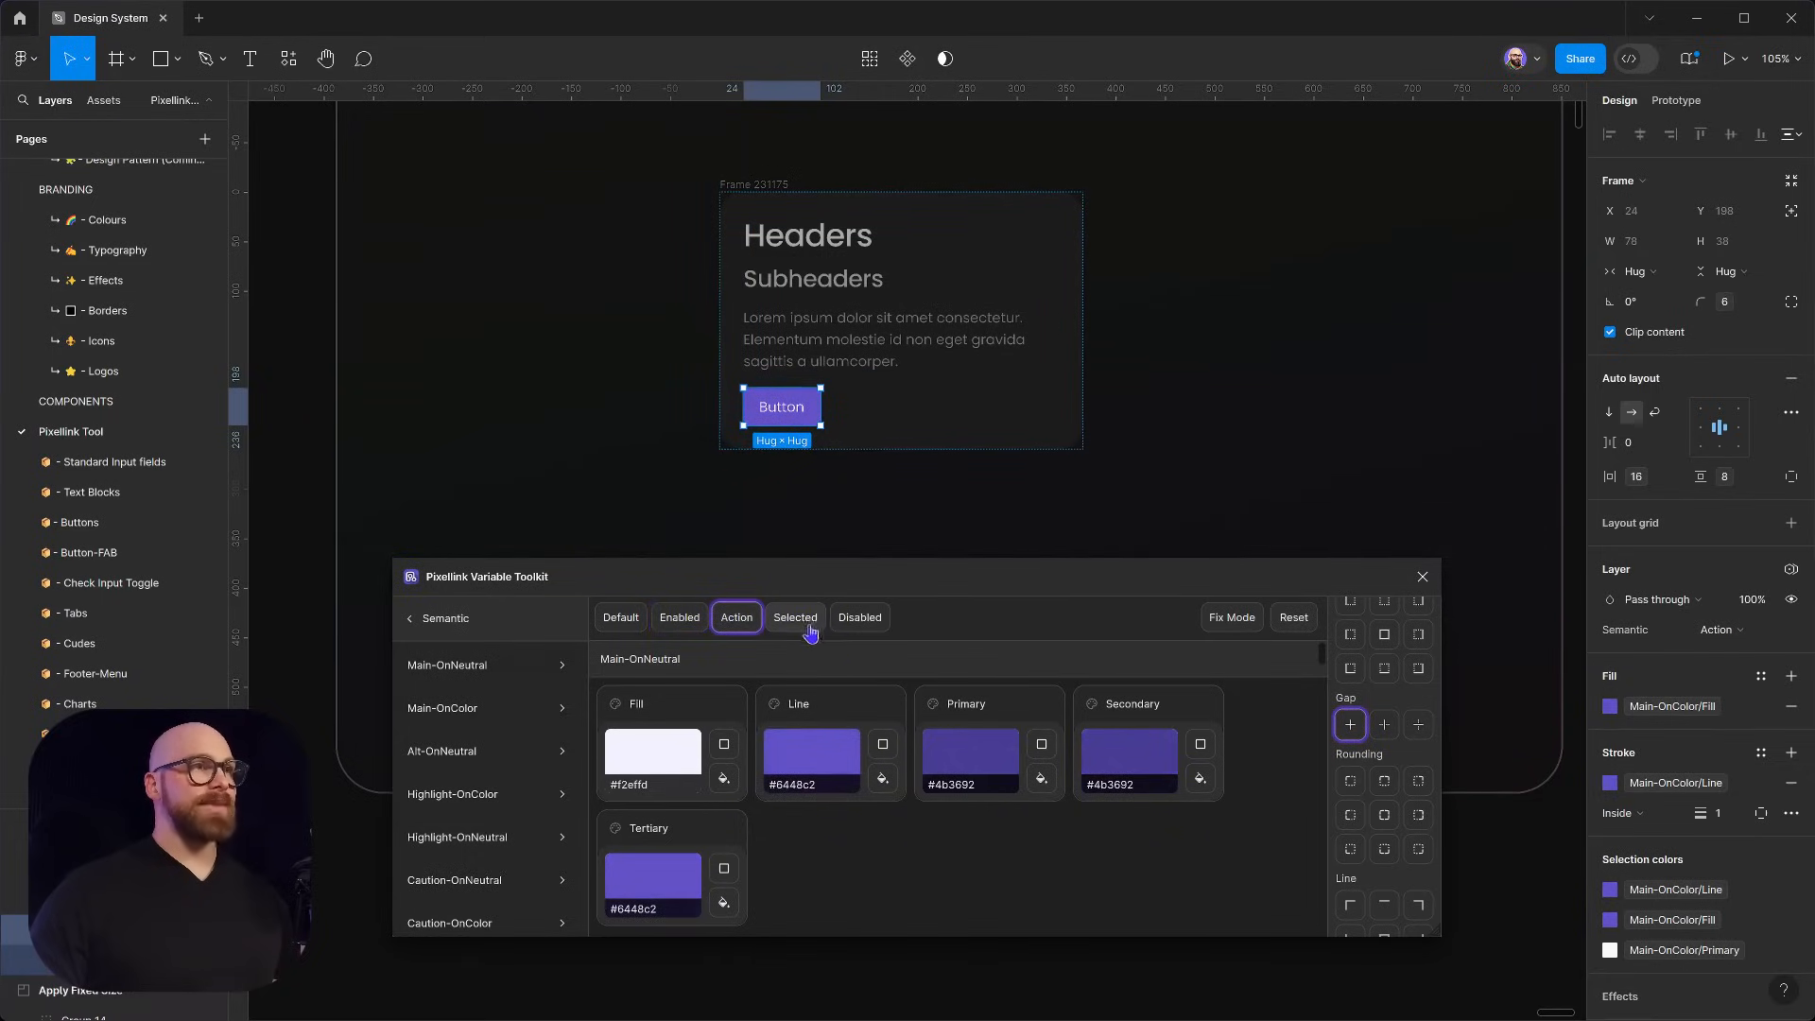
click(859, 616)
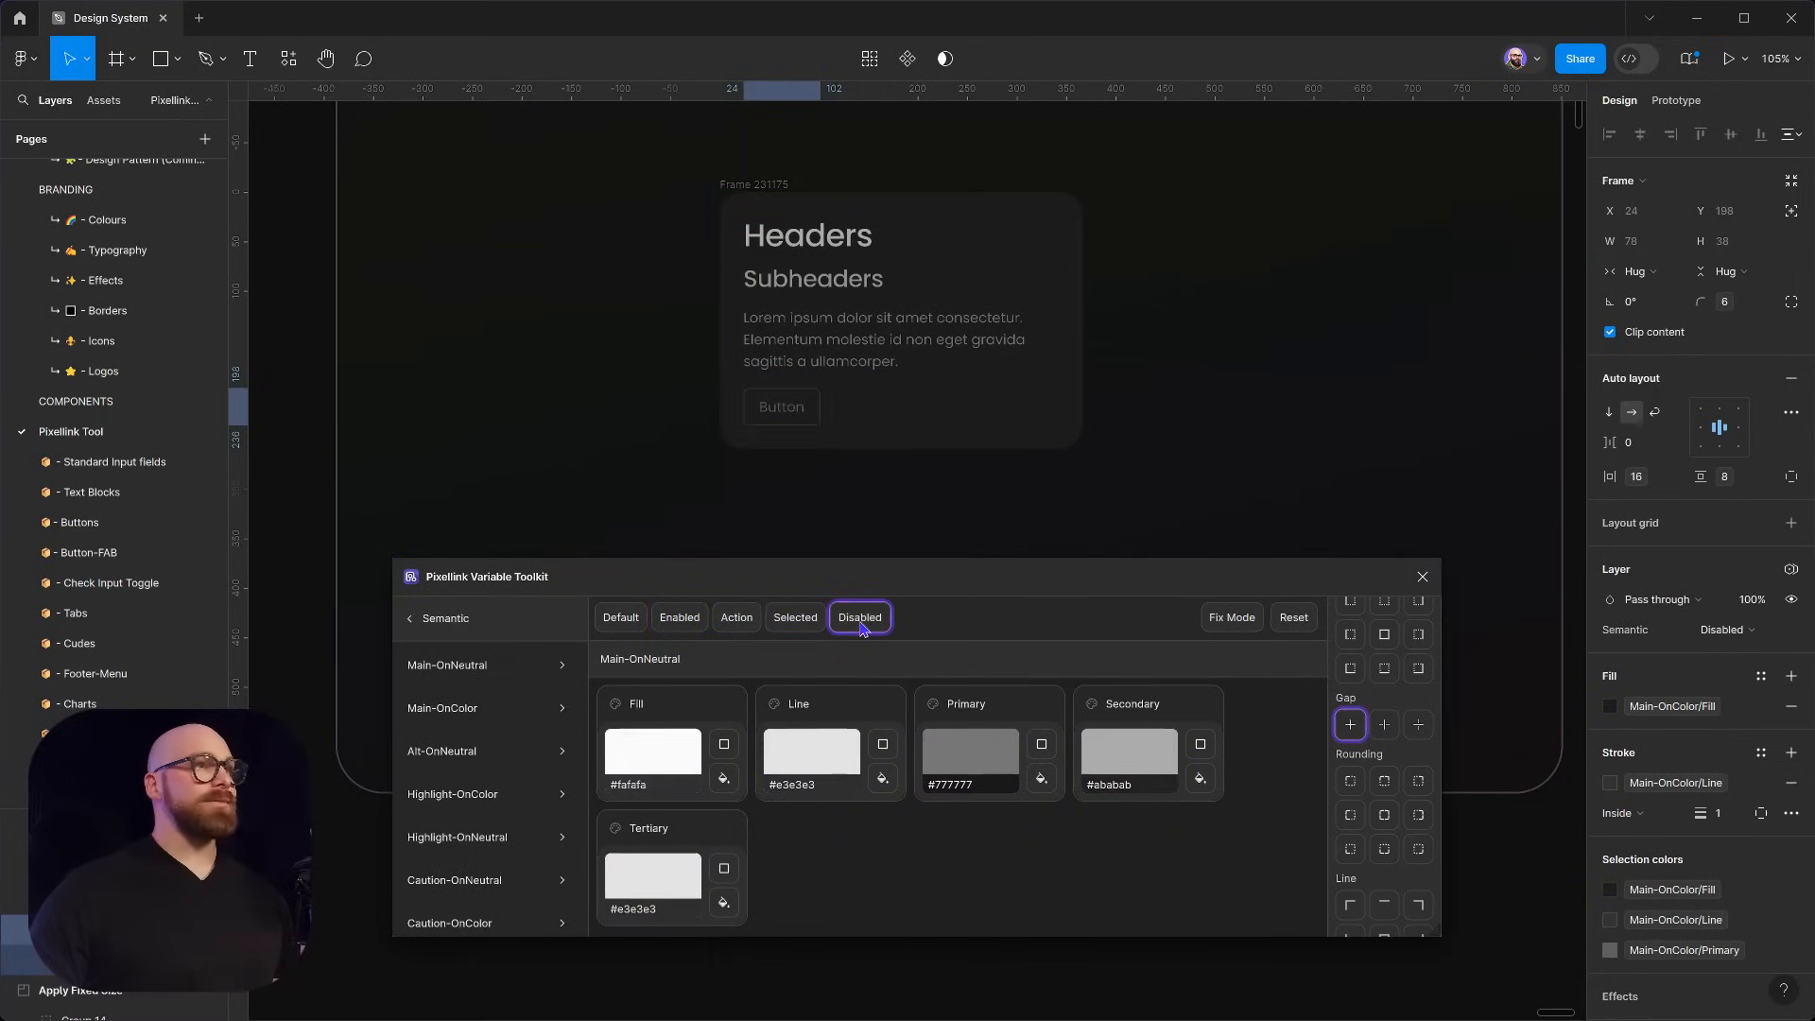
click(794, 616)
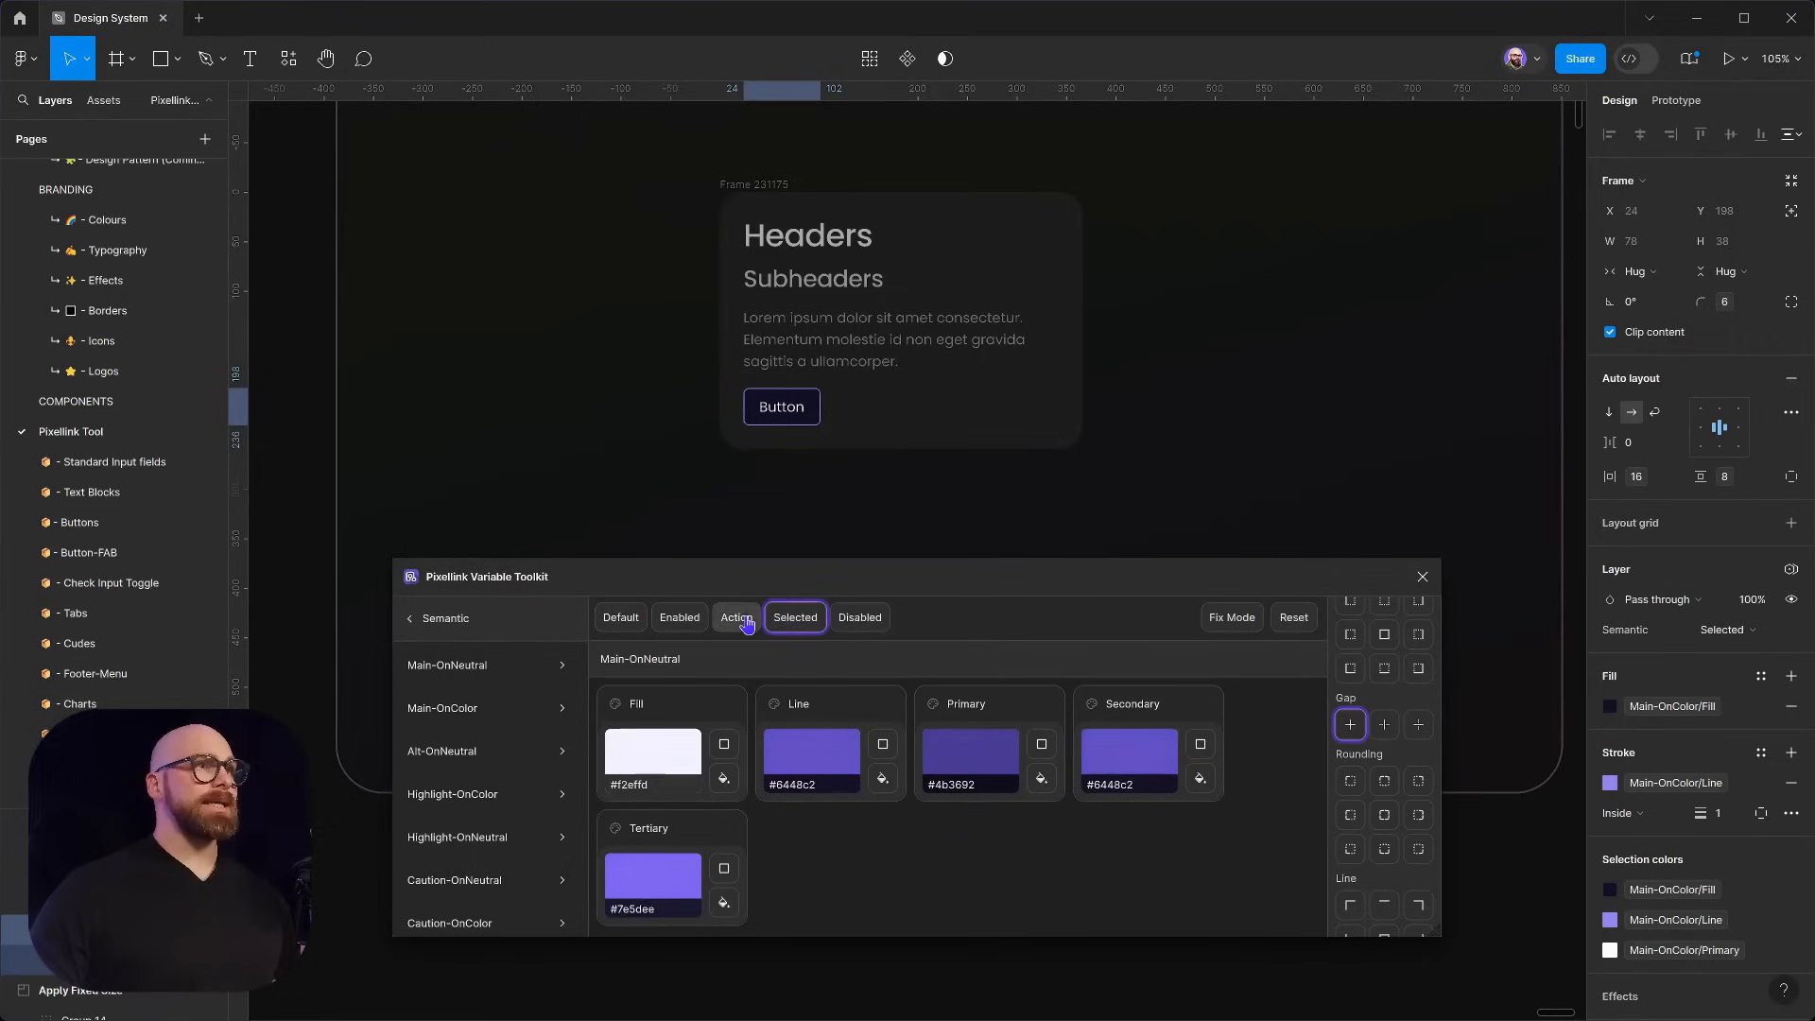
click(679, 616)
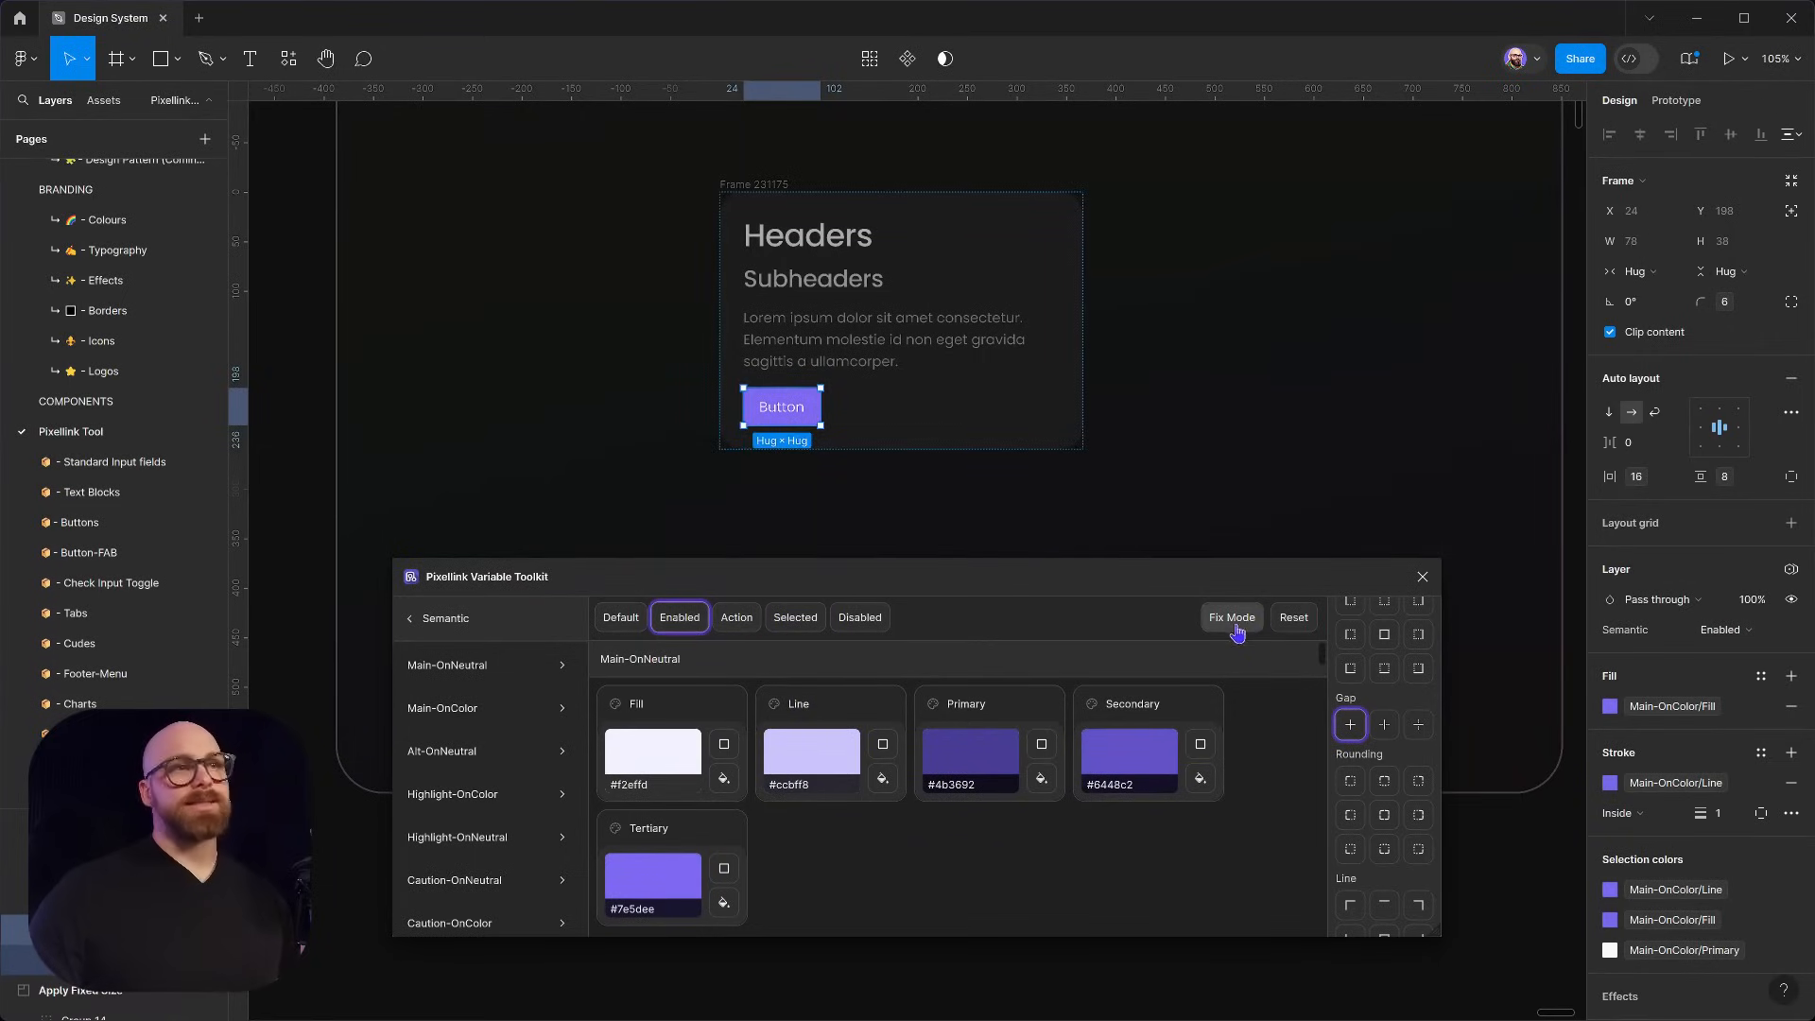
mouse_move(1177, 630)
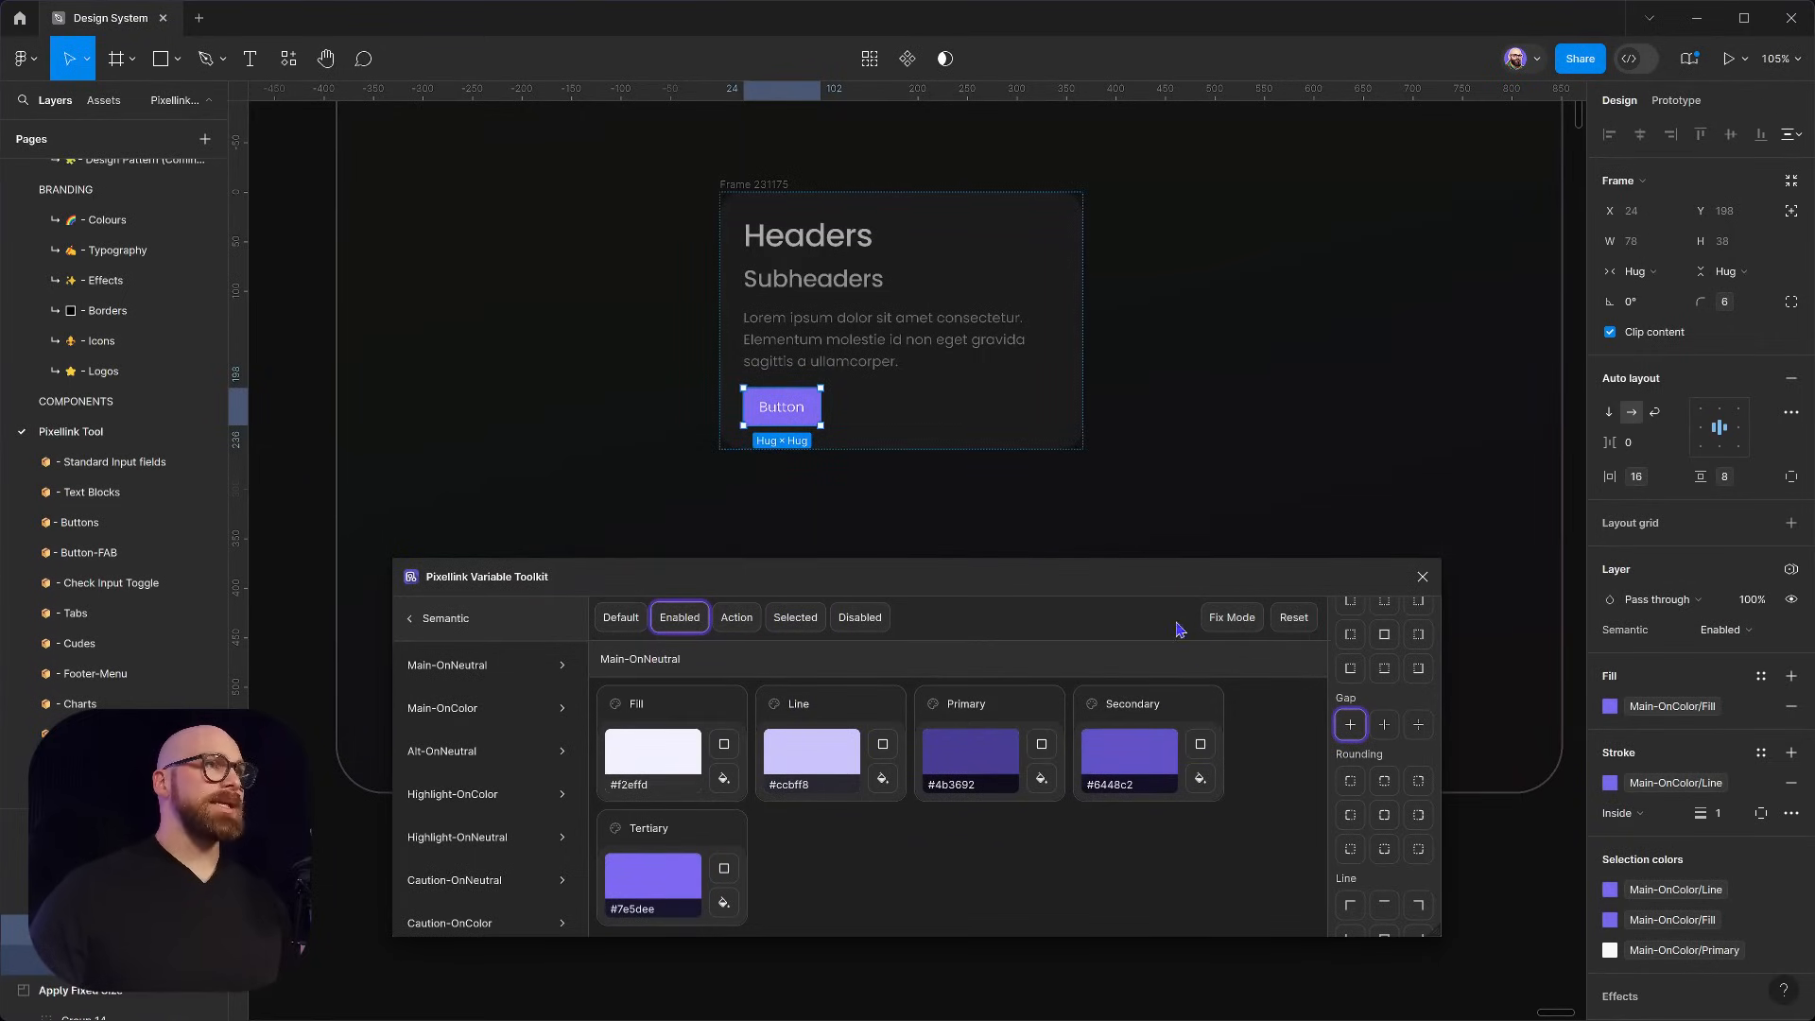
click(1089, 427)
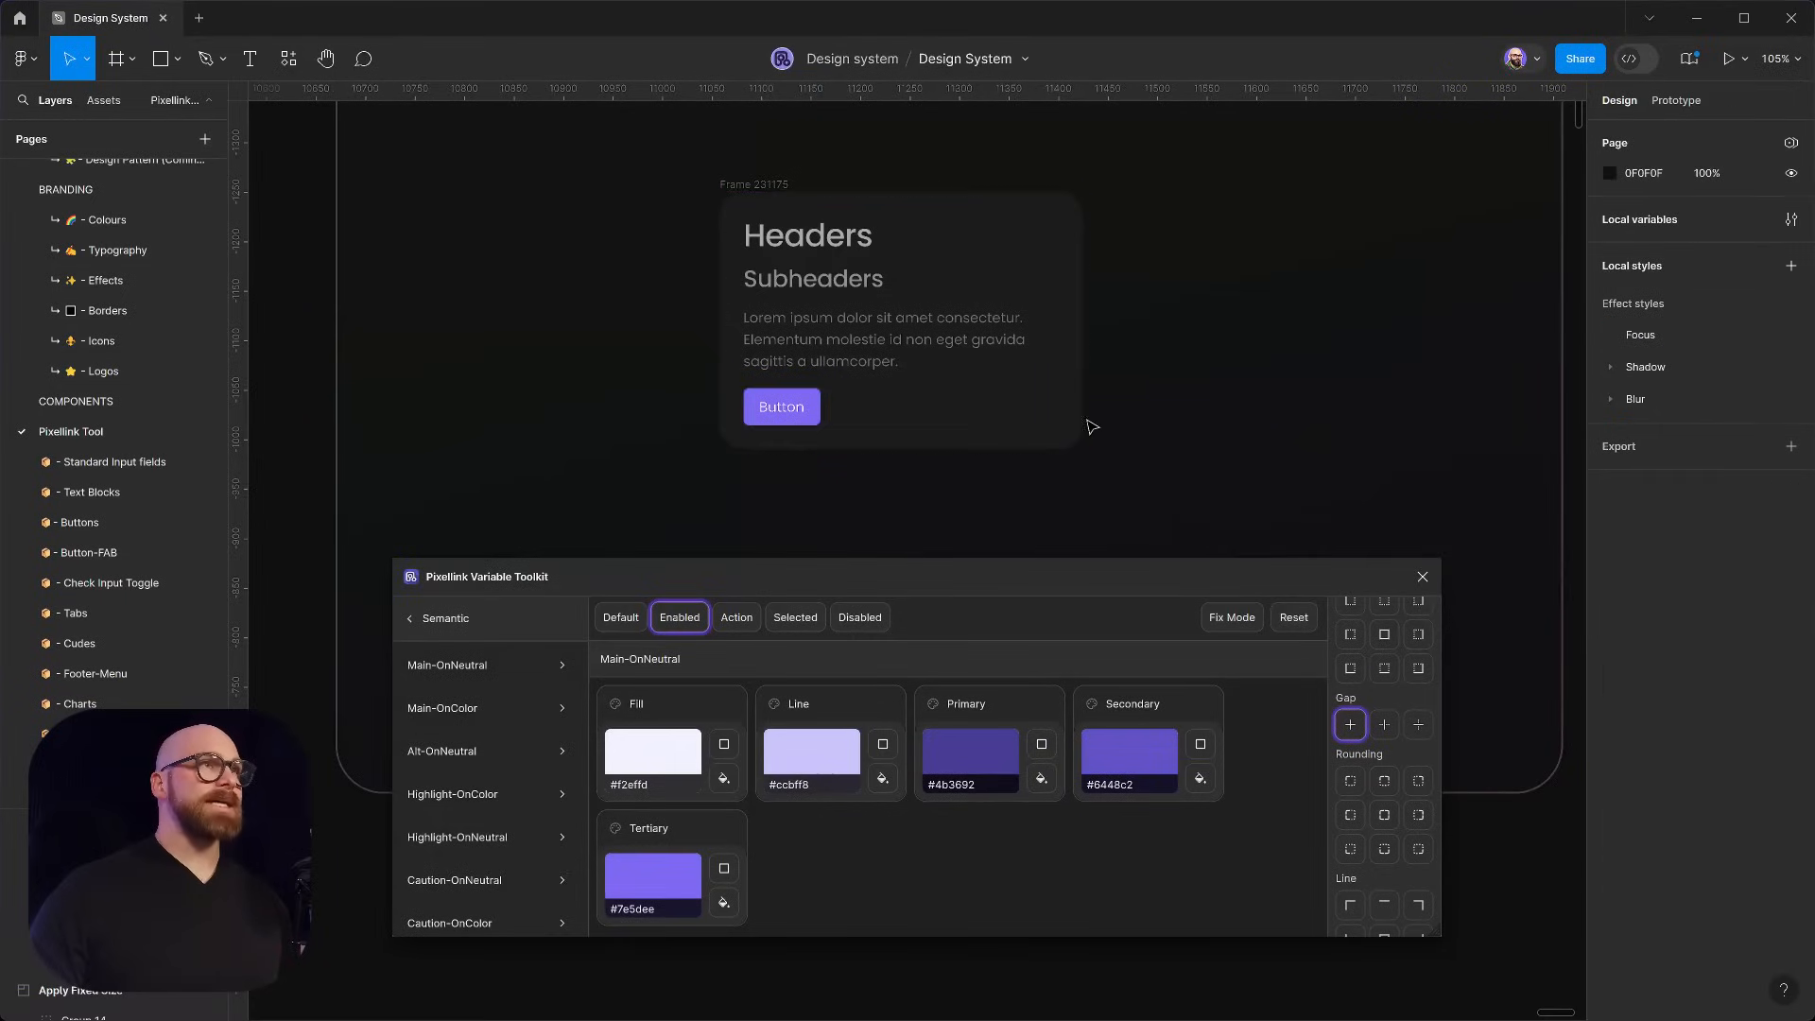
Move the card frame slightly up and right on the canvas and reselect it
scroll(down, 3)
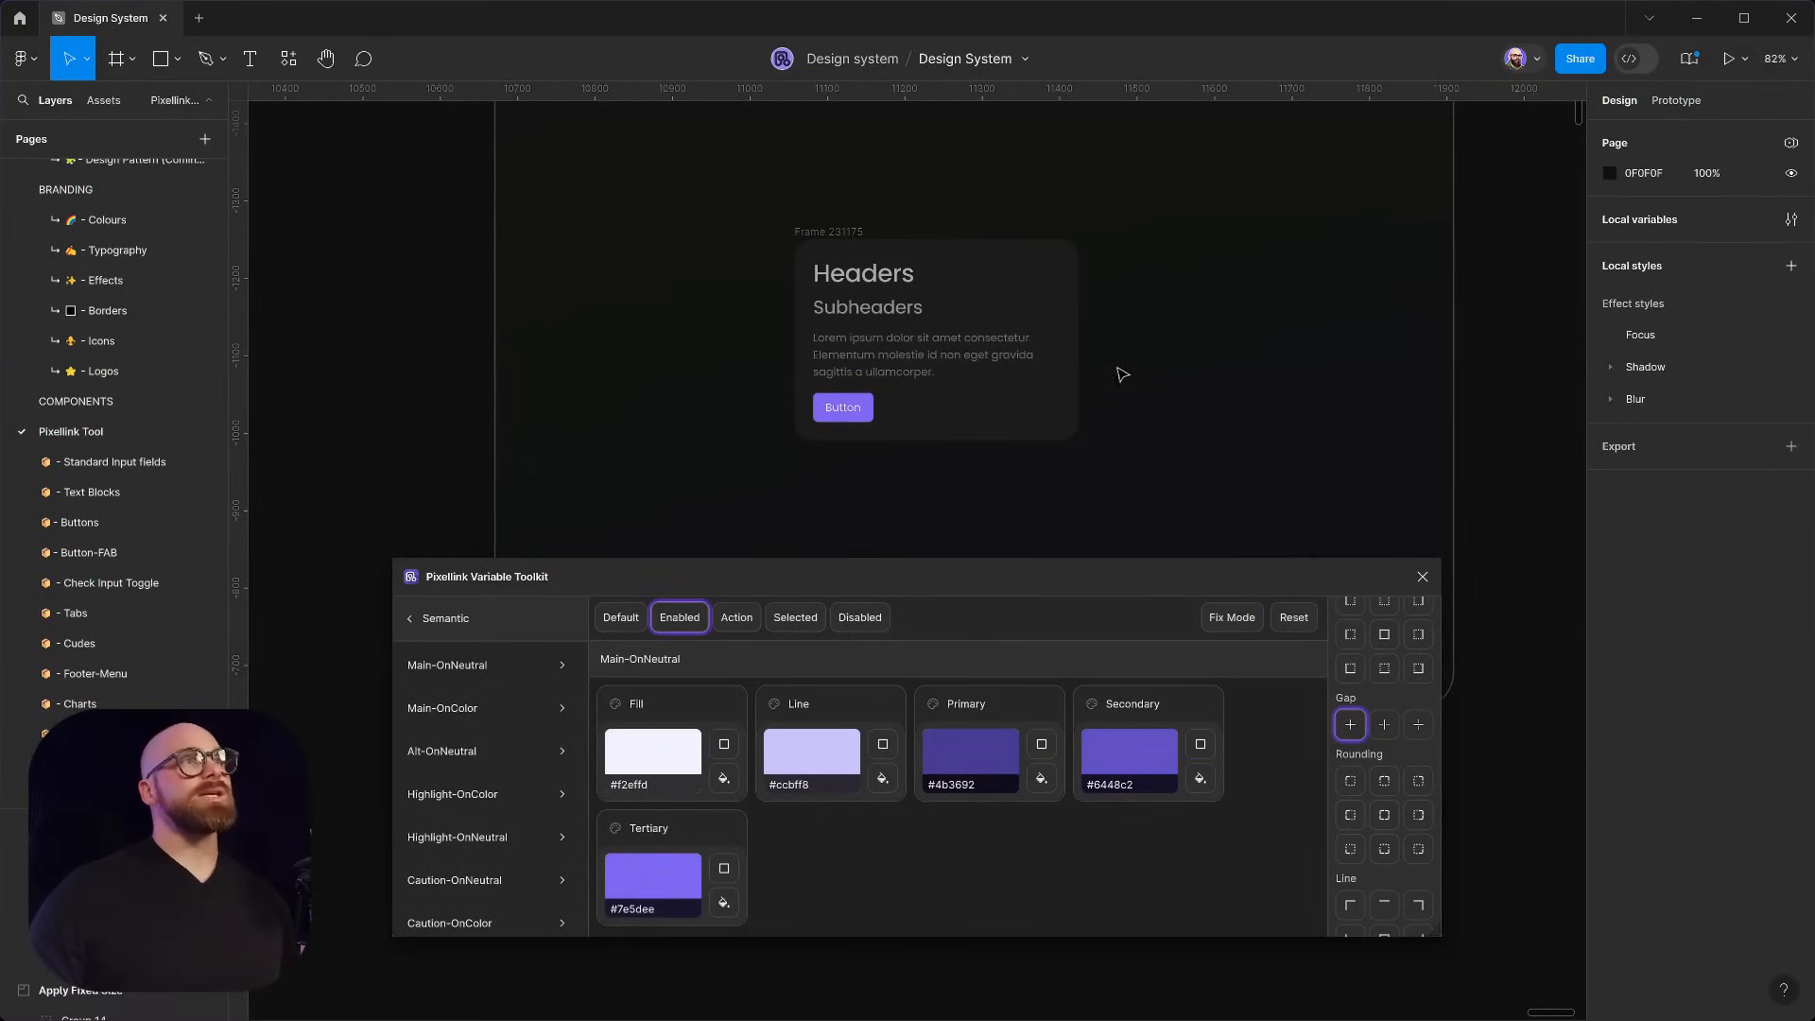
click(969, 336)
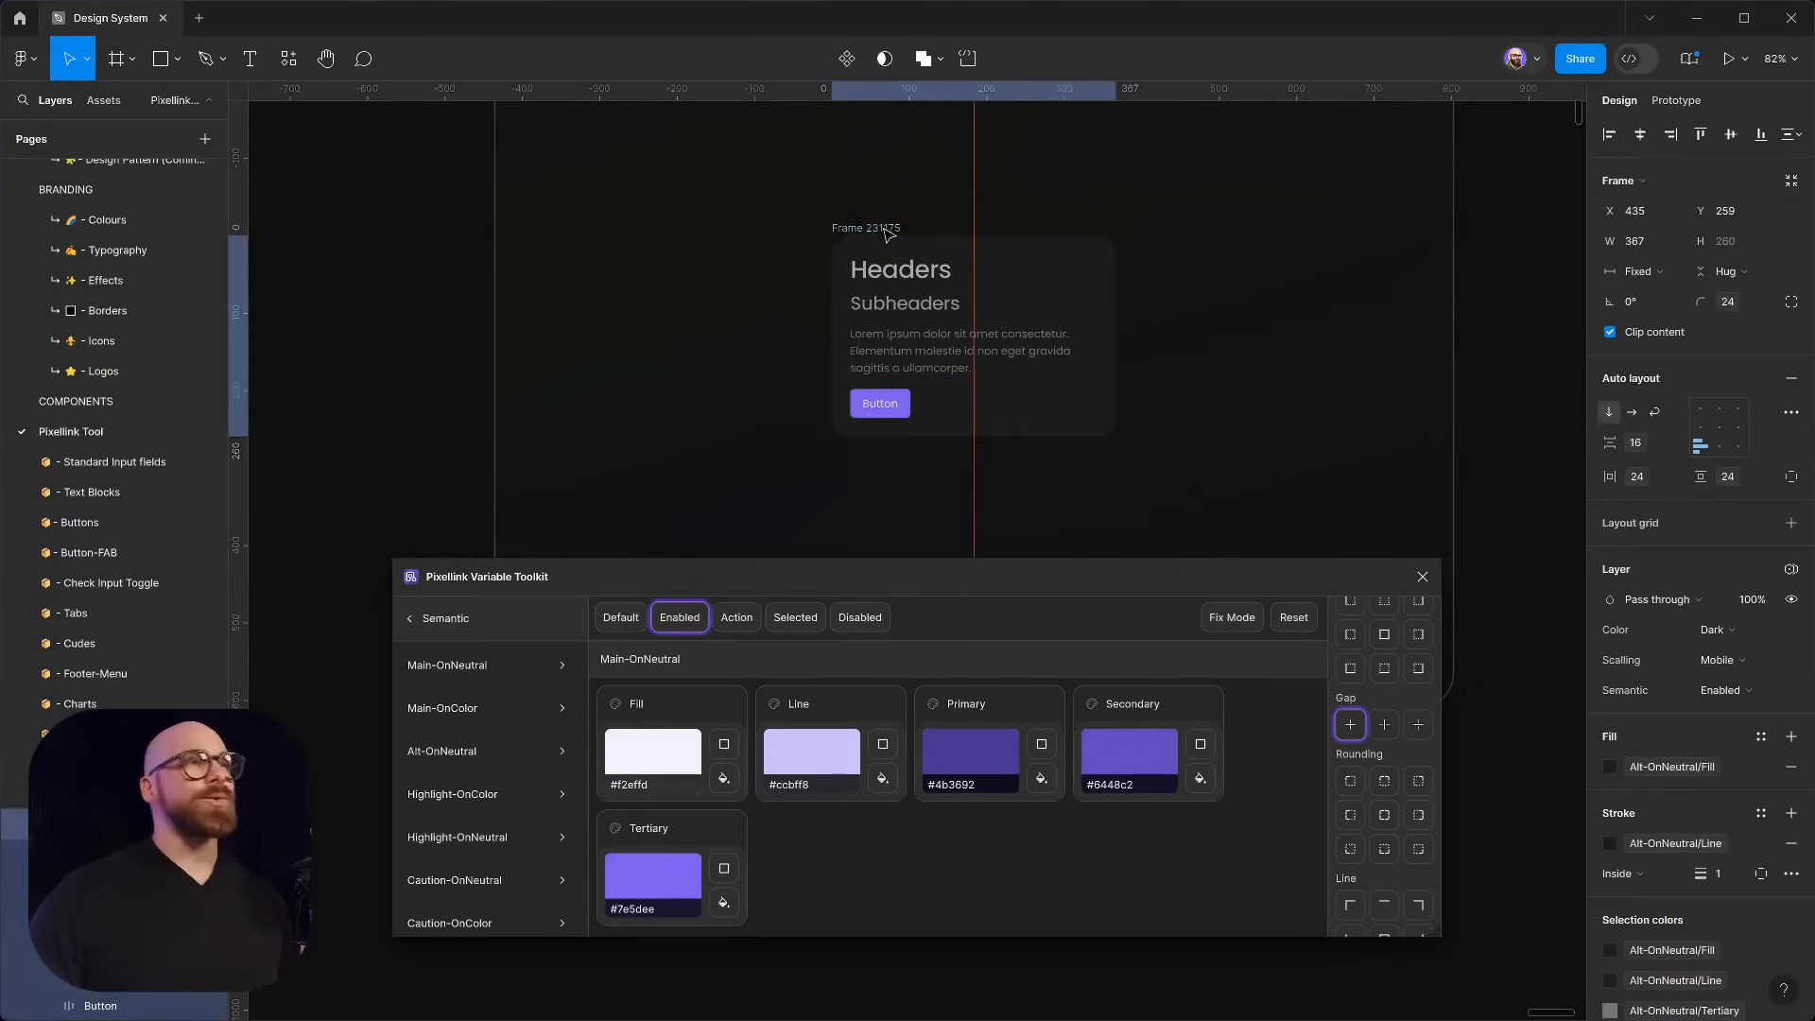
click(971, 333)
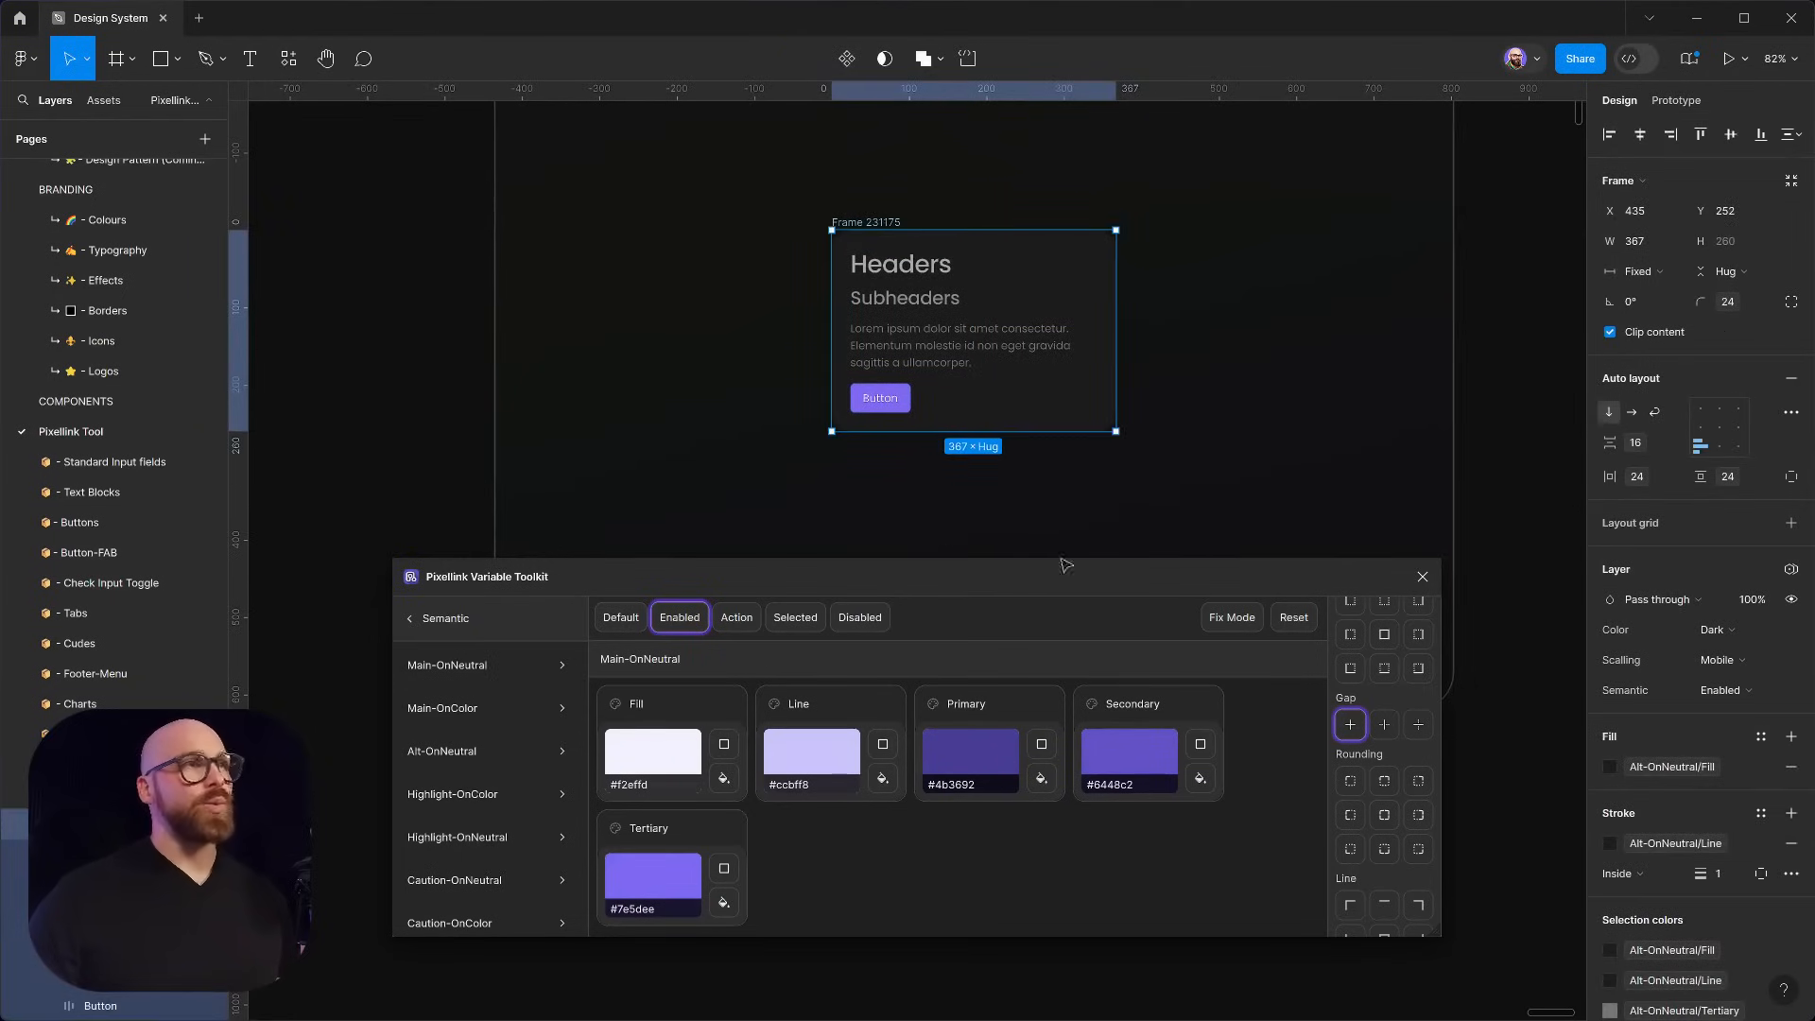
click(1320, 431)
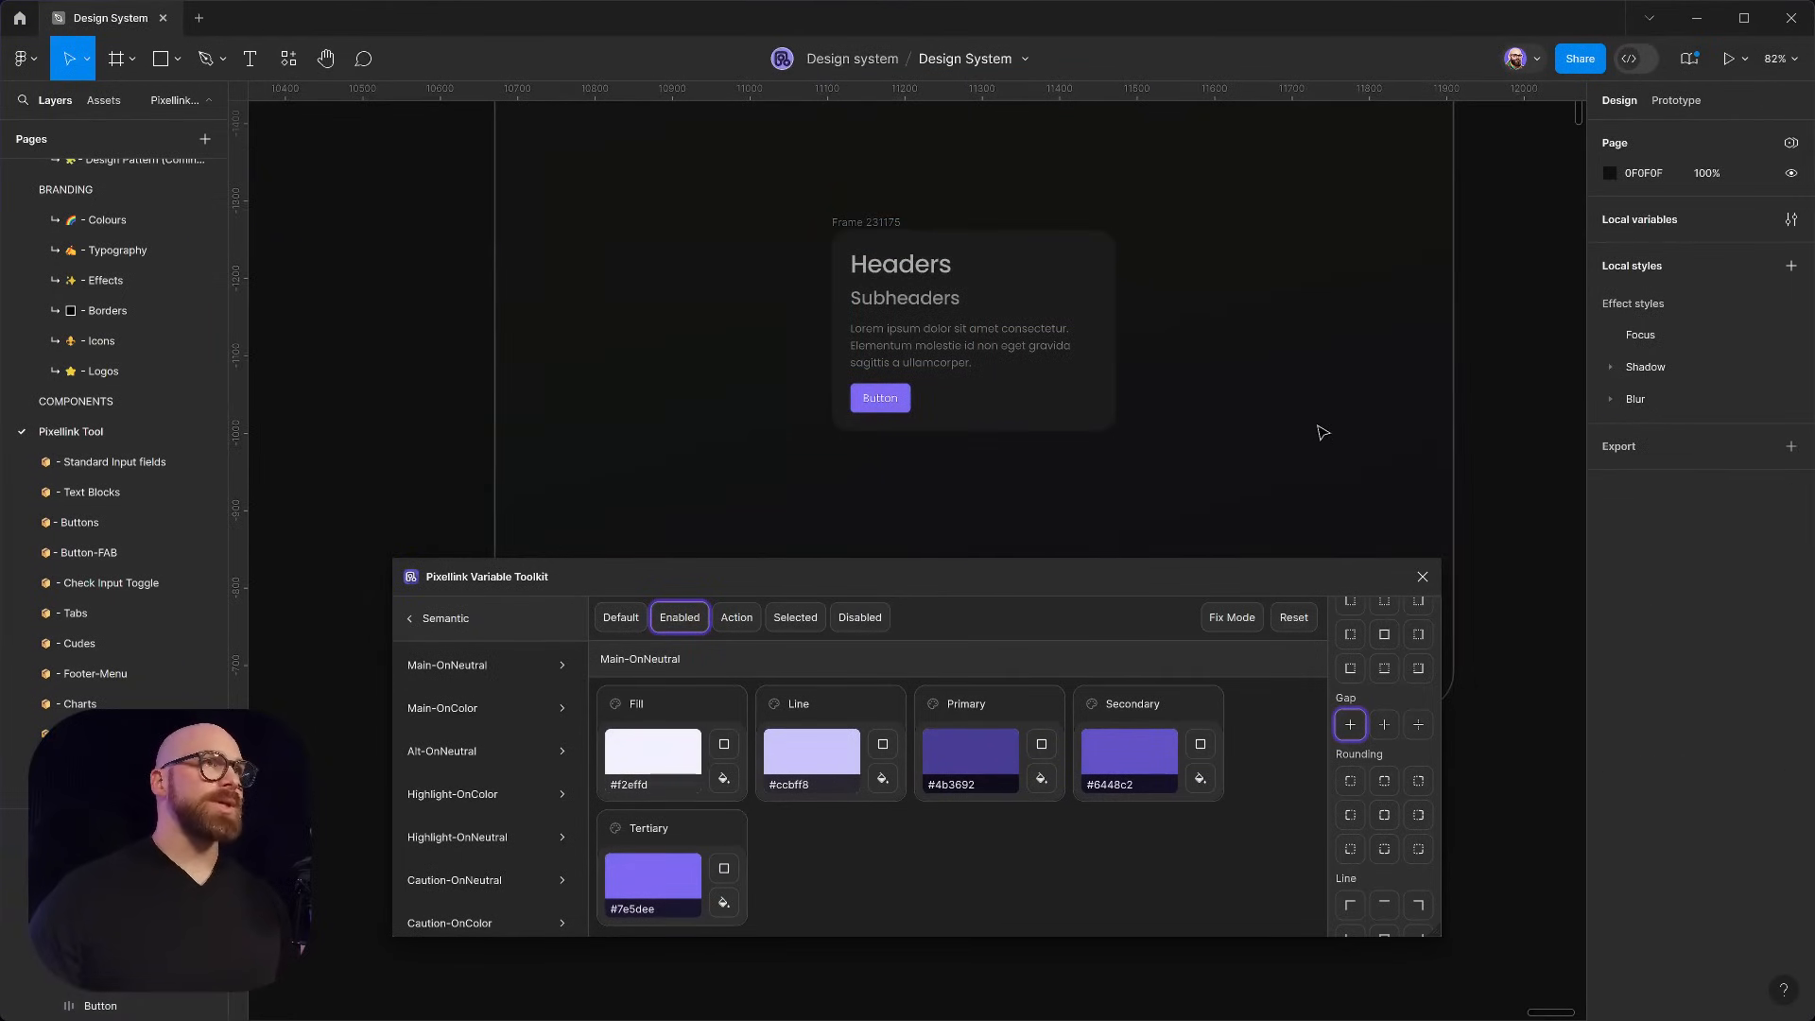
click(971, 329)
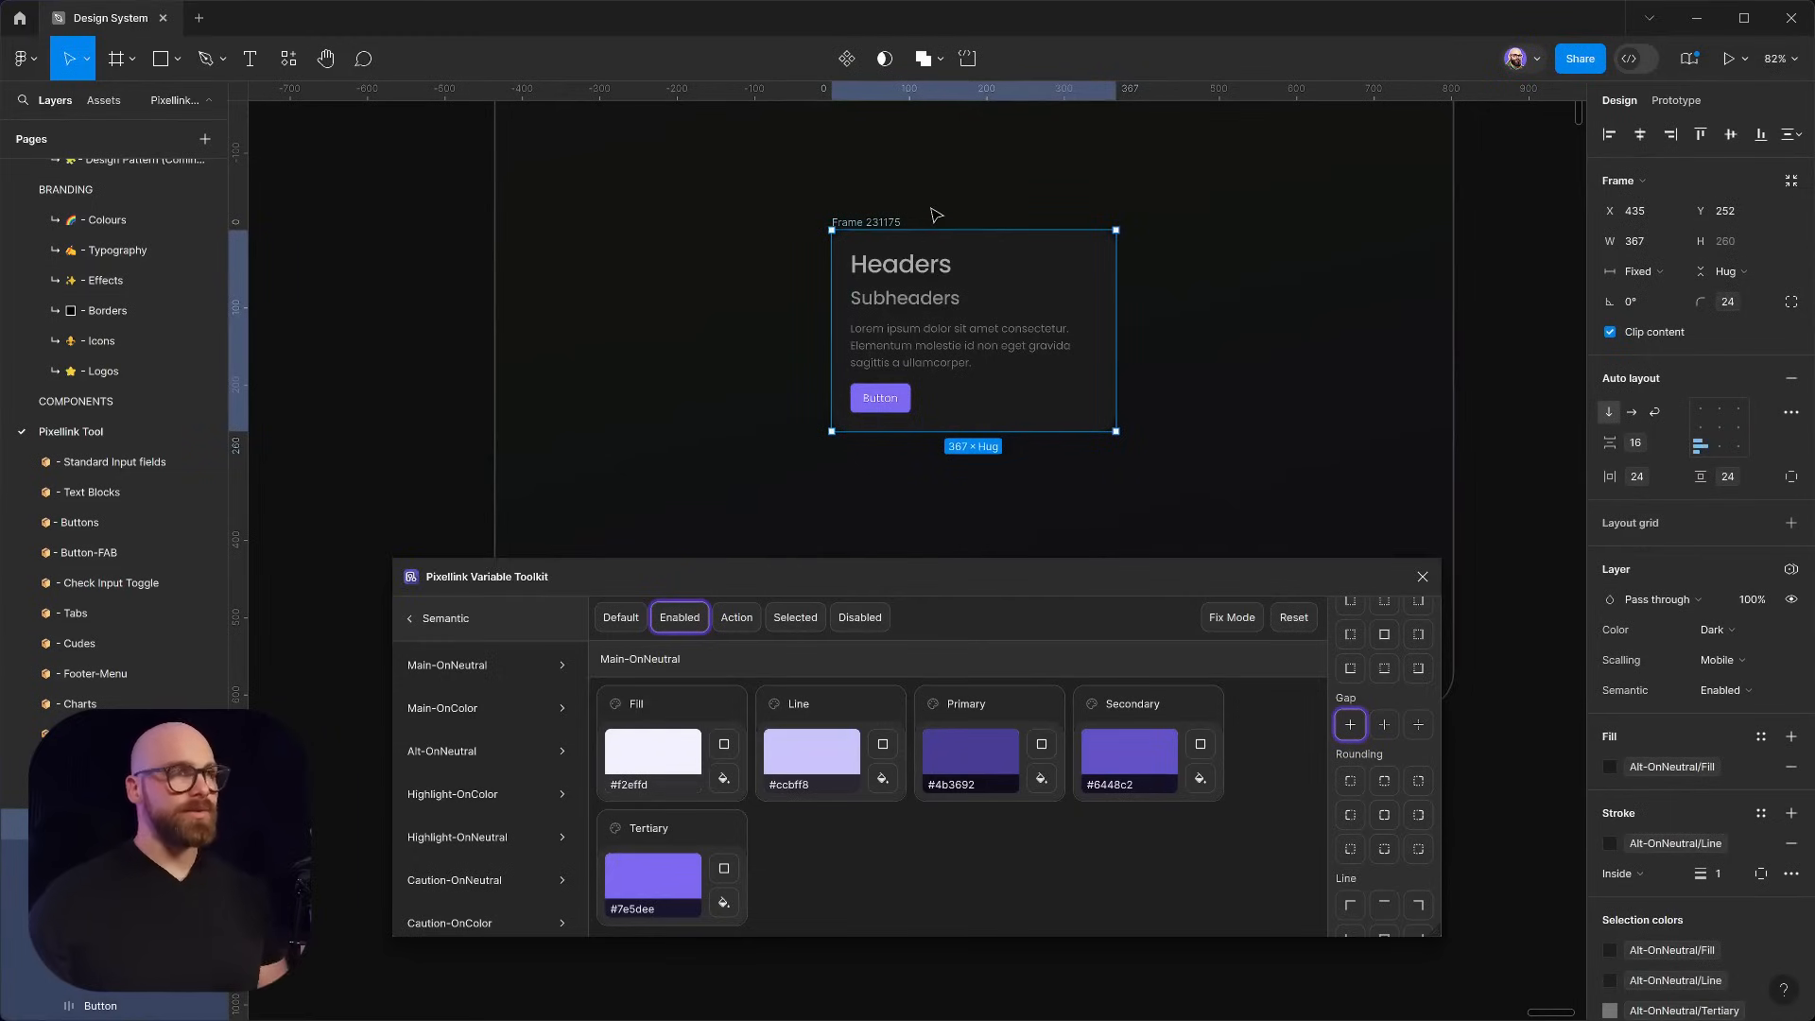